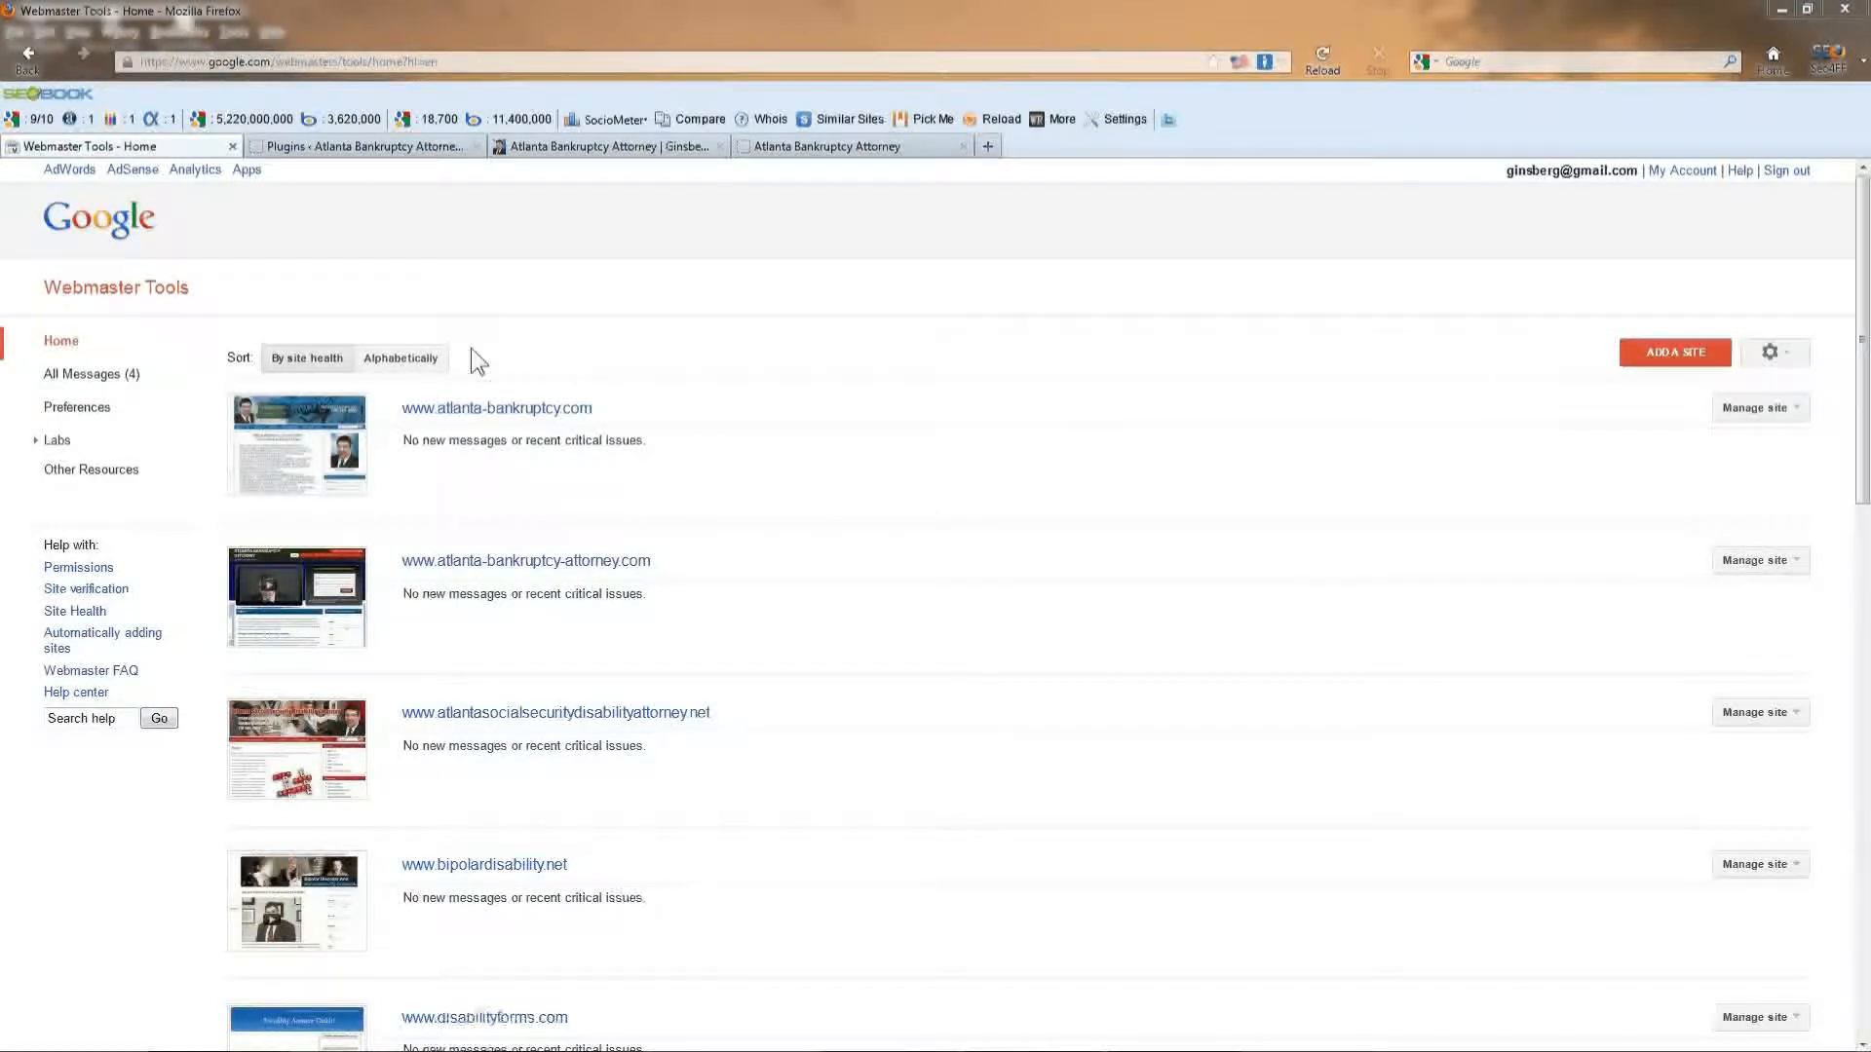
{"action": "mouse_move", "coordinate": [585, 286]}
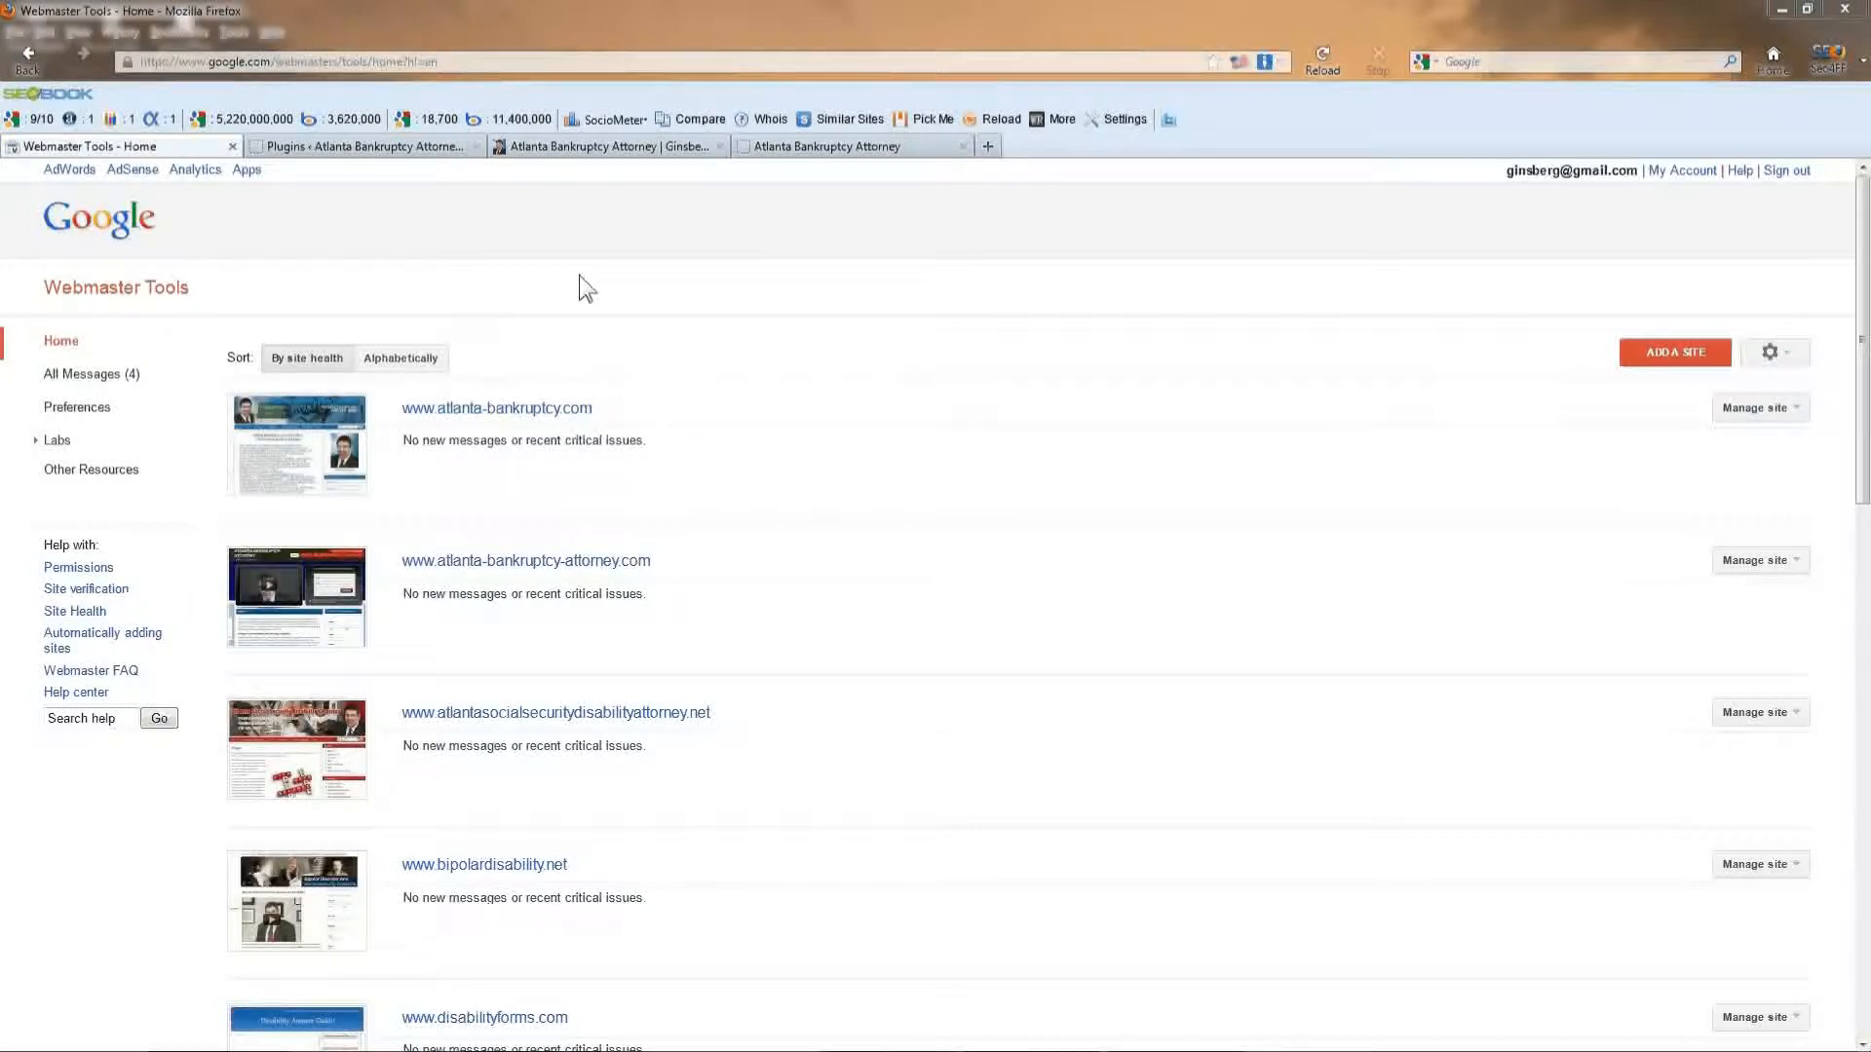
{"action": "mouse_move", "coordinate": [812, 165]}
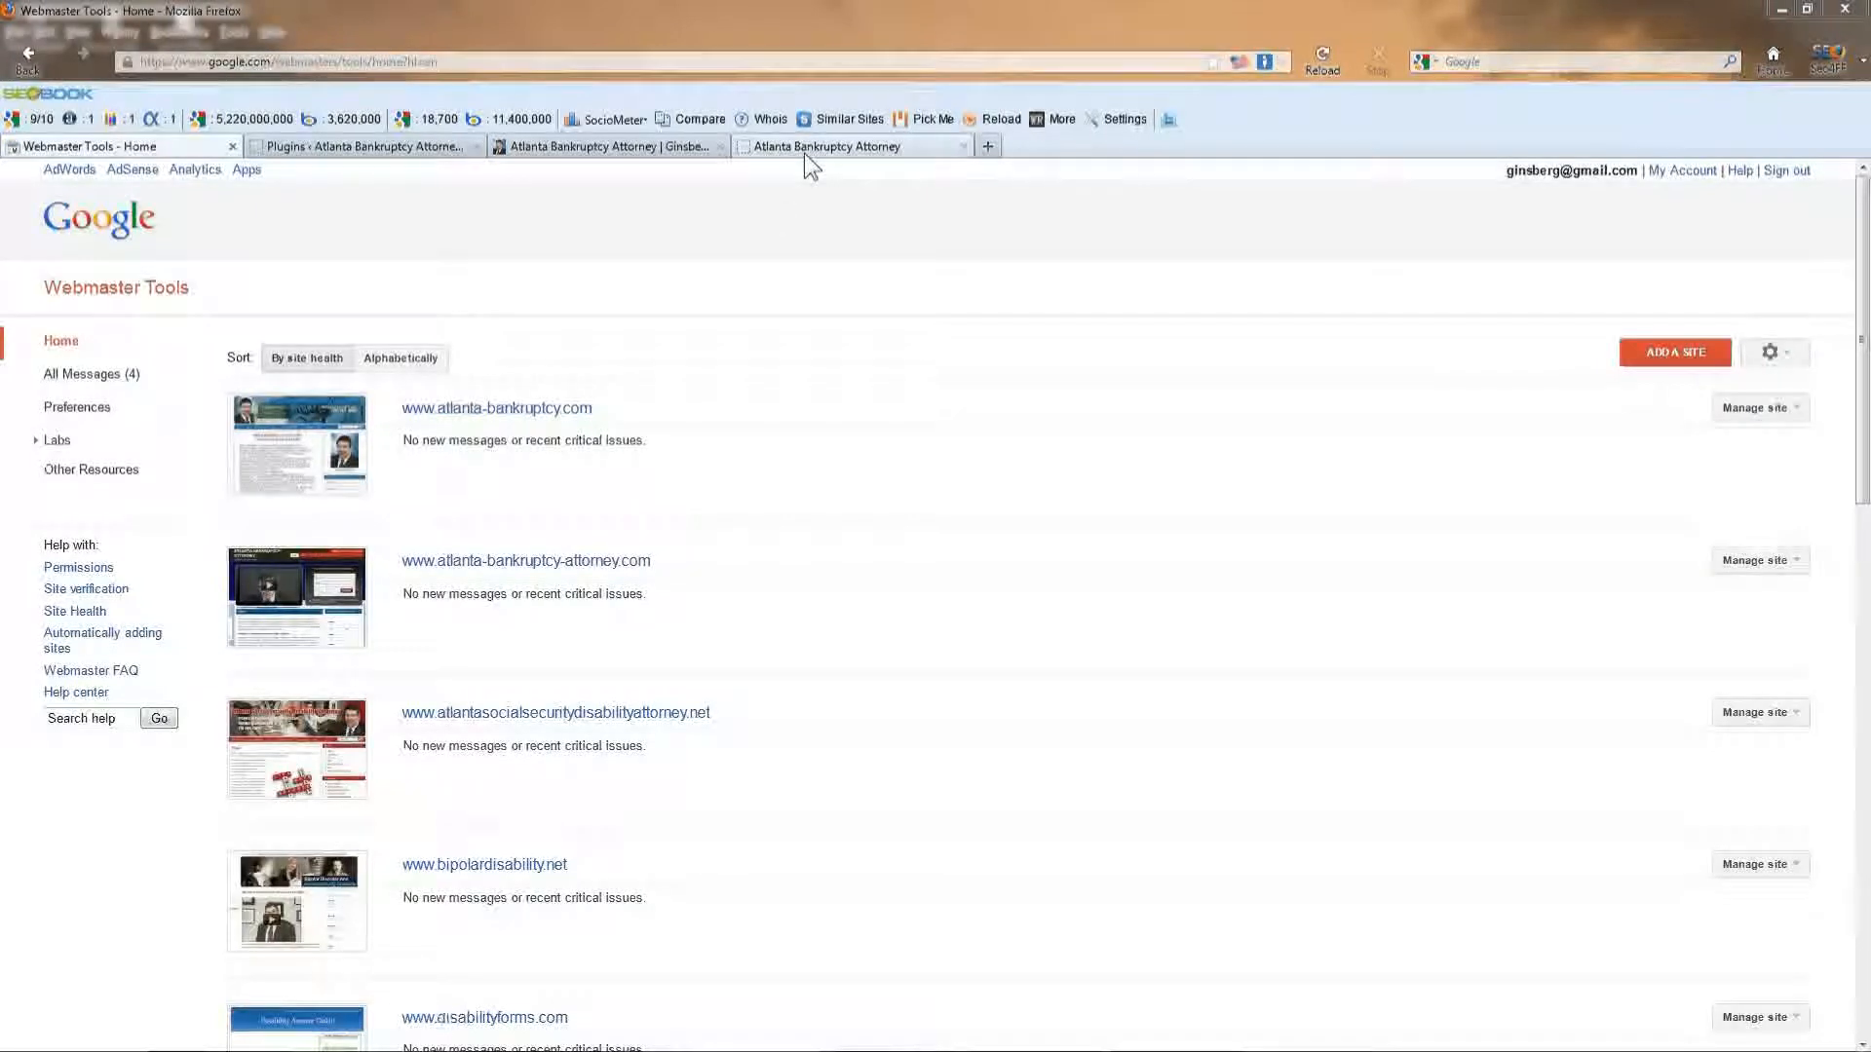
On the old HTML site, browse Georgia Bankruptcy Law Questions, the newspaper question, and Alternatives to Bankruptcy.
{"action": "left_click", "coordinate": [835, 145]}
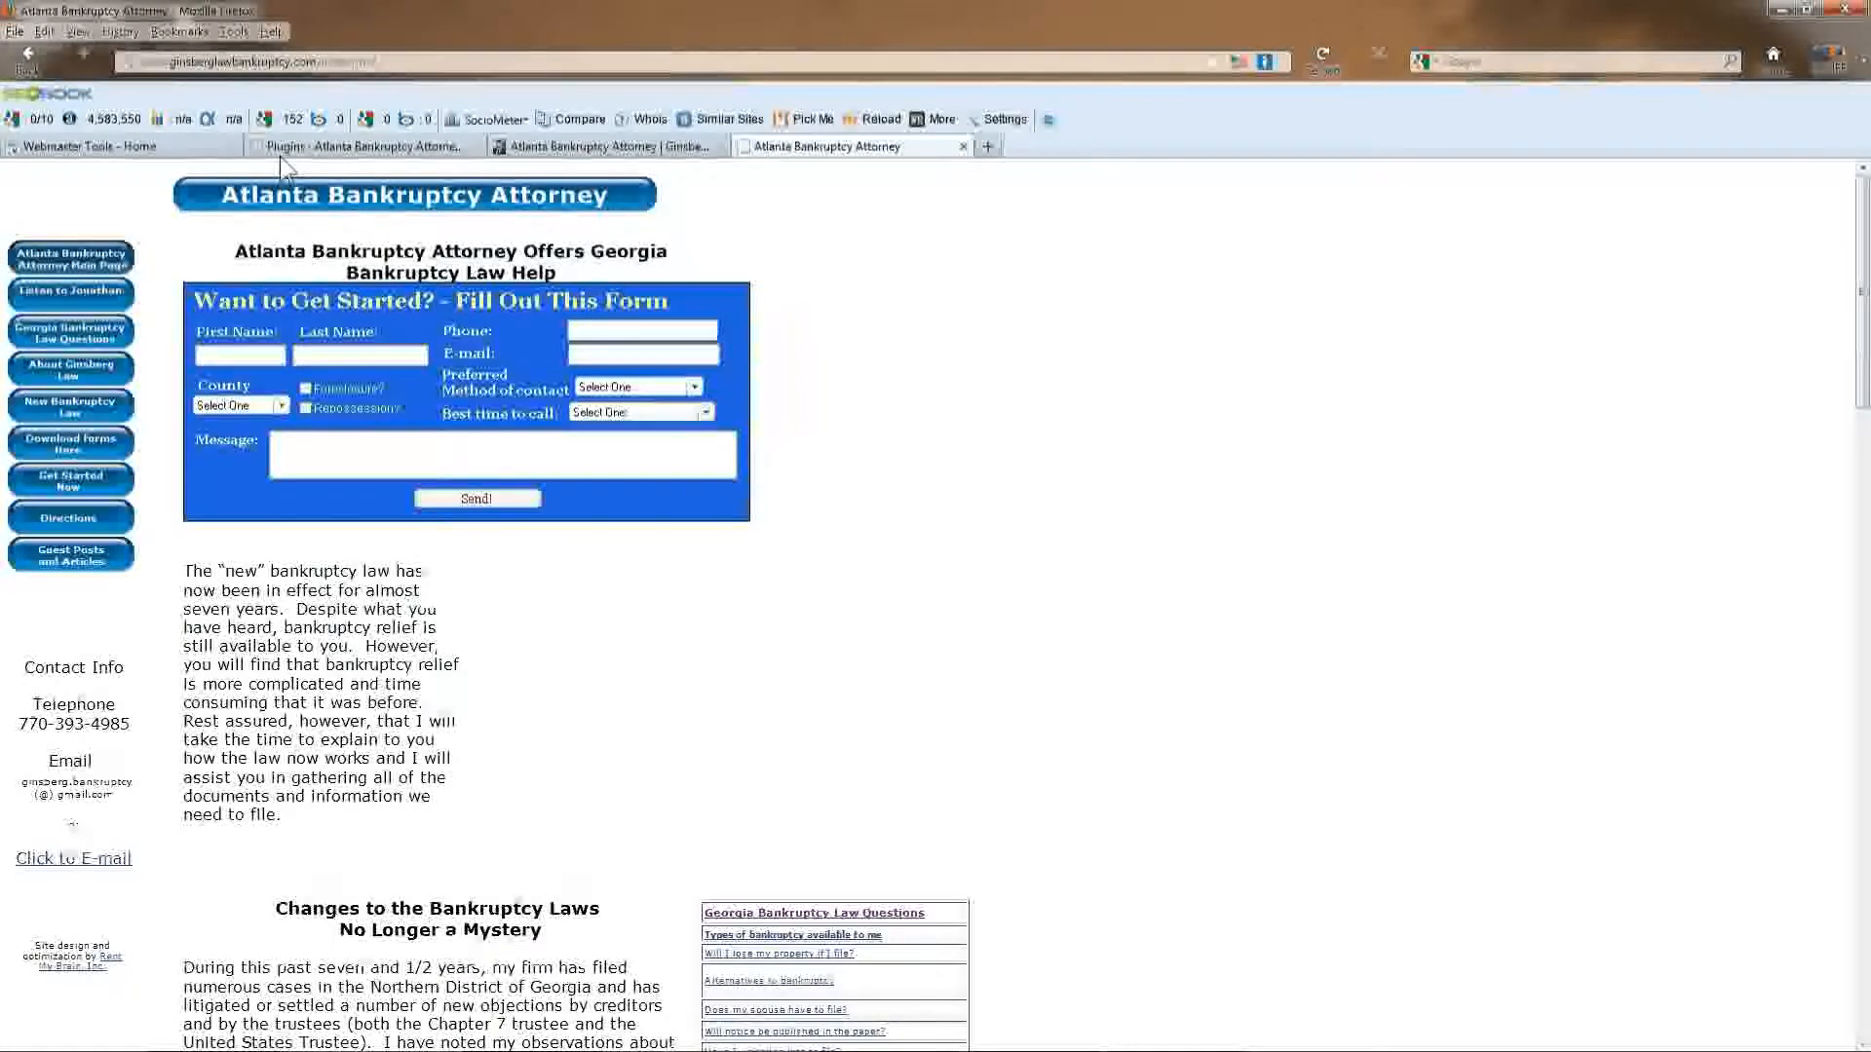
{"action": "left_click", "coordinate": [70, 331]}
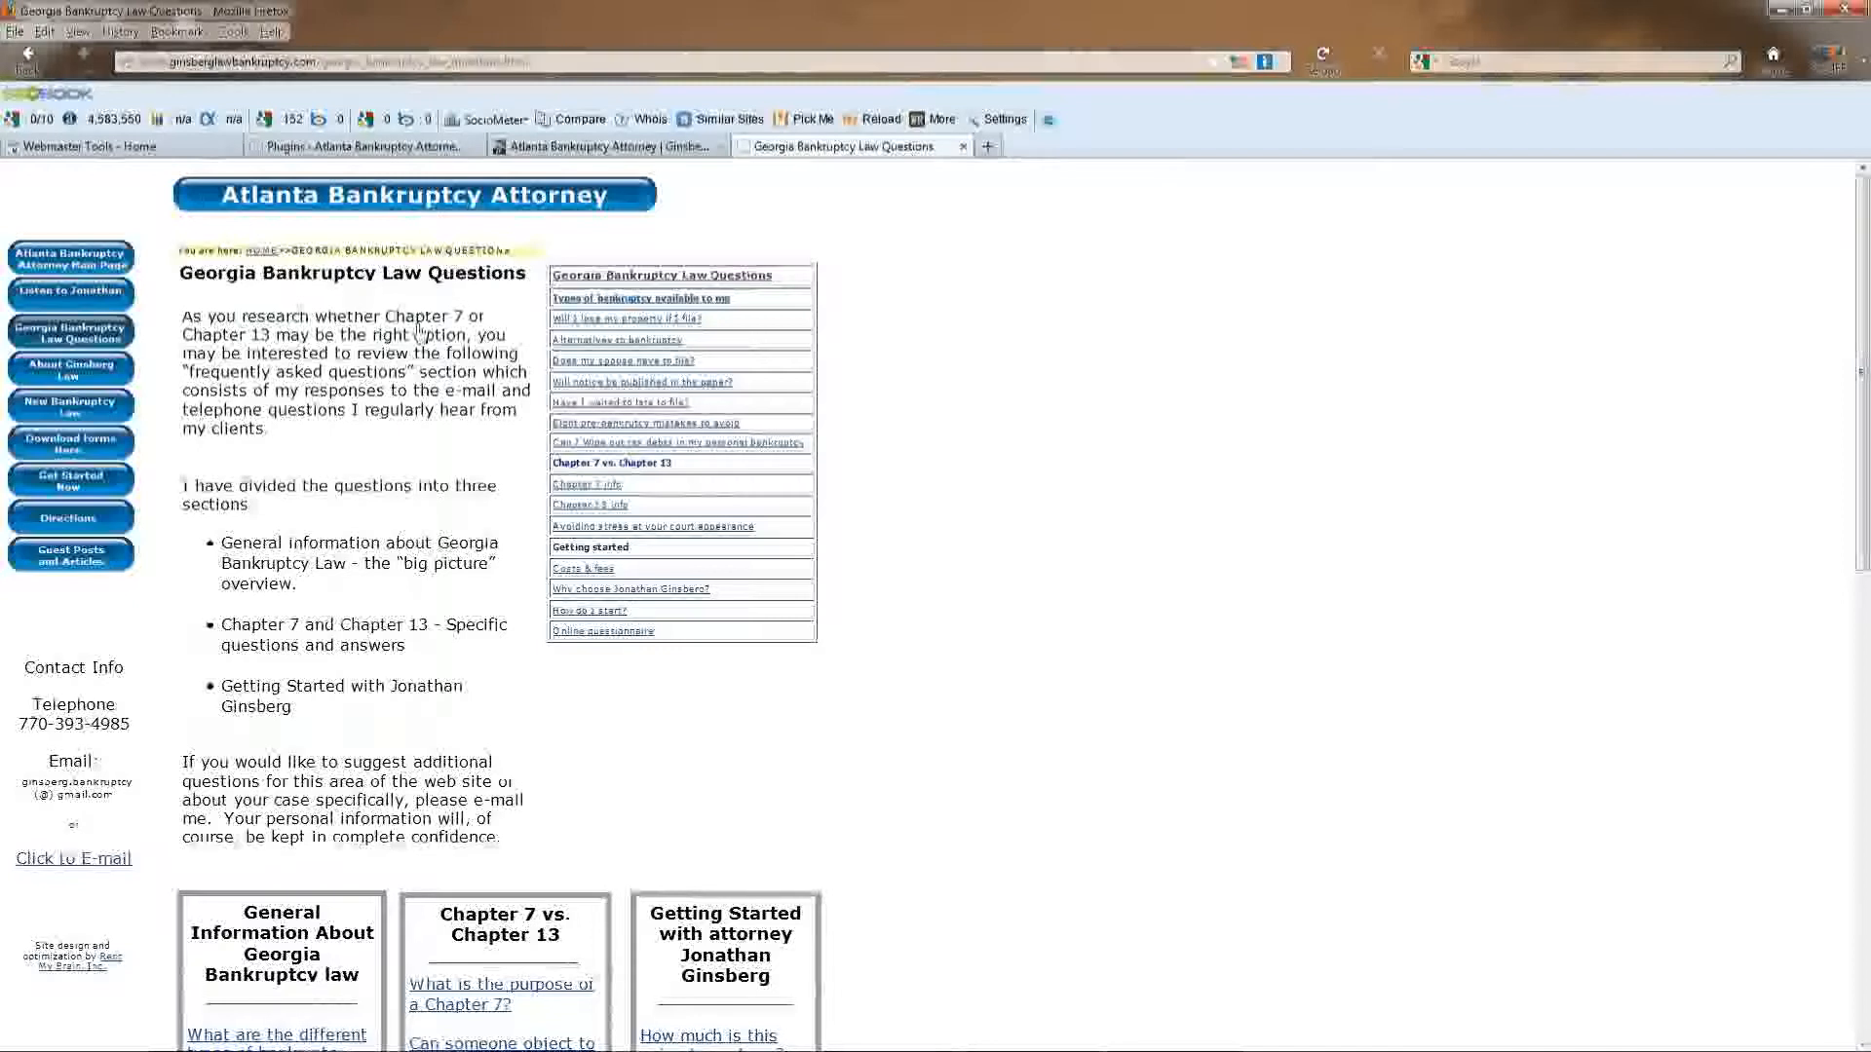
{"action": "left_click", "coordinate": [641, 382]}
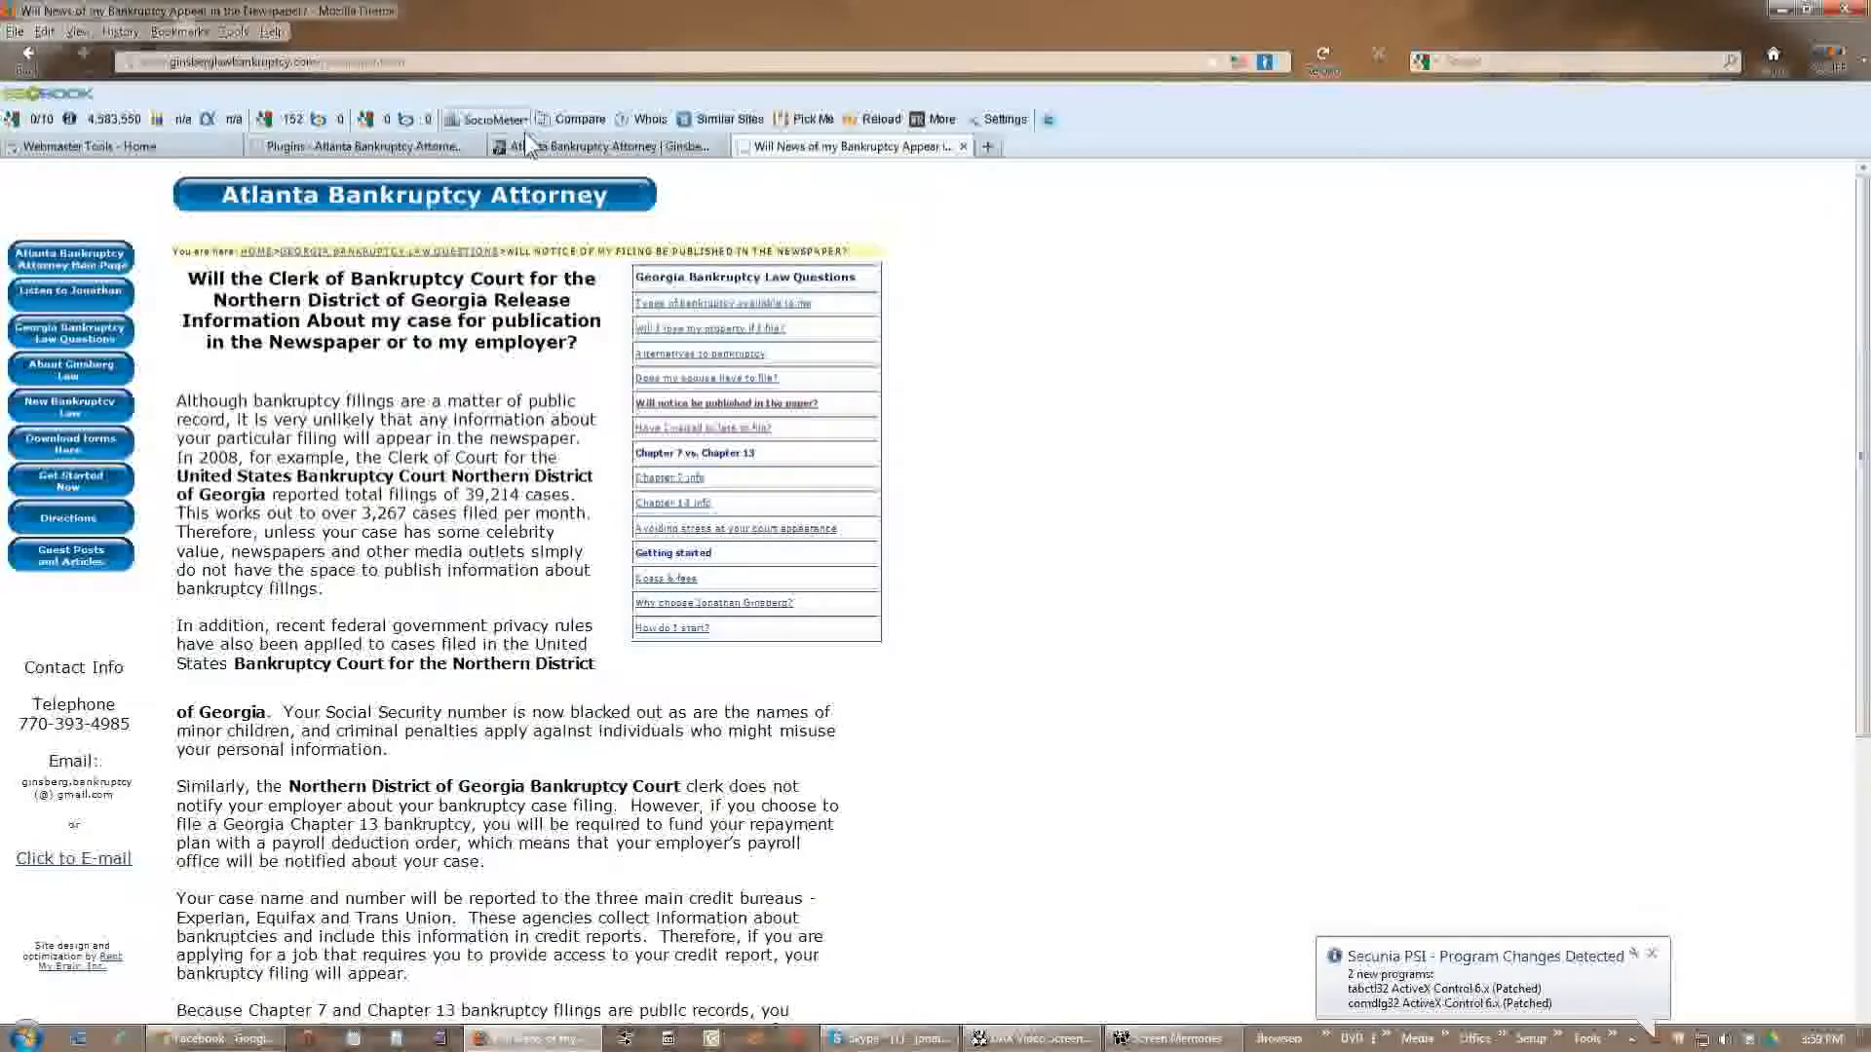
{"action": "left_click", "coordinate": [700, 353]}
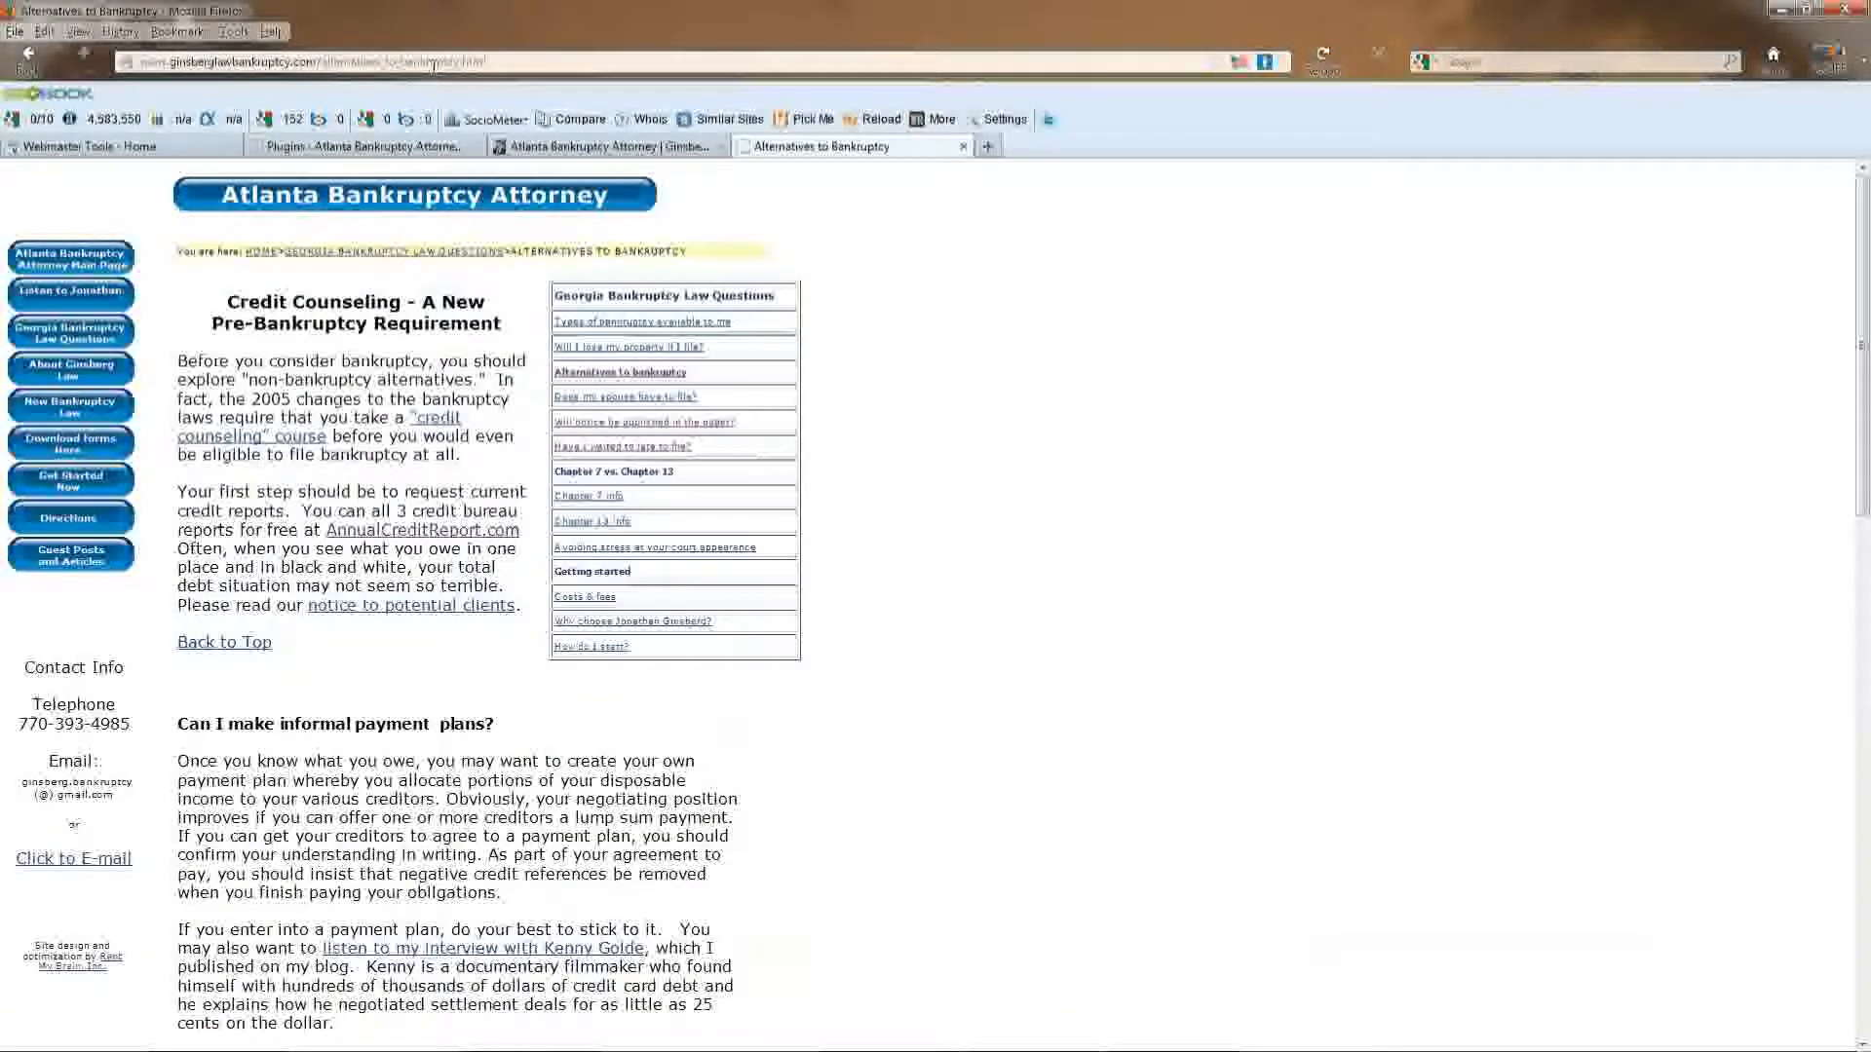
{"action": "mouse_move", "coordinate": [602, 145]}
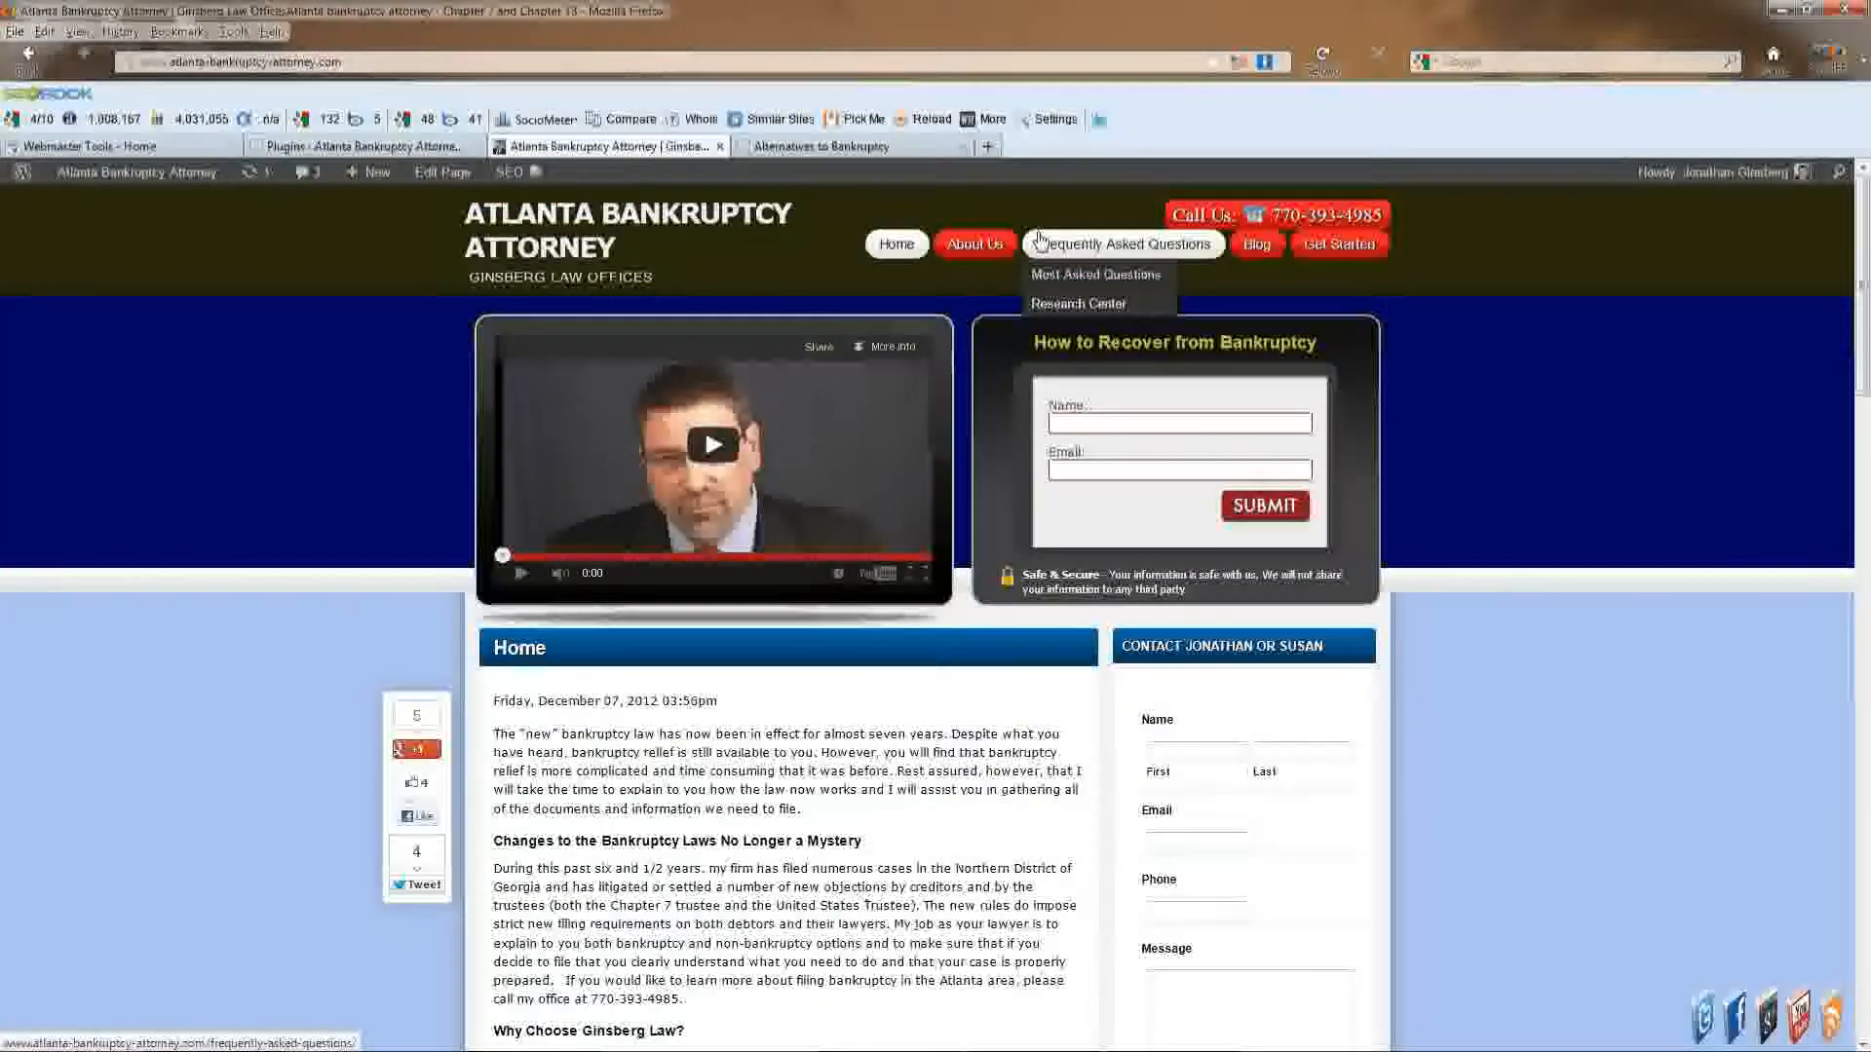
{"action": "left_click", "coordinate": [1075, 303]}
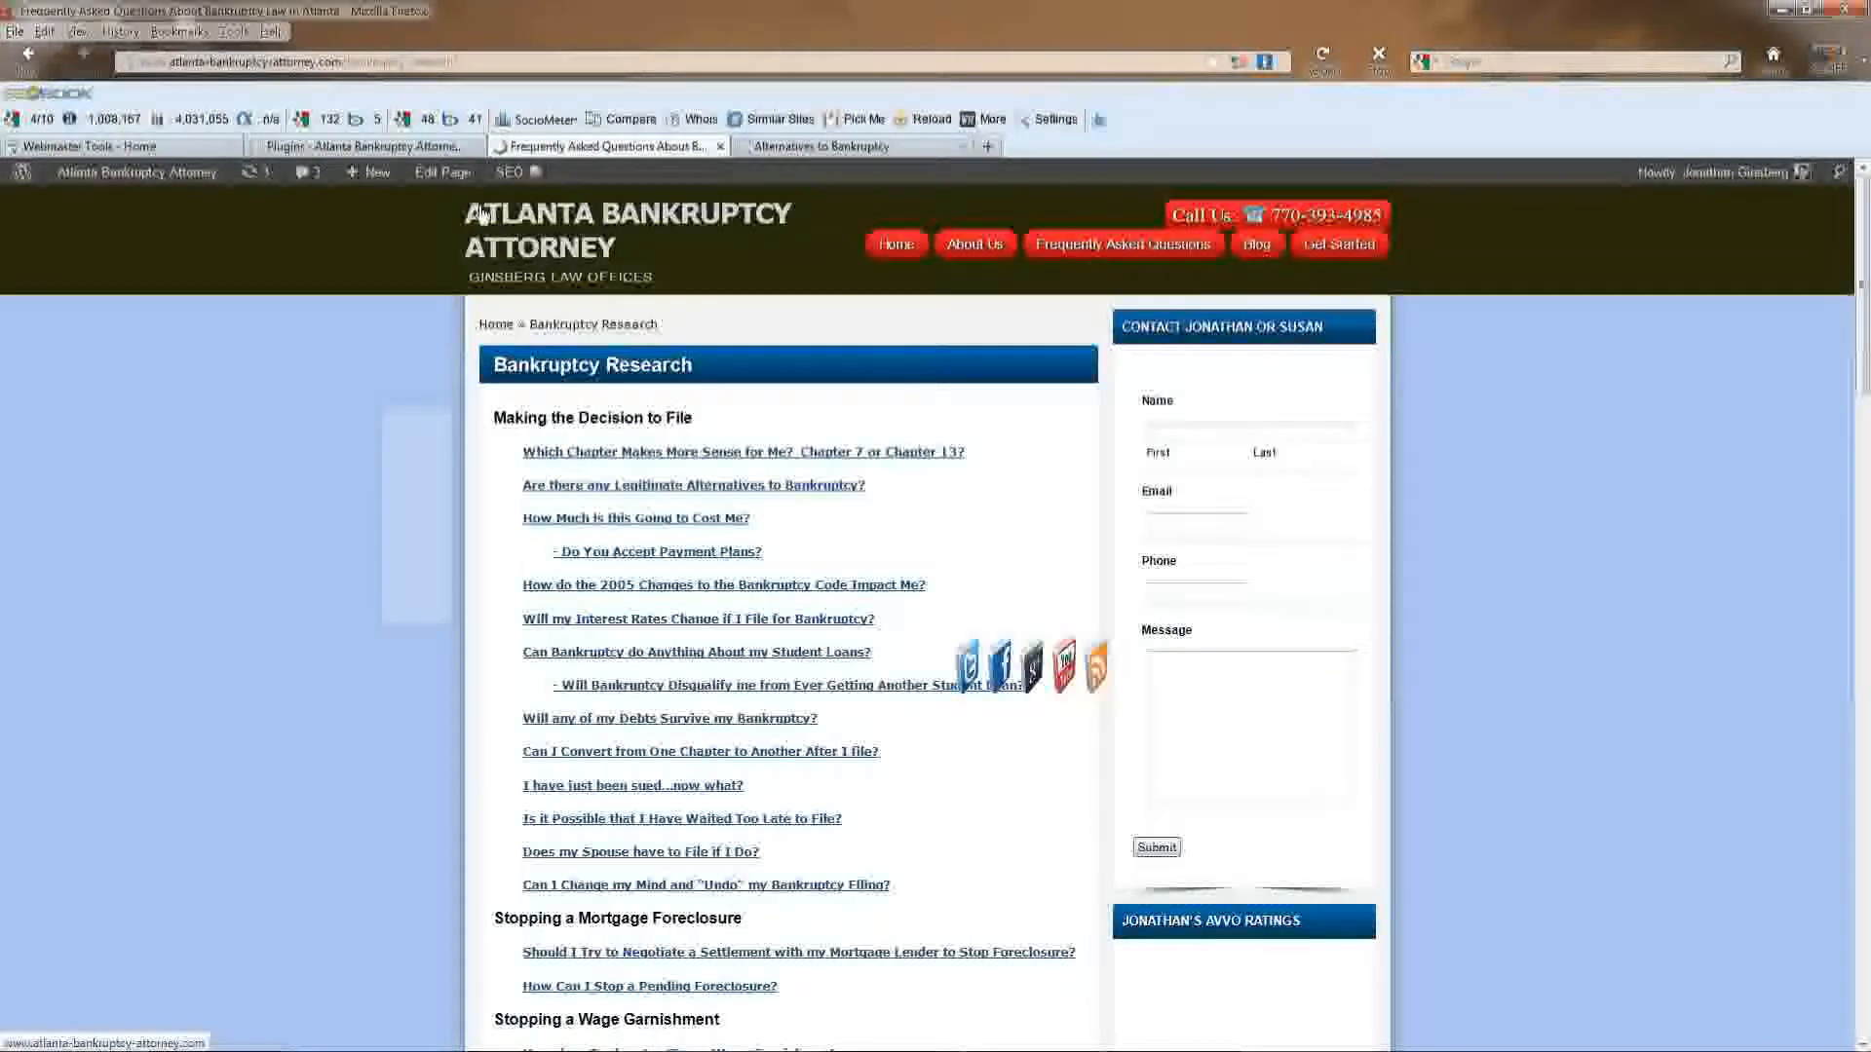
{"action": "left_click", "coordinate": [697, 618]}
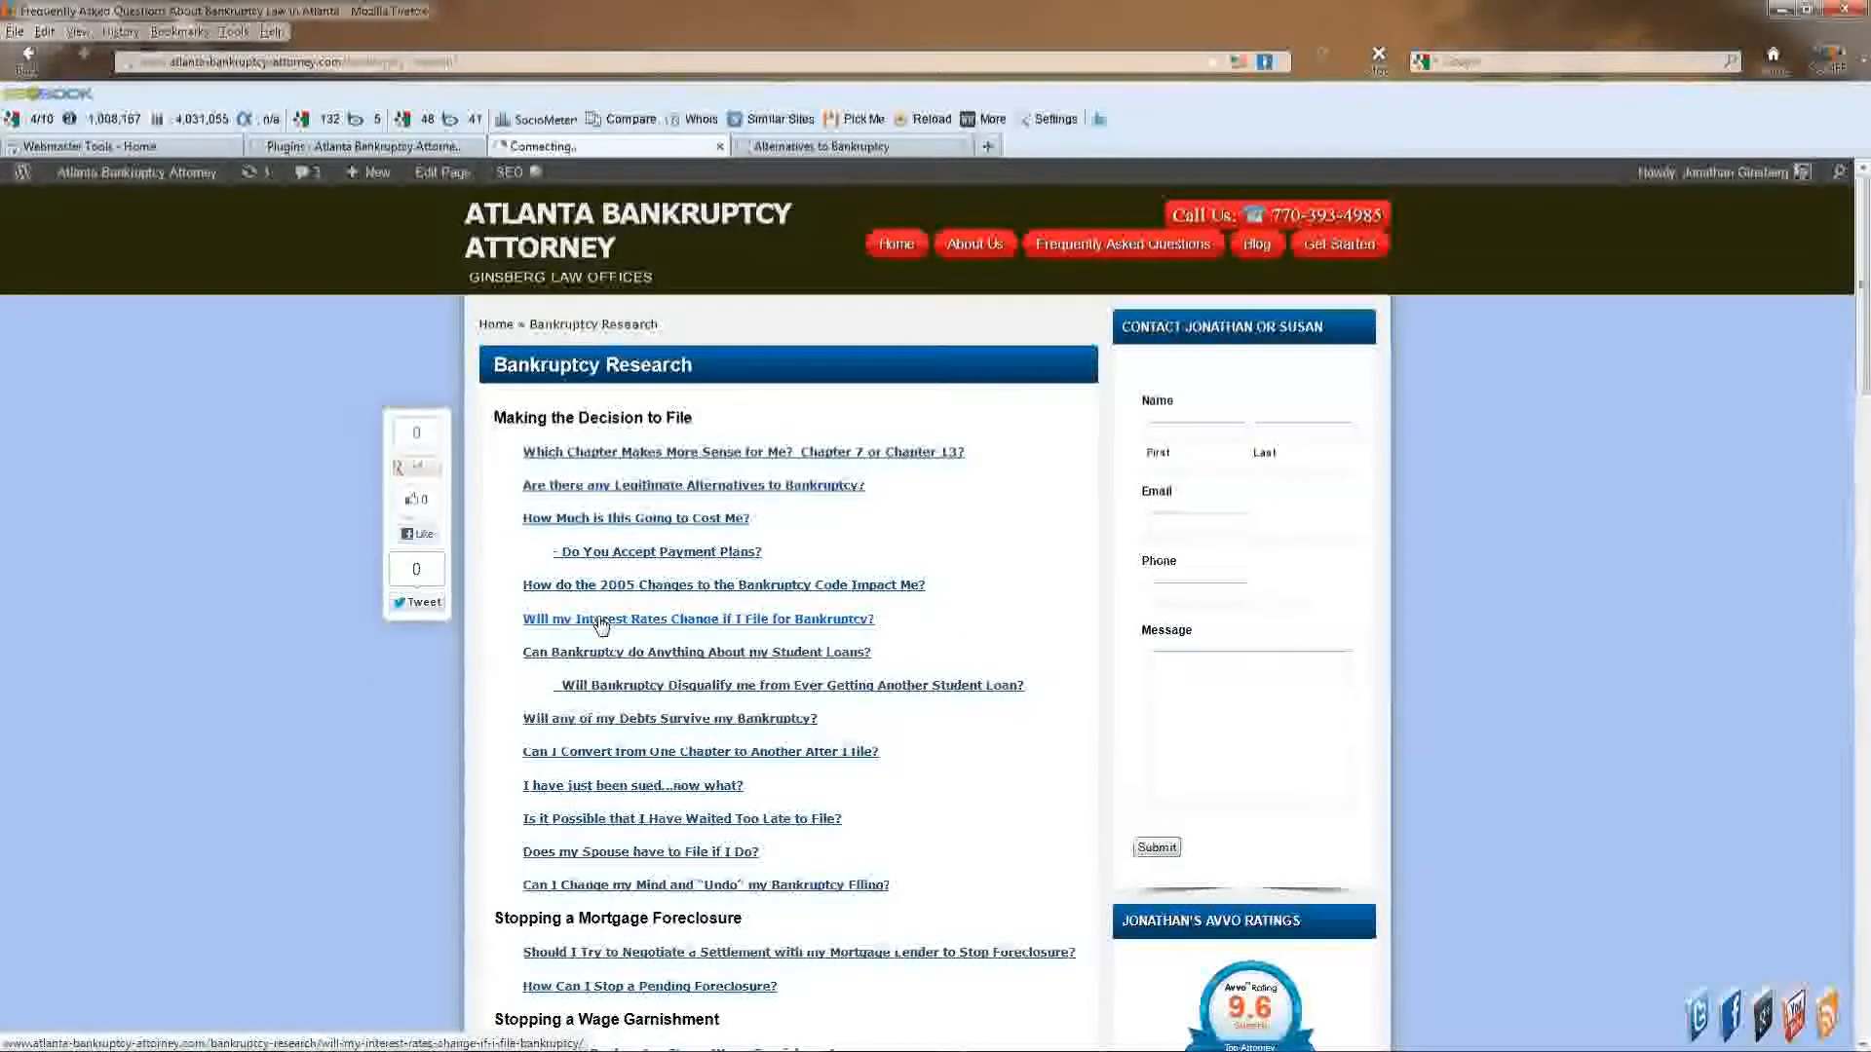
{"action": "left_click", "coordinate": [697, 617]}
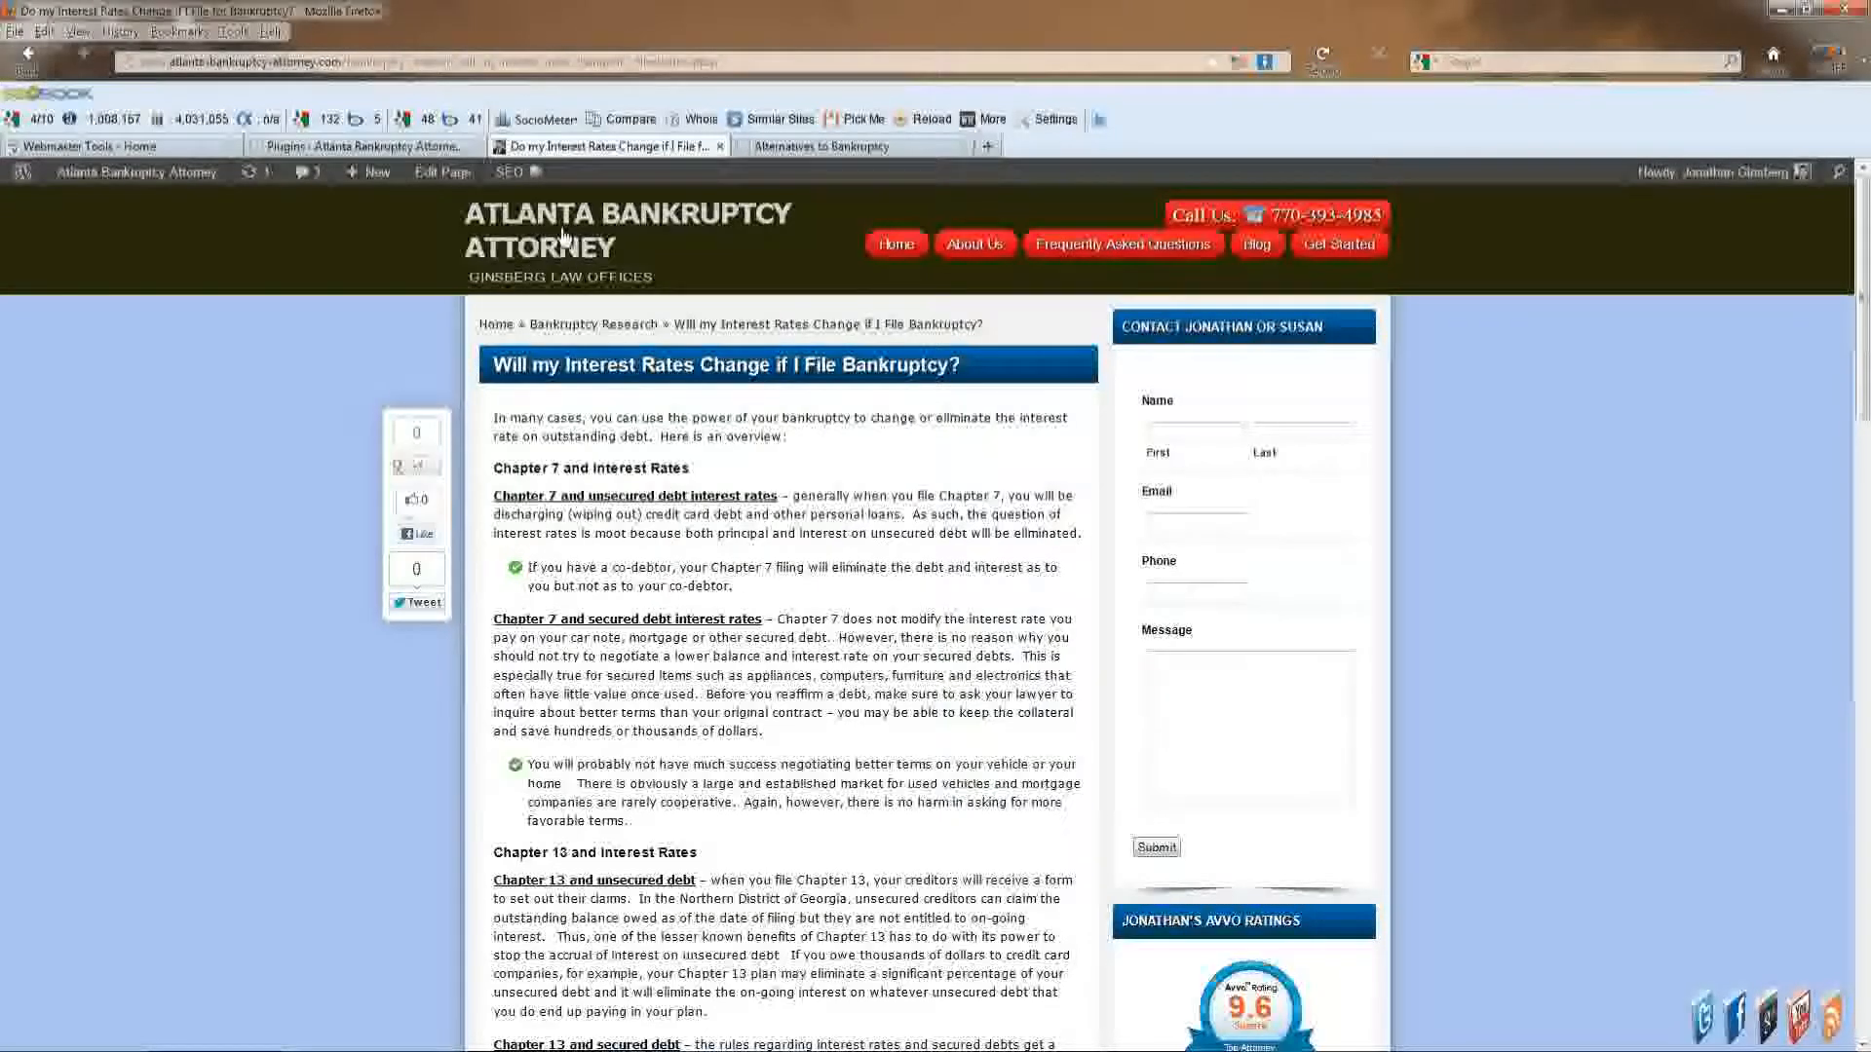
{"action": "left_click", "coordinate": [894, 243]}
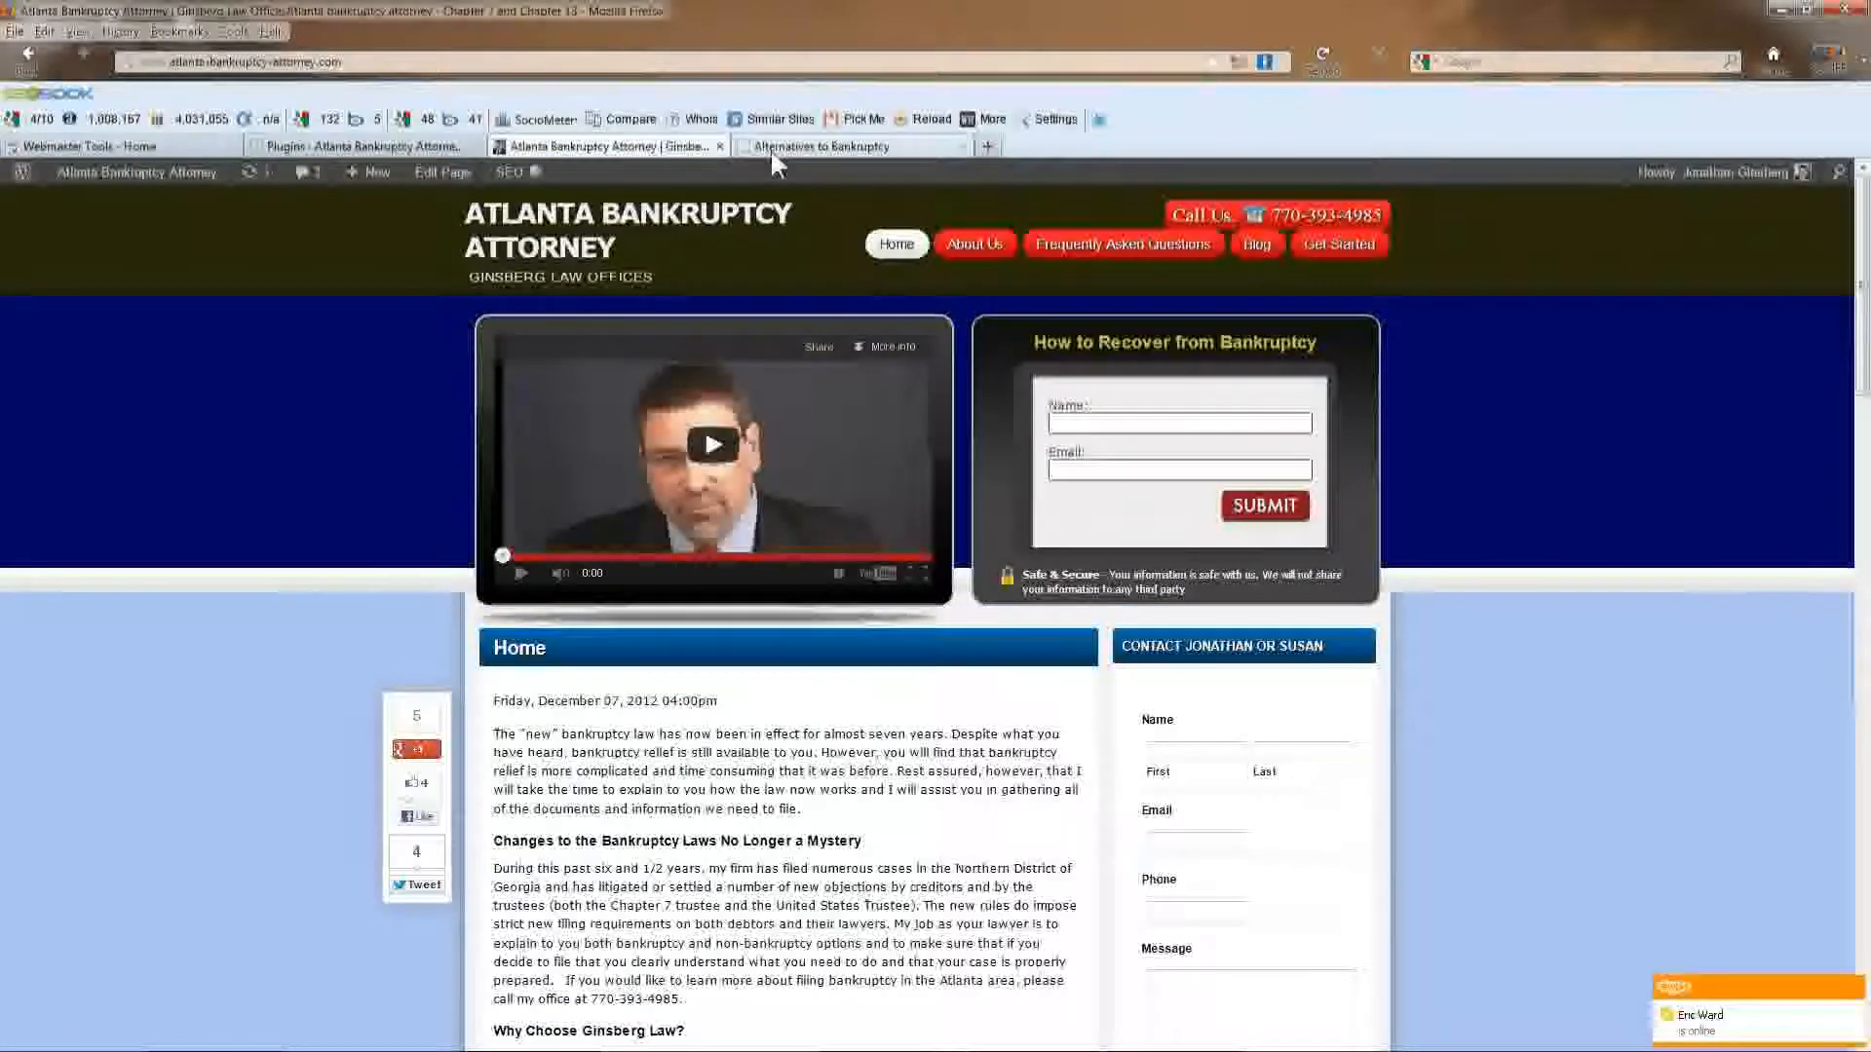
{"action": "left_click", "coordinate": [844, 145]}
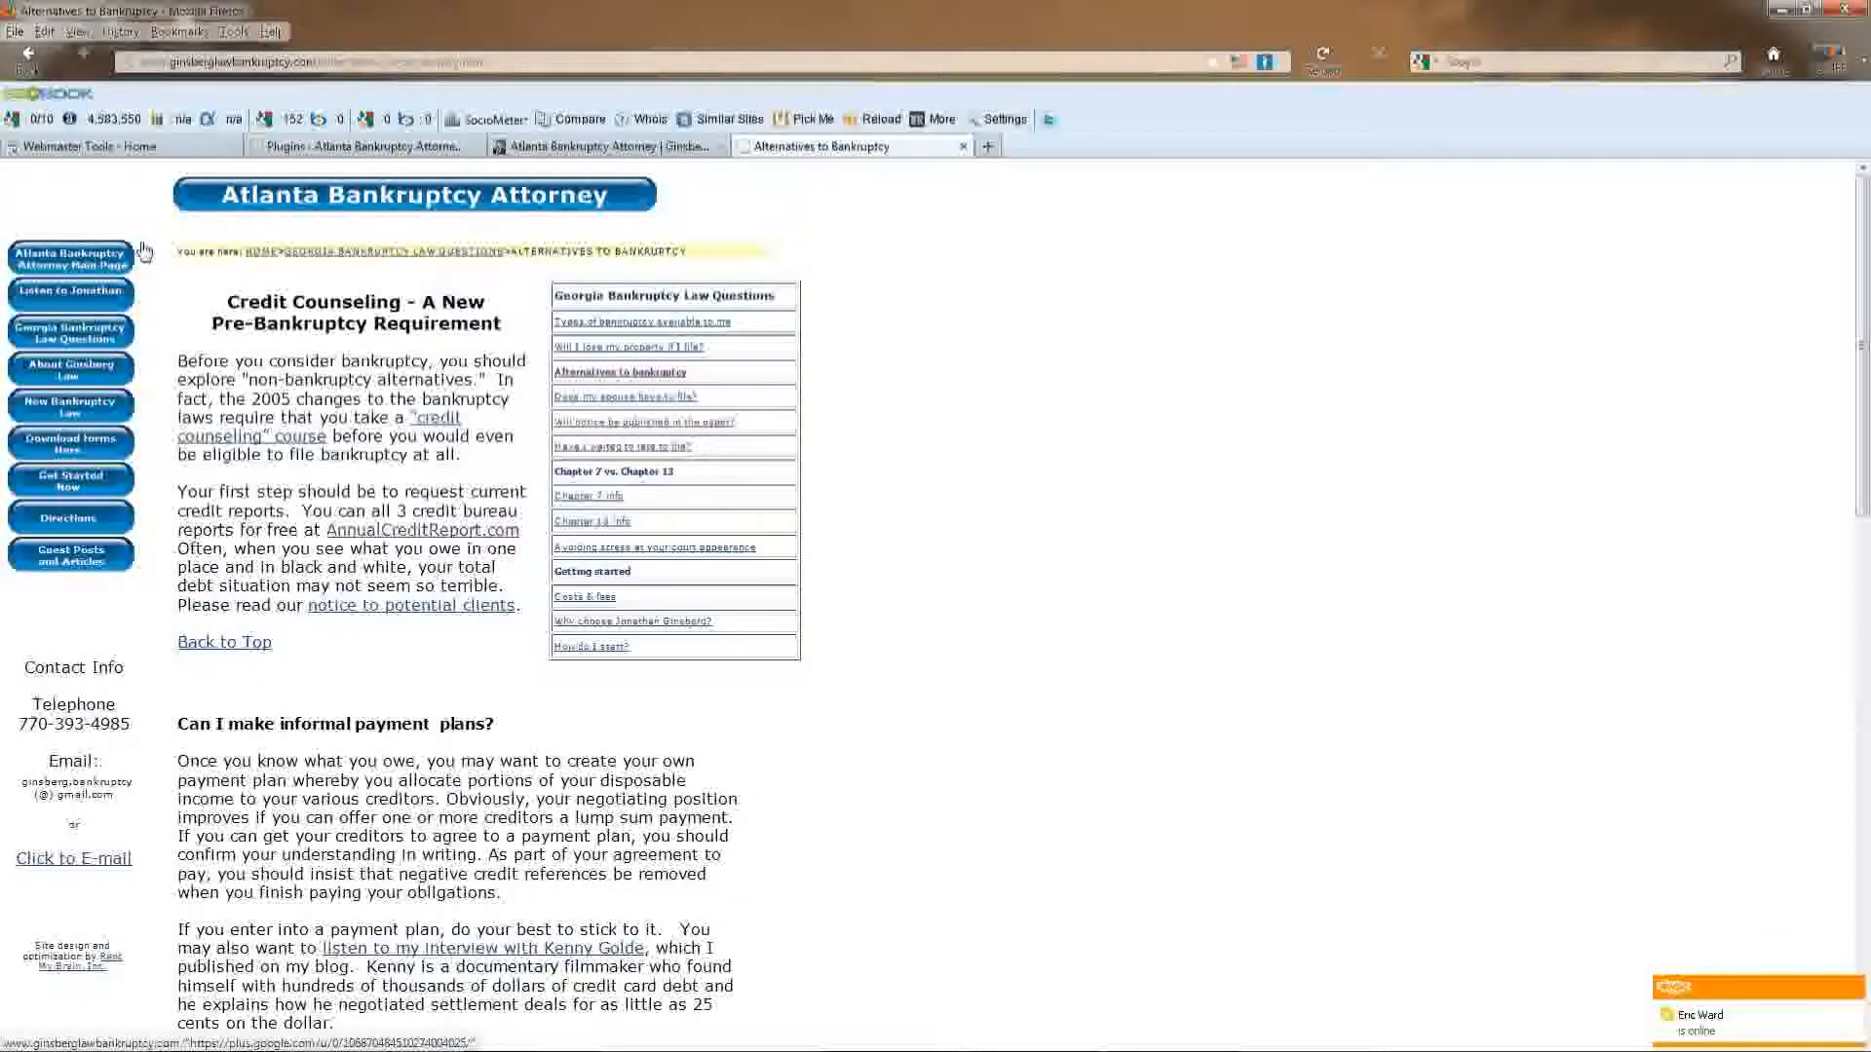
{"action": "left_click", "coordinate": [70, 259]}
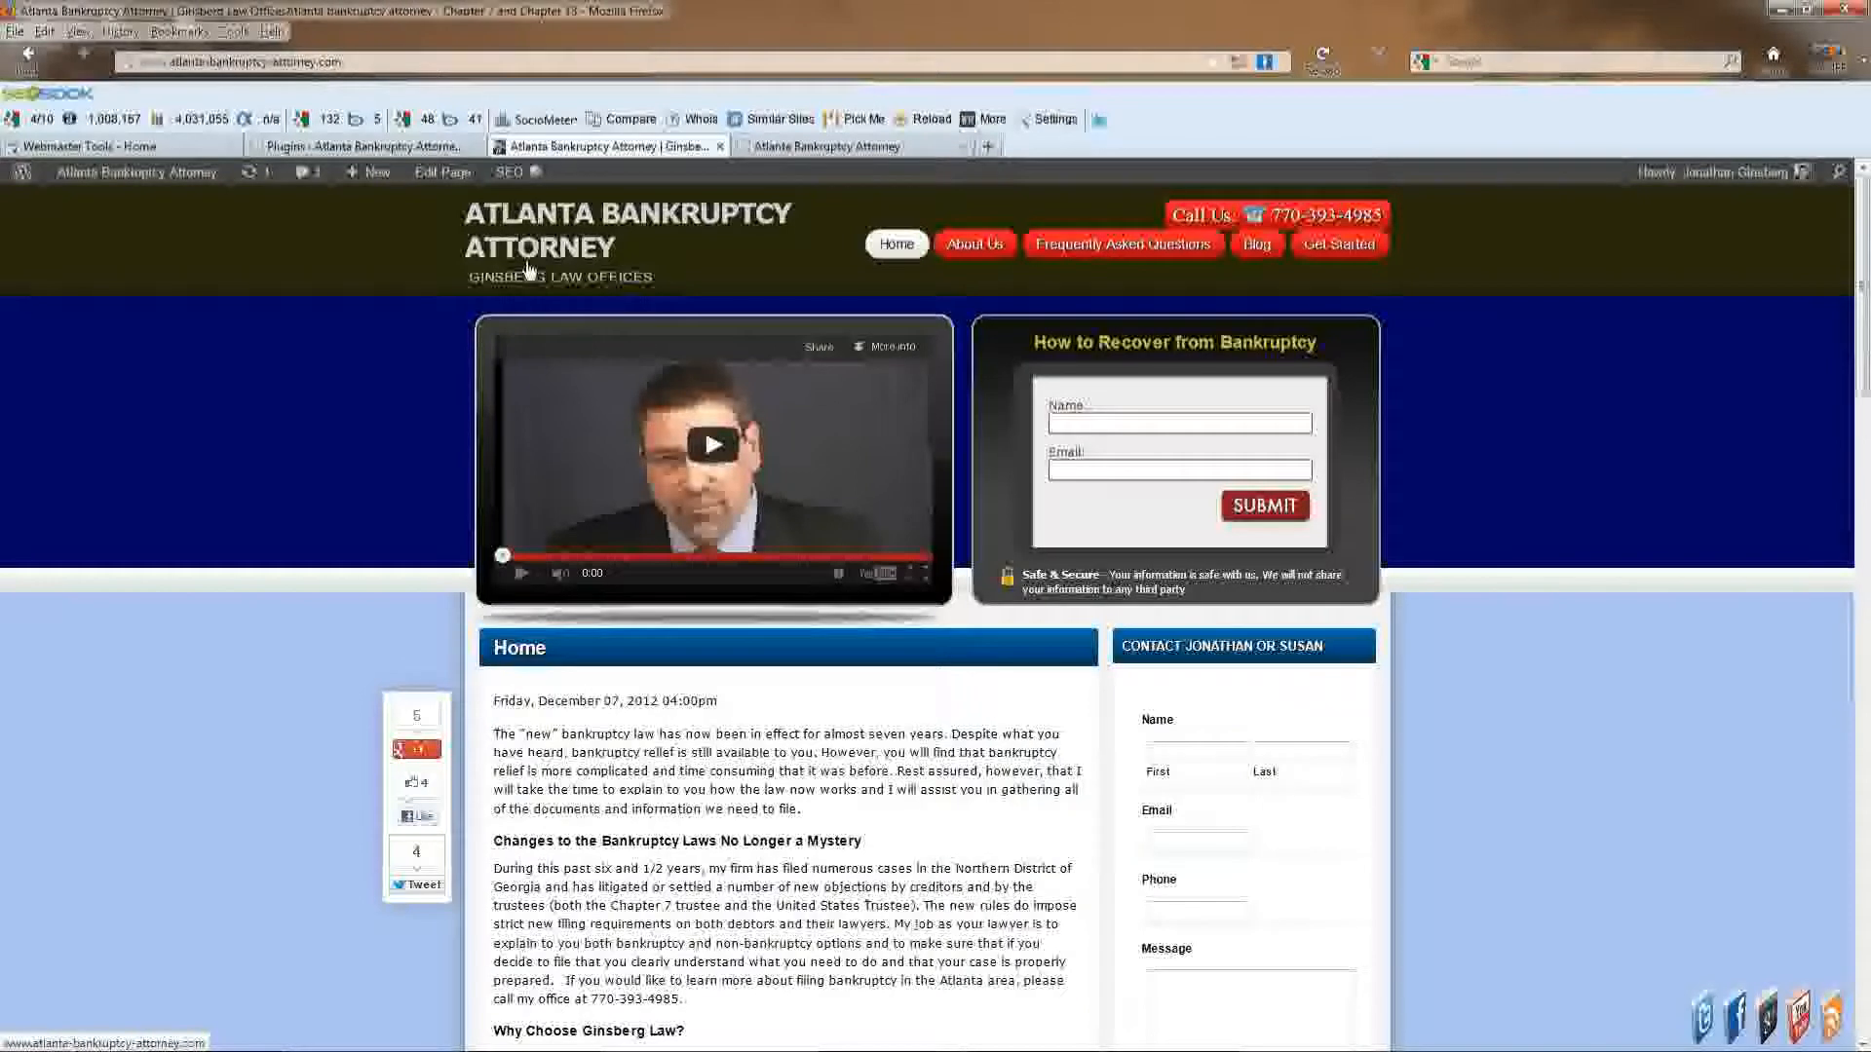
{"action": "left_click", "coordinate": [507, 172]}
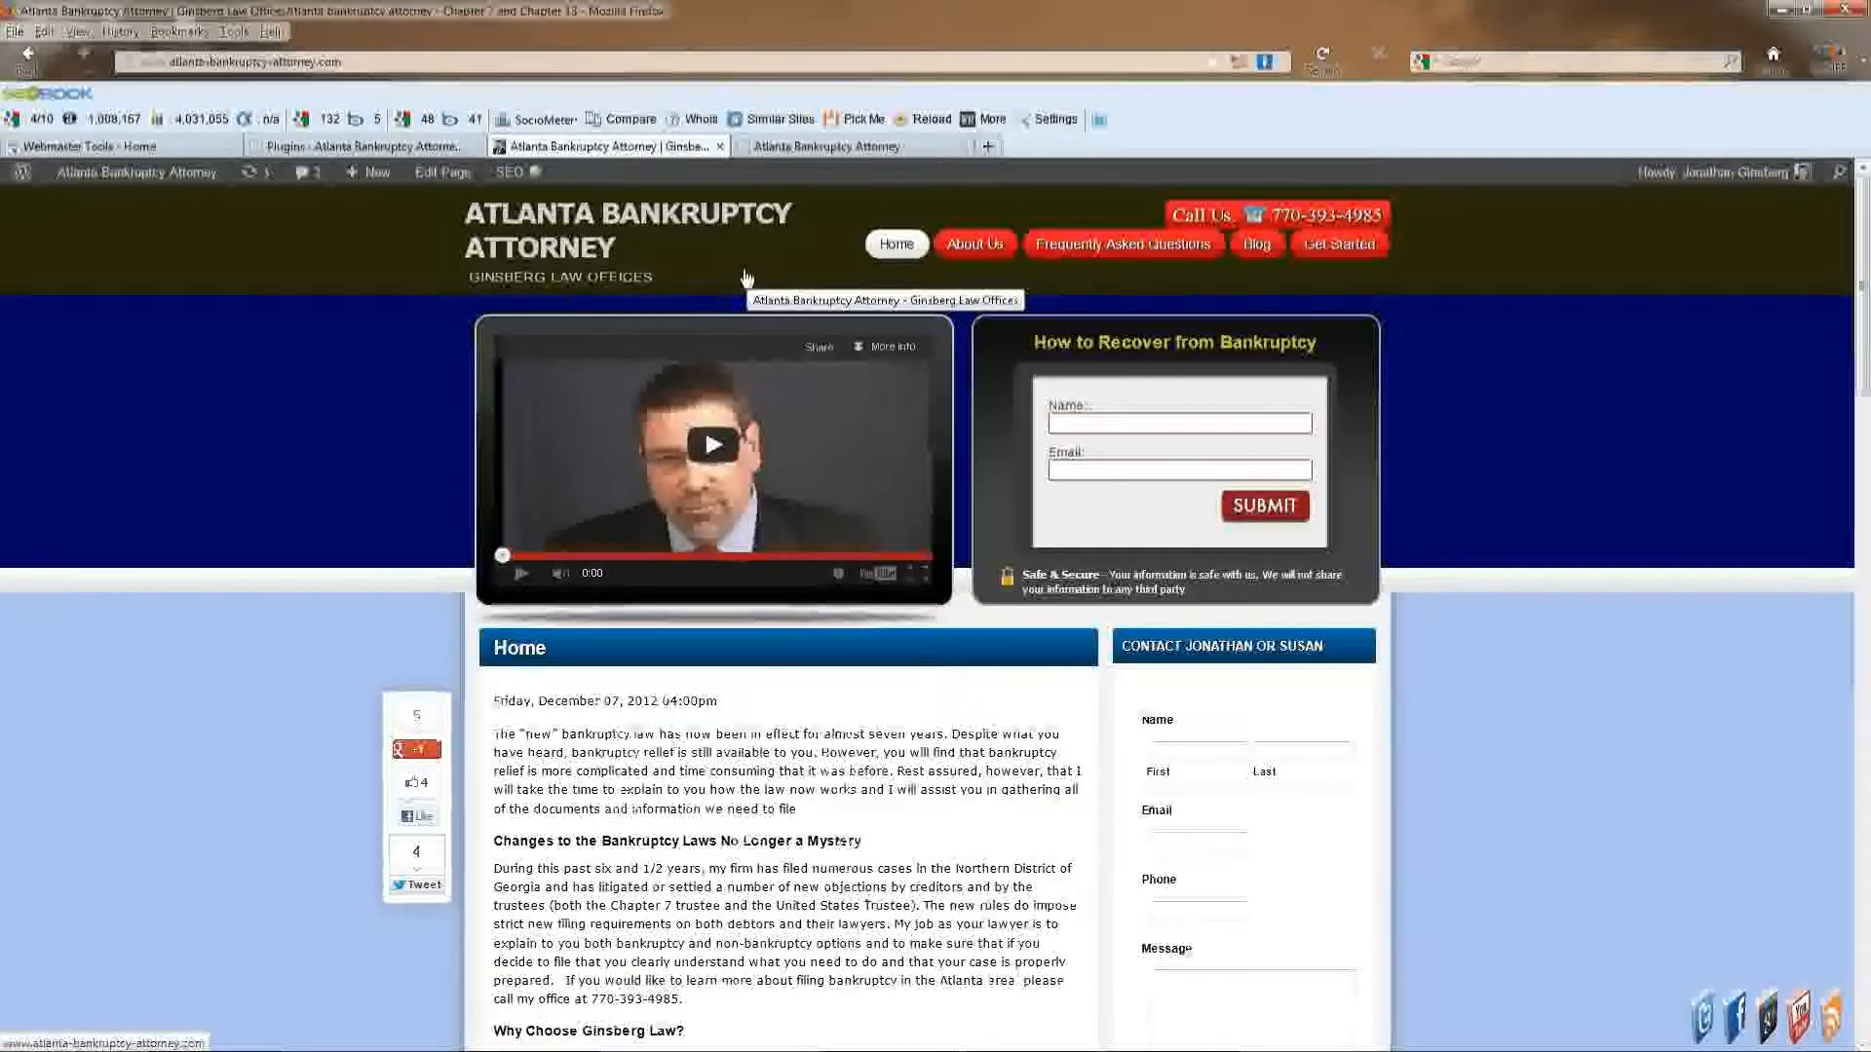
{"action": "mouse_move", "coordinate": [741, 277]}
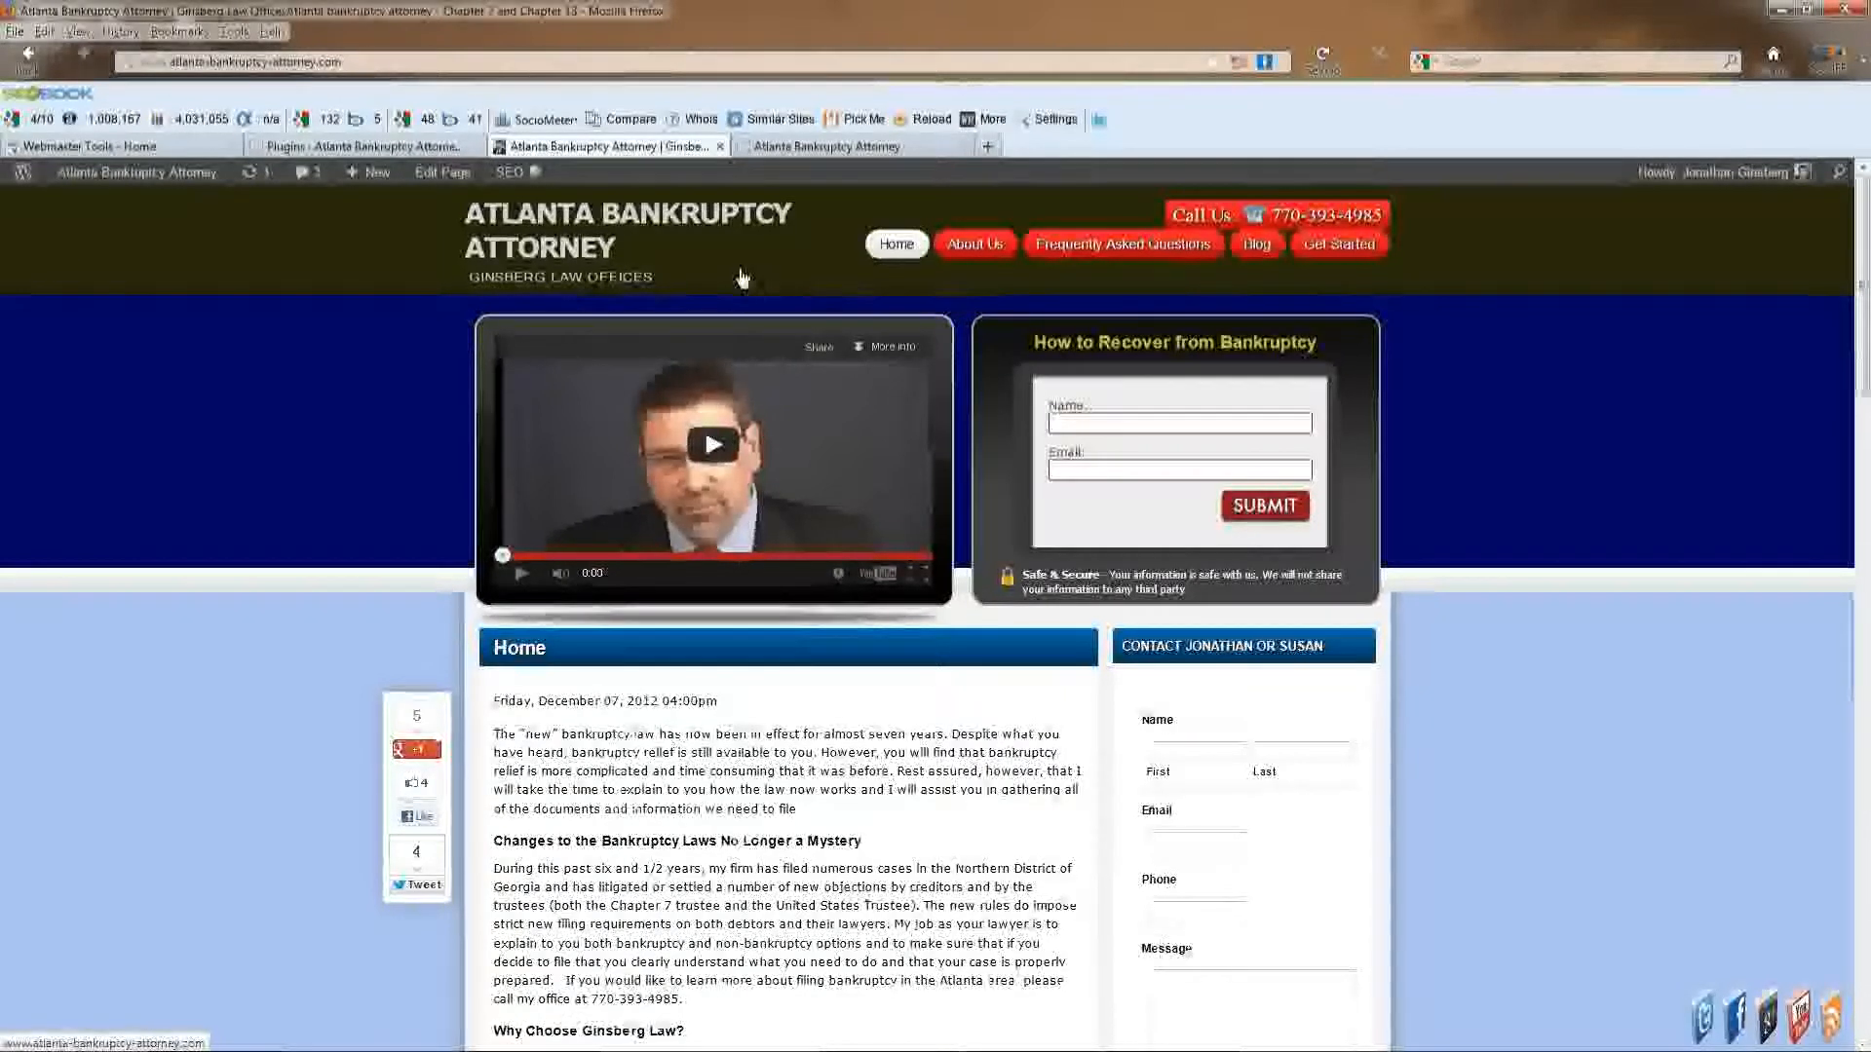
{"action": "left_click", "coordinate": [137, 172]}
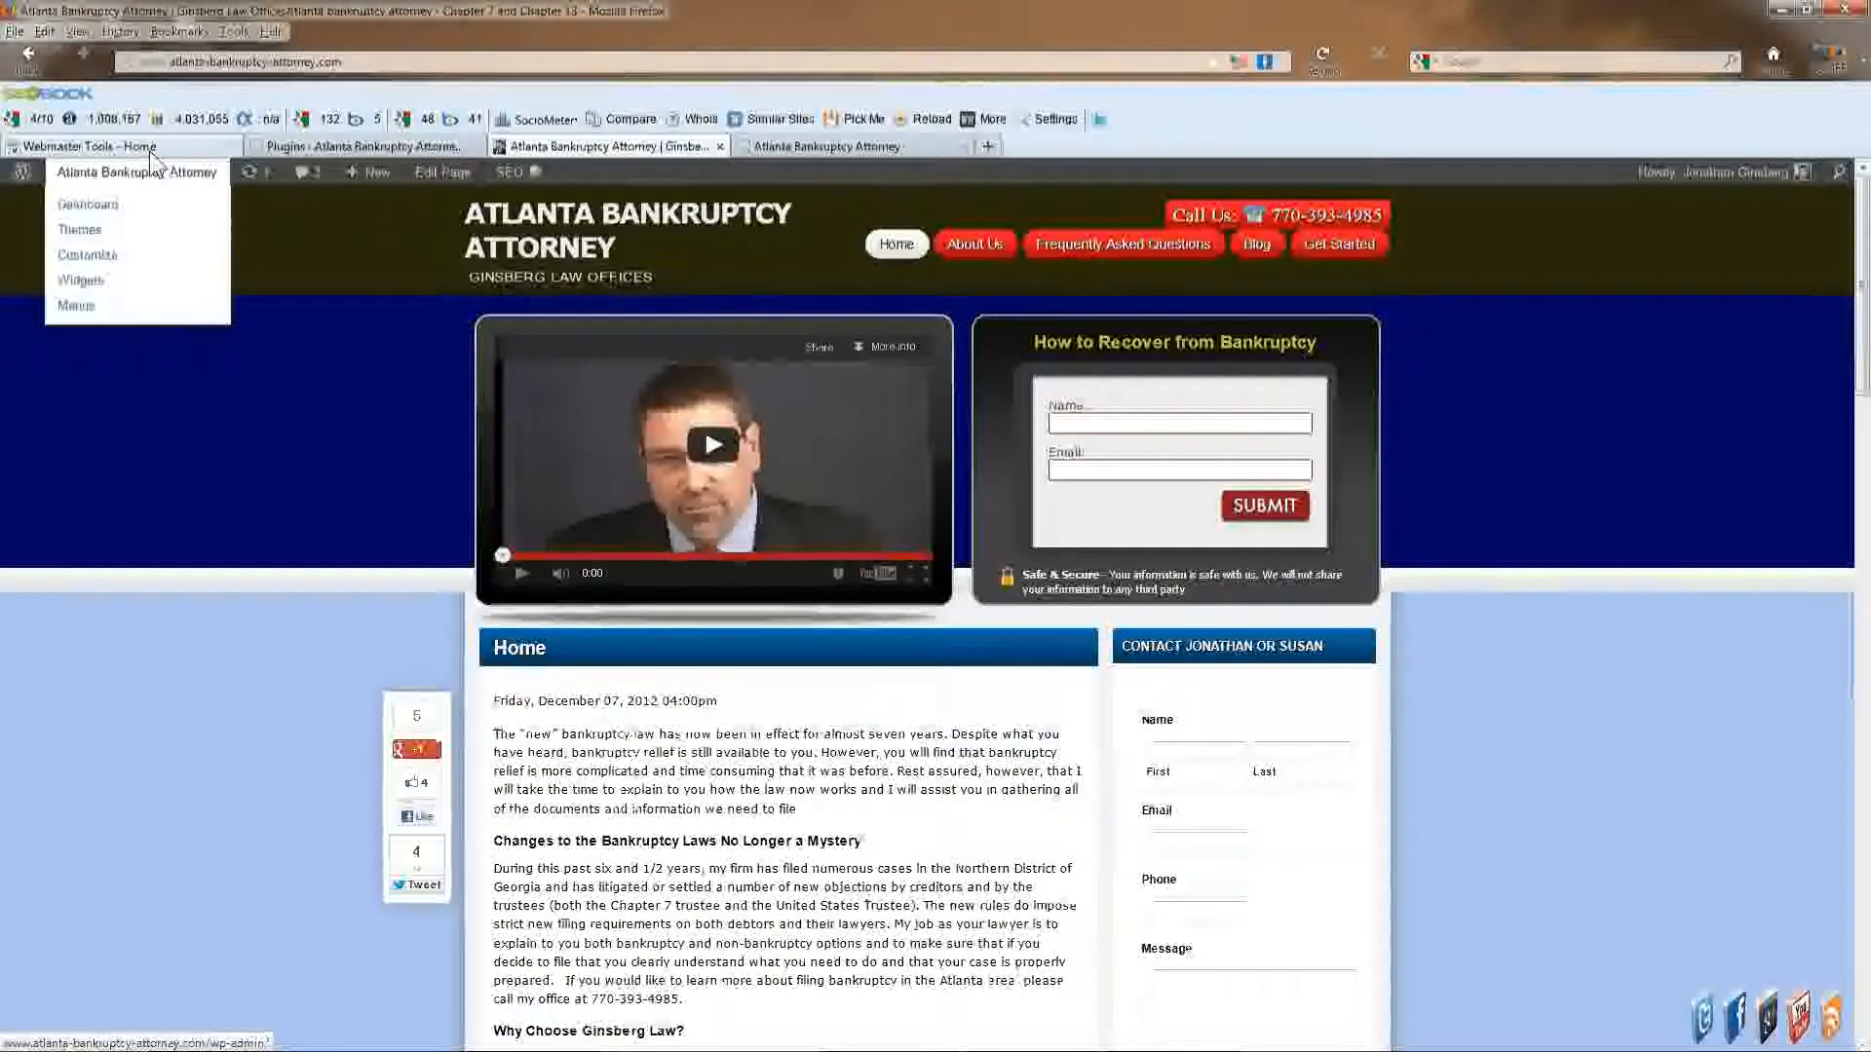
{"action": "left_click", "coordinate": [119, 145]}
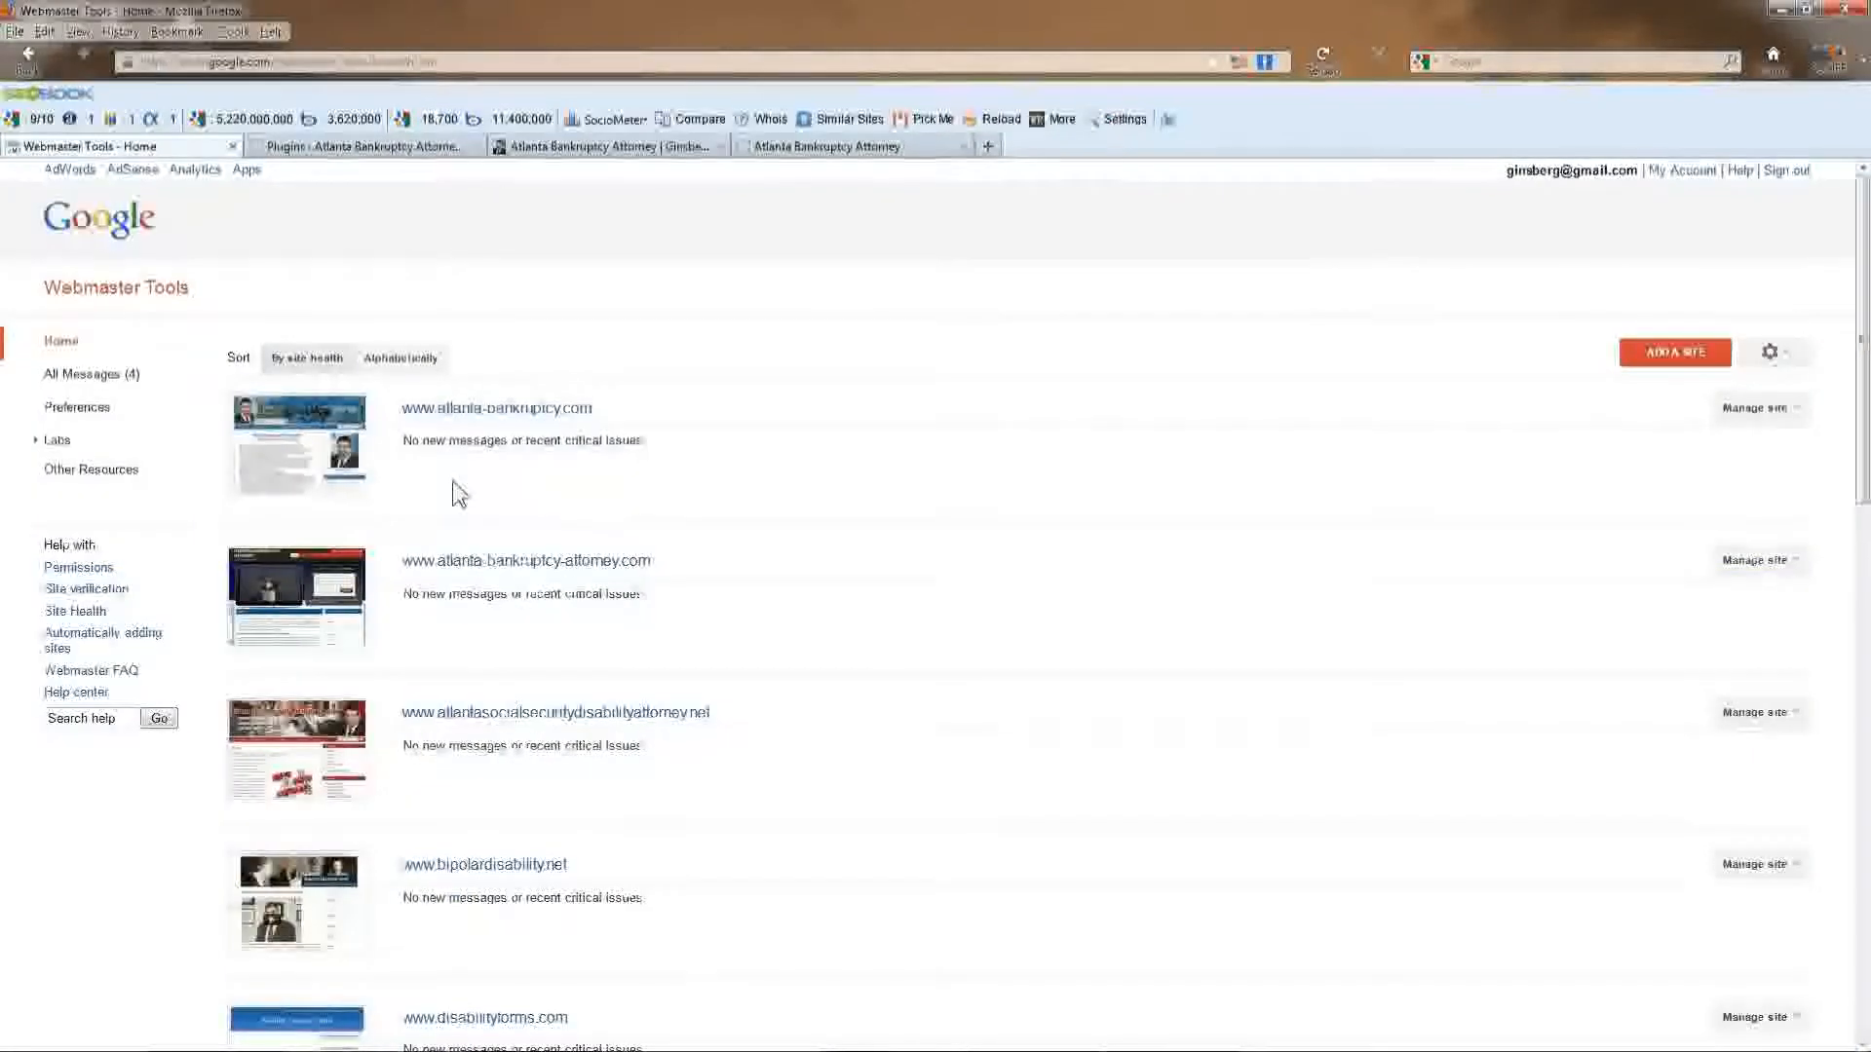
{"action": "mouse_move", "coordinate": [525, 561]}
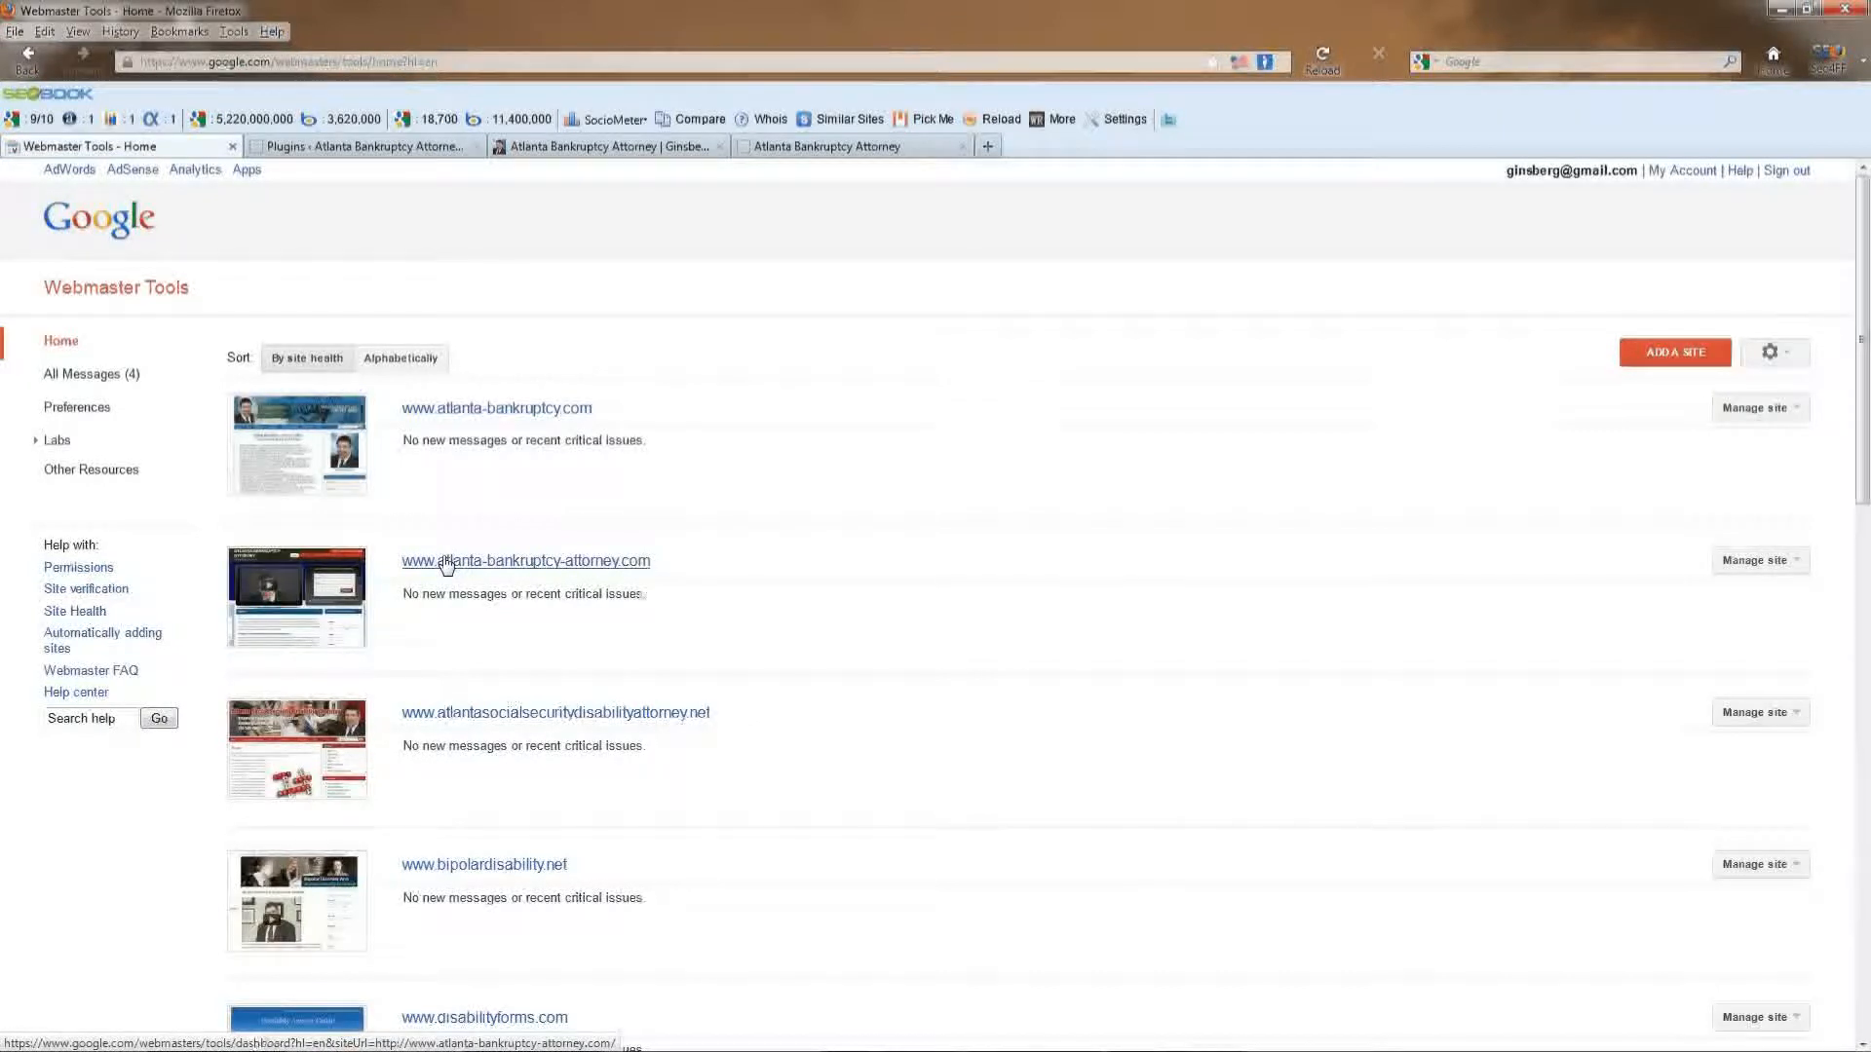
{"action": "left_click", "coordinate": [525, 561]}
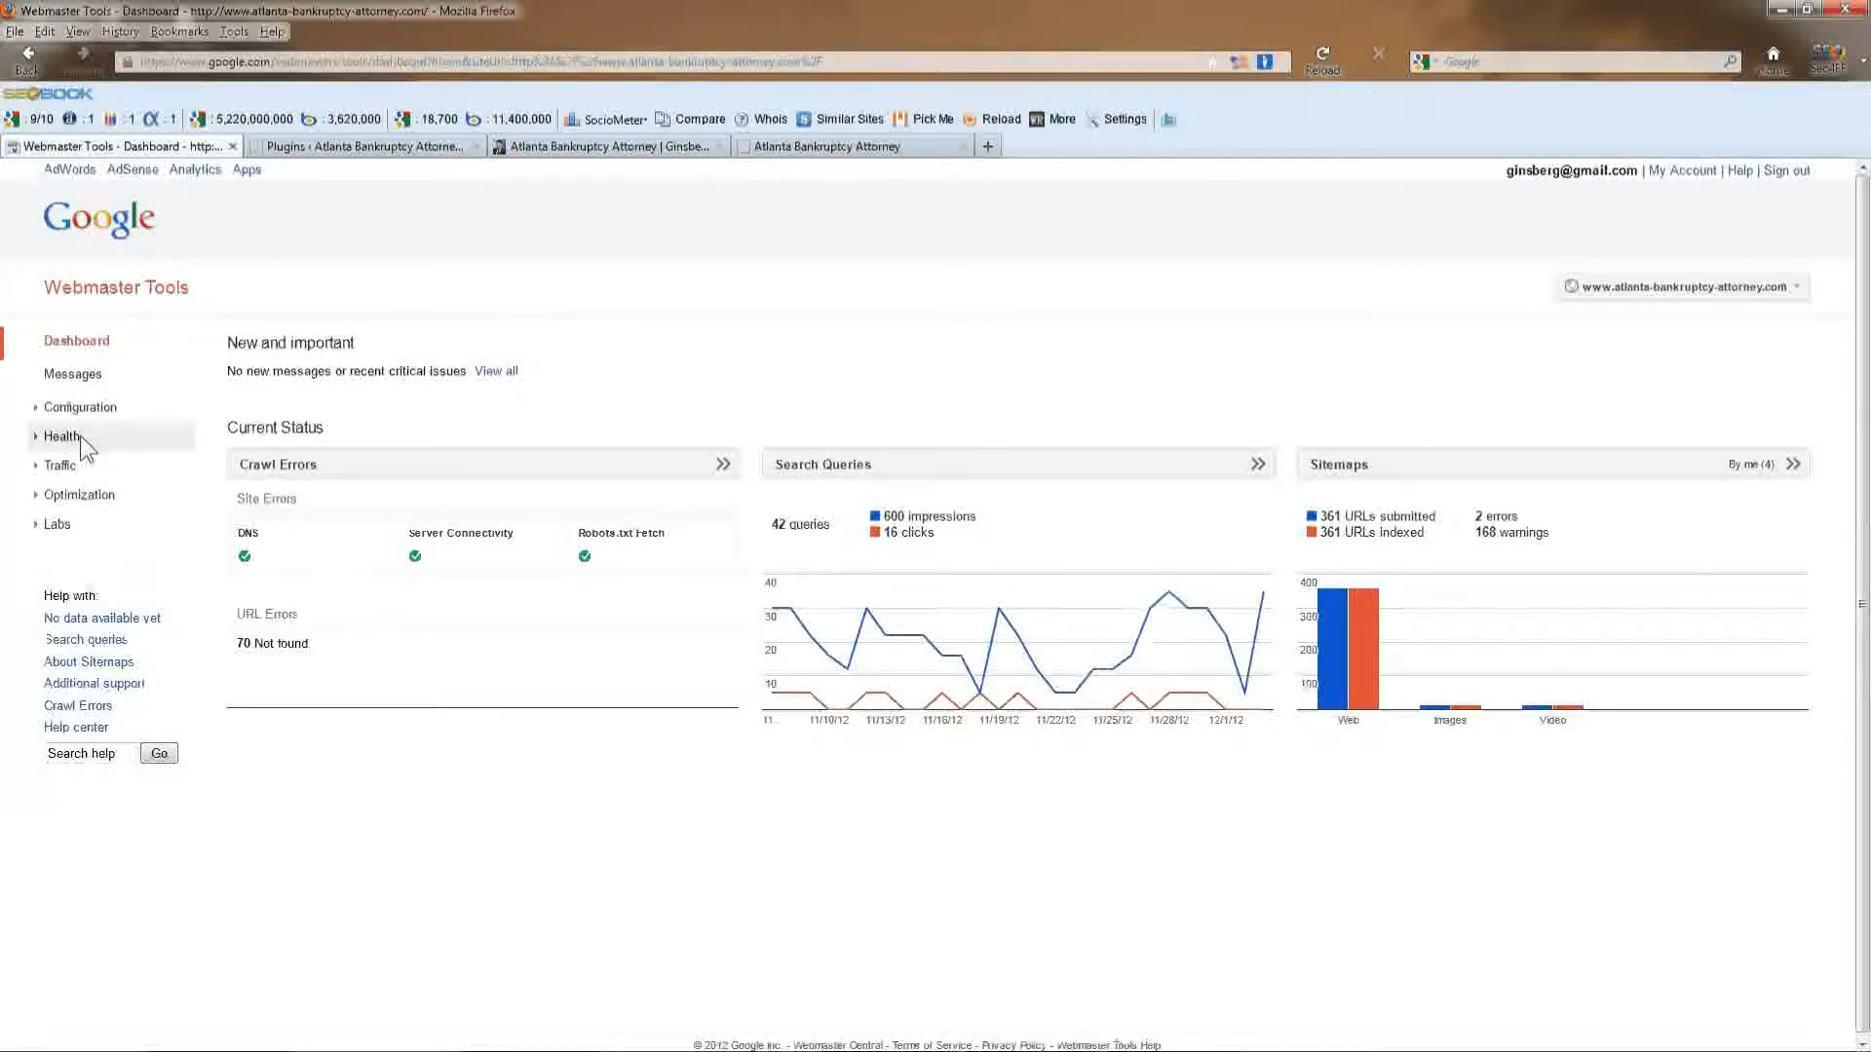
Expand Health, choose Crawl Errors, and scroll down to the 70 not-found 404 URLs.
{"action": "left_click", "coordinate": [63, 435]}
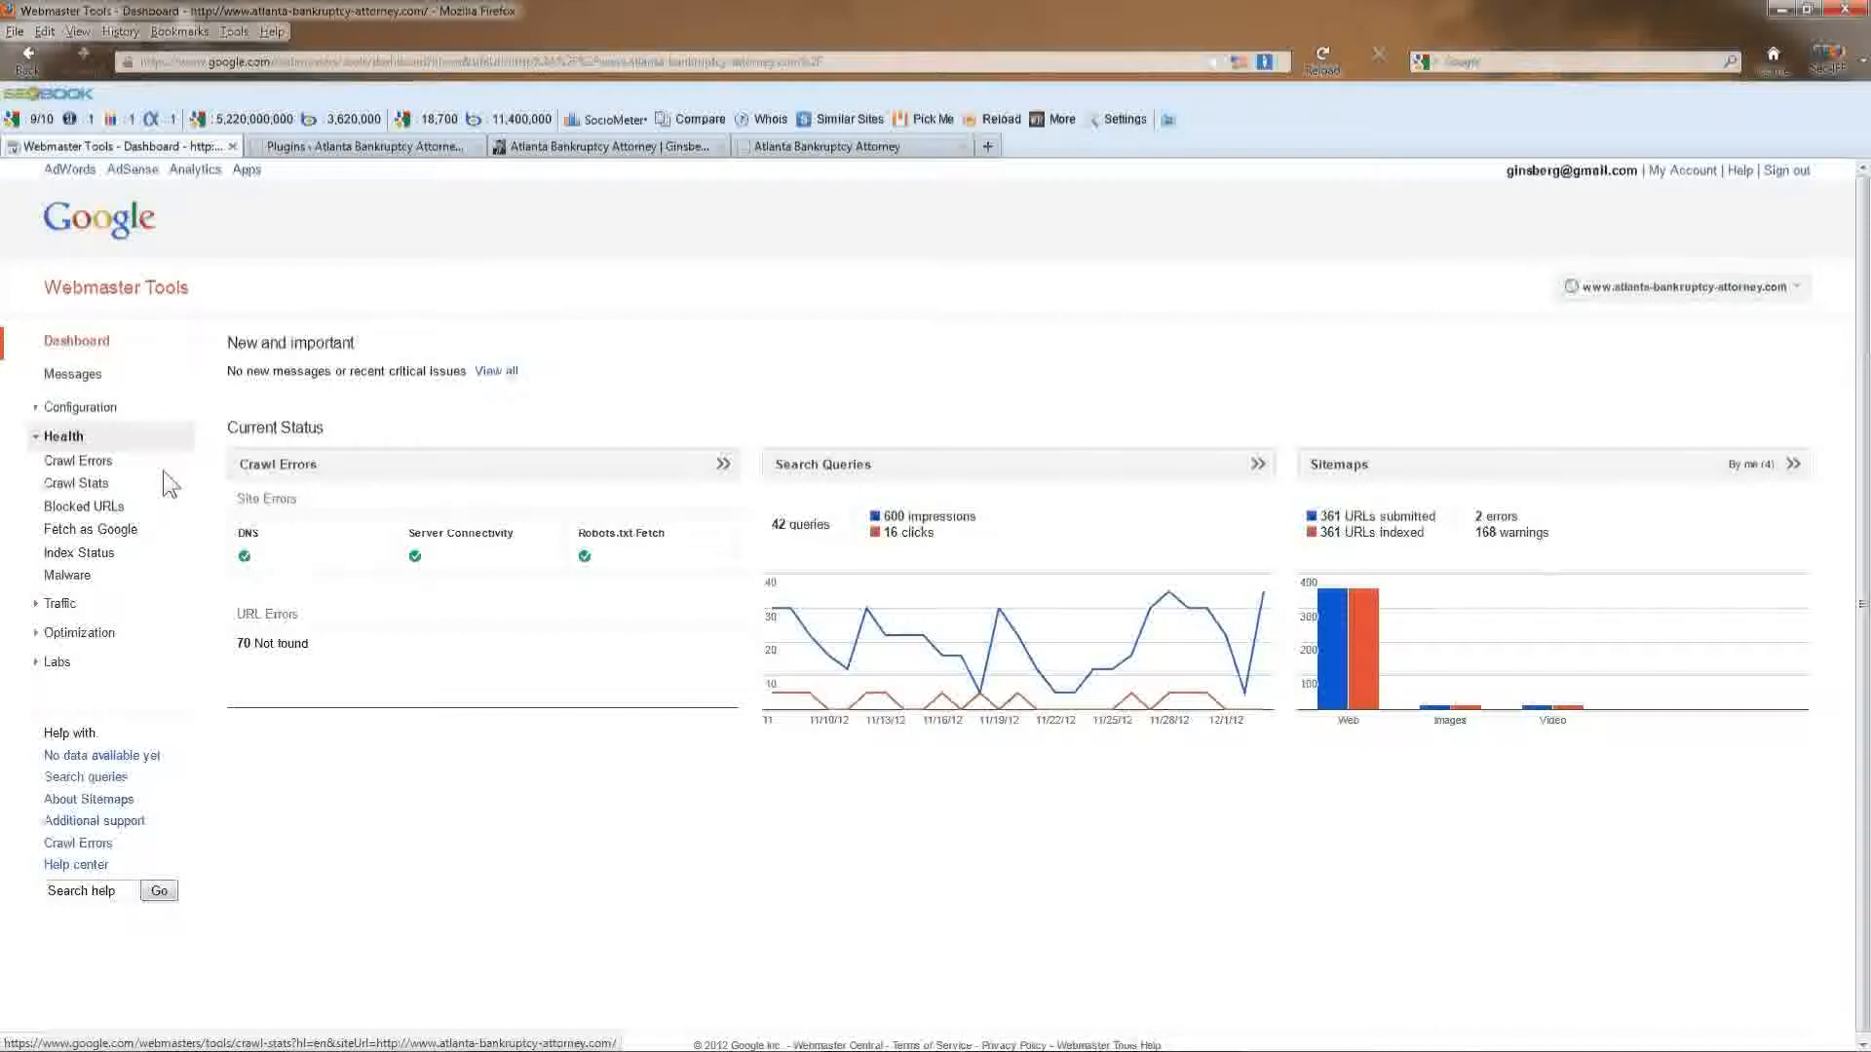
{"action": "left_click", "coordinate": [78, 462]}
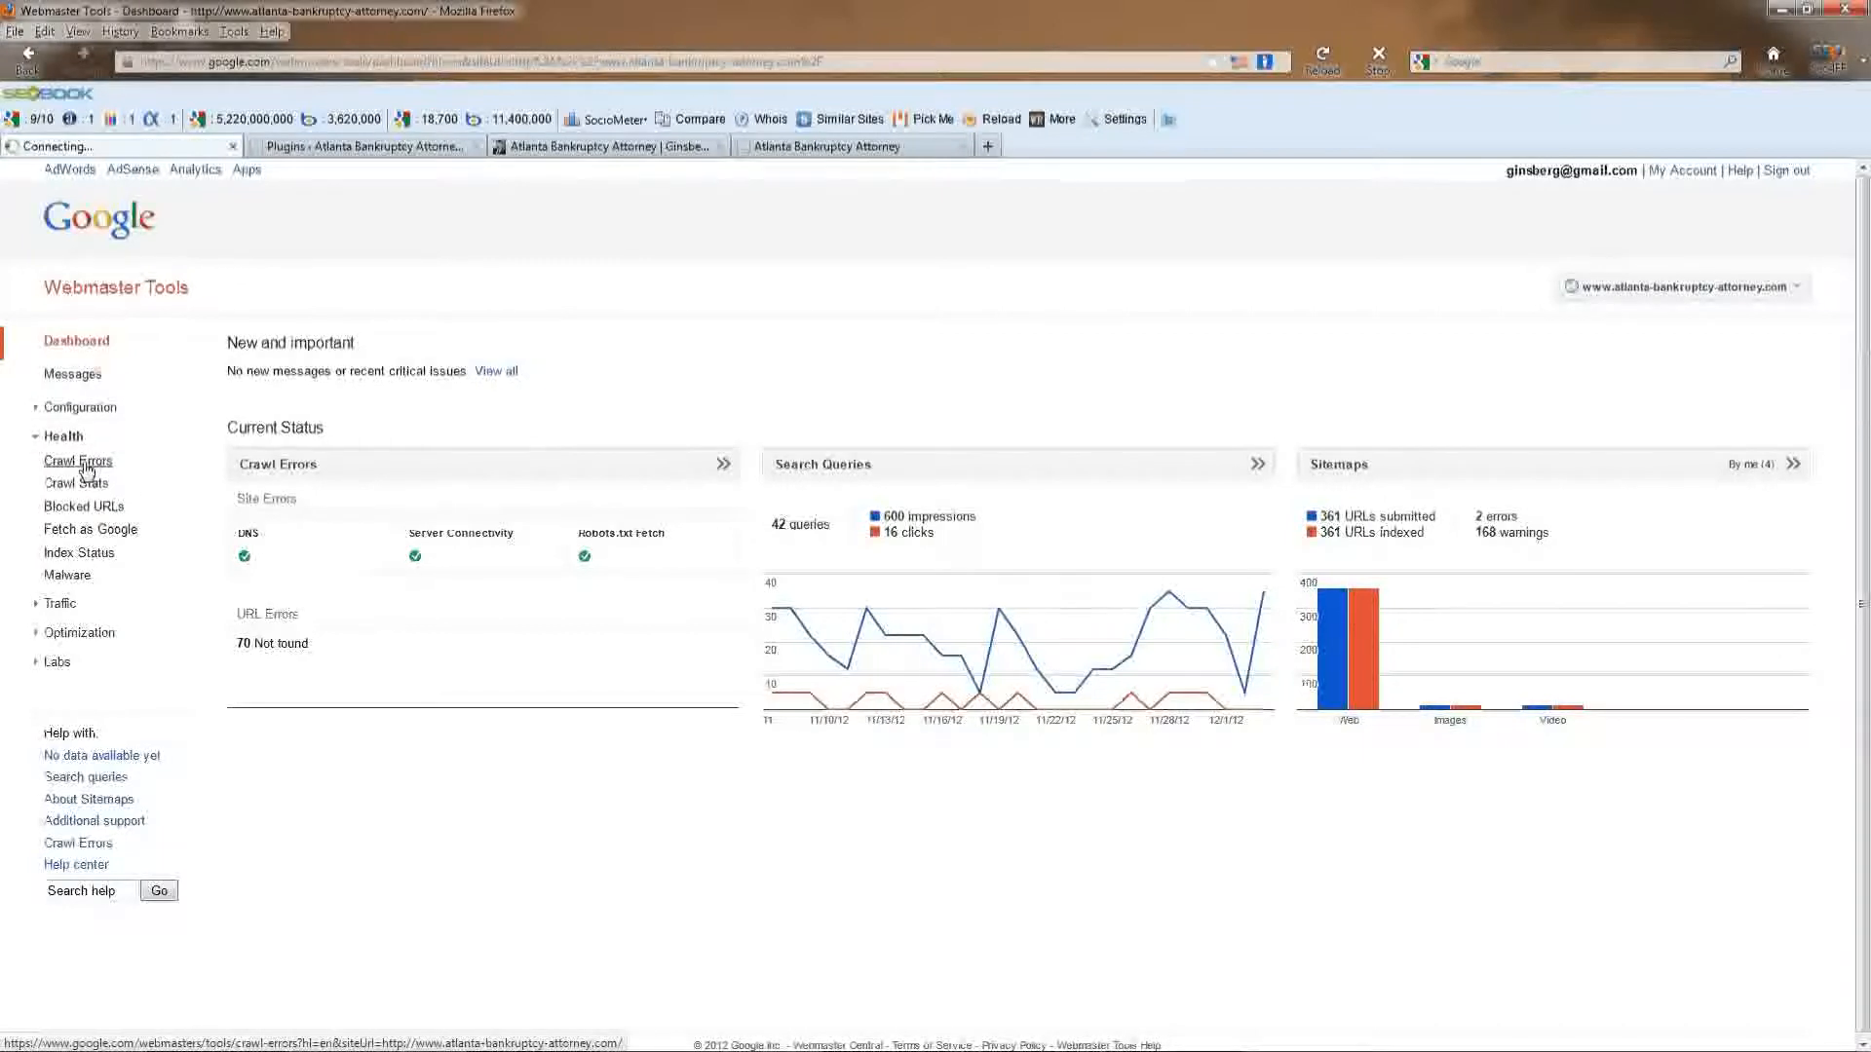
{"action": "left_click", "coordinate": [76, 462]}
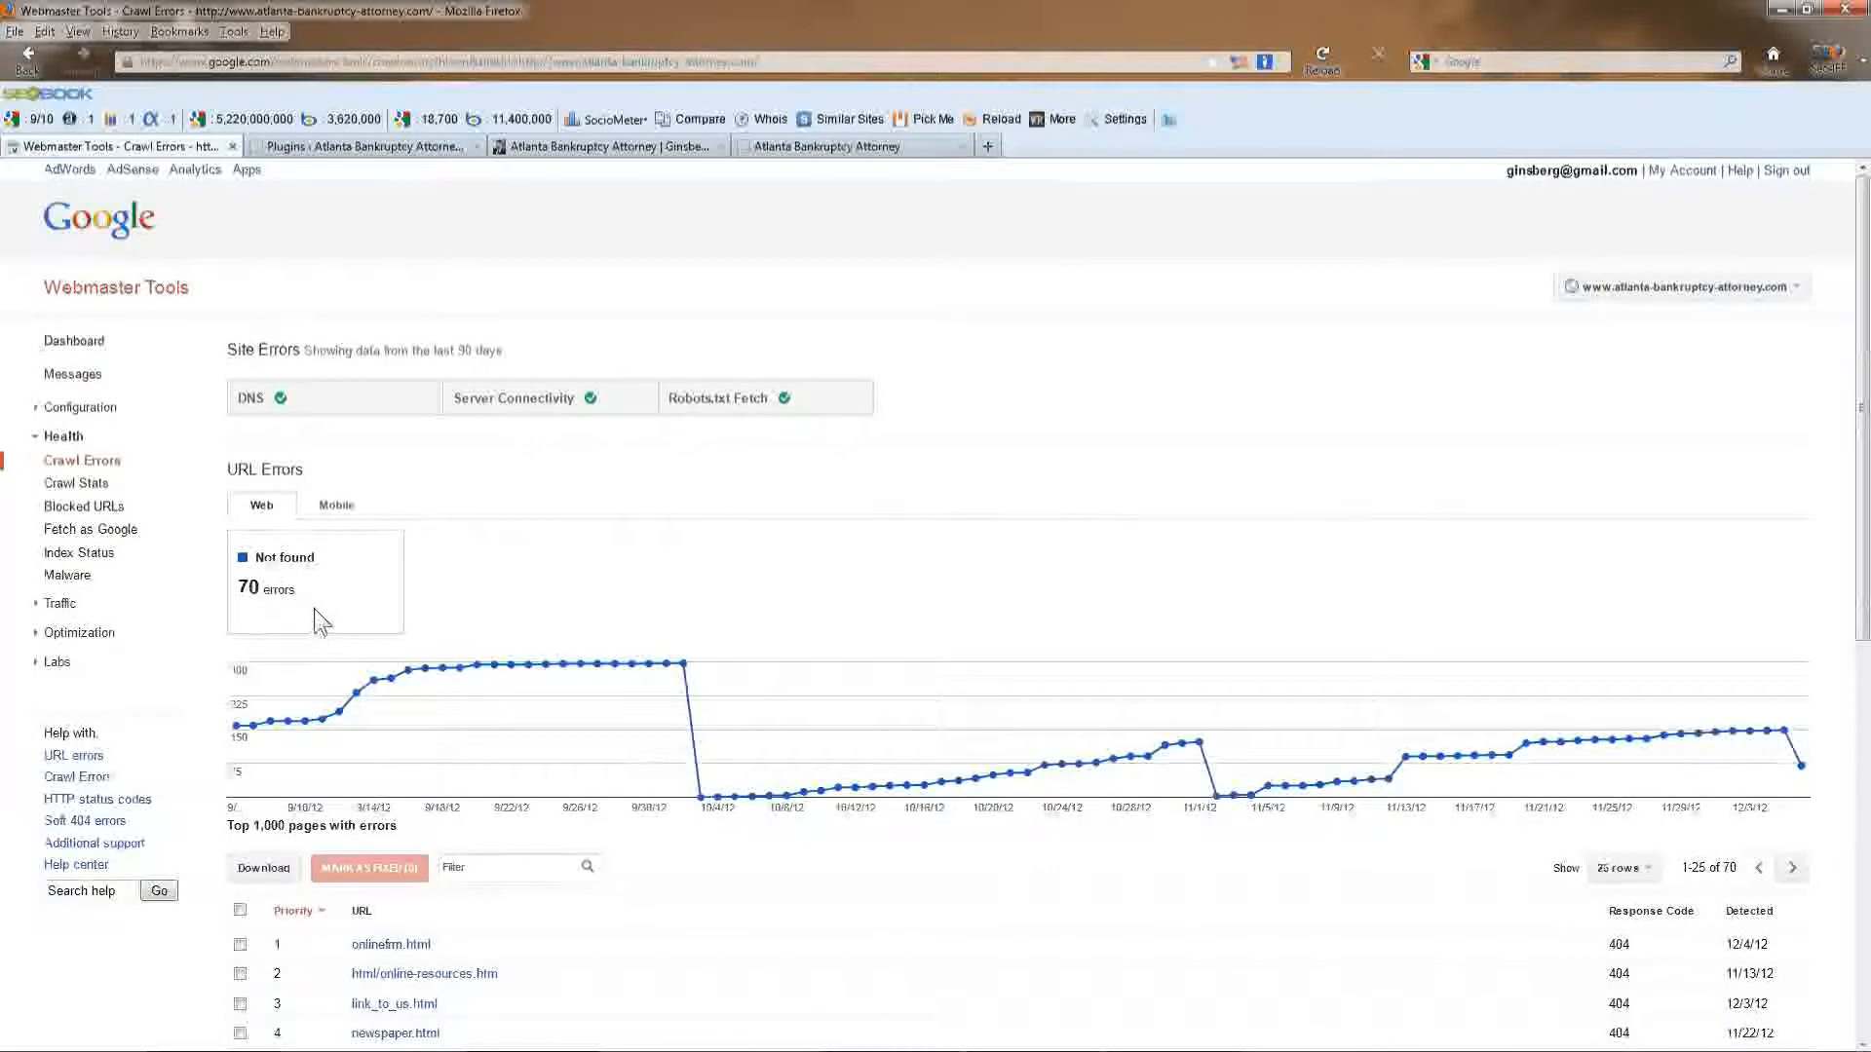
{"action": "scroll", "scroll_direction": "down", "scroll_amount": 3}
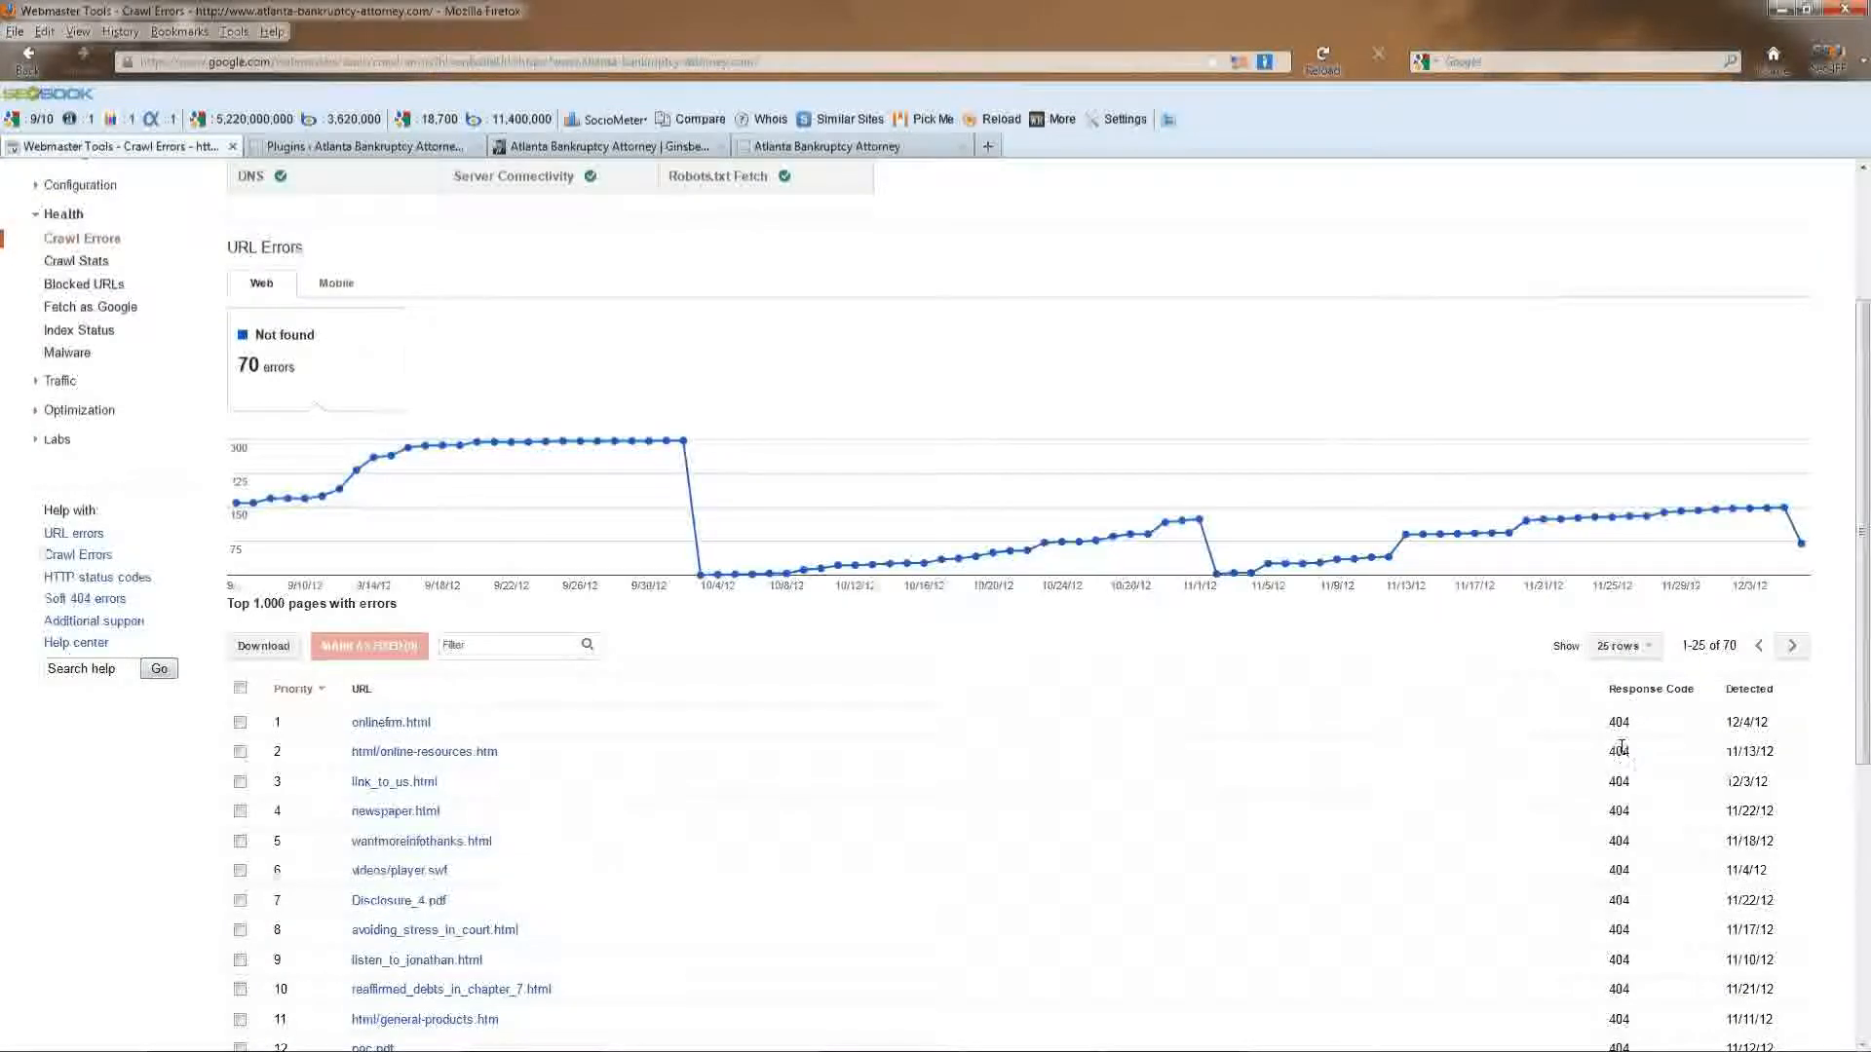
{"action": "scroll", "scroll_direction": "down", "scroll_amount": 3}
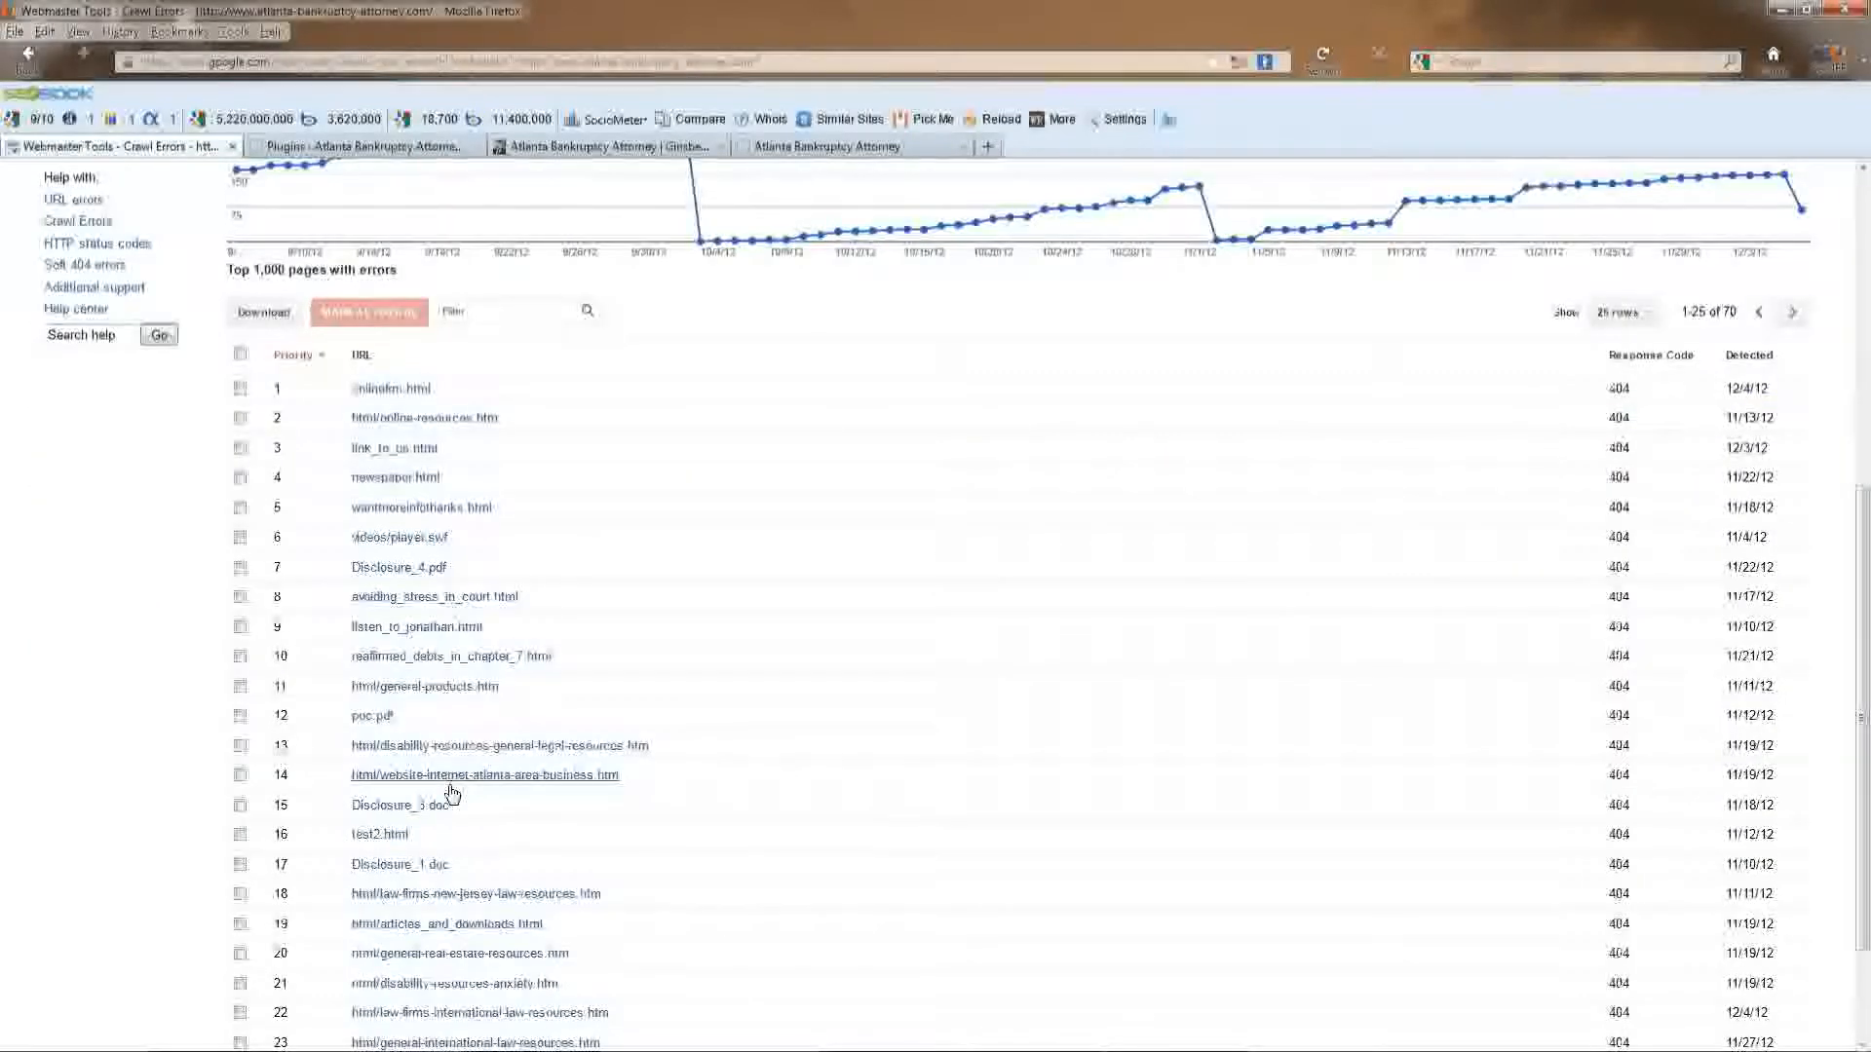
{"action": "scroll", "scroll_direction": "down", "scroll_amount": 3}
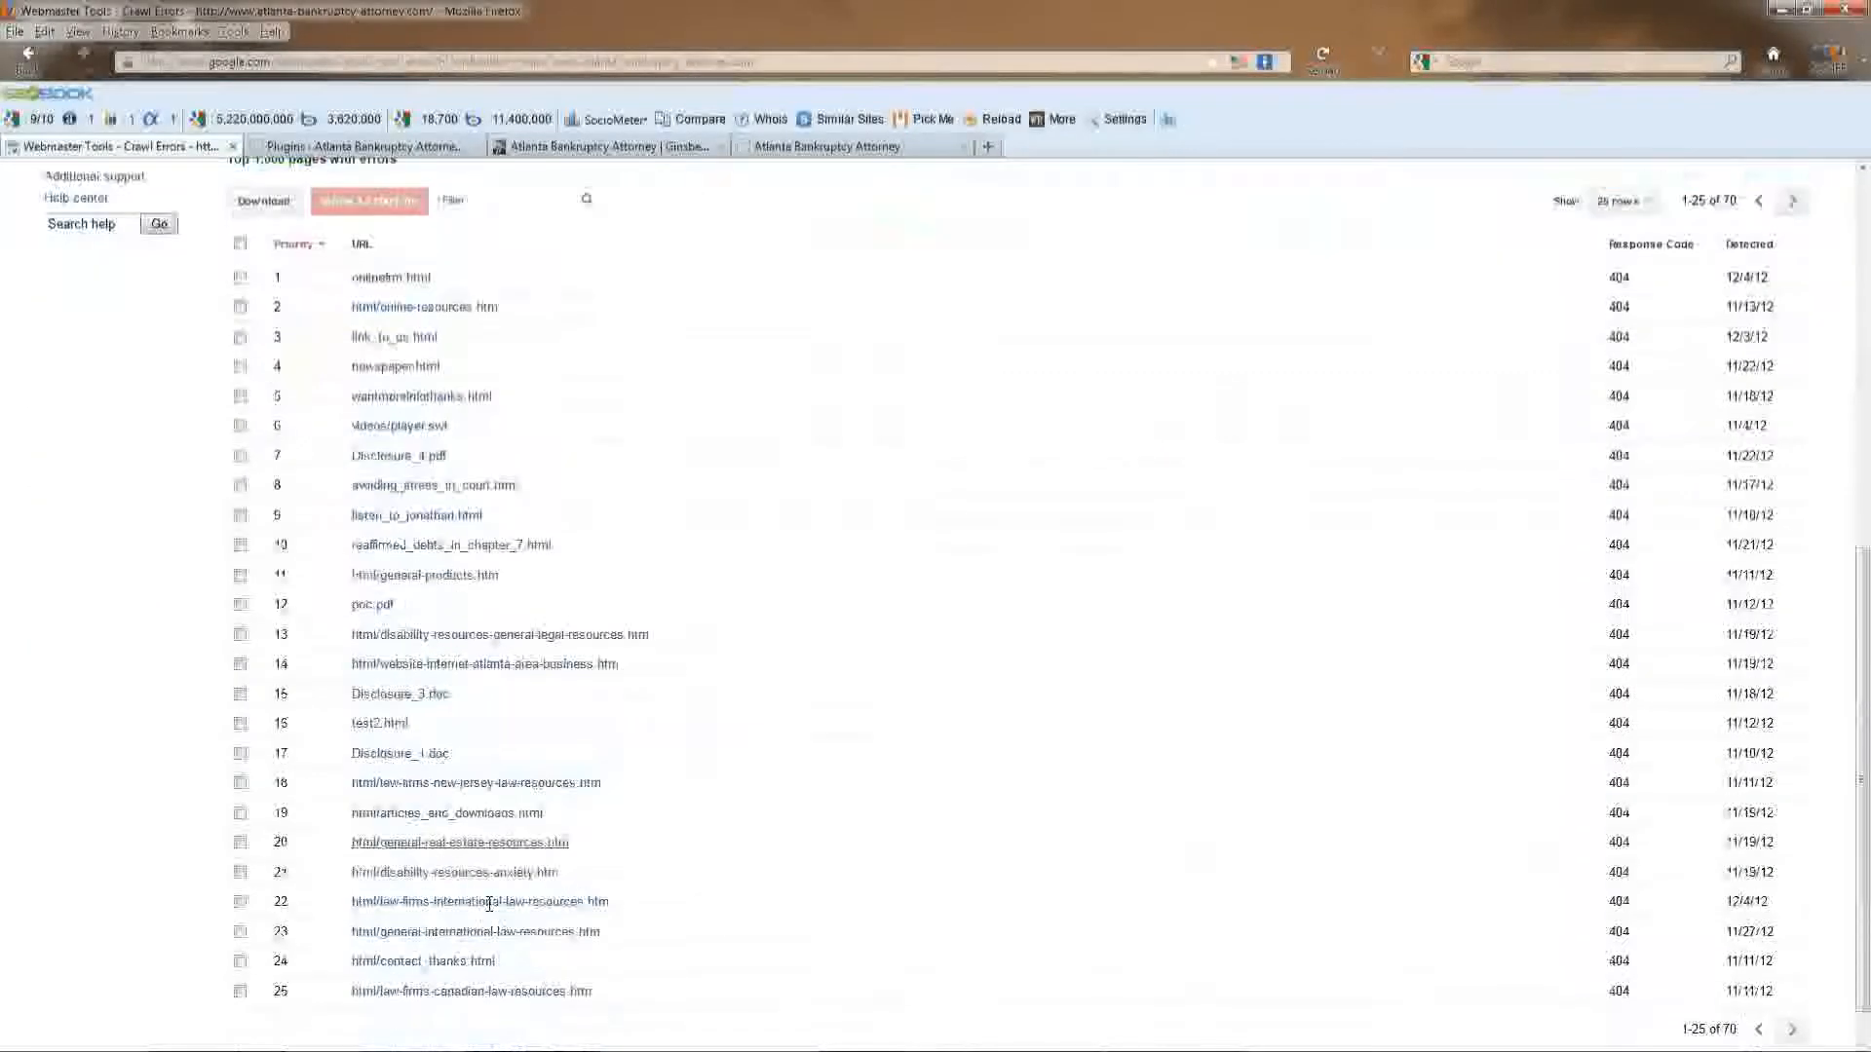
{"action": "mouse_move", "coordinate": [405, 782]}
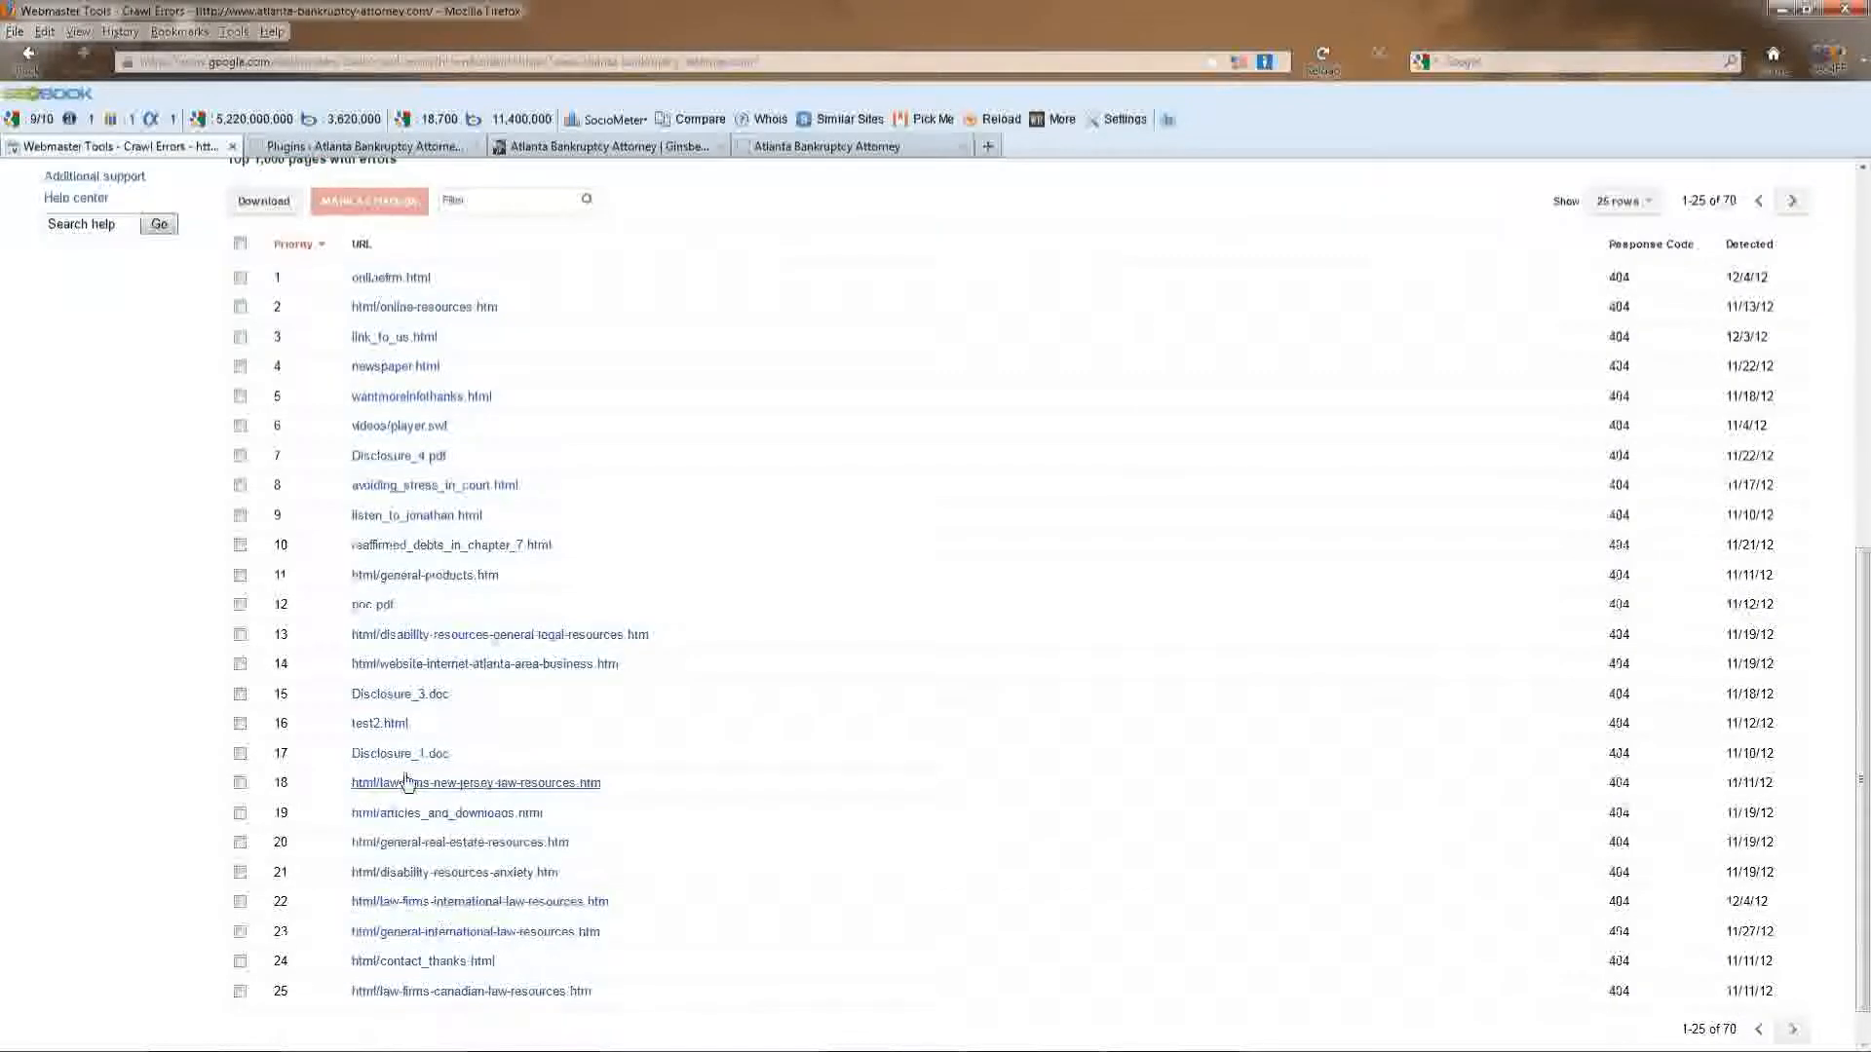
{"action": "mouse_move", "coordinate": [451, 544]}
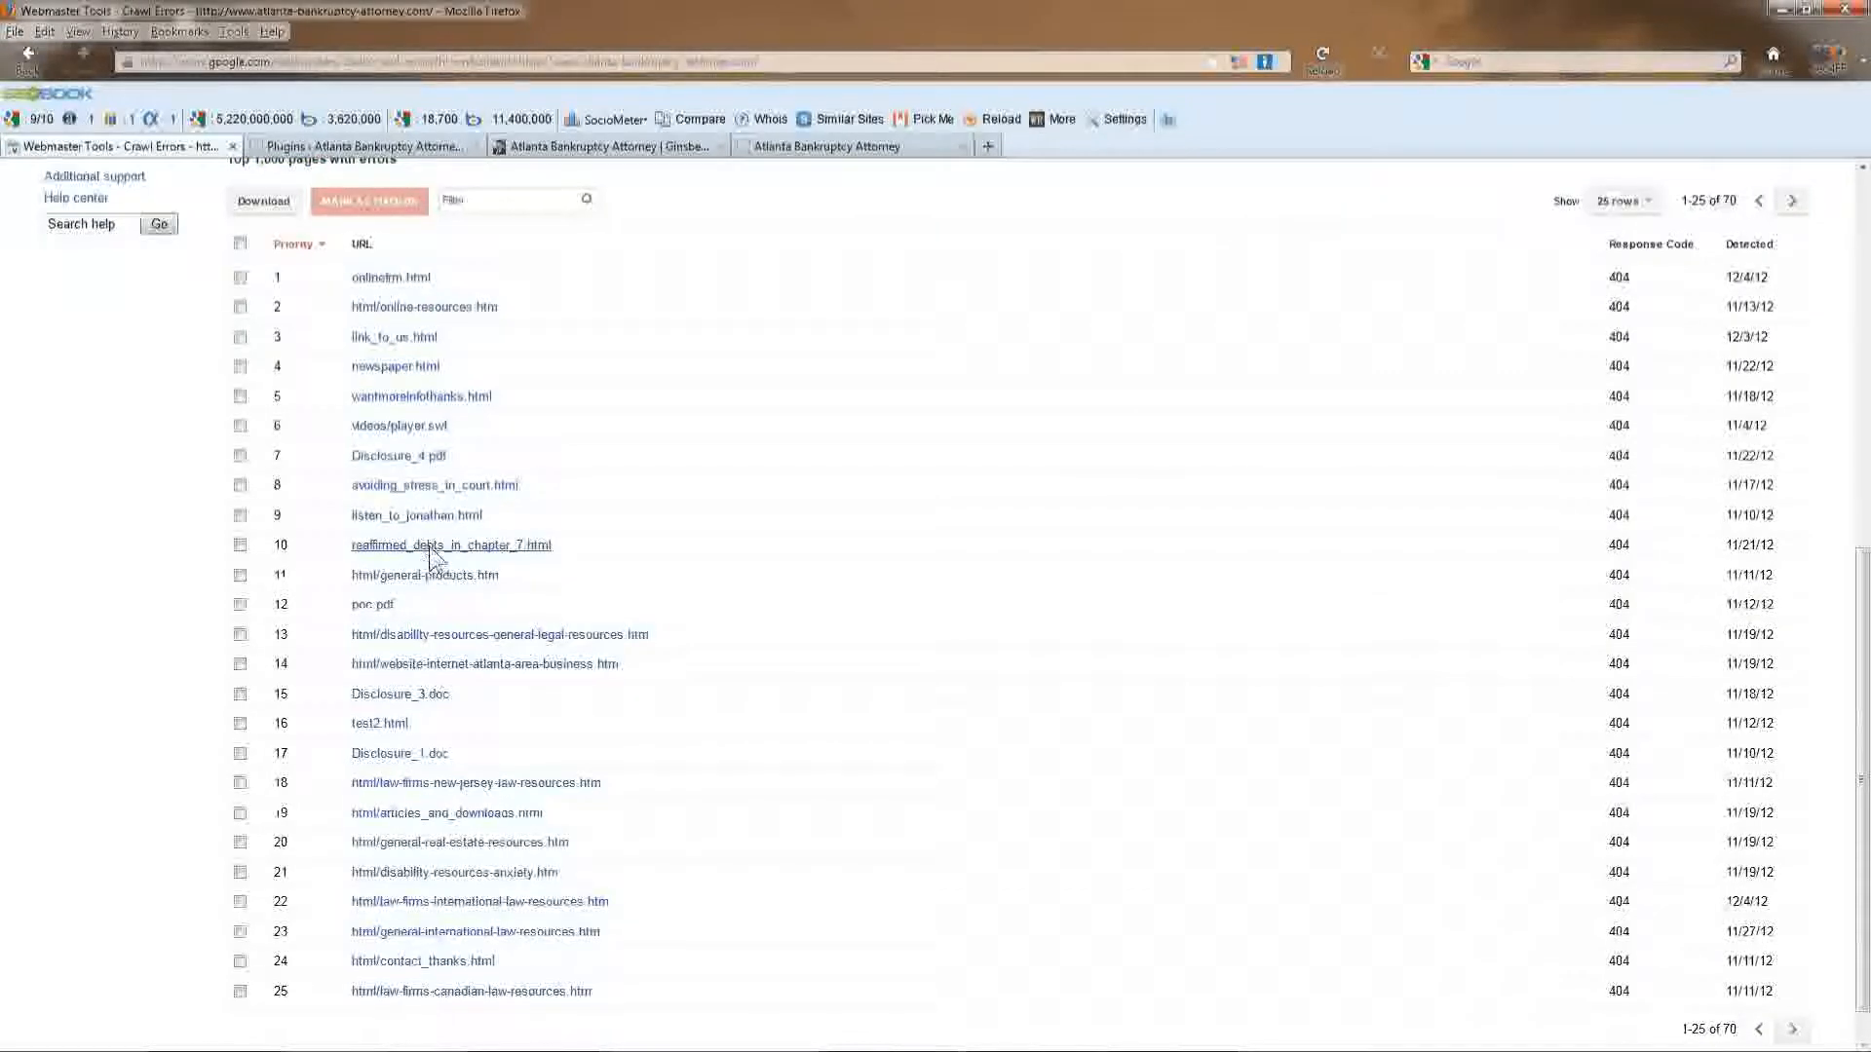
Visit the missing reaffirmed_debts_in_chapter_7.html page, close it, and reopen its 404 error details.
{"action": "left_click", "coordinate": [451, 543]}
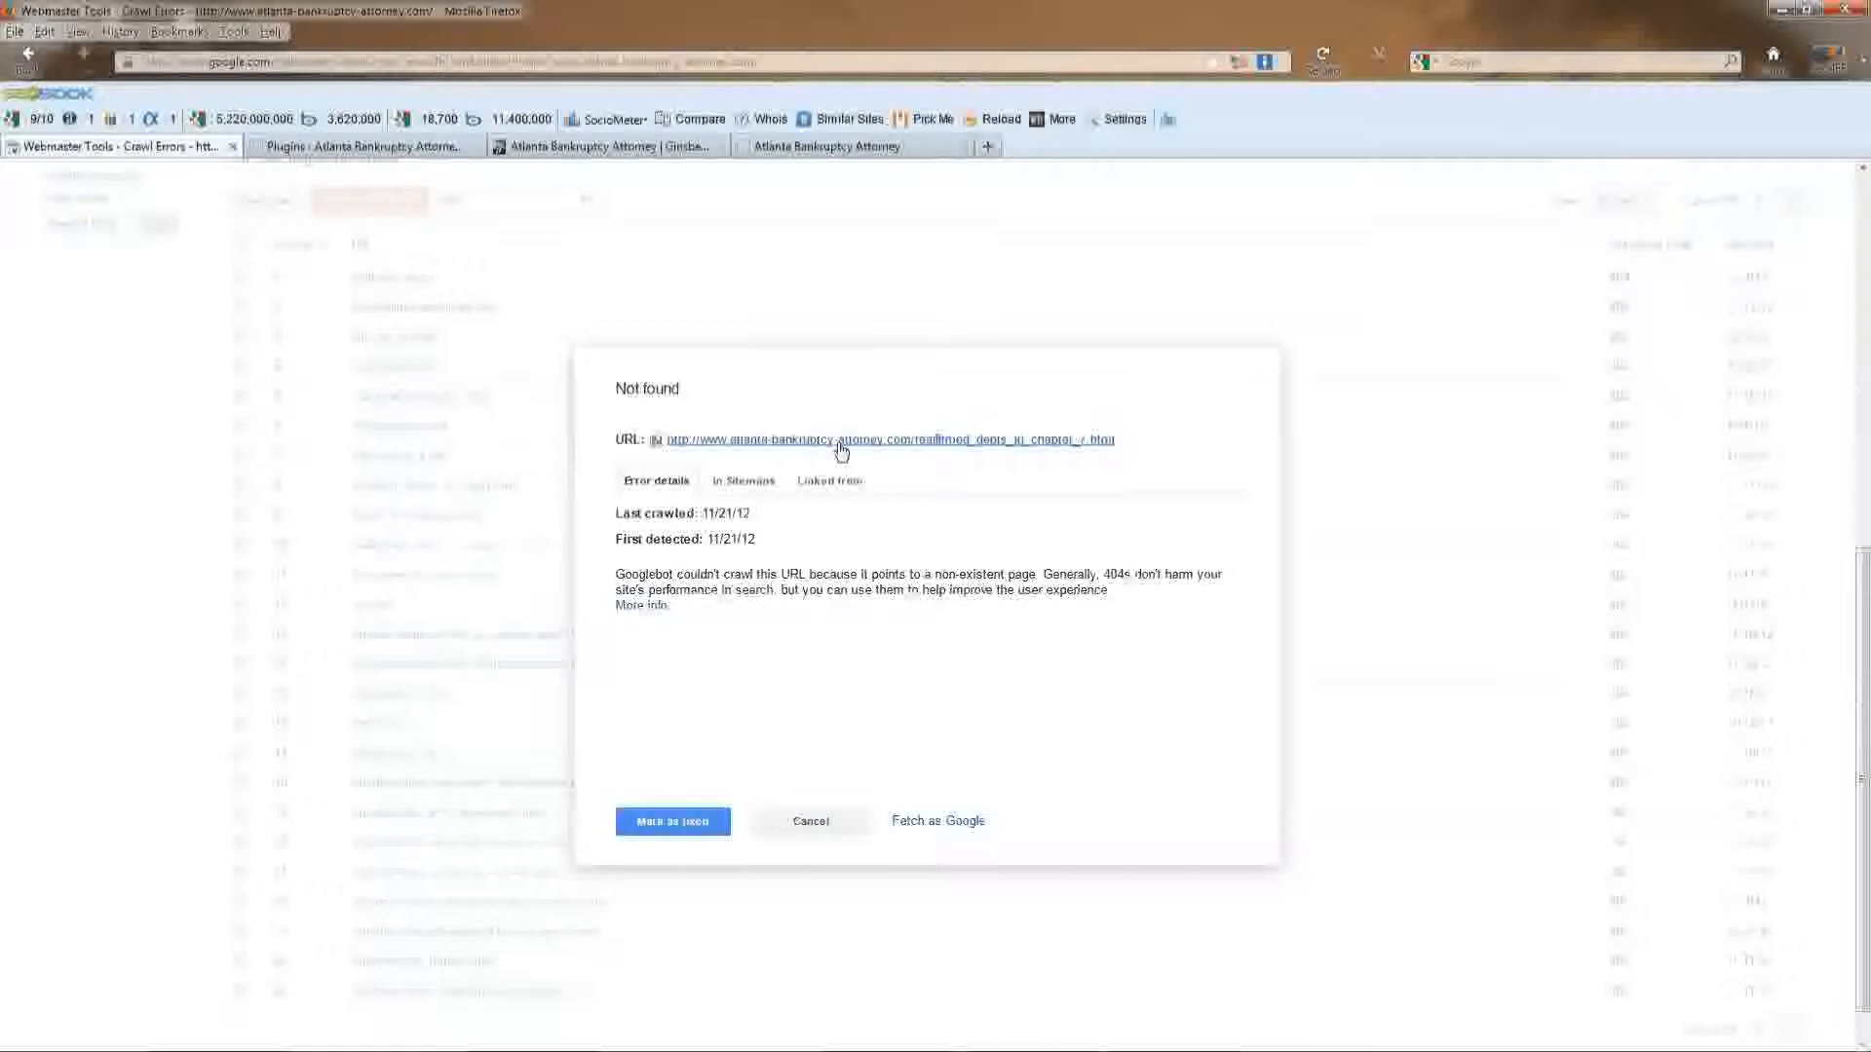
{"action": "mouse_move", "coordinate": [888, 439]}
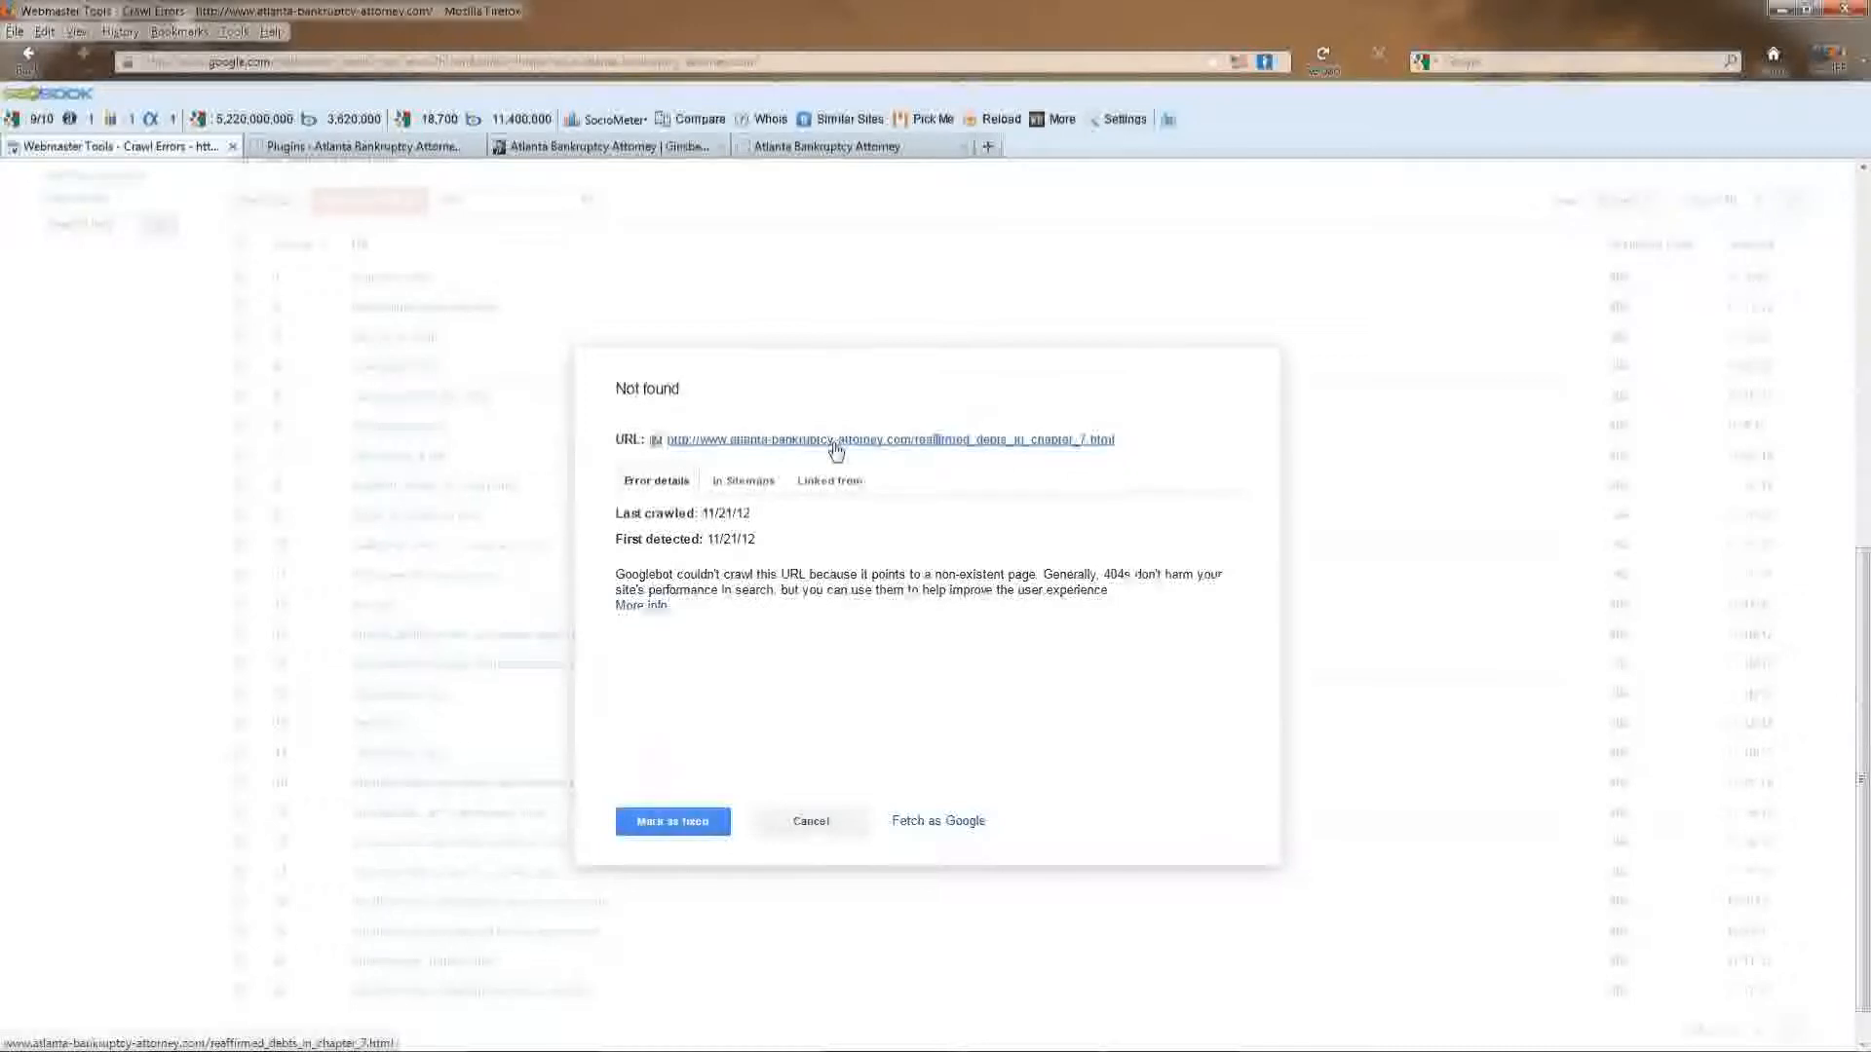
{"action": "left_click", "coordinate": [889, 440]}
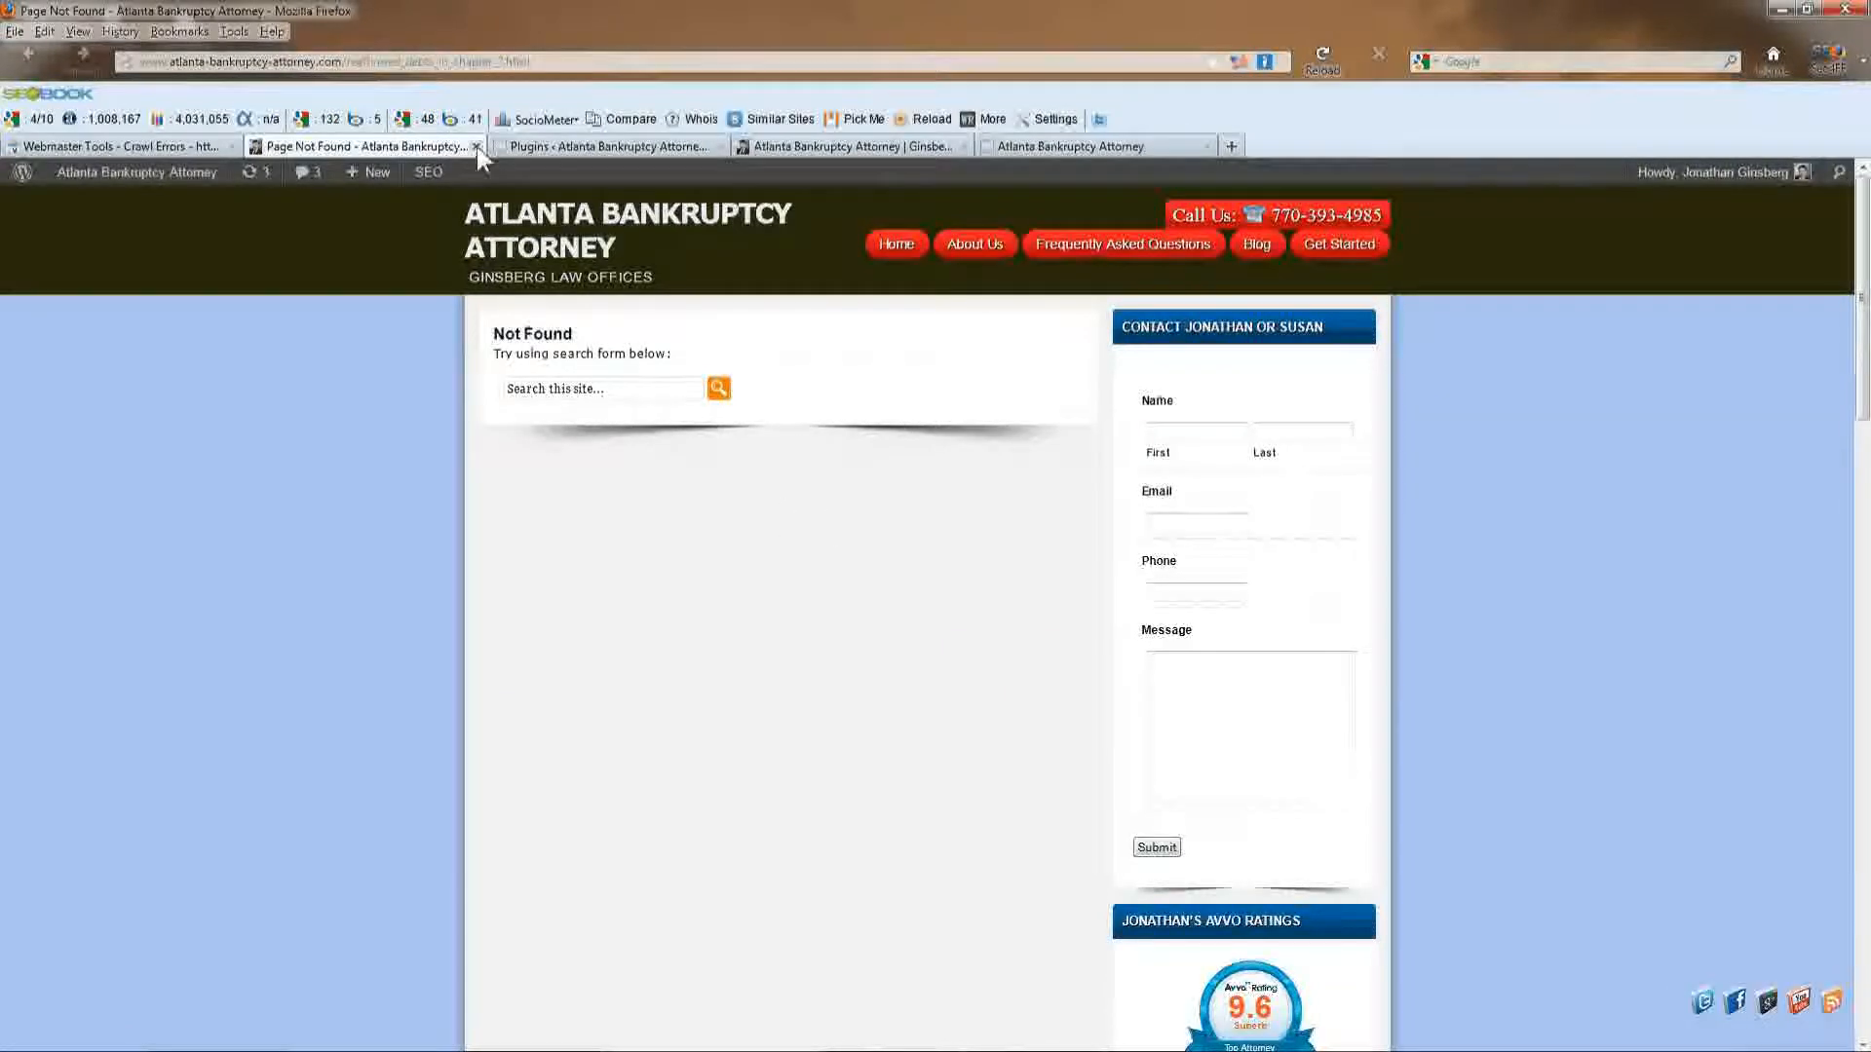
{"action": "left_click", "coordinate": [119, 145]}
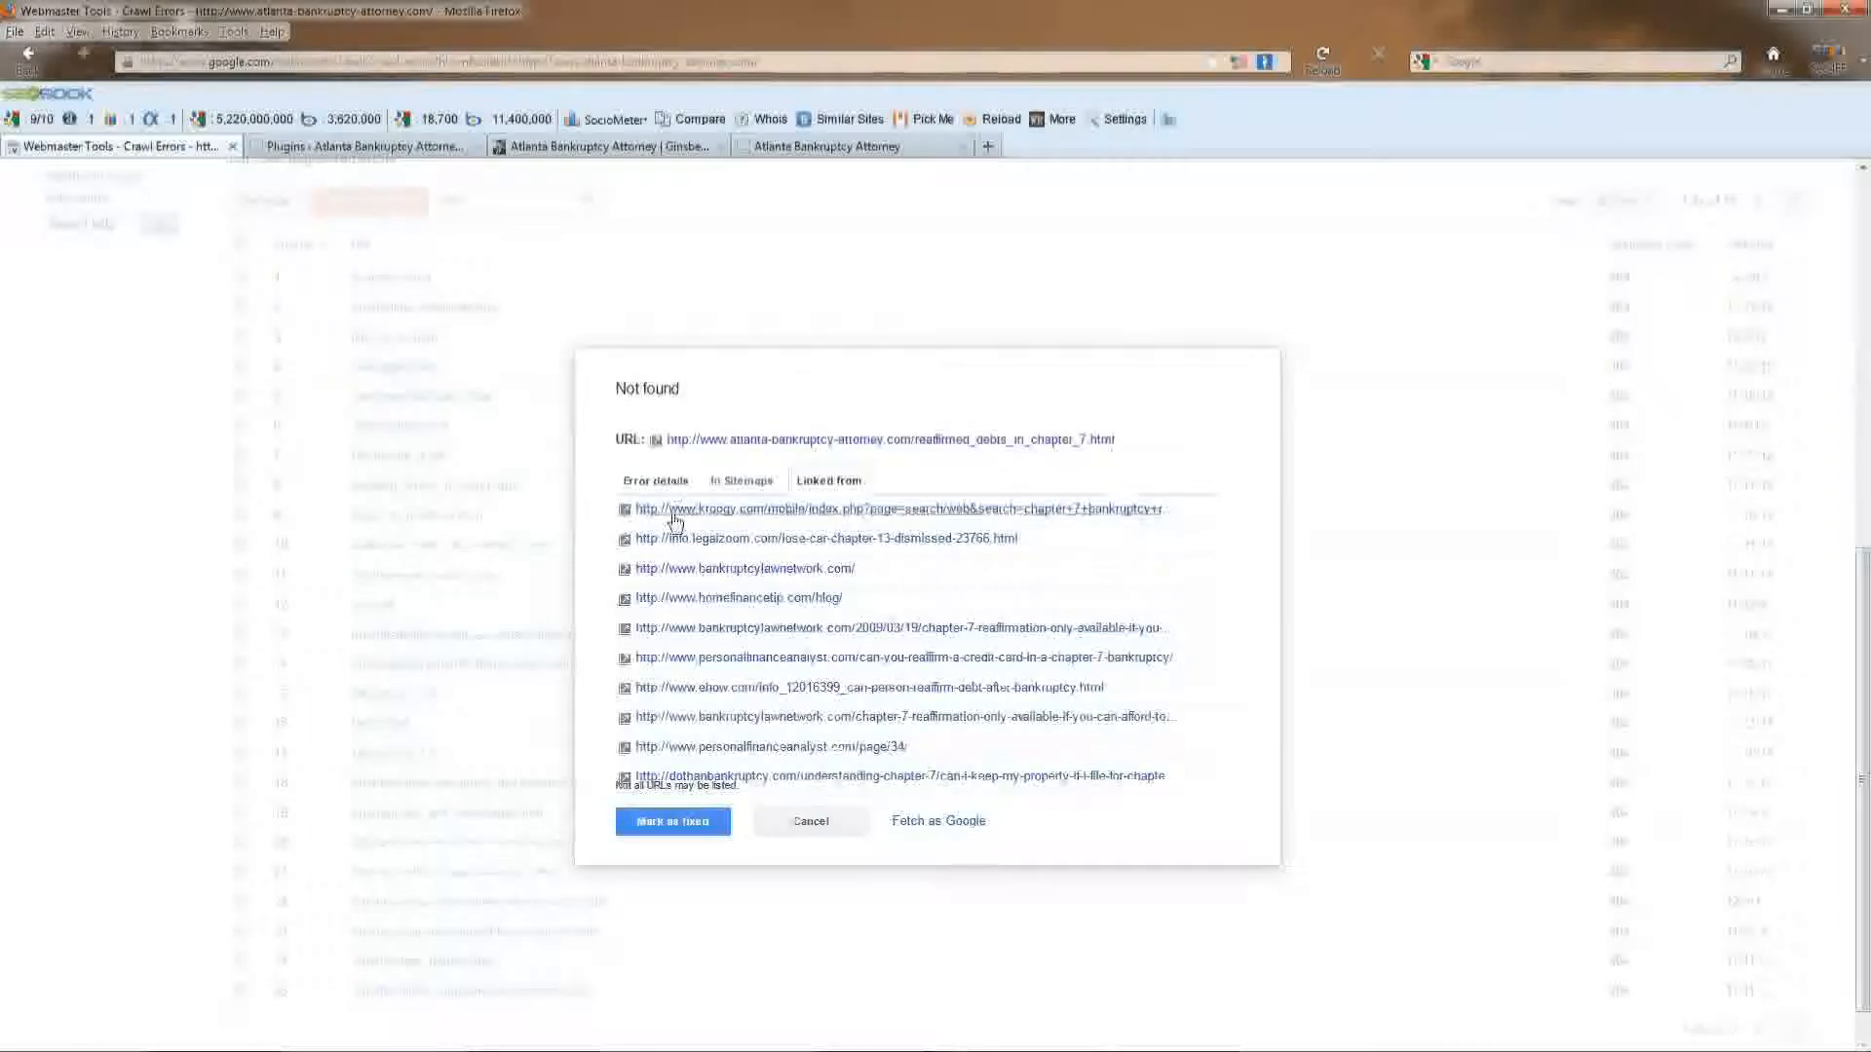
{"action": "left_click", "coordinate": [656, 480]}
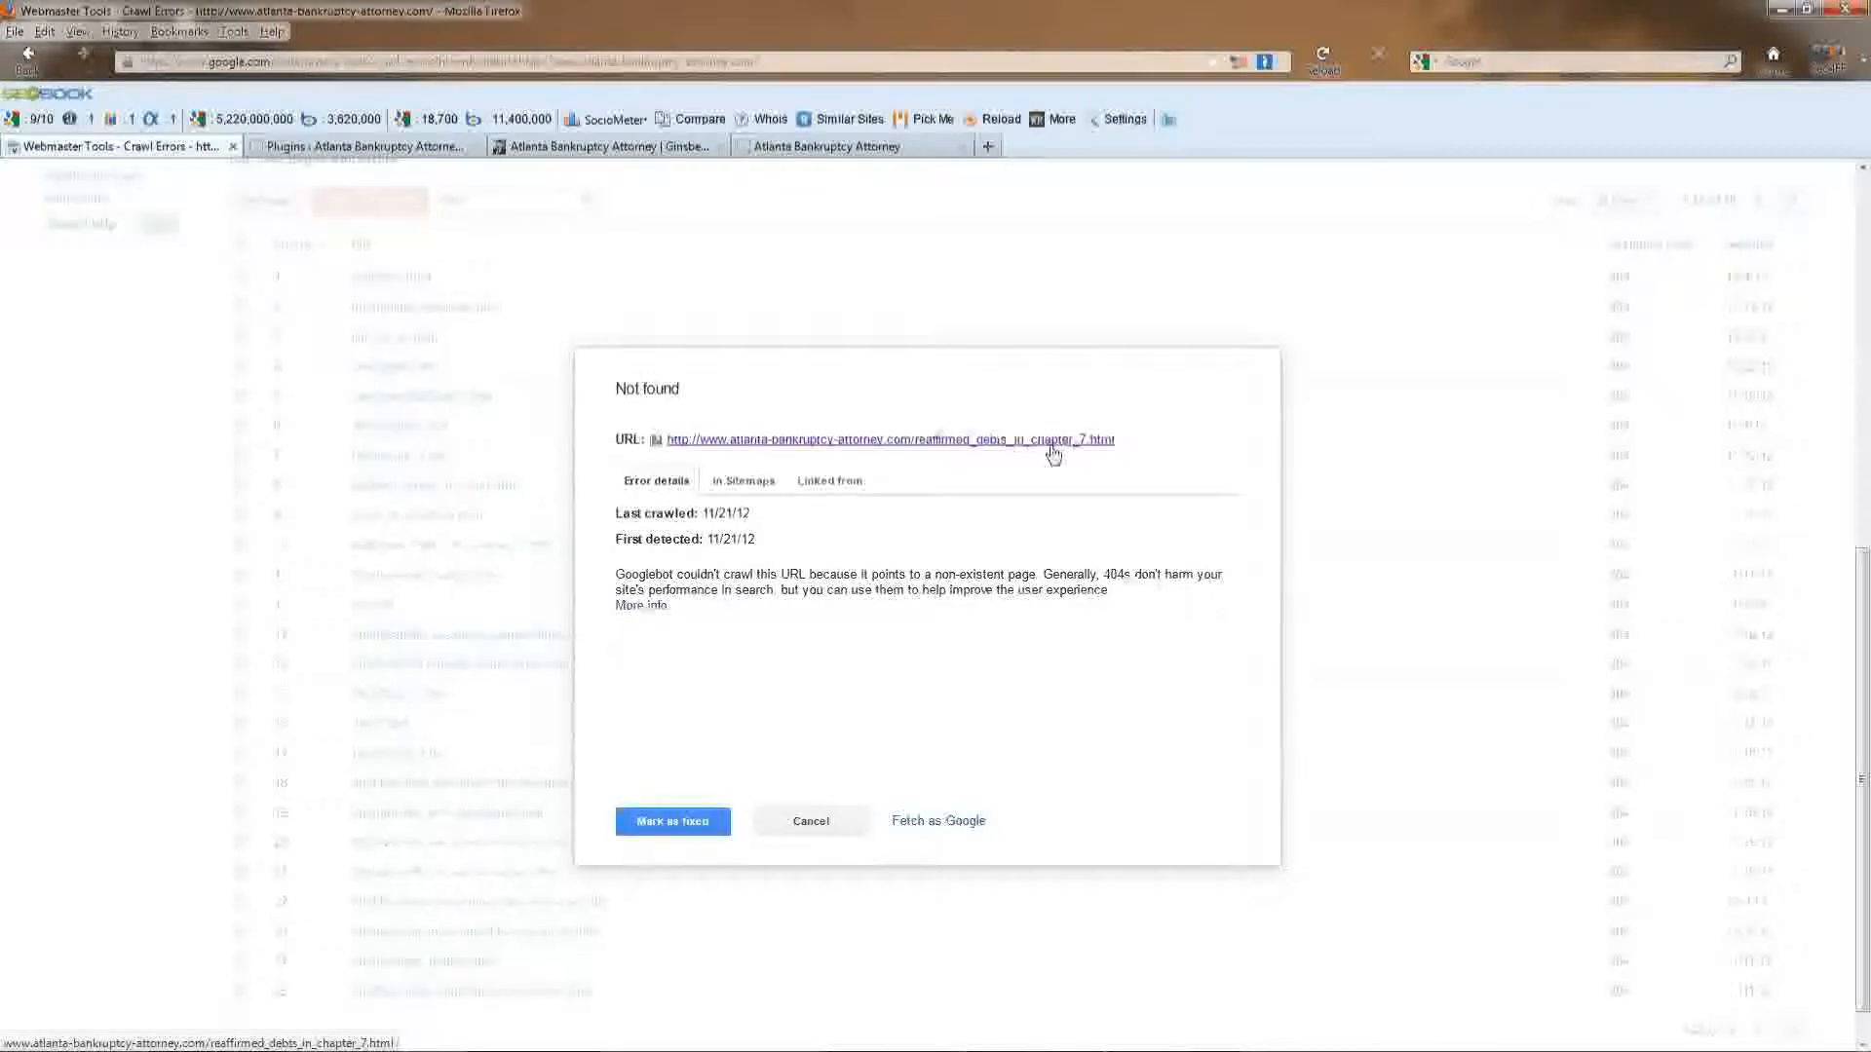
{"action": "mouse_move", "coordinate": [364, 145]}
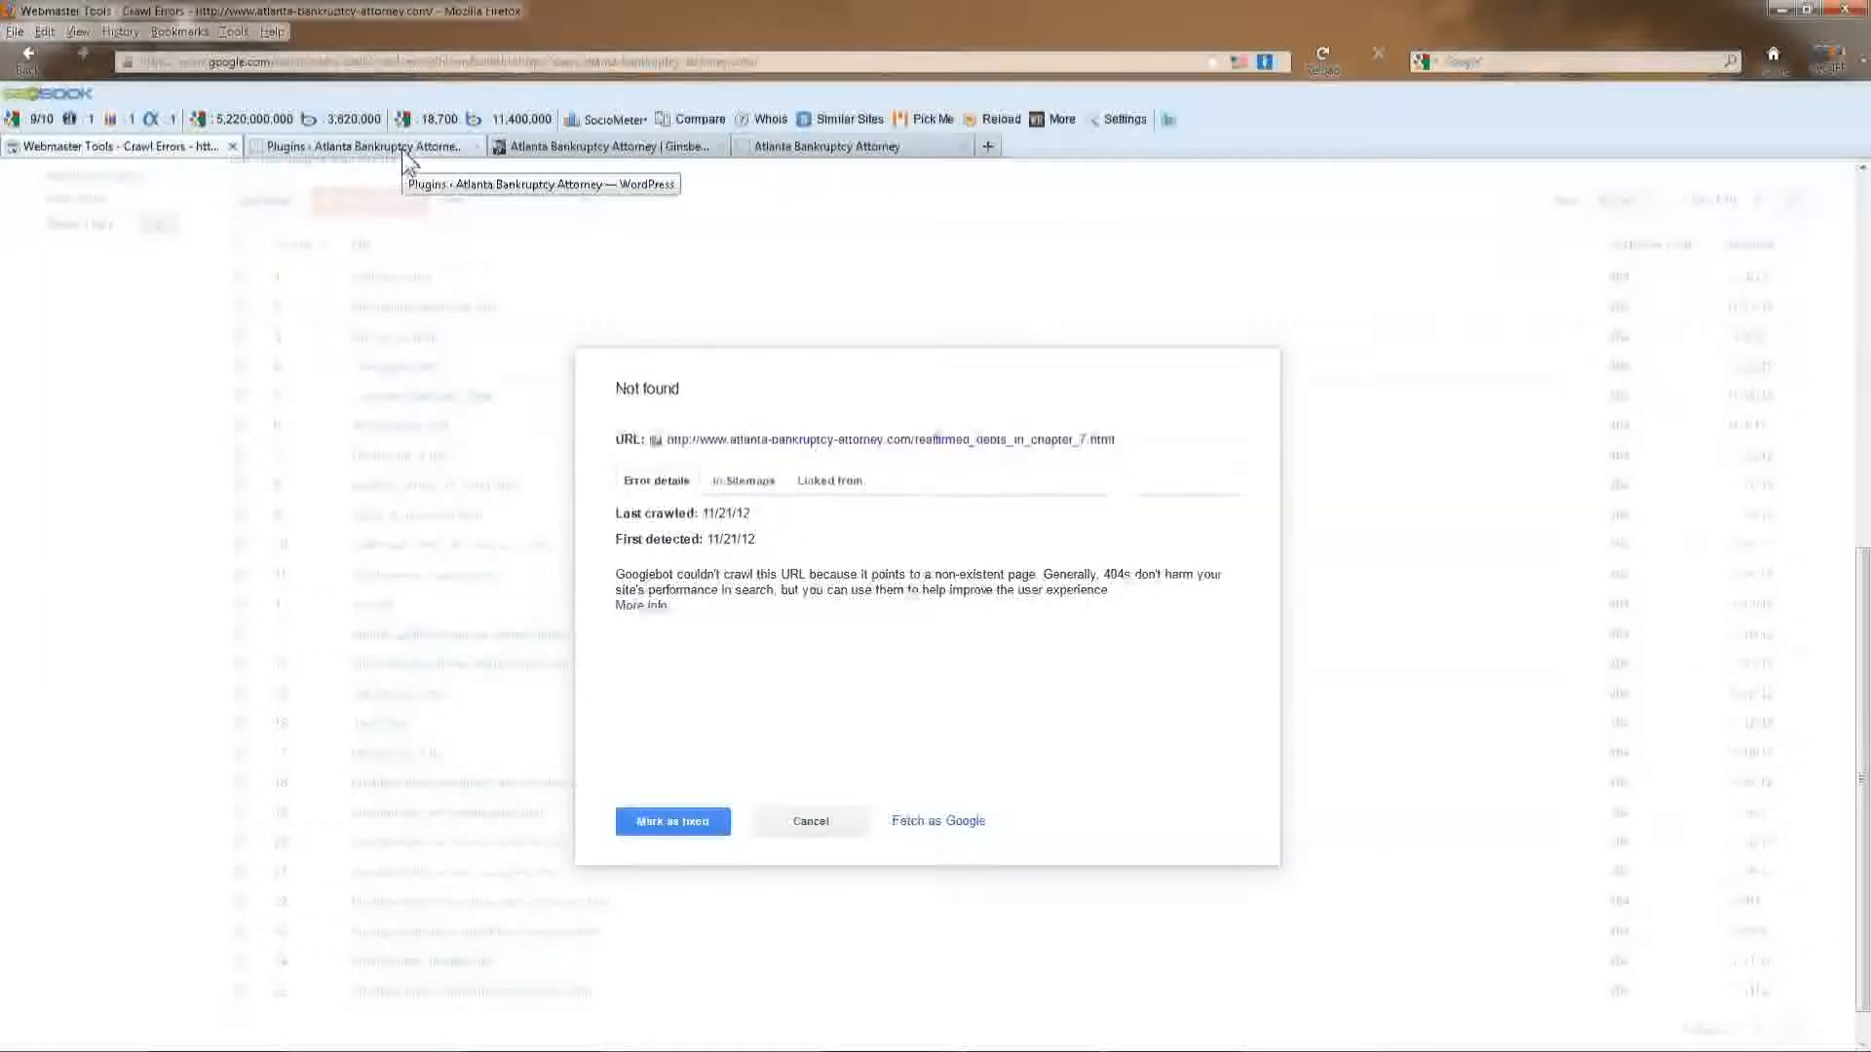
Scan the installed plugins list for Simple 301 Redirects, then go to Add New.
{"action": "left_click", "coordinate": [365, 145]}
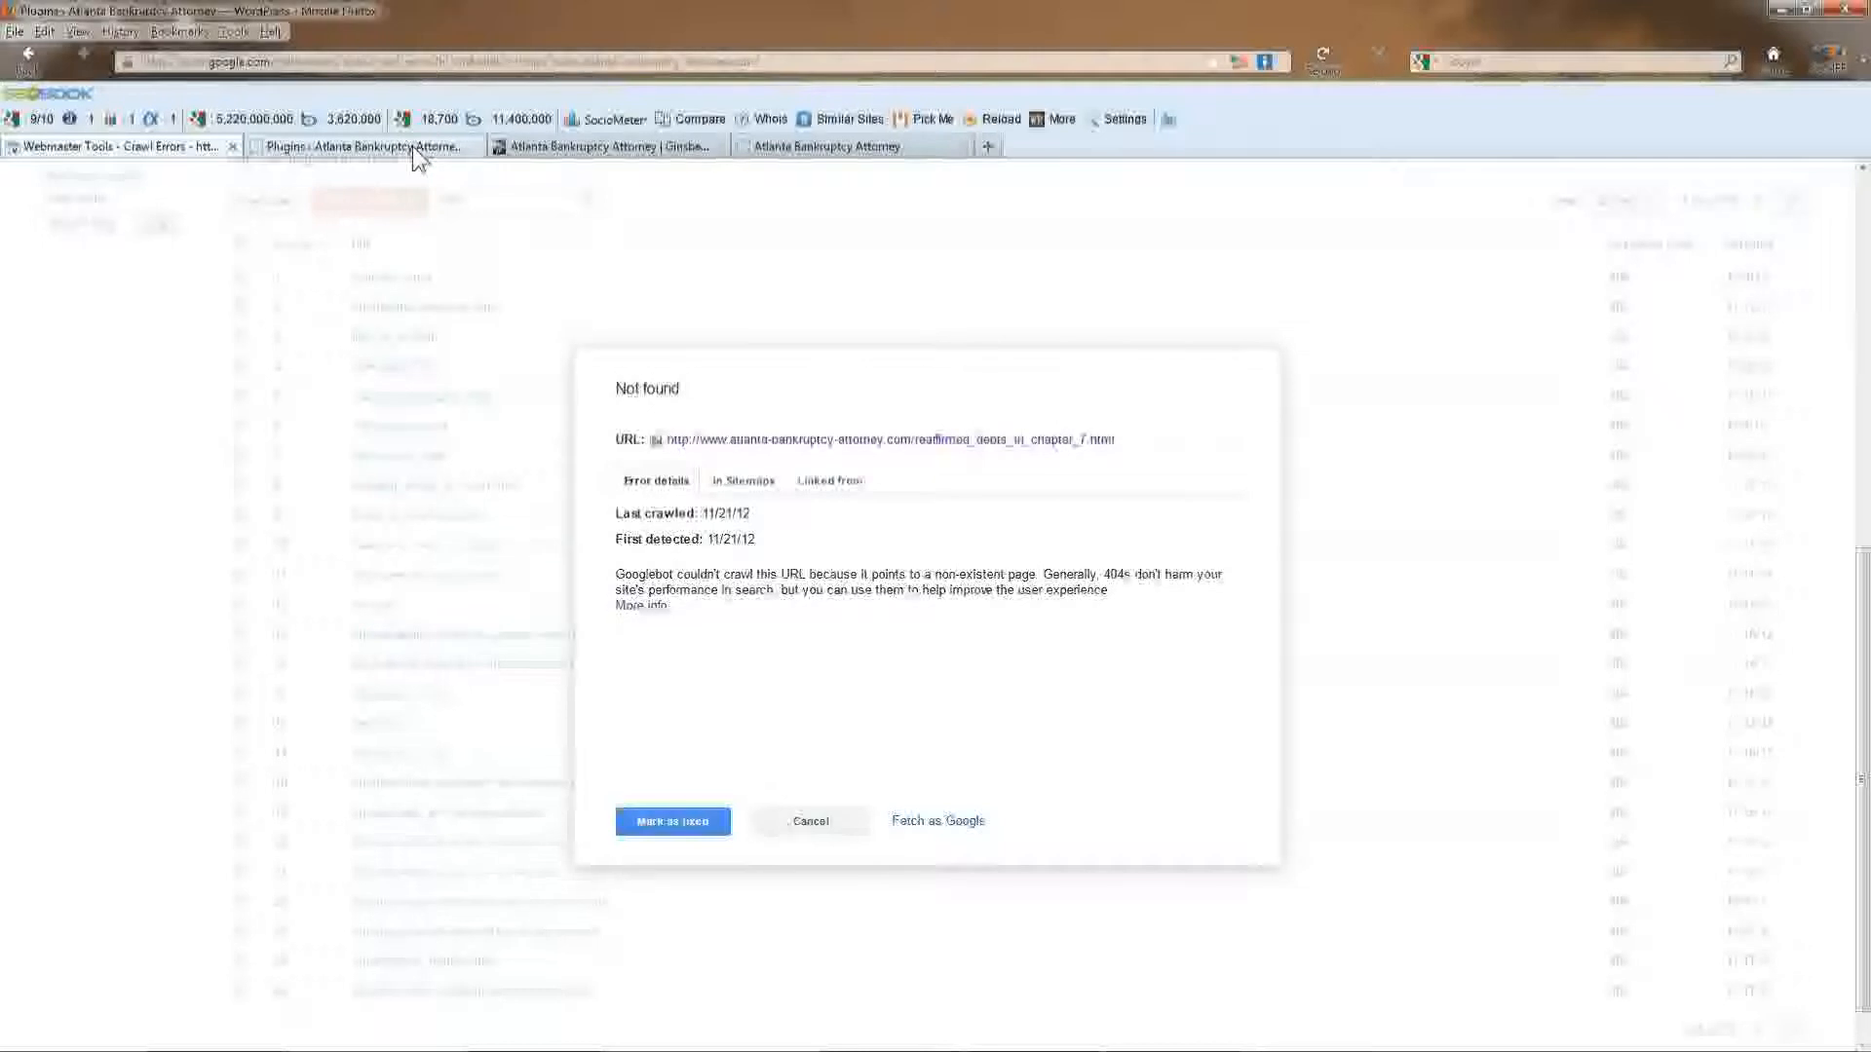
{"action": "left_click", "coordinate": [357, 145]}
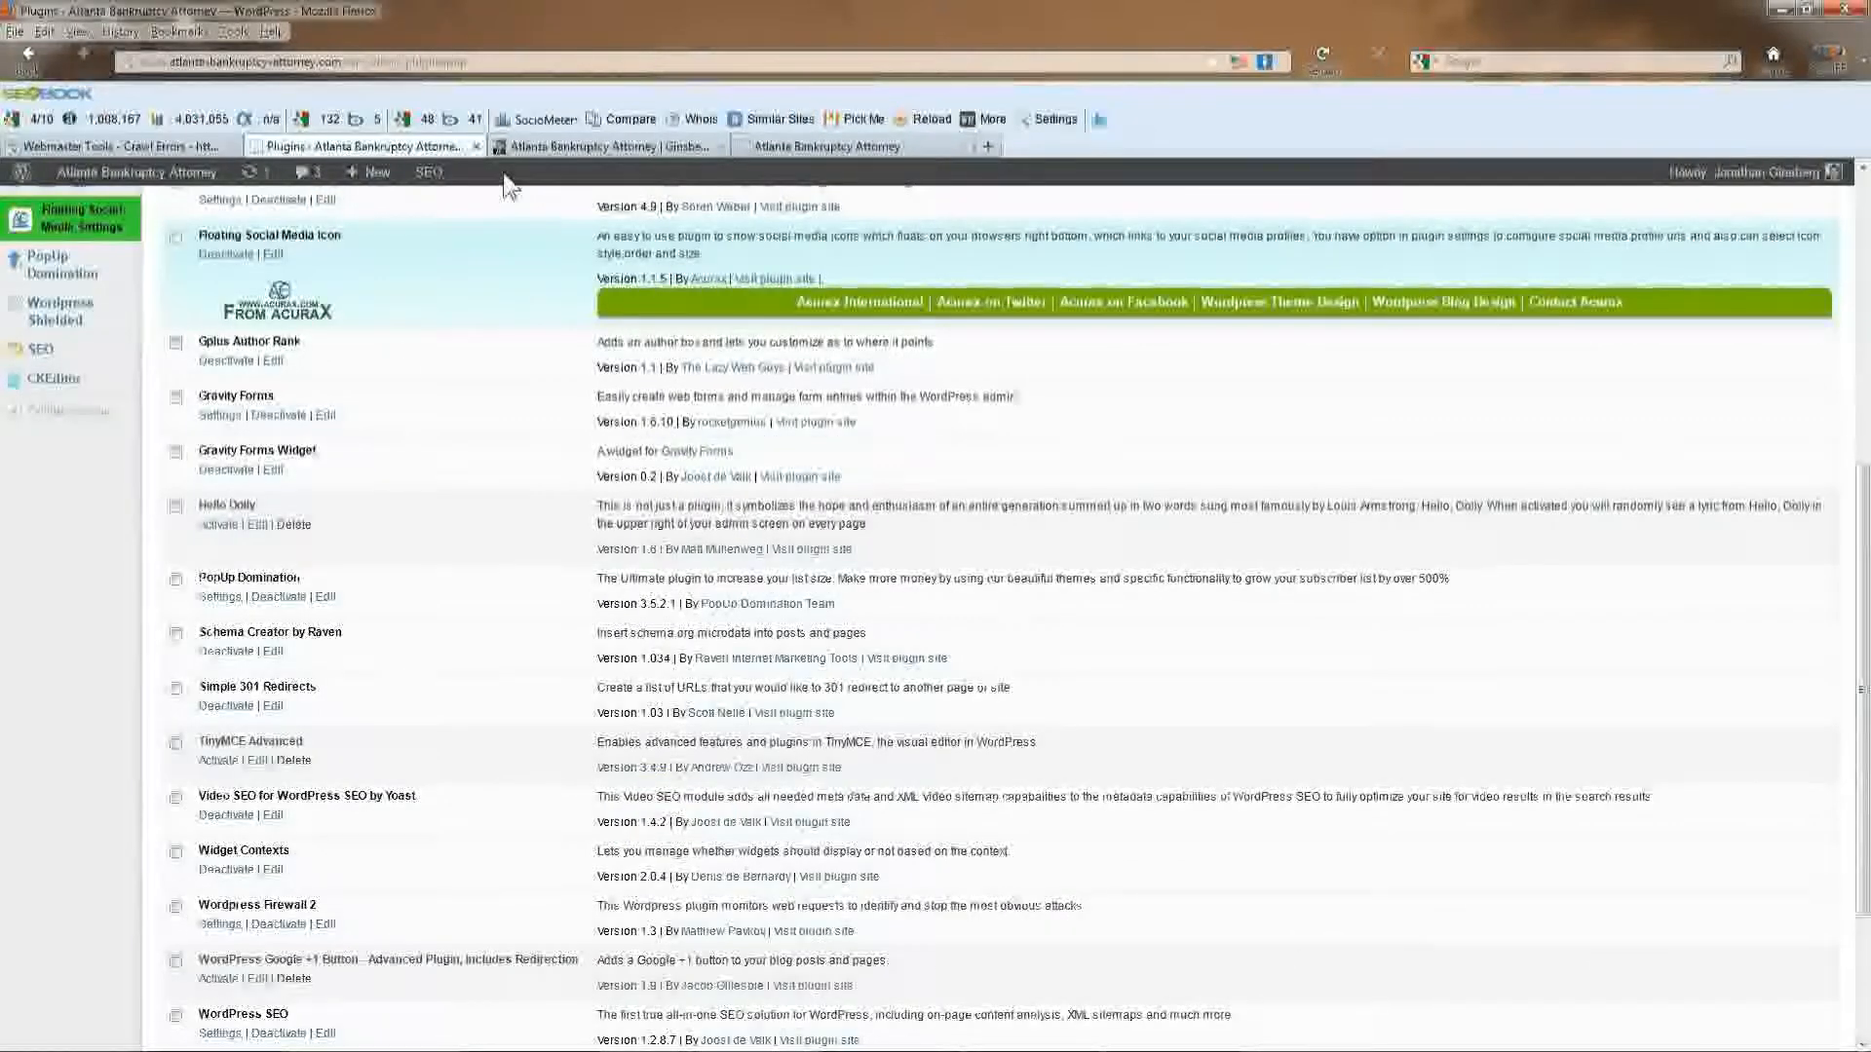
{"action": "scroll", "scroll_direction": "down", "scroll_amount": 3}
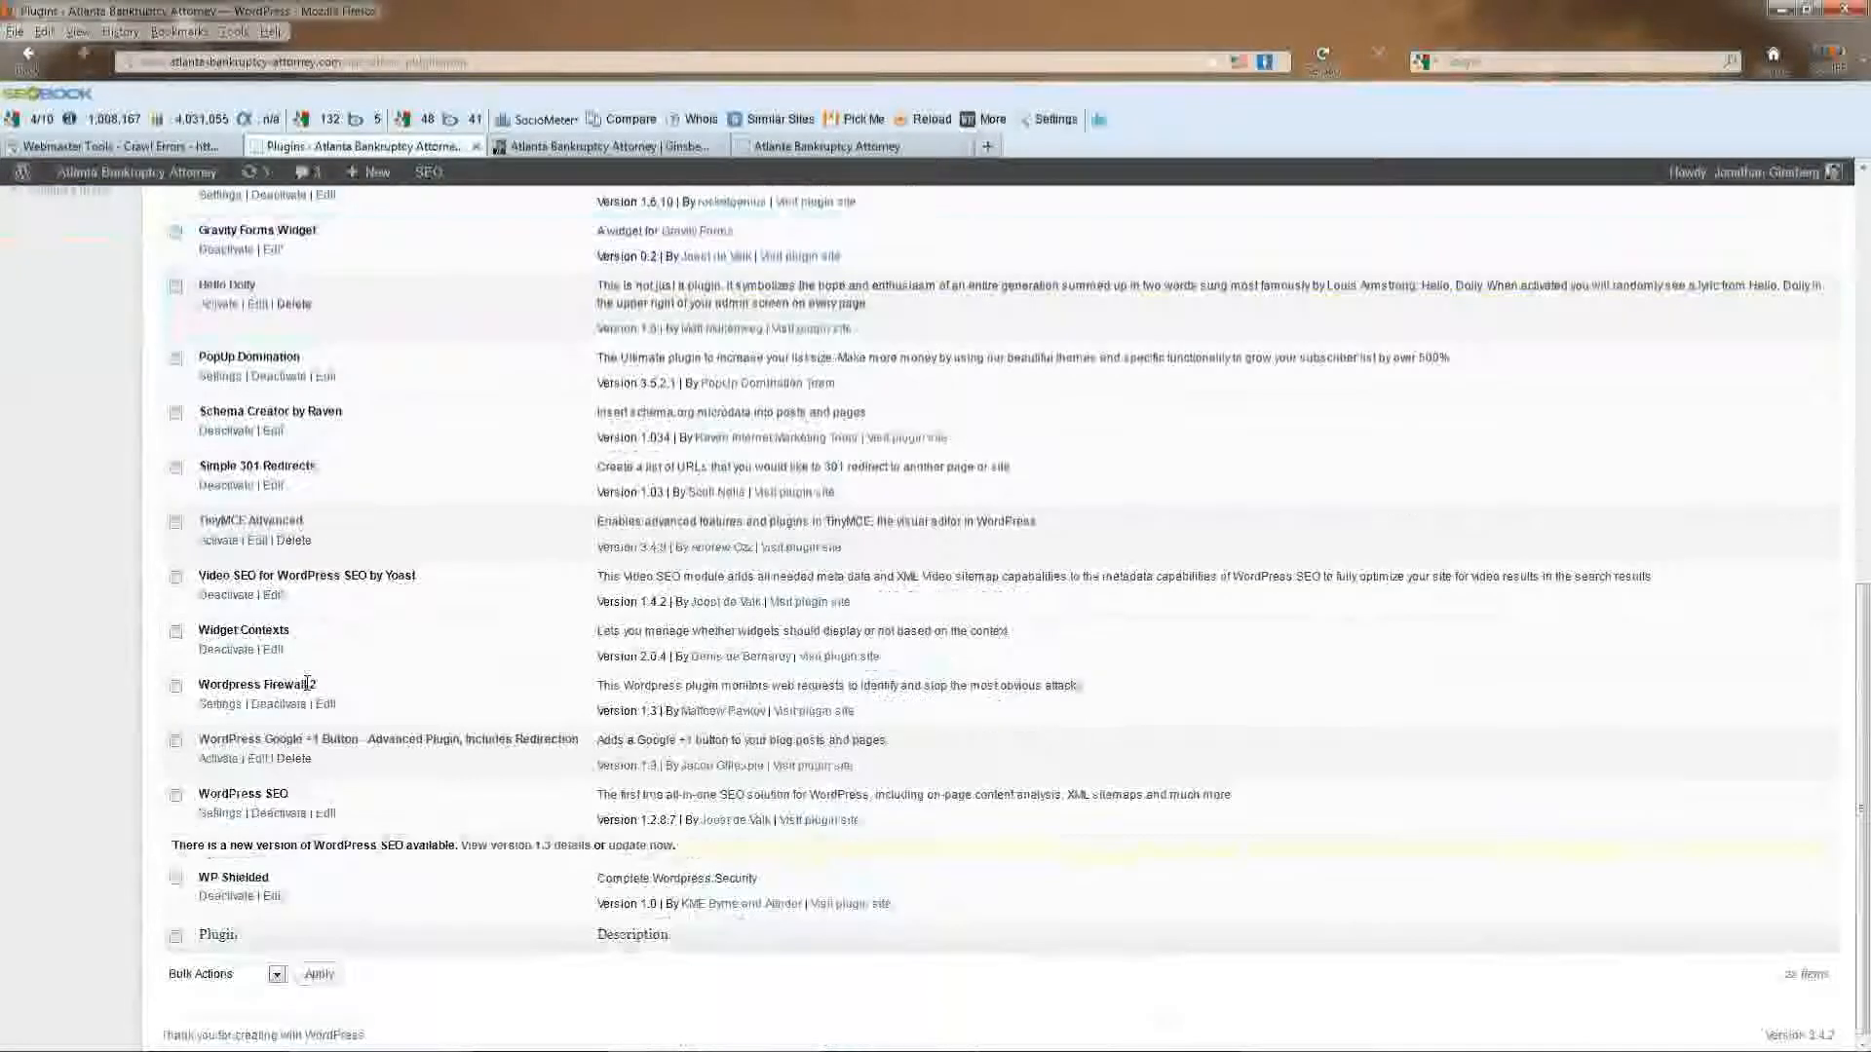
{"action": "scroll", "scroll_direction": "up", "scroll_amount": 3}
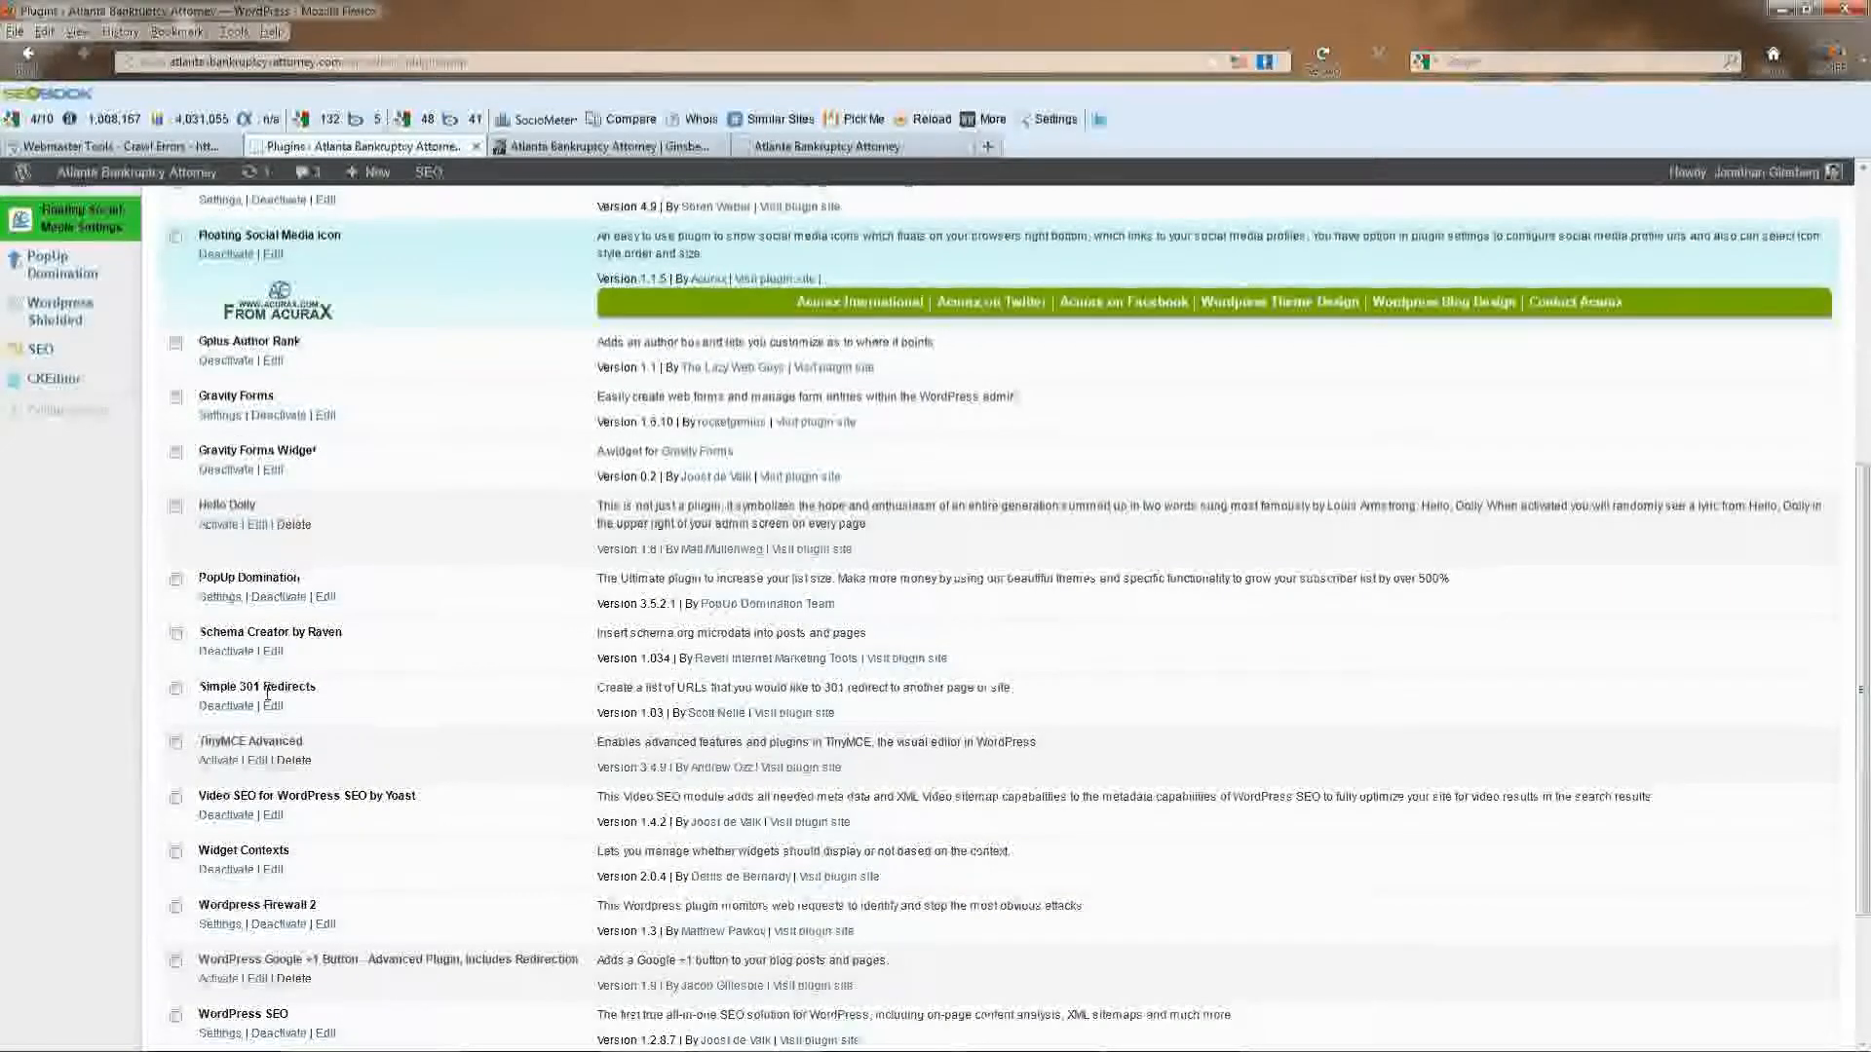
{"action": "left_click", "coordinate": [36, 349]}
{"action": "type", "text": "simple 301"}
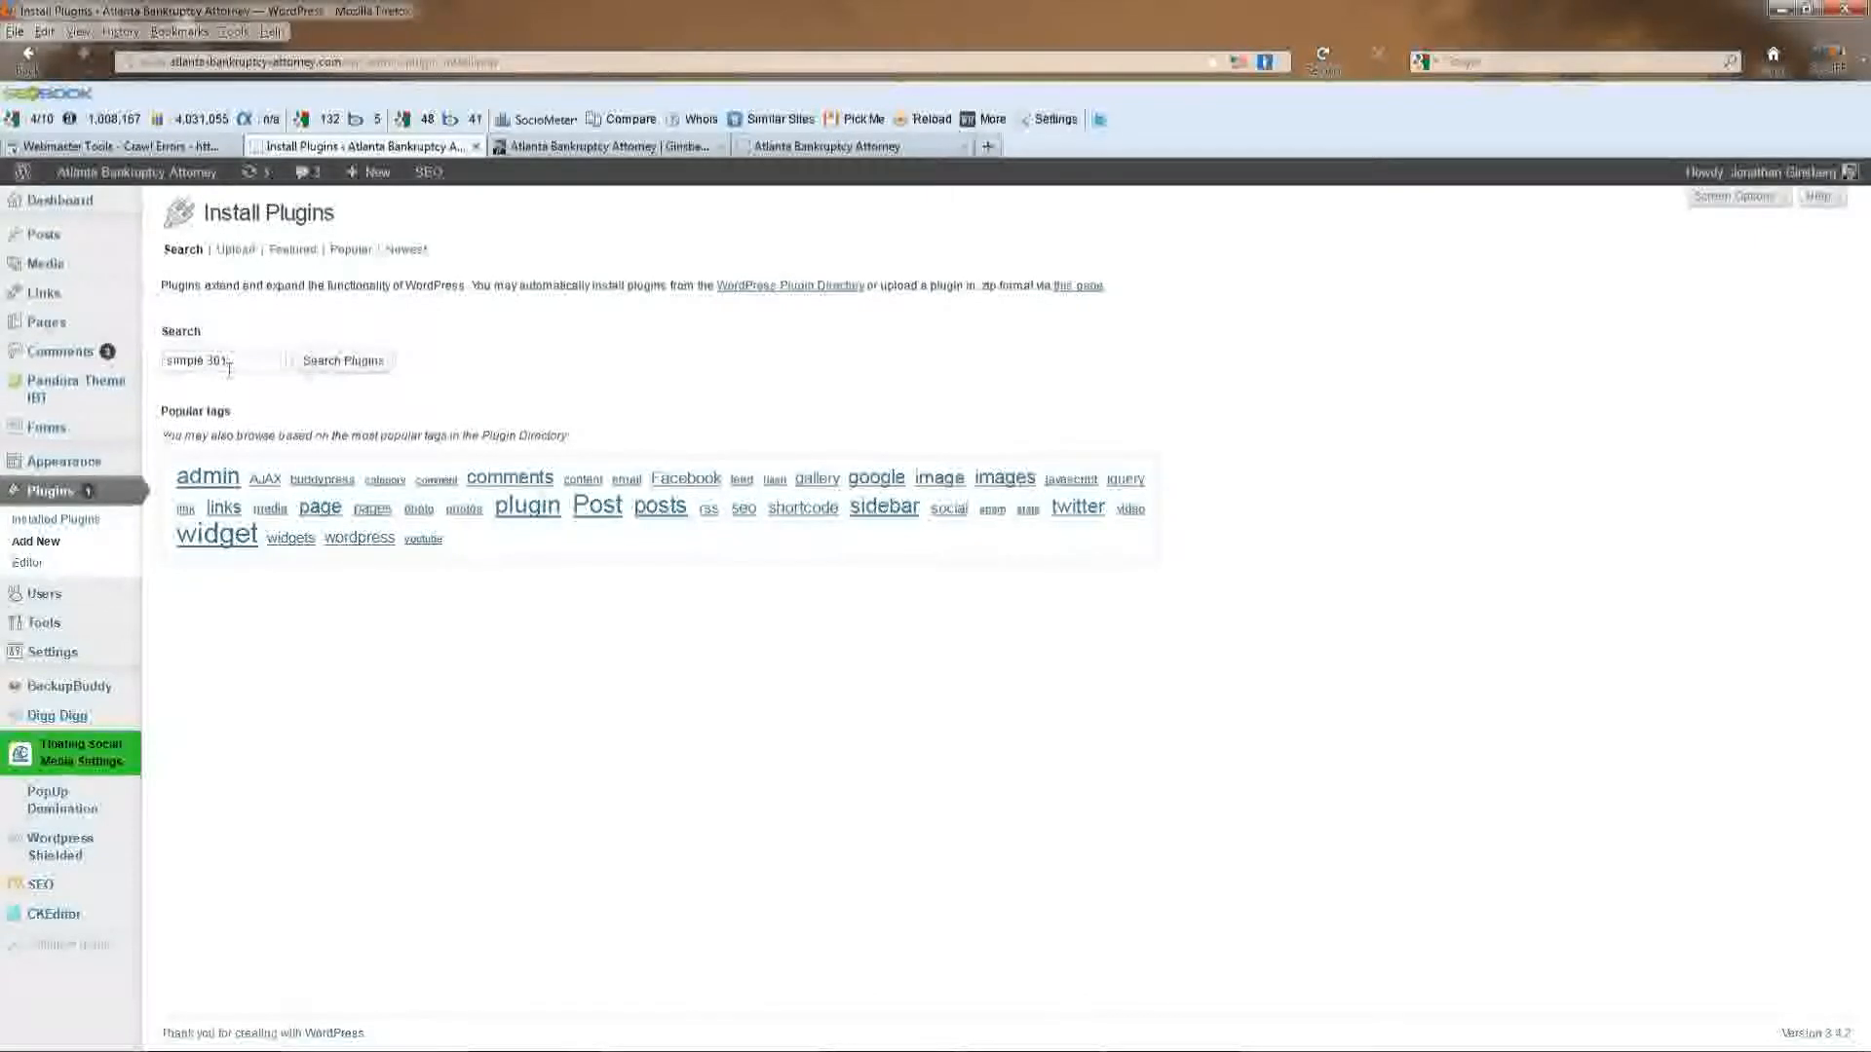
Search plugins for 'simple 301', confirm it shows Installed, and return to the Plugins list.
{"action": "left_click", "coordinate": [342, 360]}
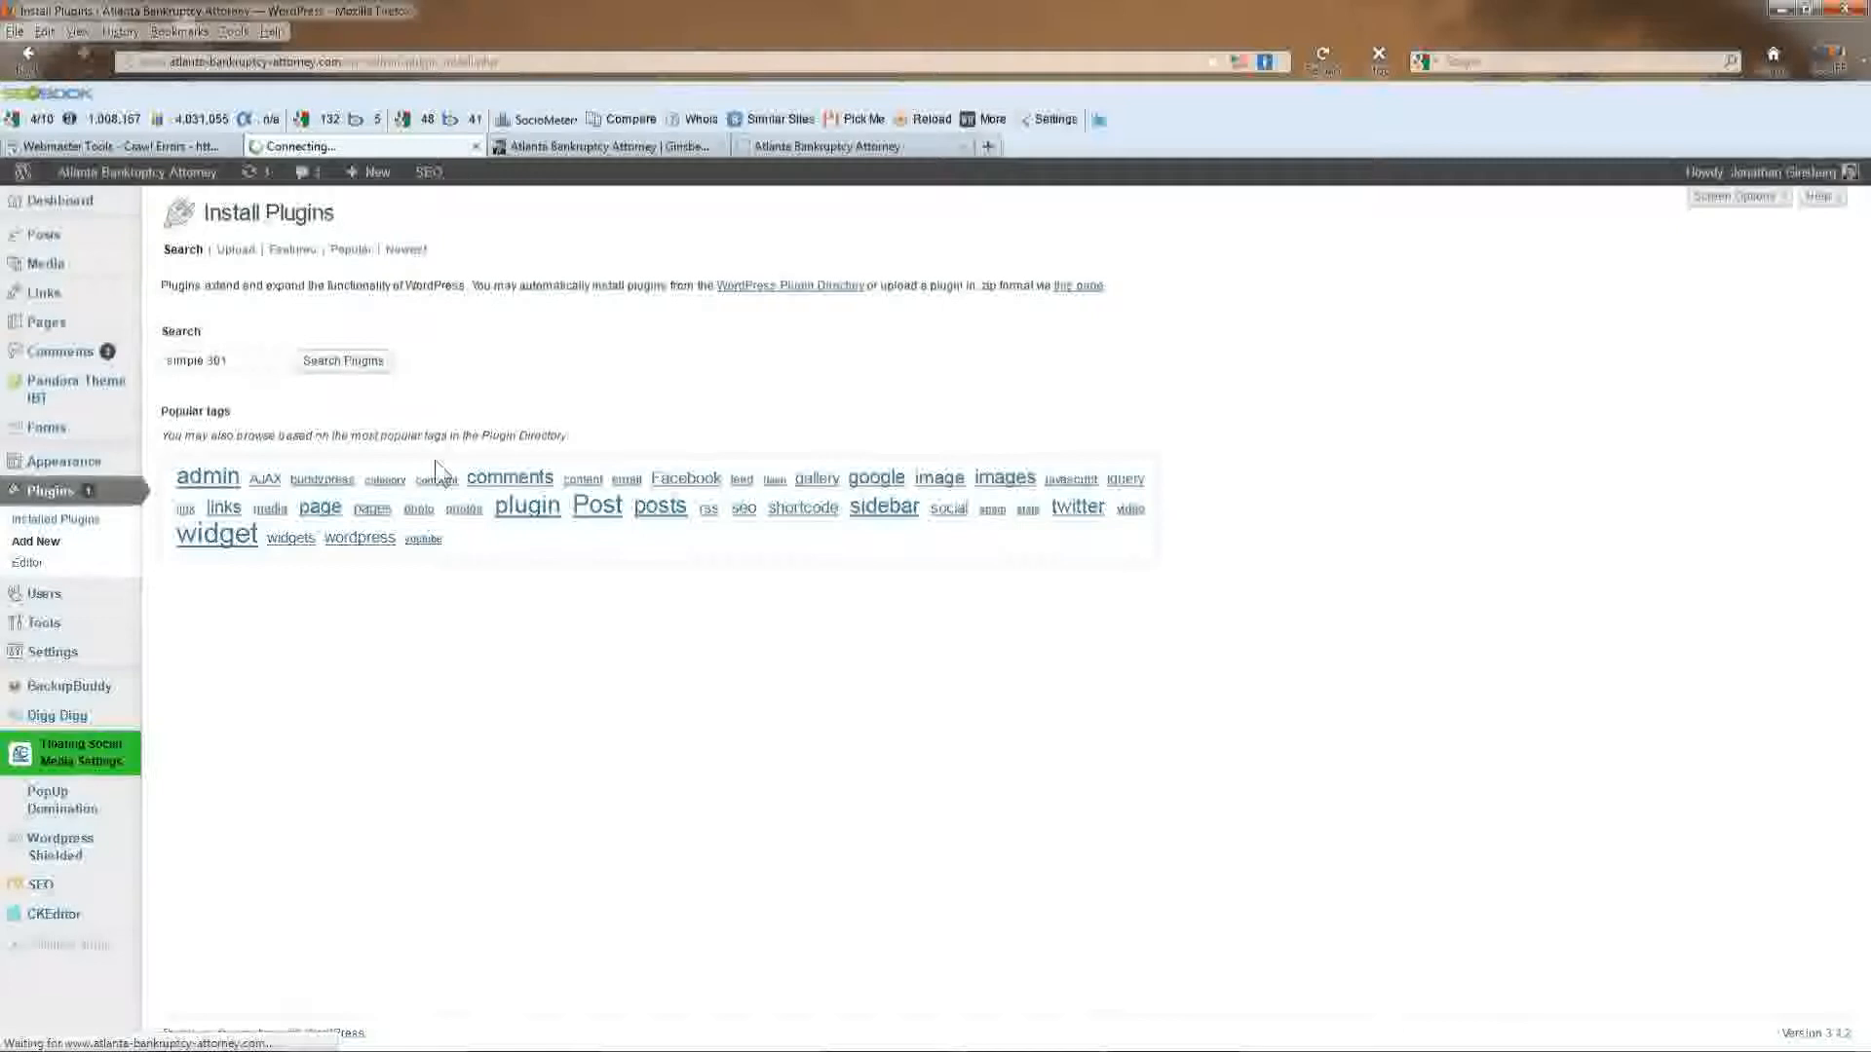
{"action": "left_click", "coordinate": [342, 360]}
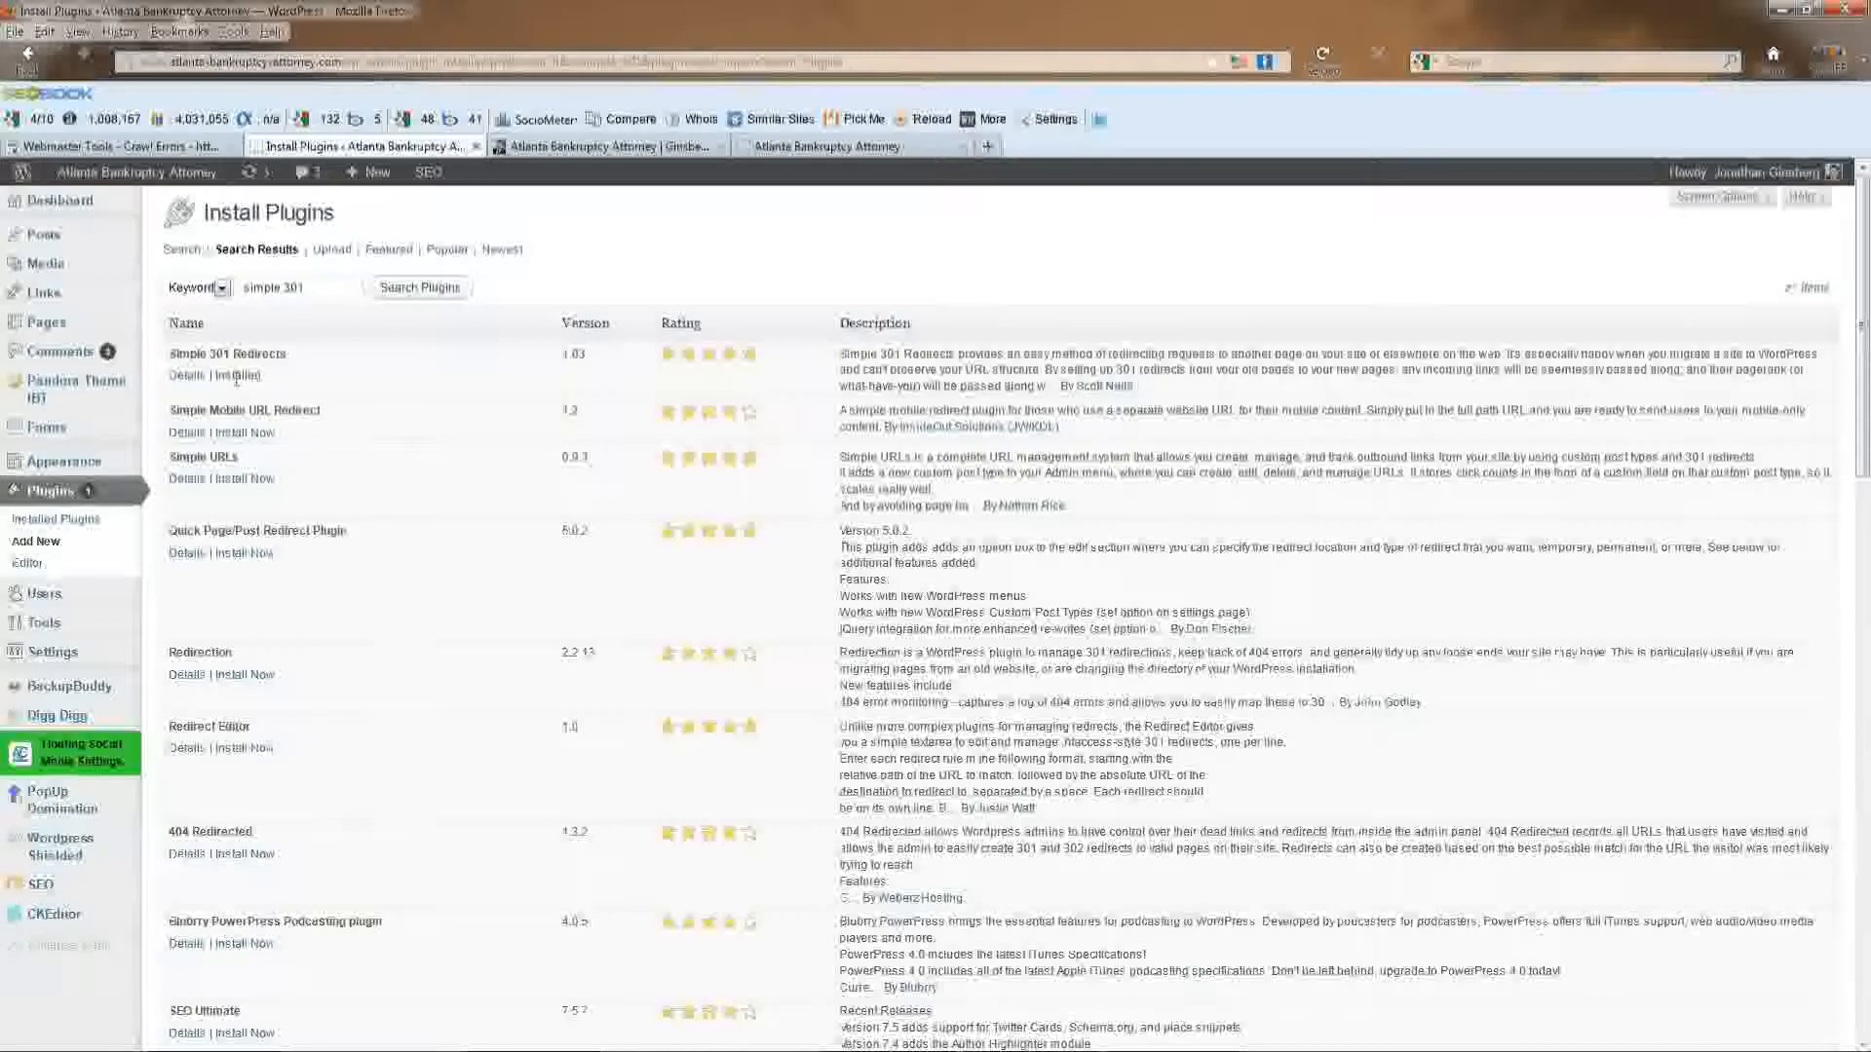
{"action": "mouse_move", "coordinate": [93, 642]}
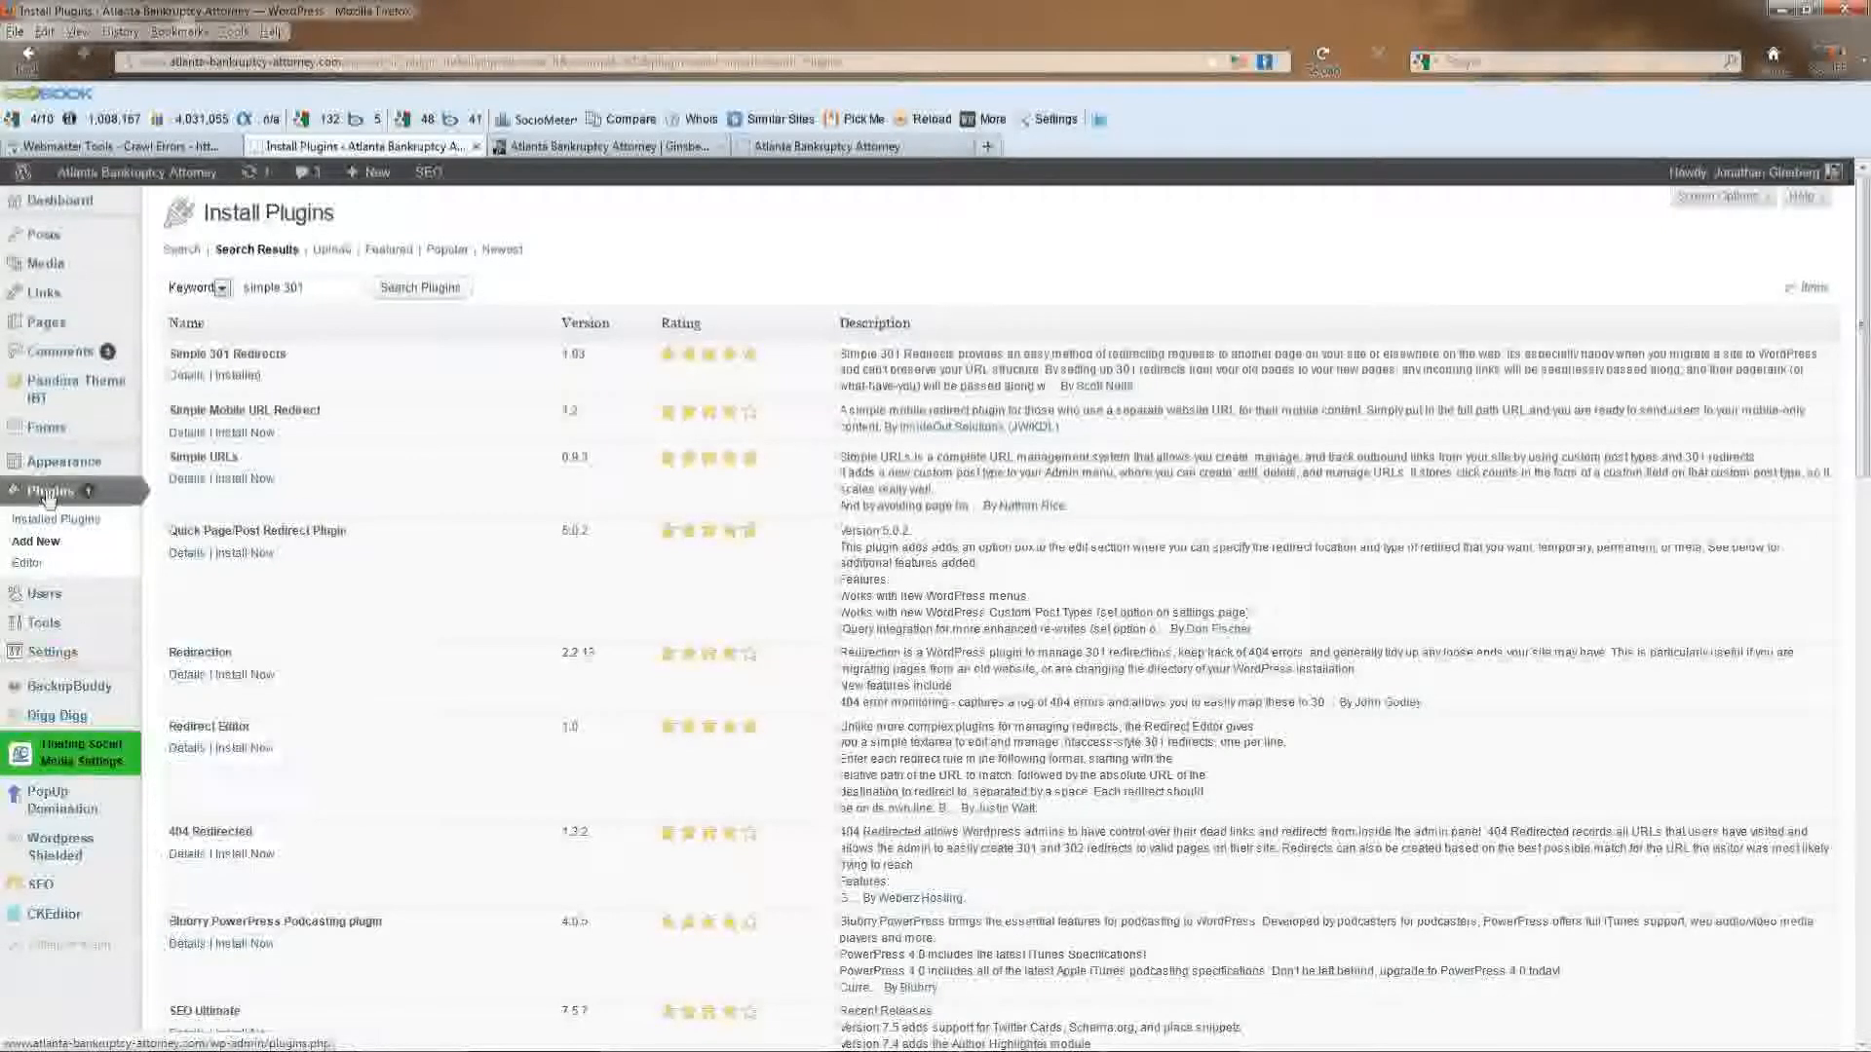
{"action": "left_click", "coordinate": [56, 518]}
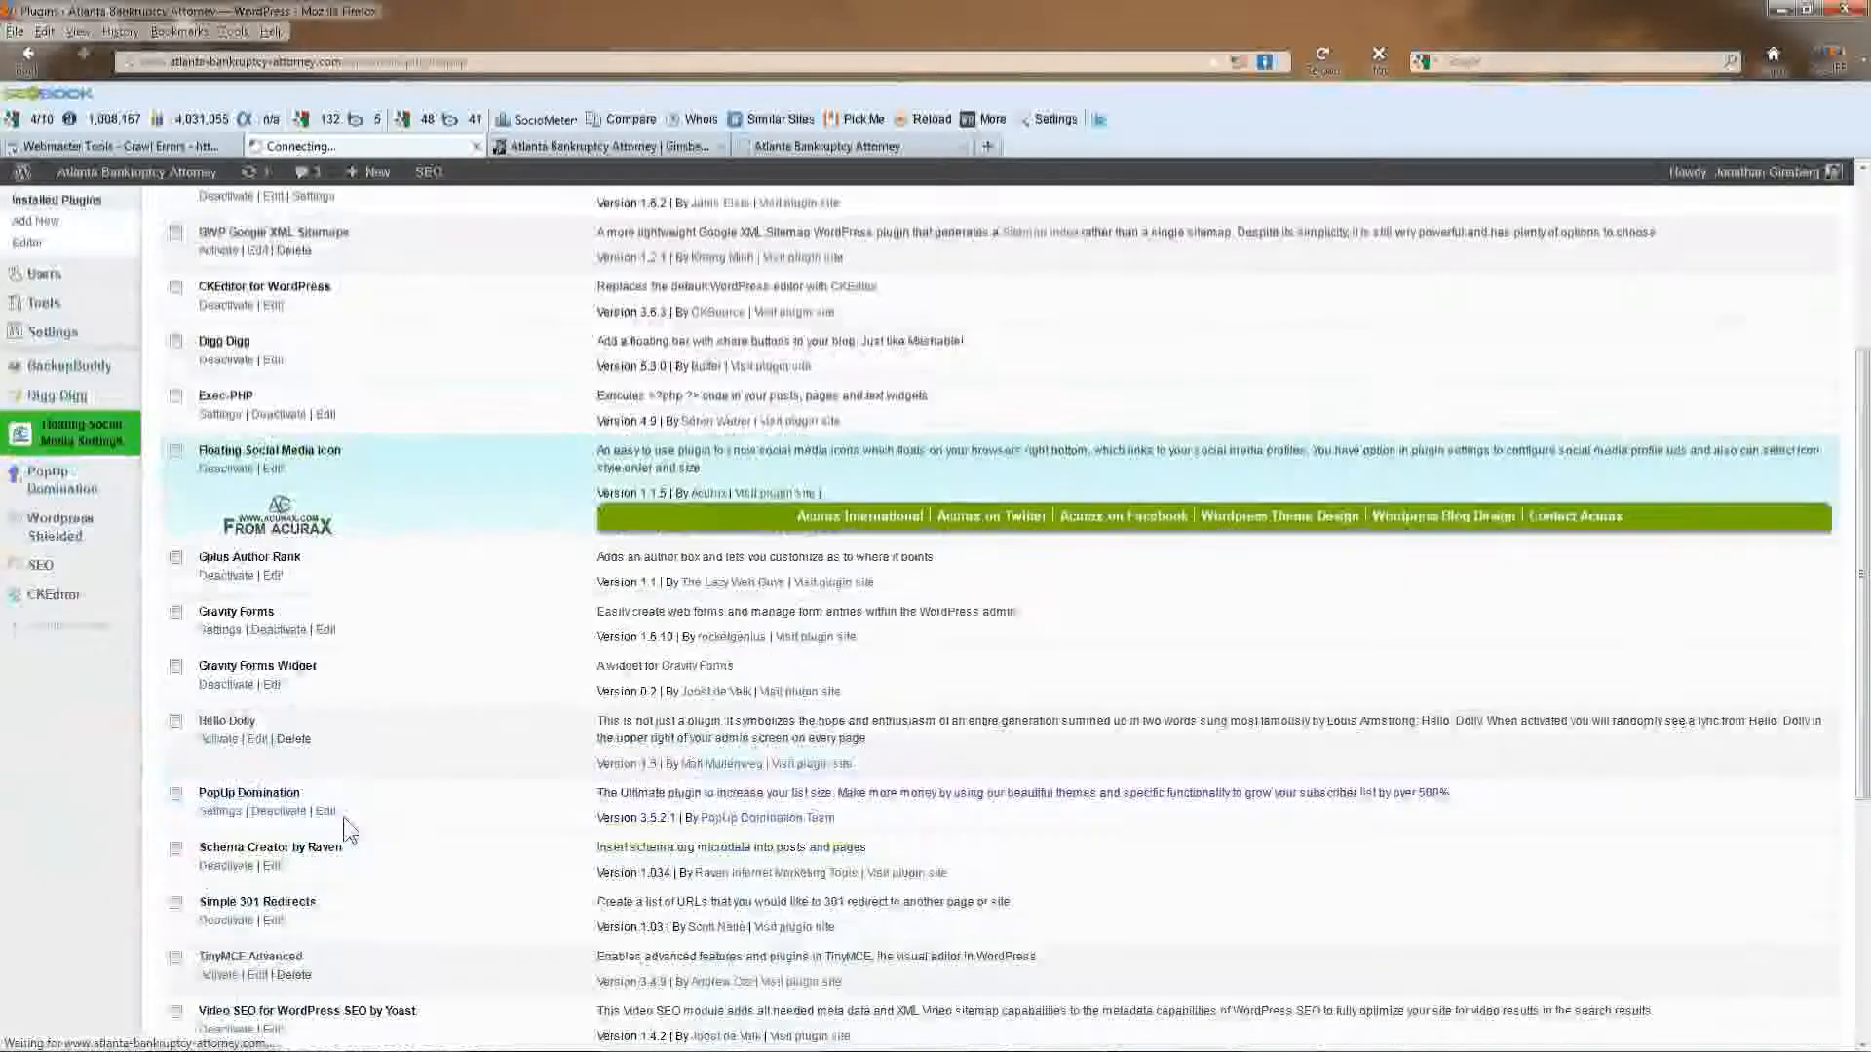
{"action": "scroll", "scroll_direction": "up", "scroll_amount": 3}
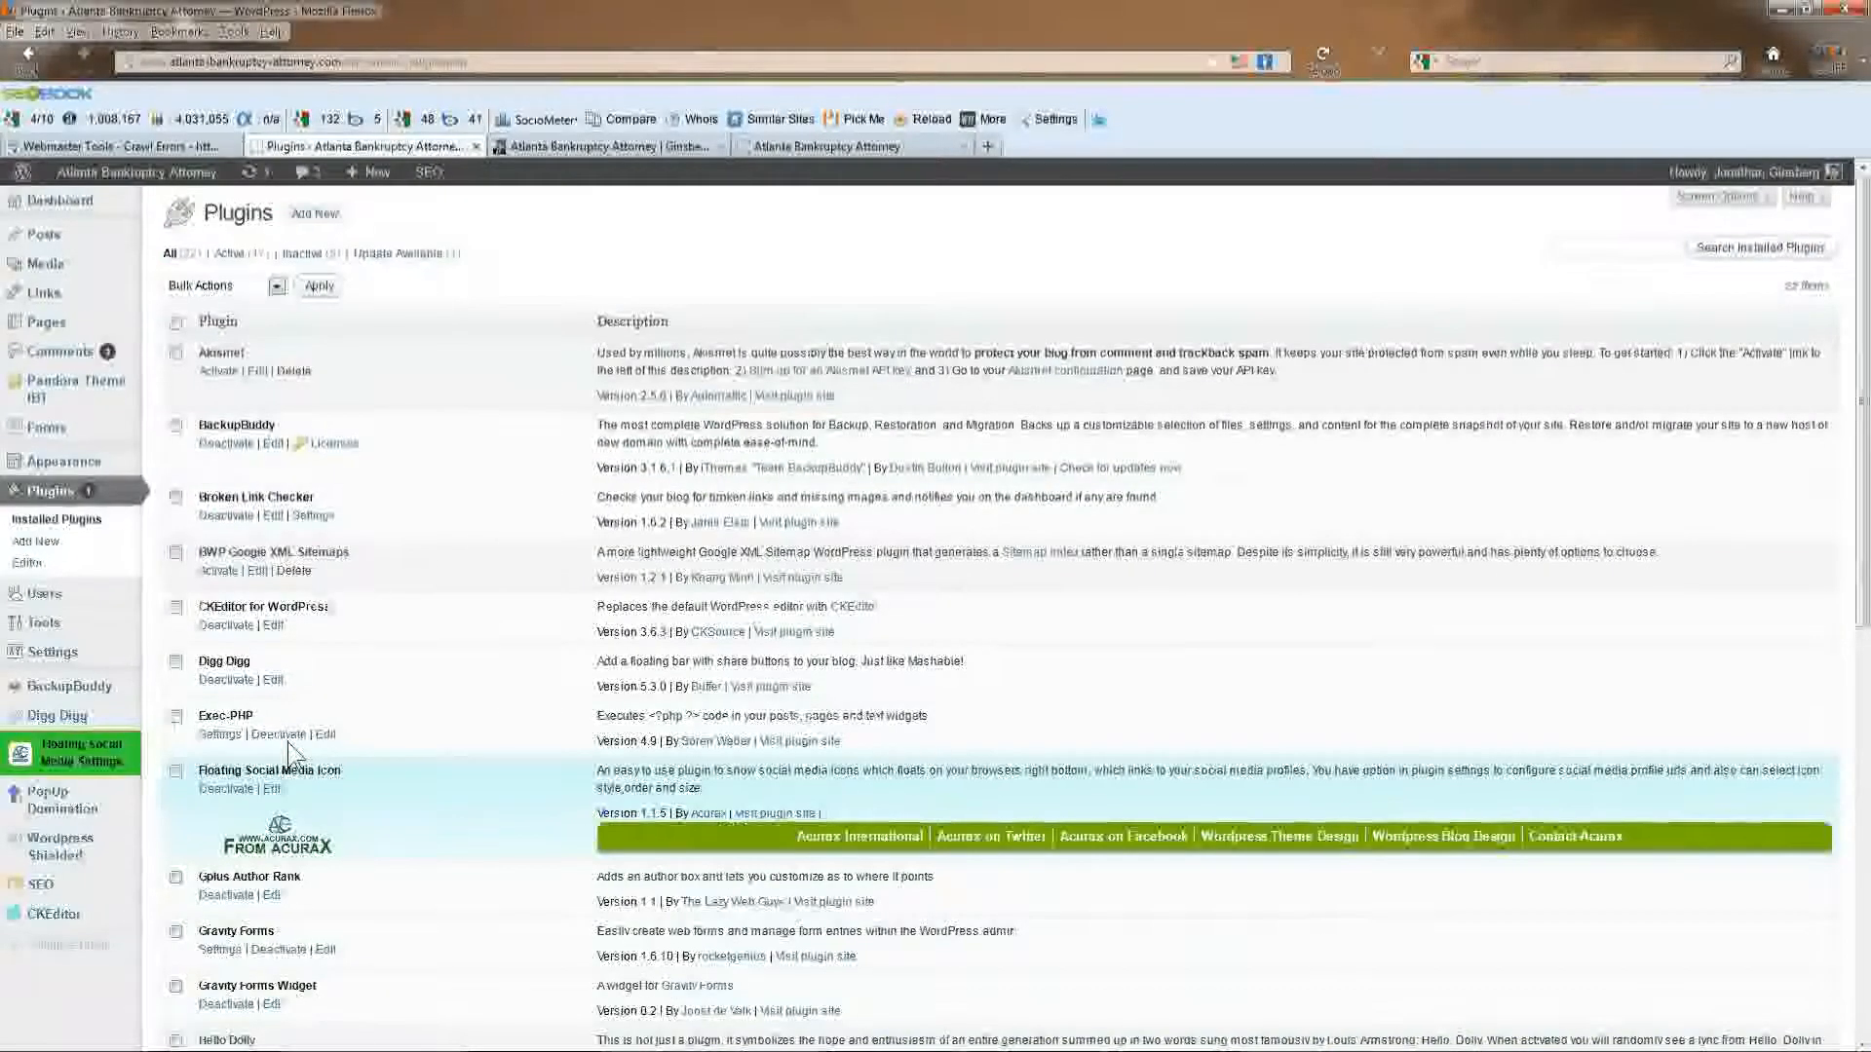
{"action": "scroll", "scroll_direction": "down", "scroll_amount": 3}
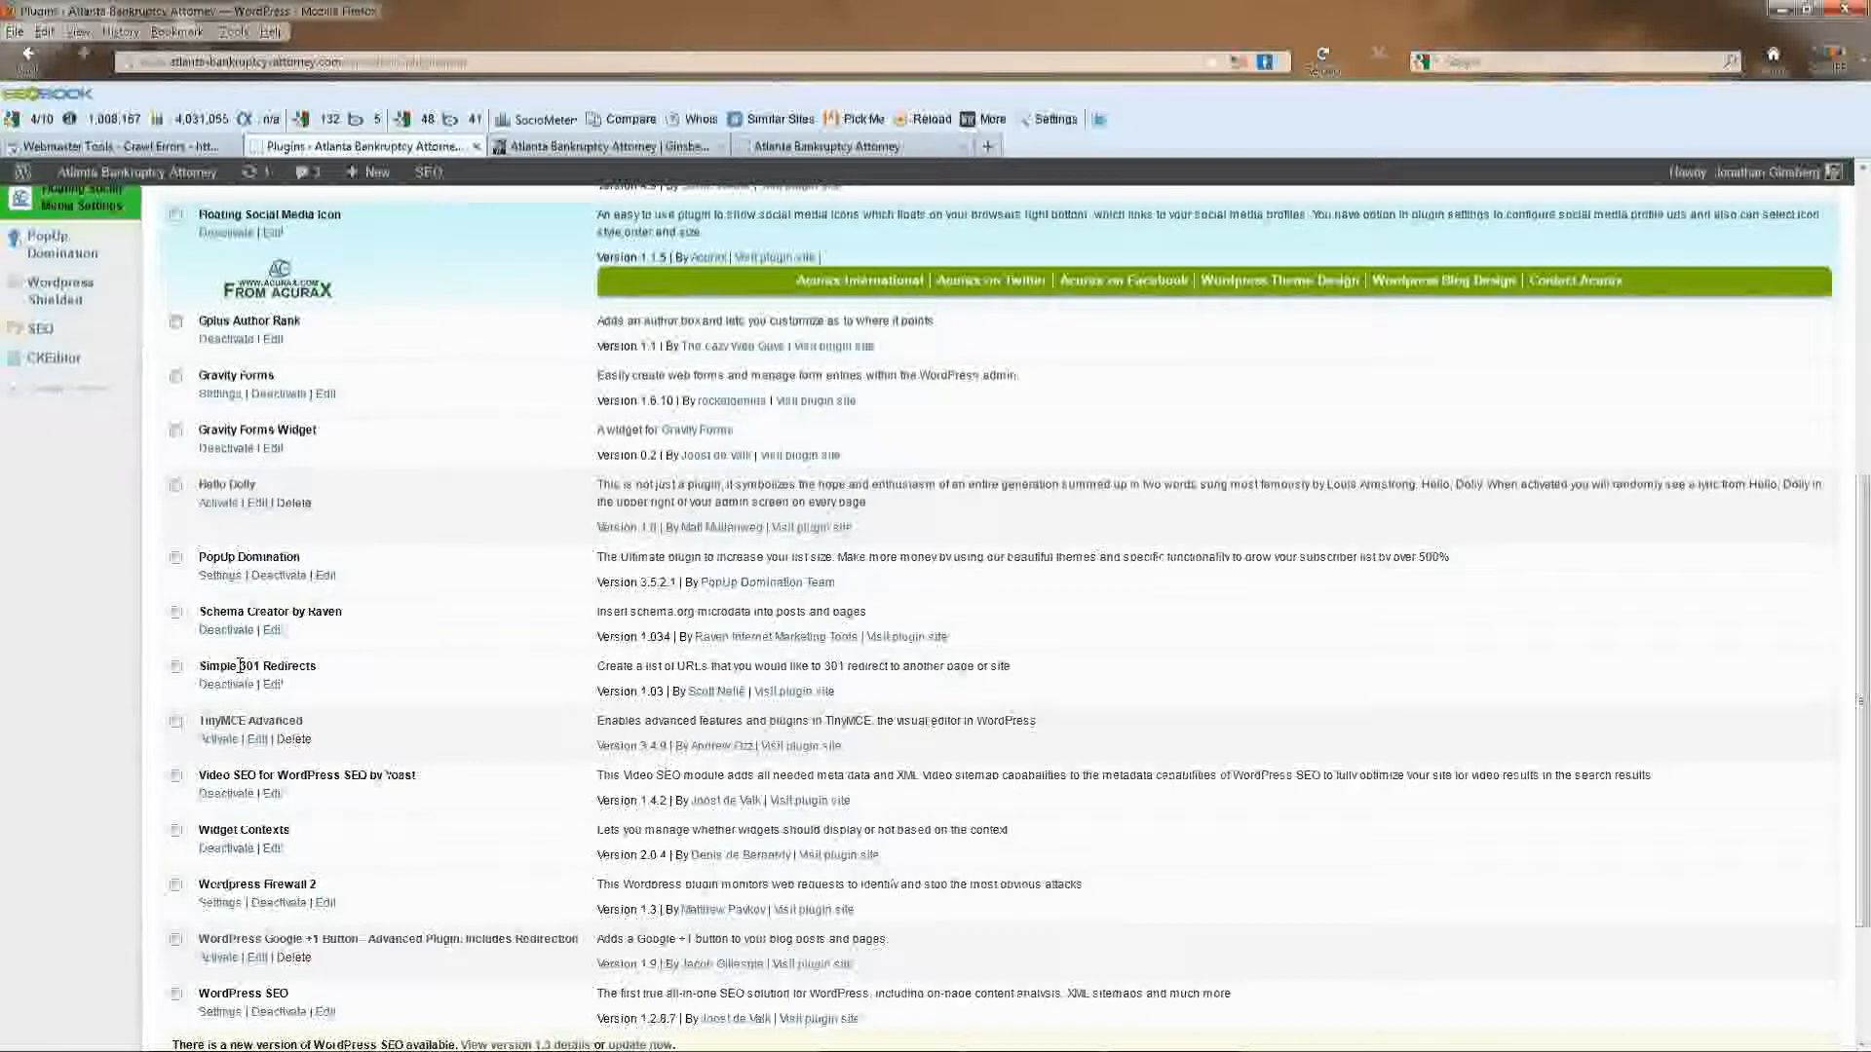
Go to Settings > 301 Redirects from the installed plugins page.
{"action": "scroll", "scroll_direction": "up", "scroll_amount": 3}
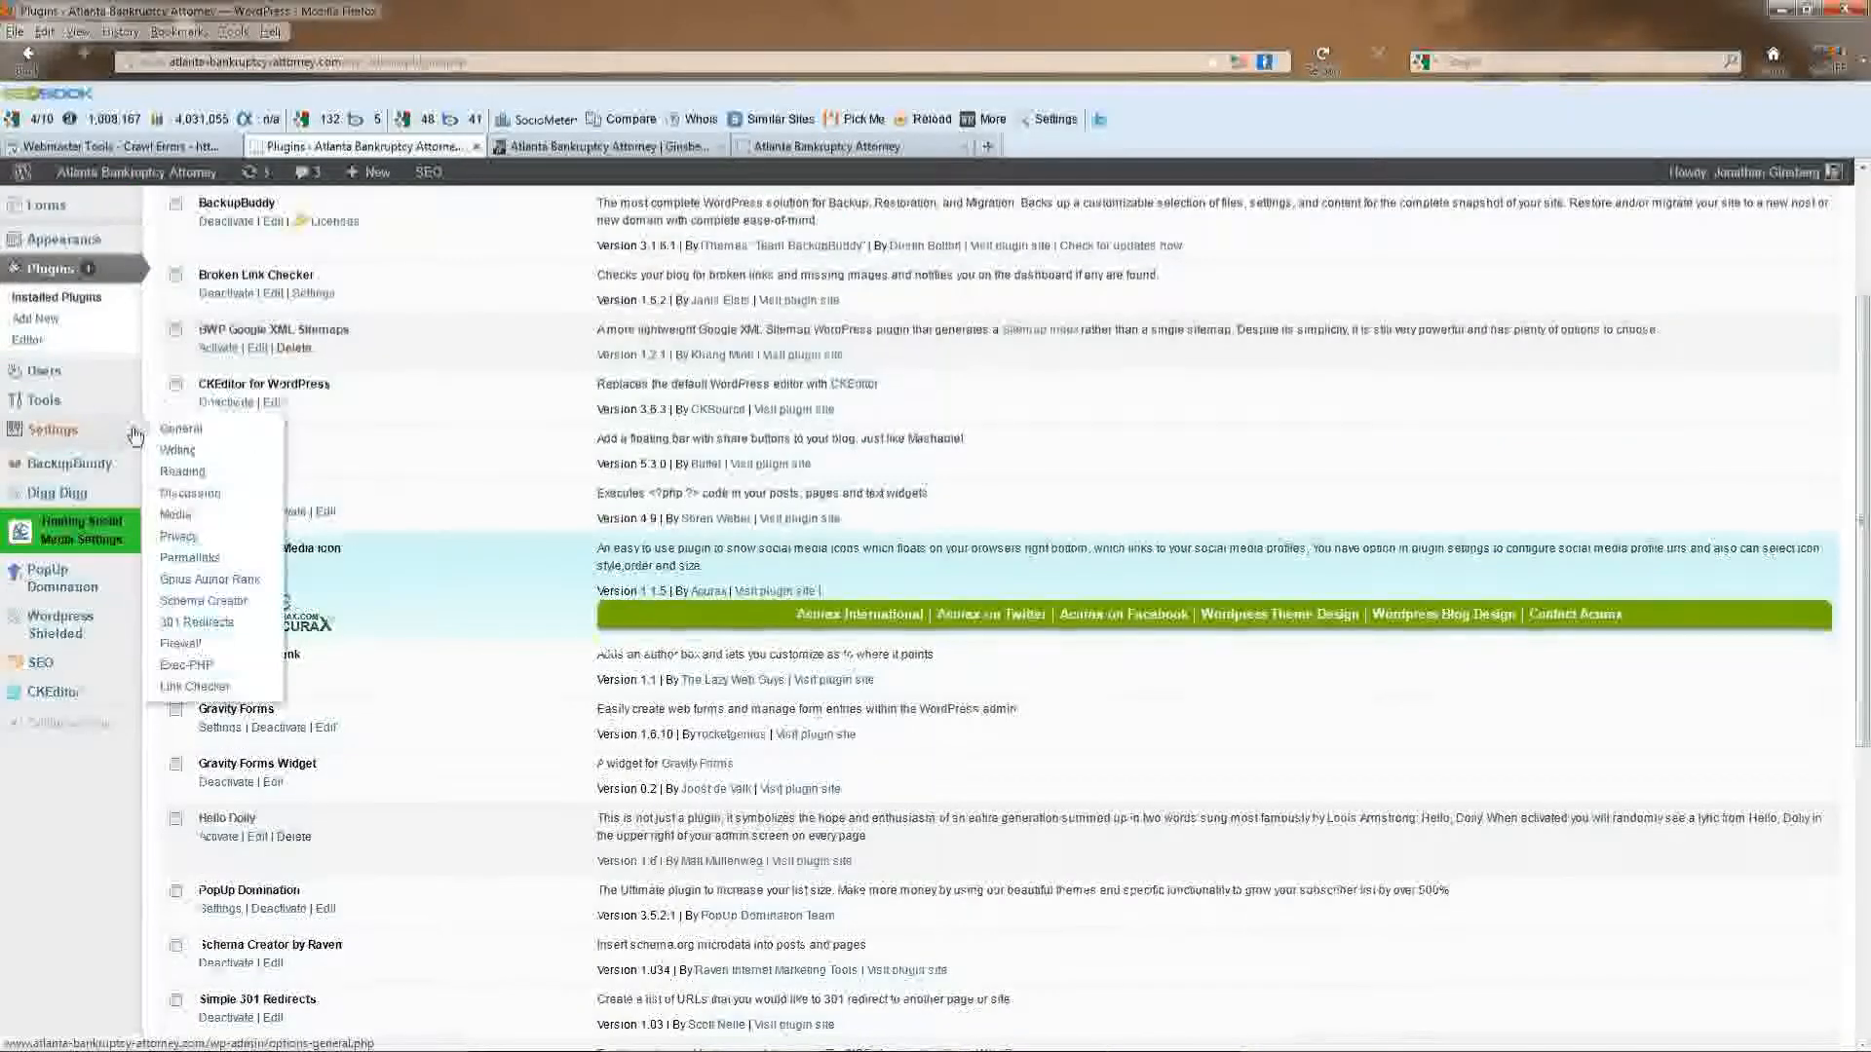
{"action": "left_click", "coordinate": [198, 622]}
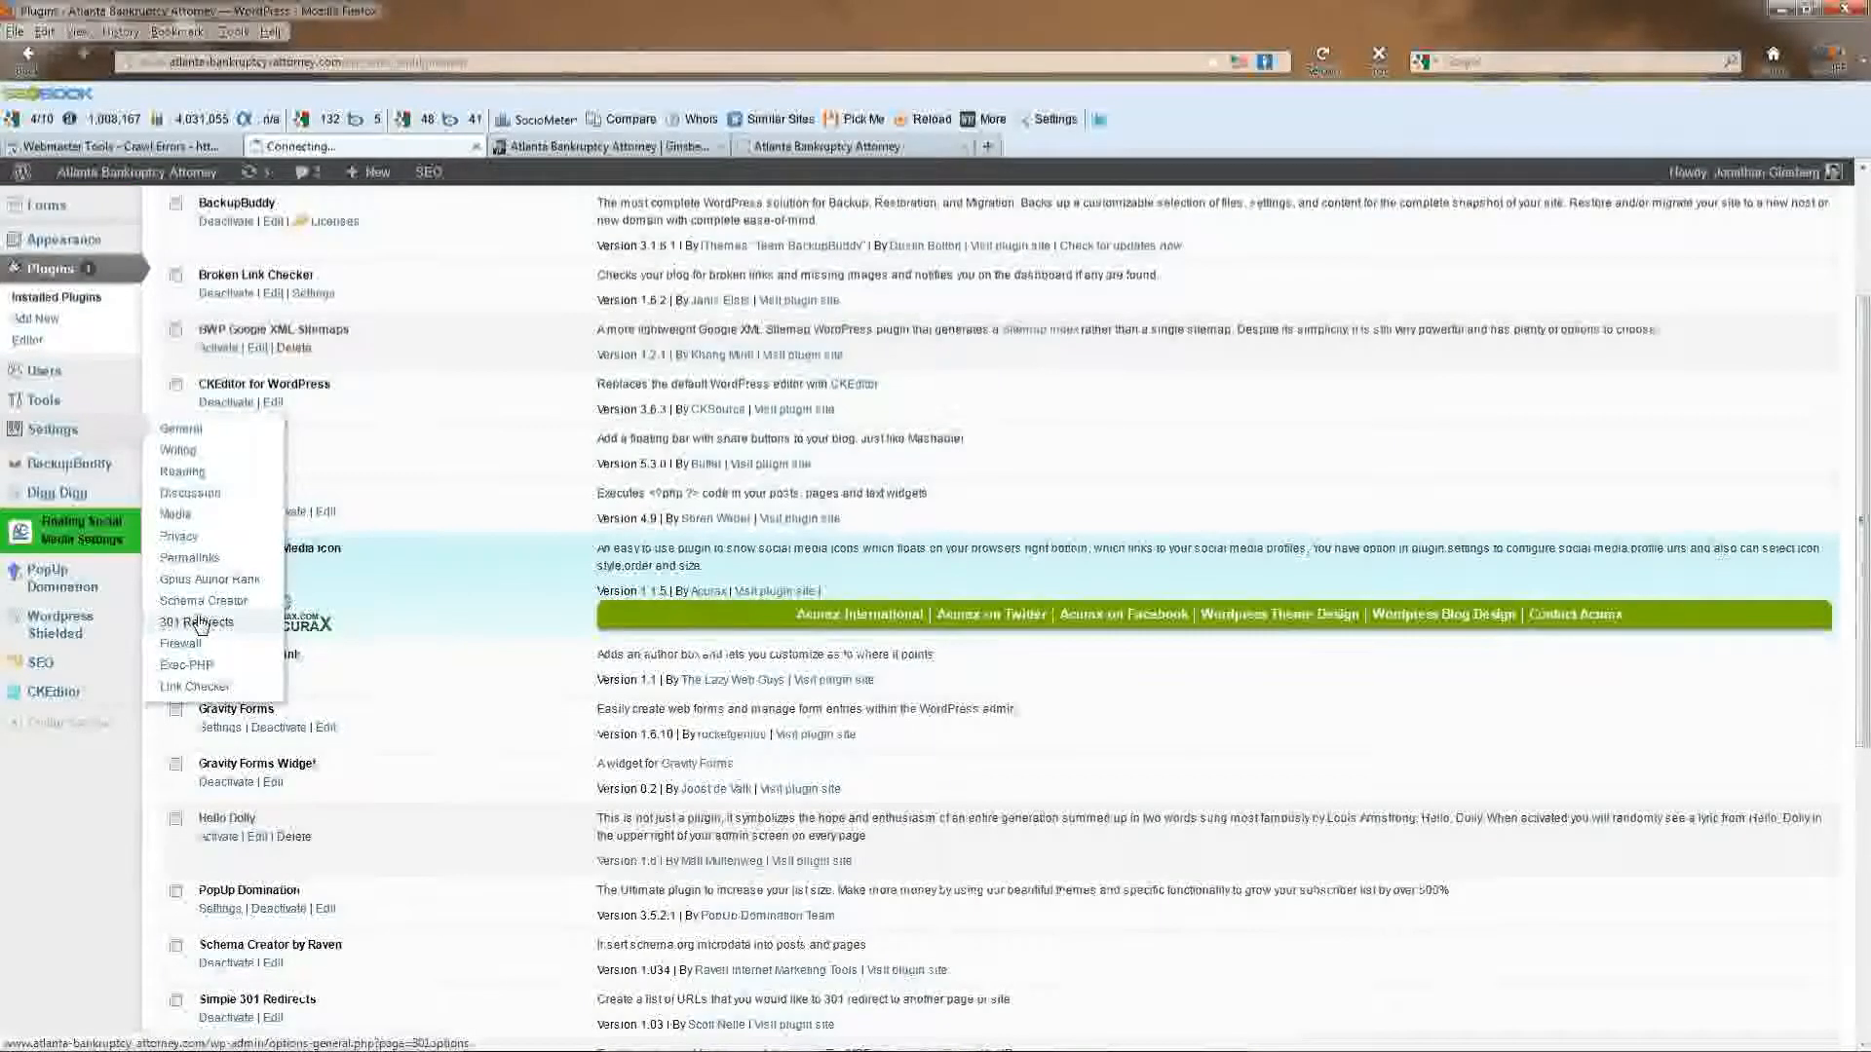
Scroll through the existing table of old HTML request paths and their destination URLs.
{"action": "left_click", "coordinate": [197, 621]}
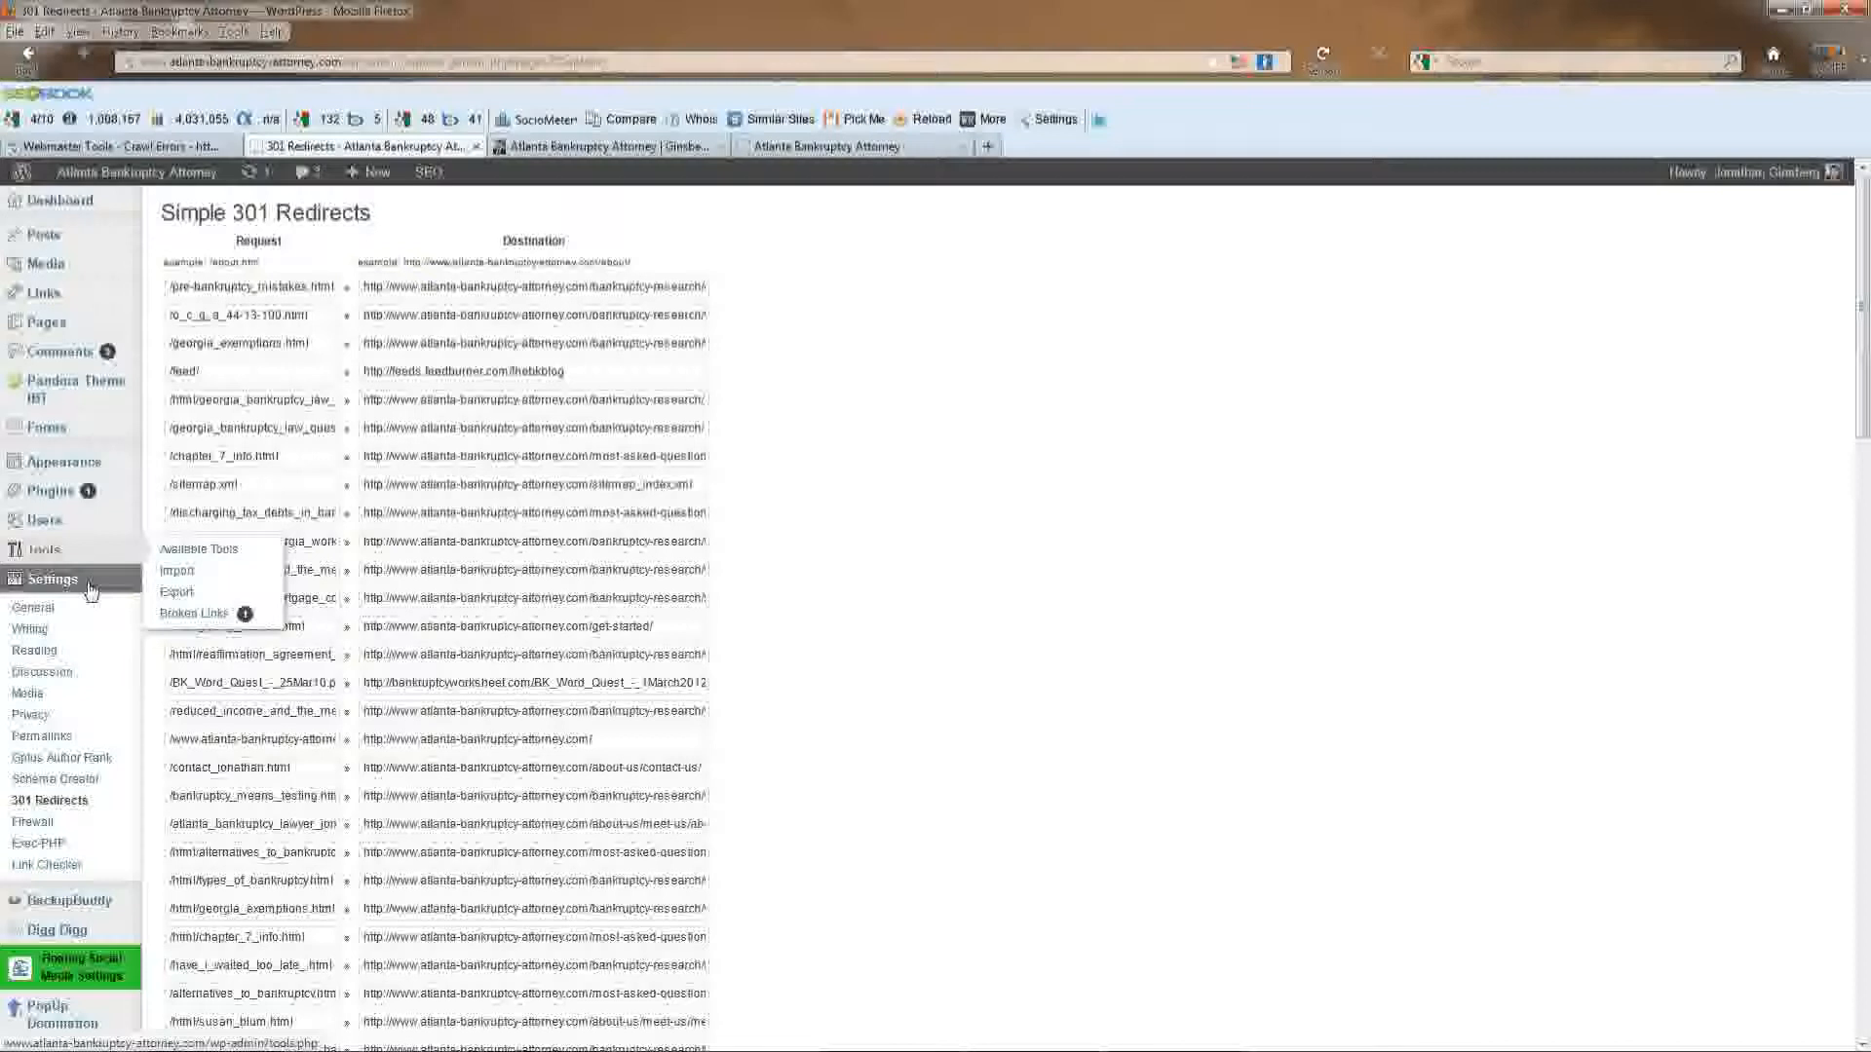
{"action": "scroll", "scroll_direction": "down", "scroll_amount": 3}
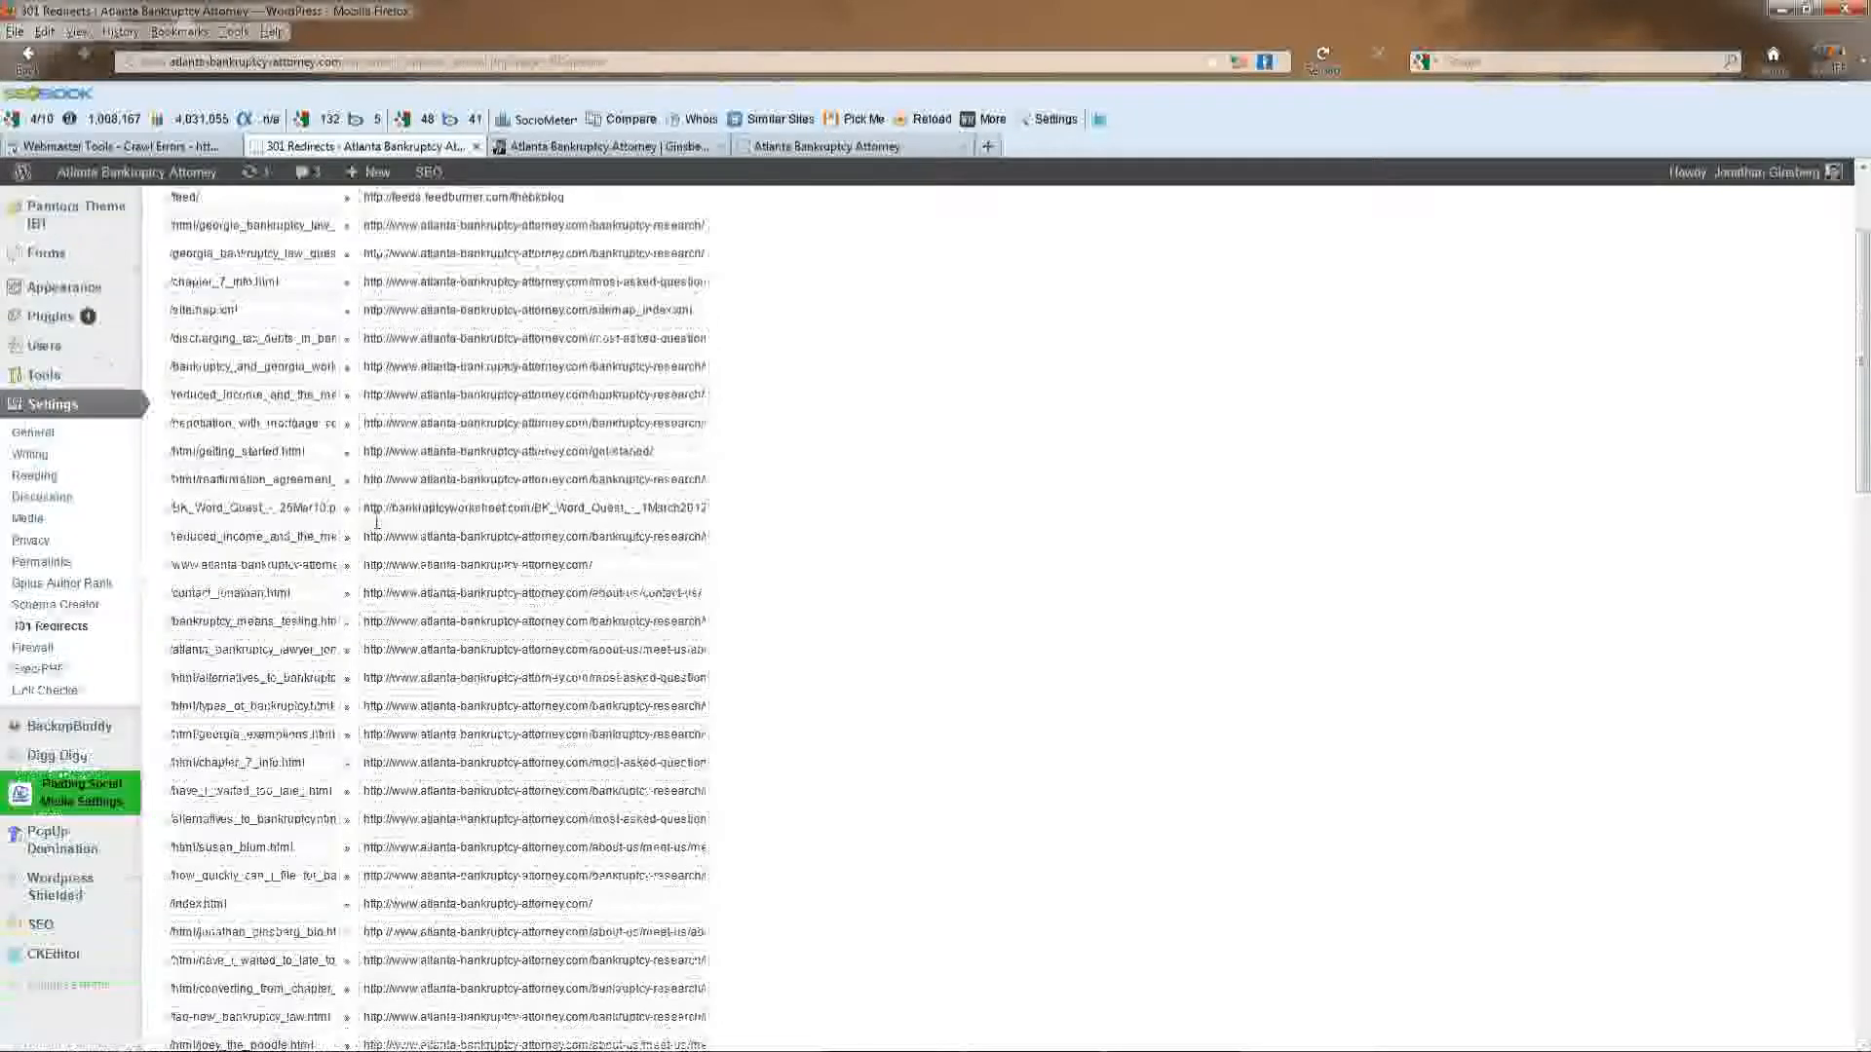
{"action": "scroll", "scroll_direction": "up", "scroll_amount": 3}
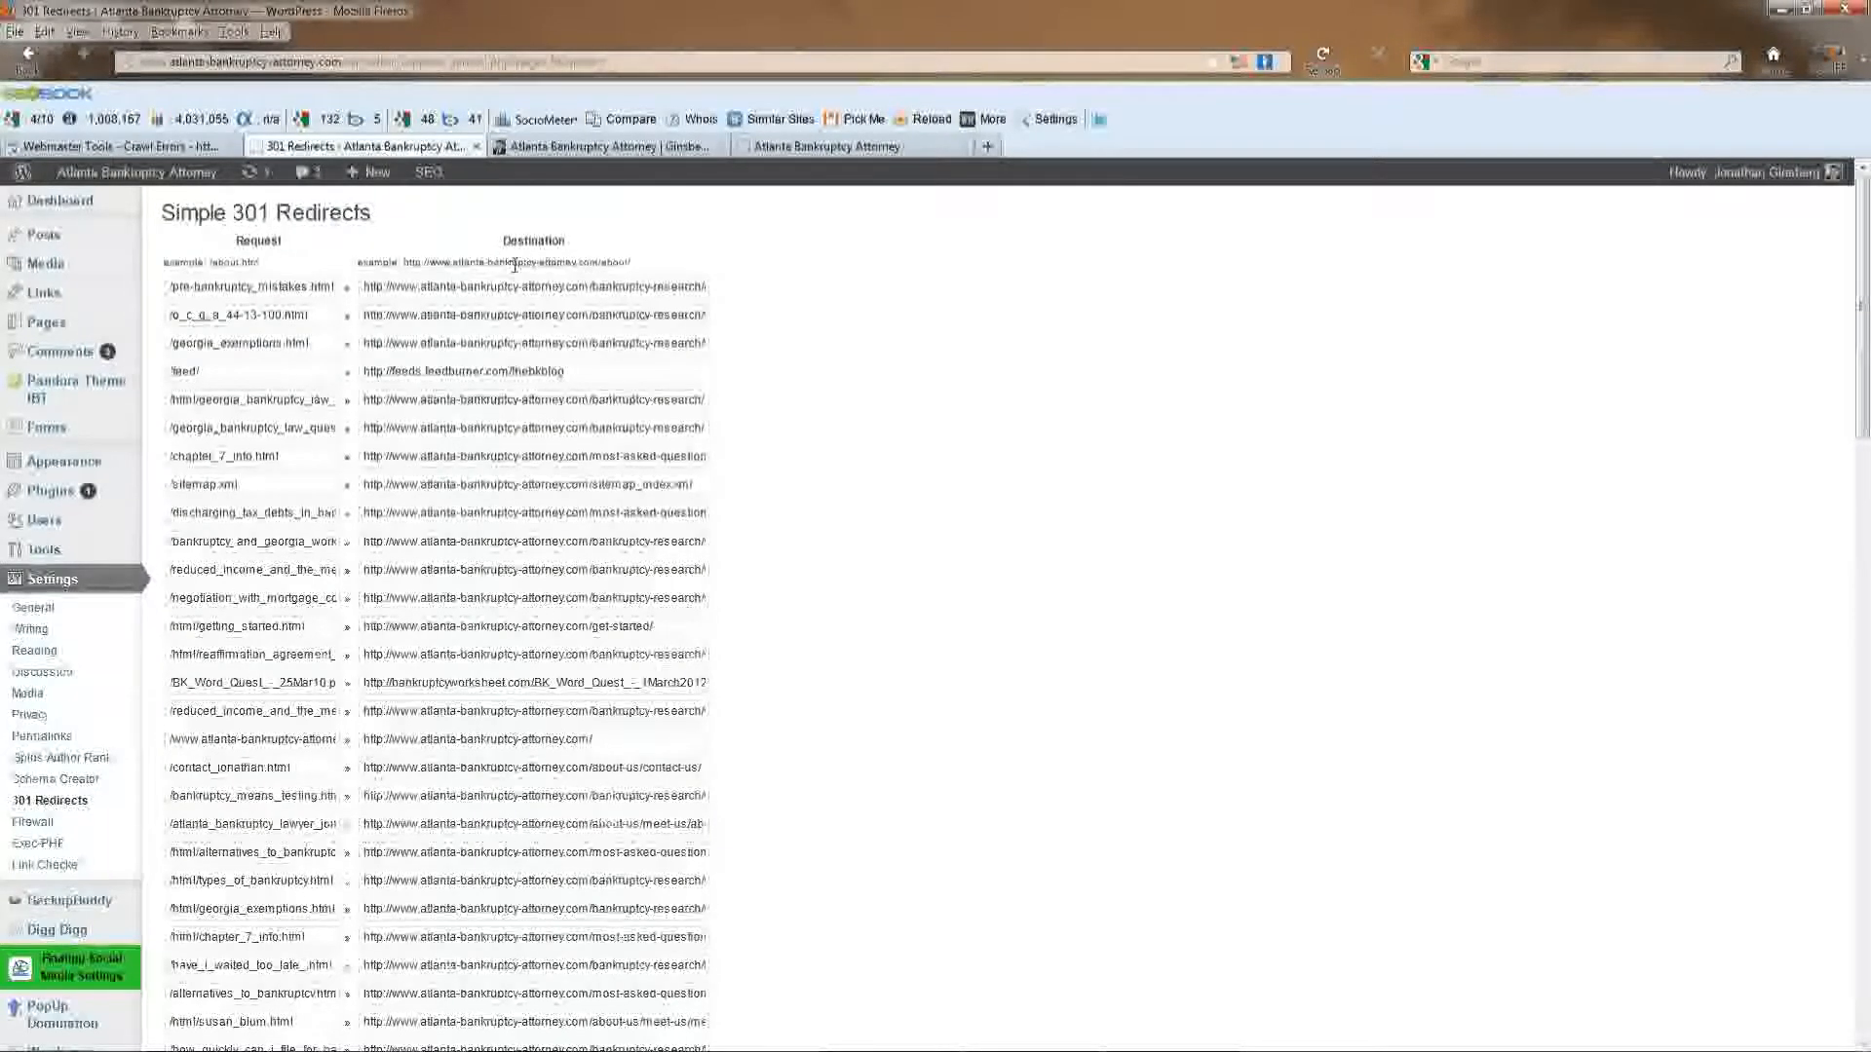
{"action": "mouse_move", "coordinate": [776, 250]}
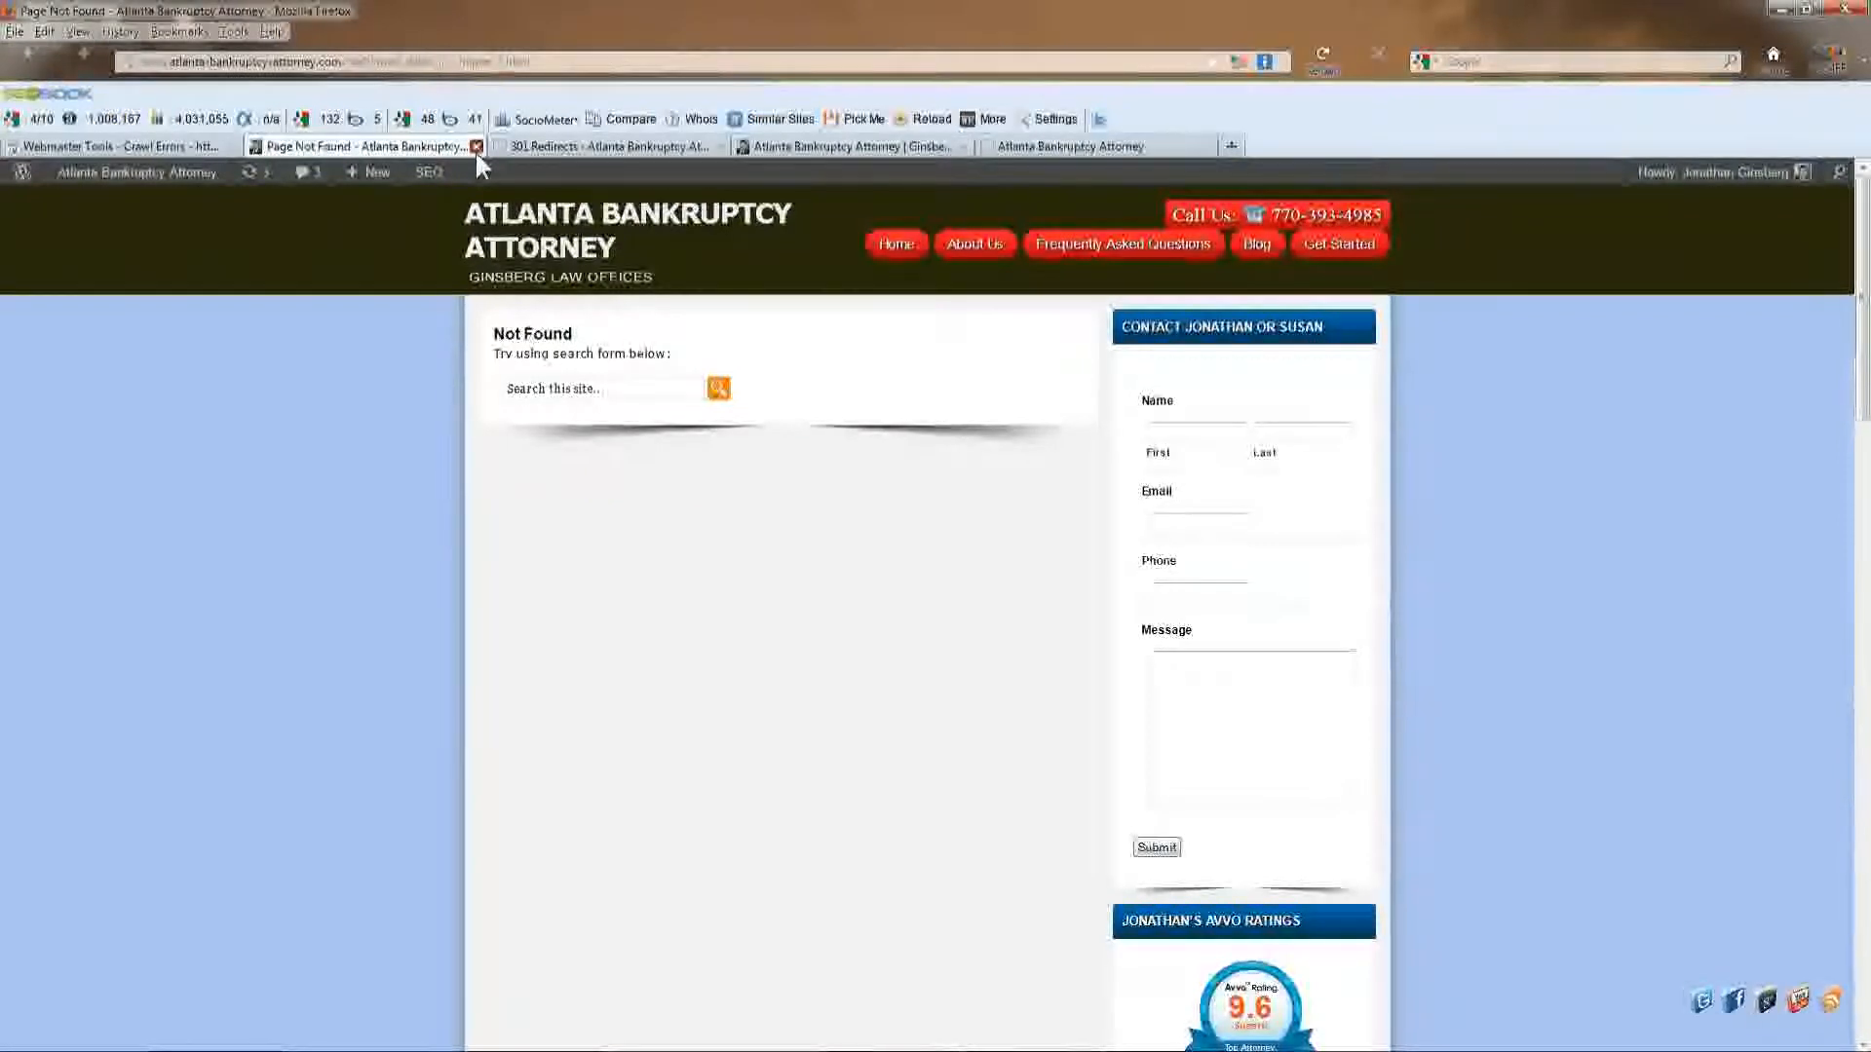
Close the Not Found tab and navigate the FAQ to the Chapter 7 reaffirmation agreement article.
{"action": "left_click", "coordinate": [476, 145]}
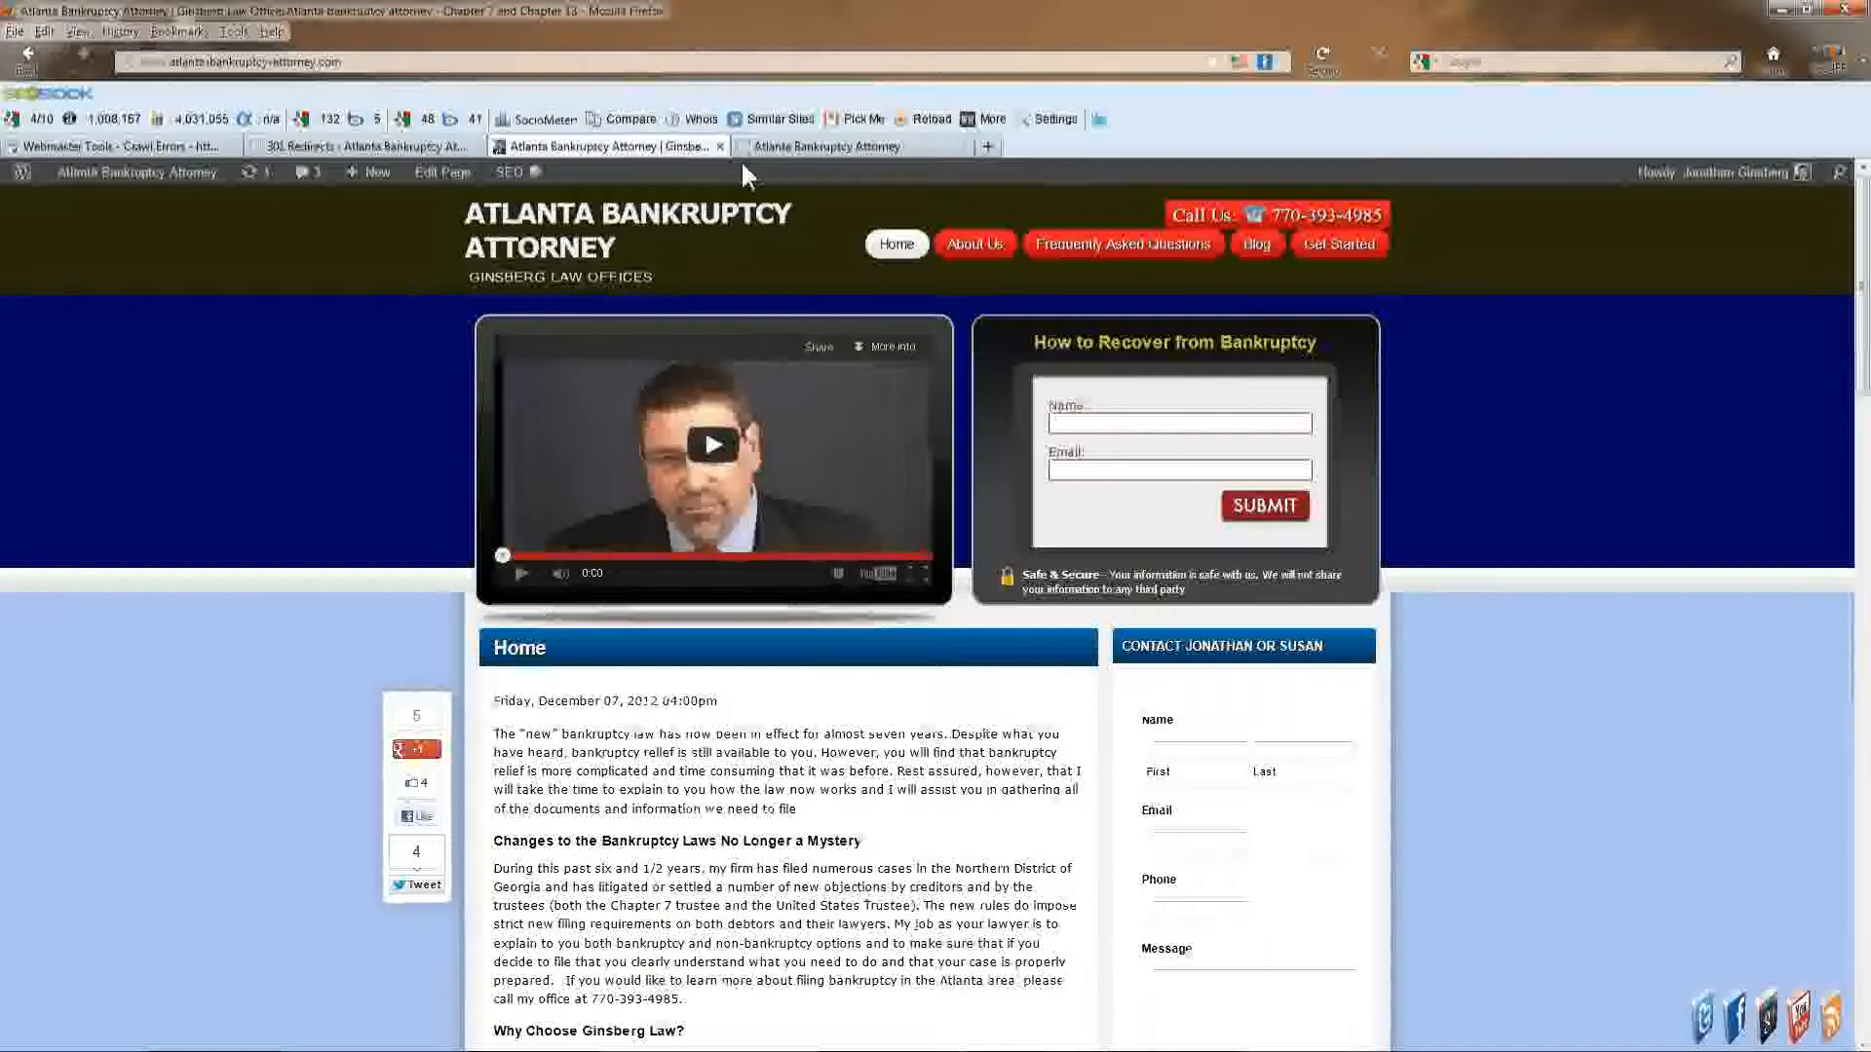
{"action": "left_click", "coordinate": [119, 145]}
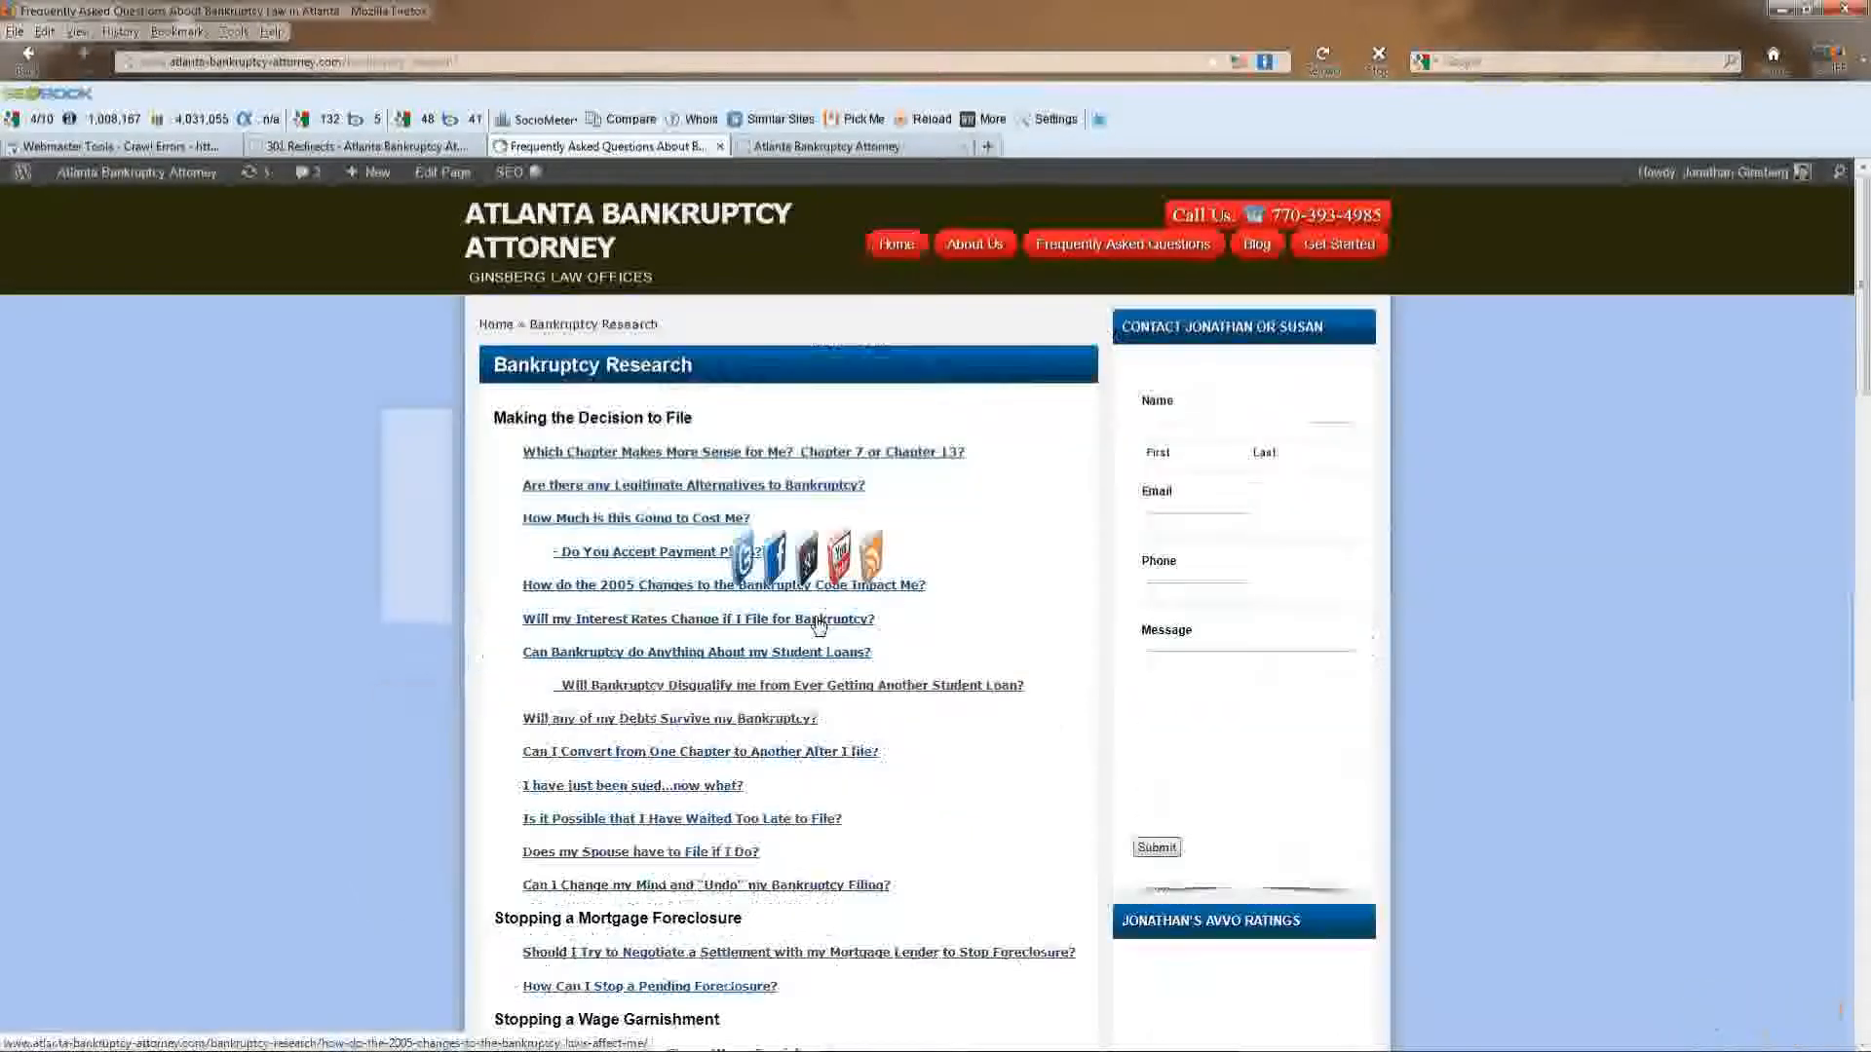
{"action": "scroll", "scroll_direction": "down", "scroll_amount": 3}
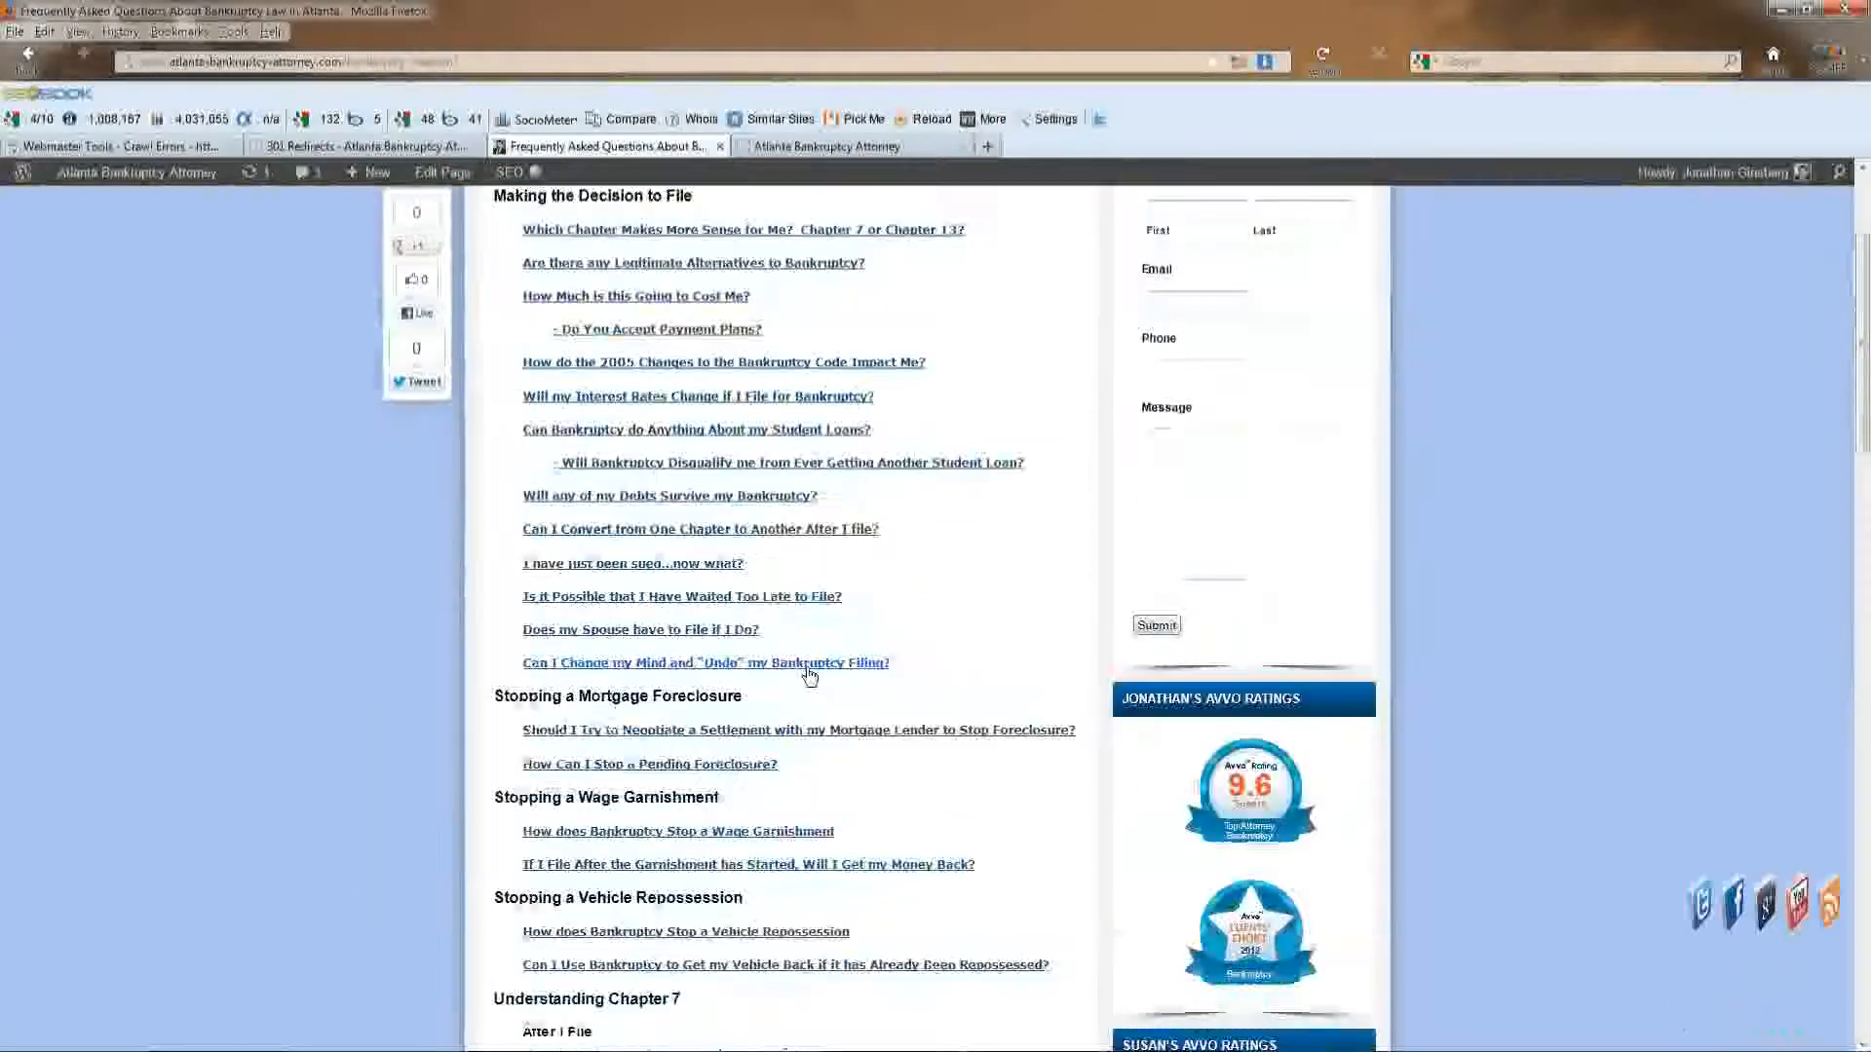
{"action": "scroll", "scroll_direction": "down", "scroll_amount": 3}
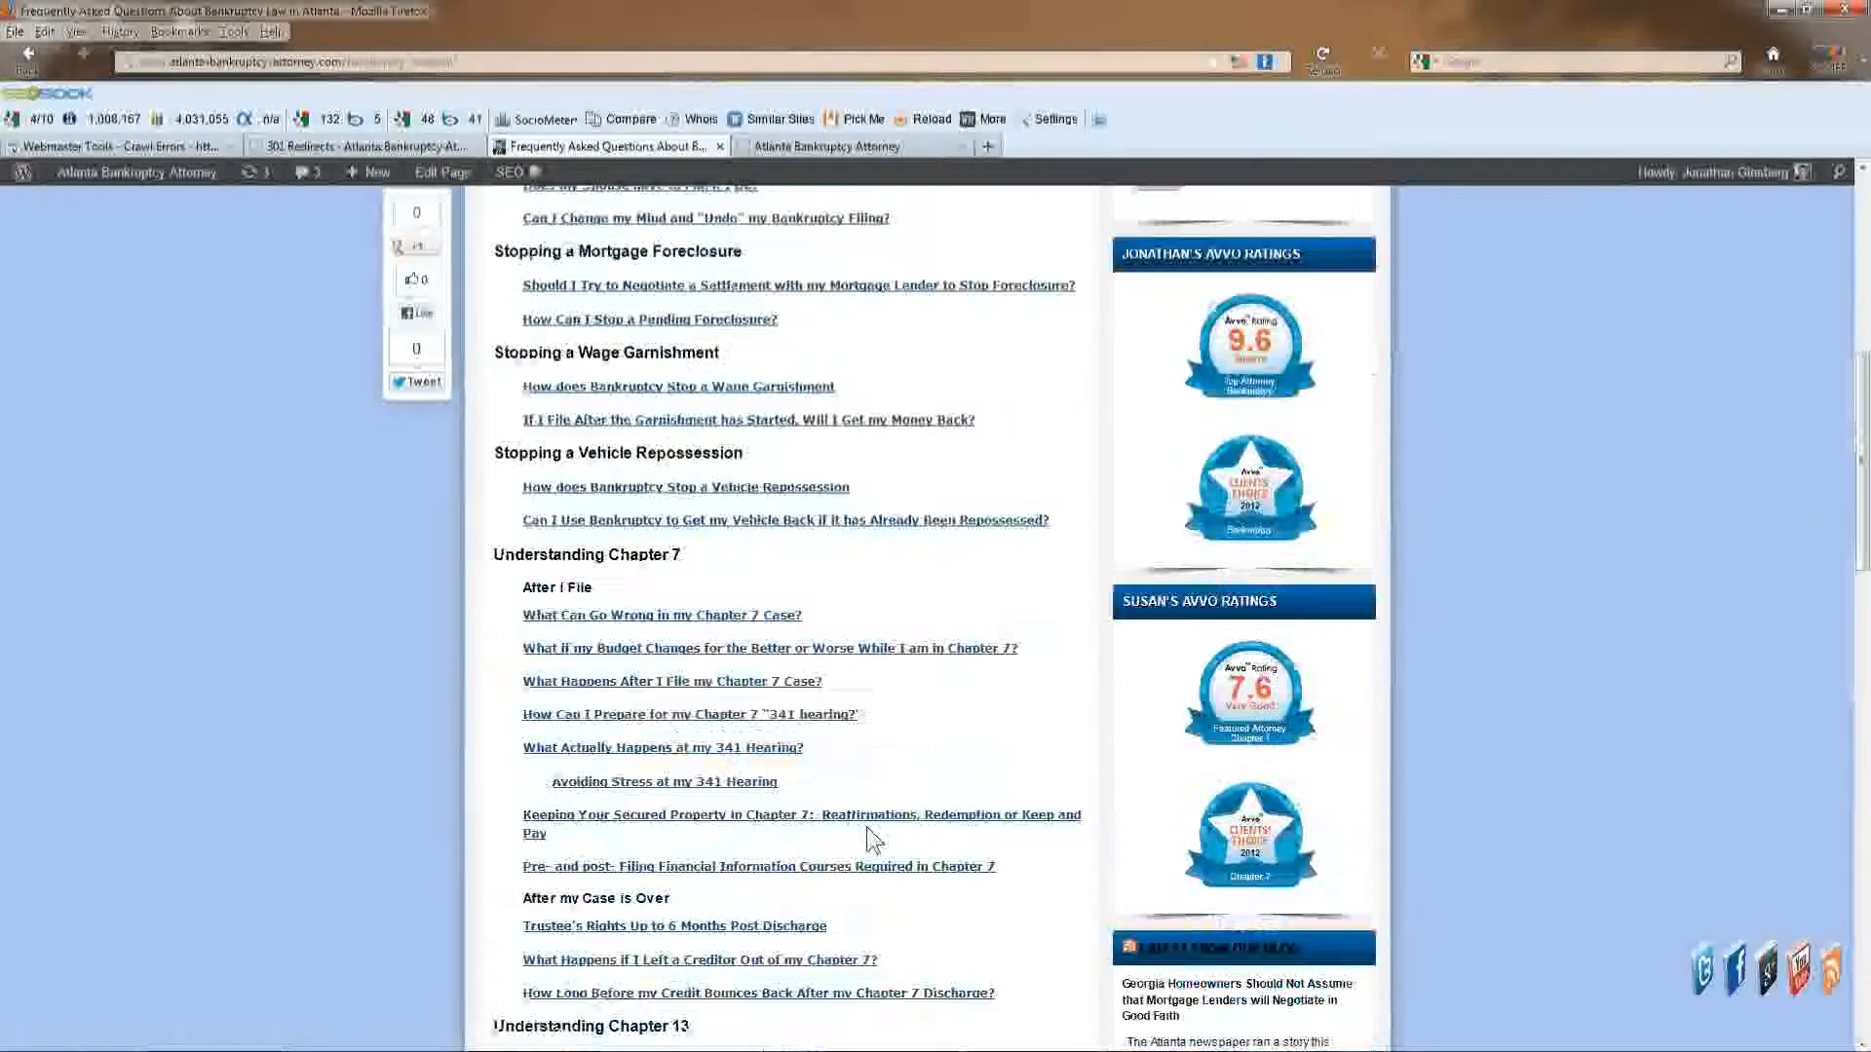
{"action": "mouse_move", "coordinate": [875, 823]}
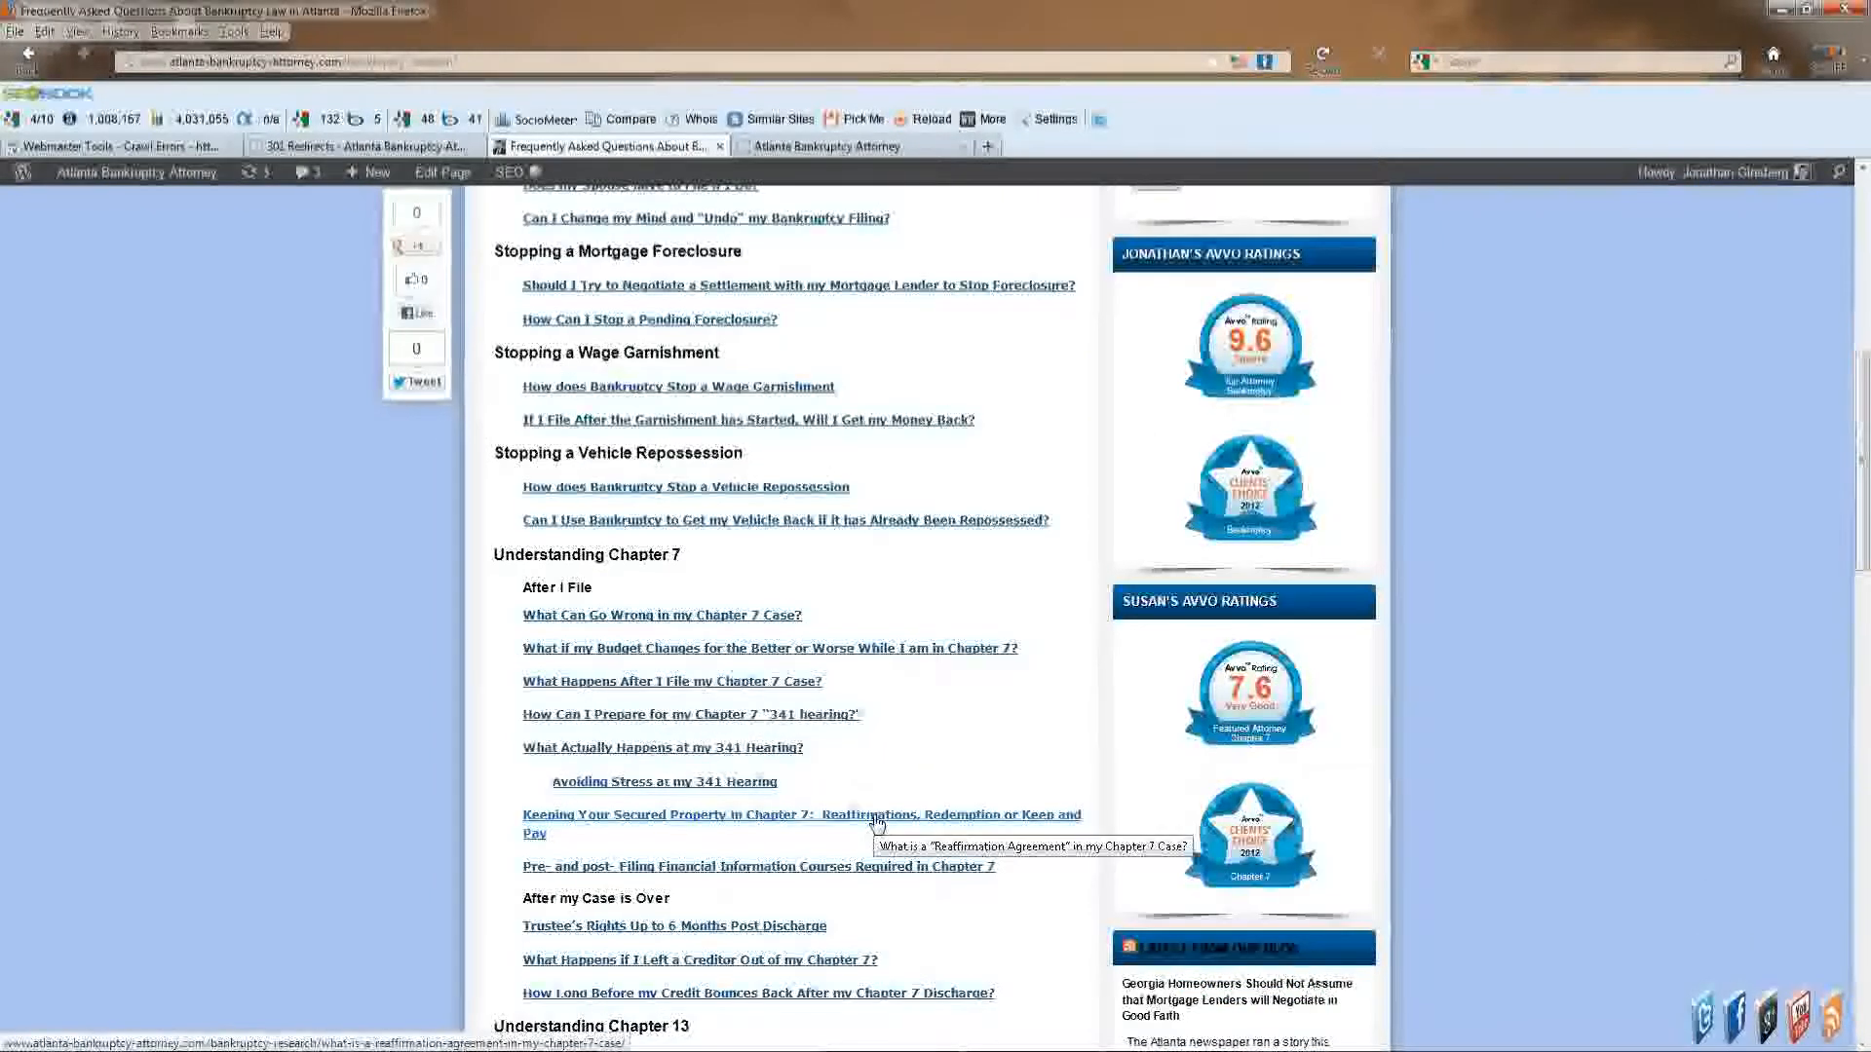
{"action": "left_click", "coordinate": [799, 823]}
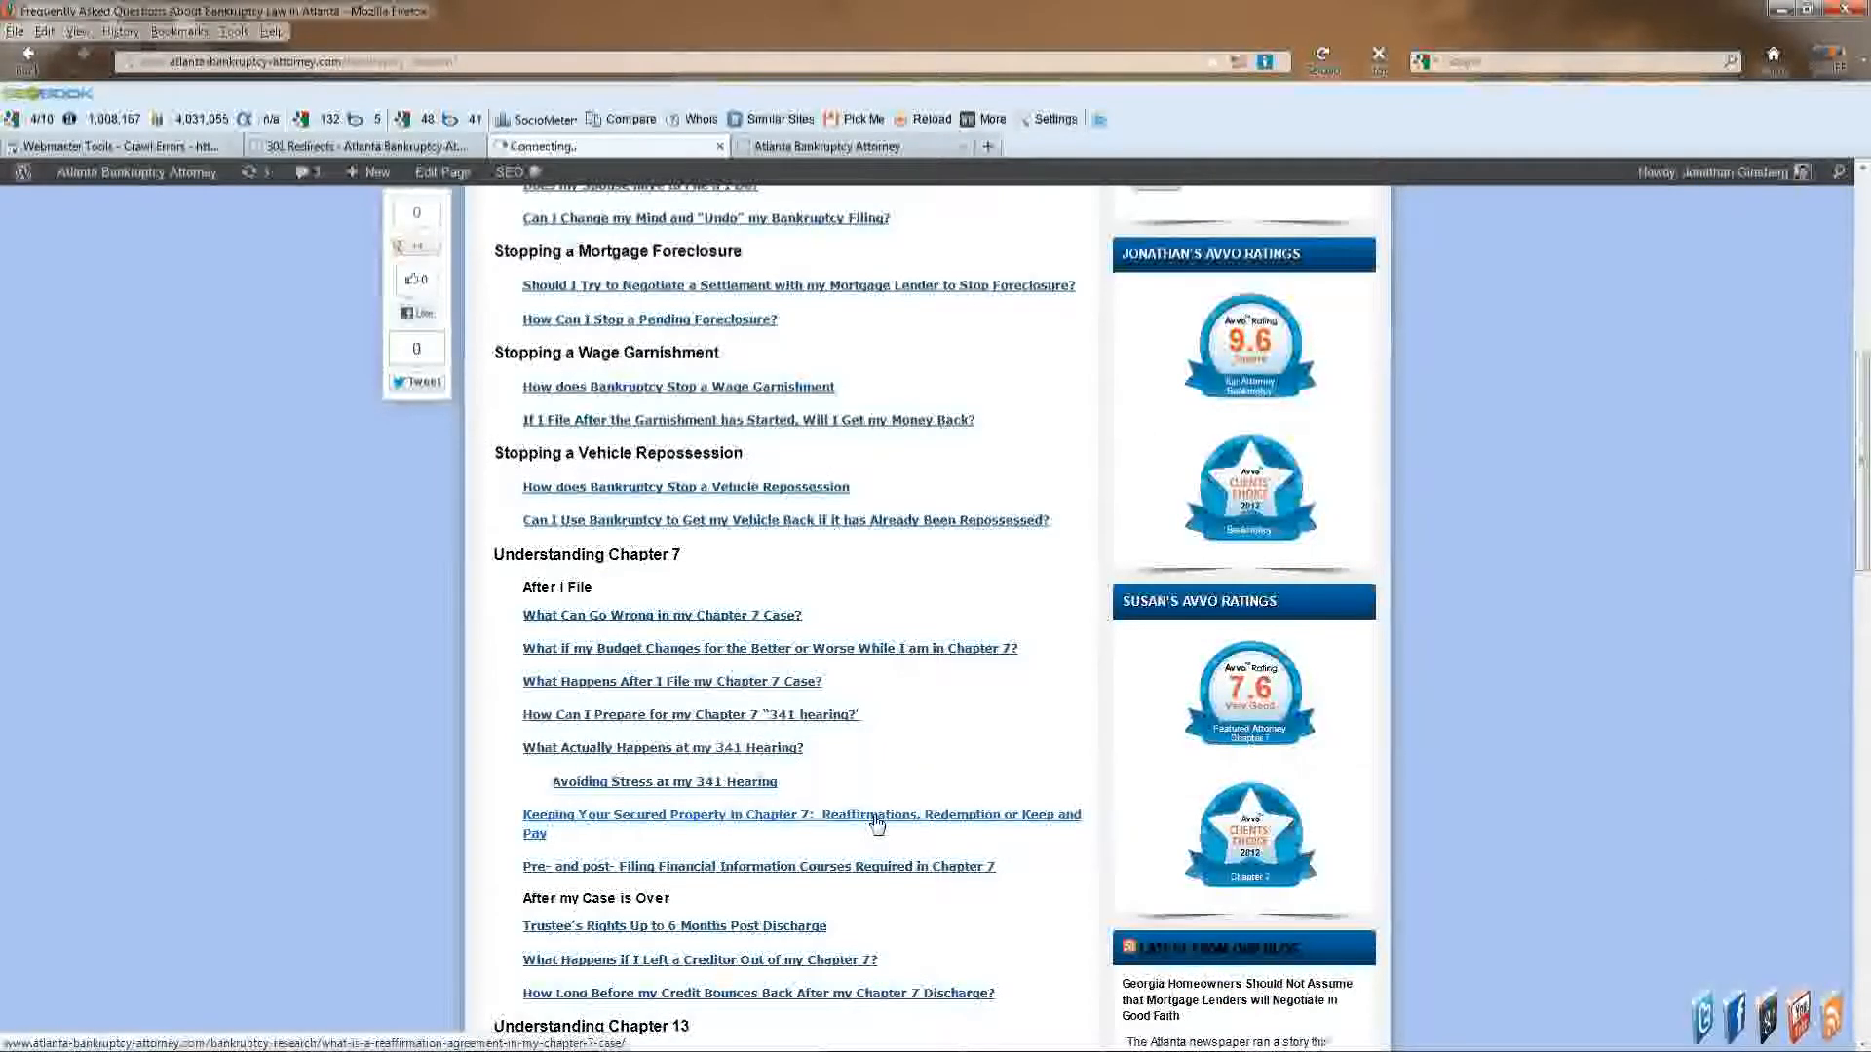
{"action": "left_click", "coordinate": [803, 814]}
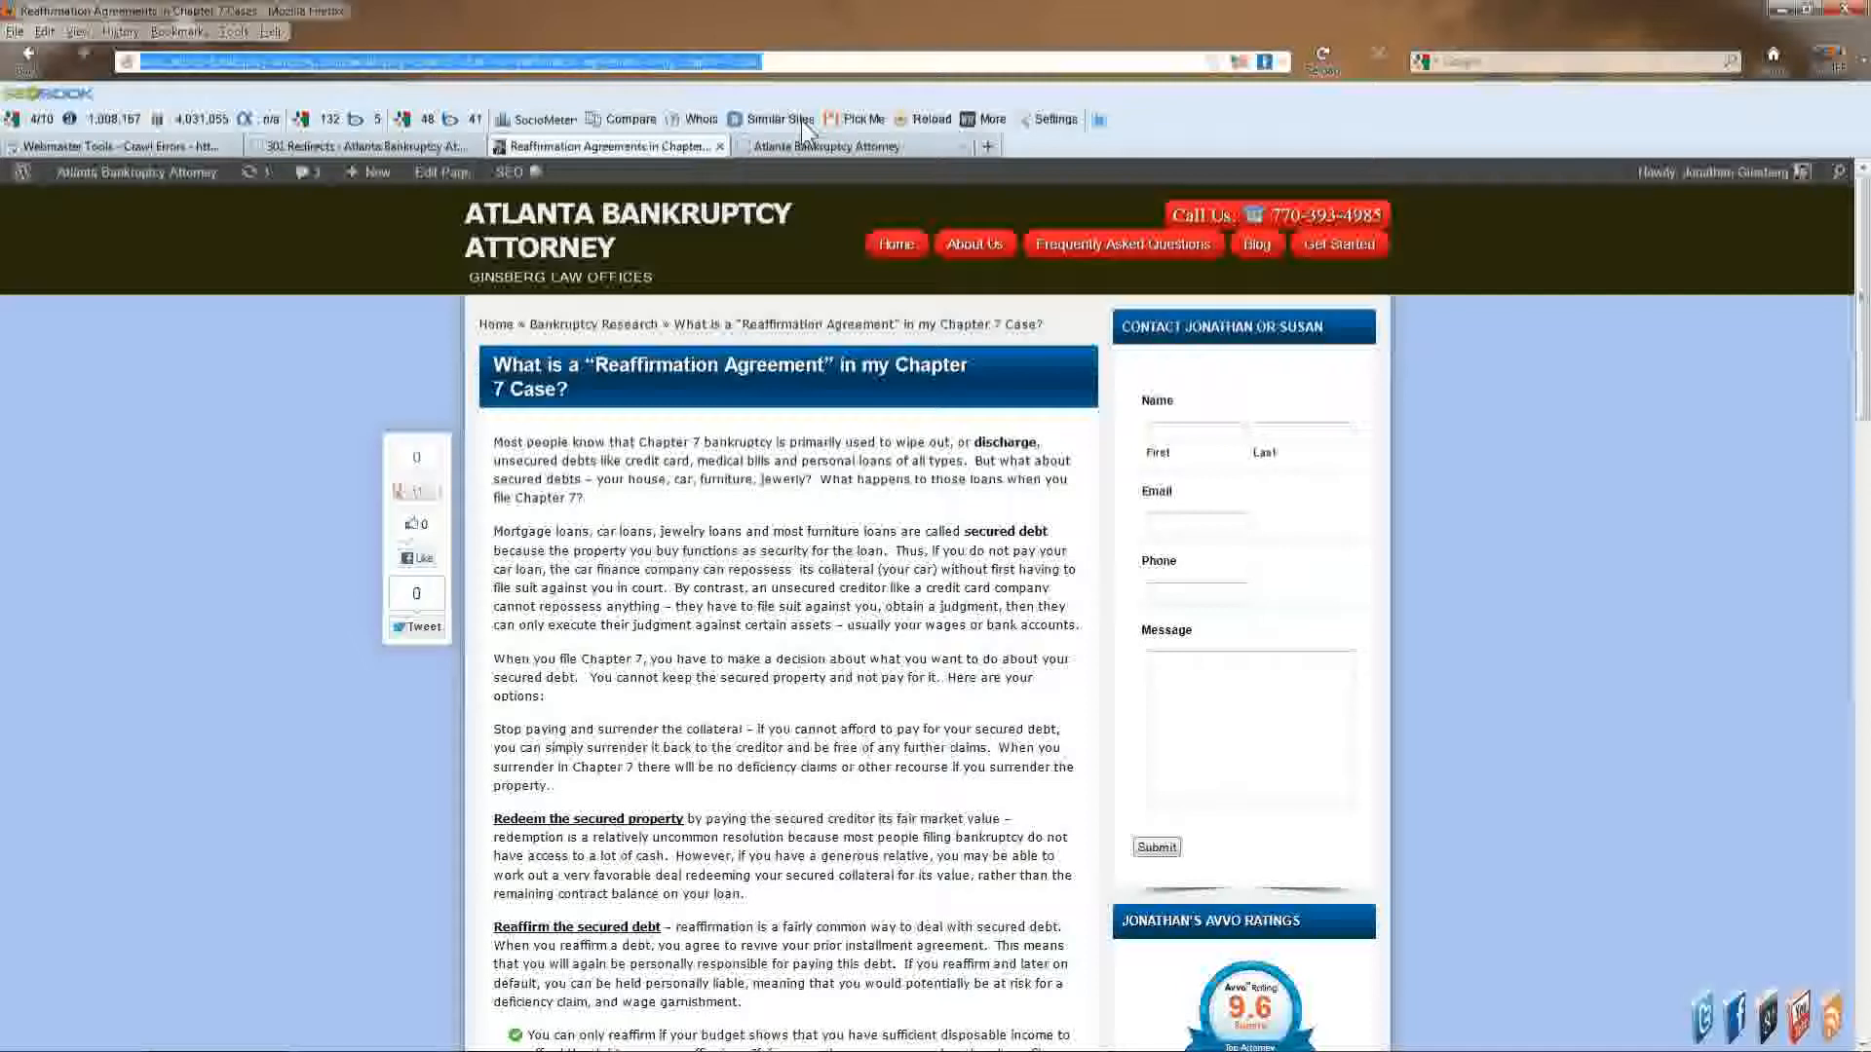
Map /reaffirmed_debts_in_chapter_7.html to /search/what-is-a-reaffirmation-agreement-in-my-chapter-7-case/ and save changes.
{"action": "left_click", "coordinate": [358, 146]}
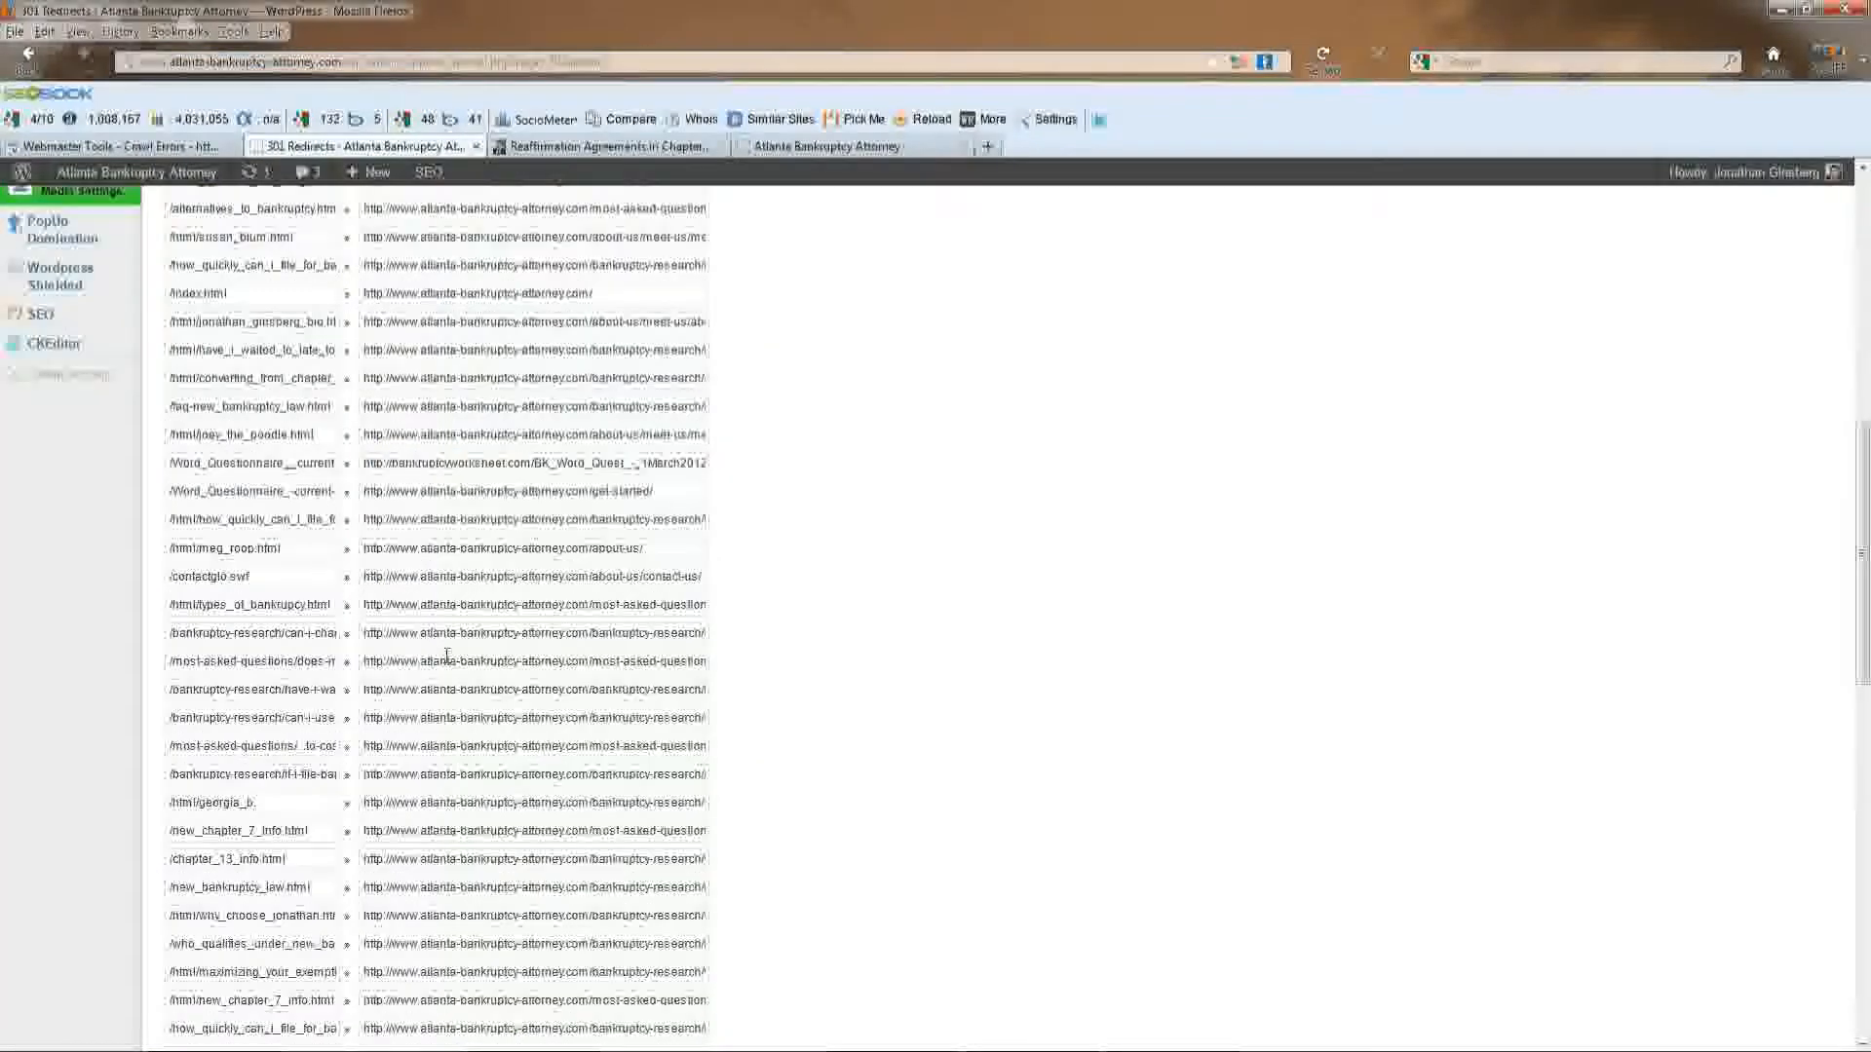
{"action": "scroll", "scroll_direction": "down", "scroll_amount": 3}
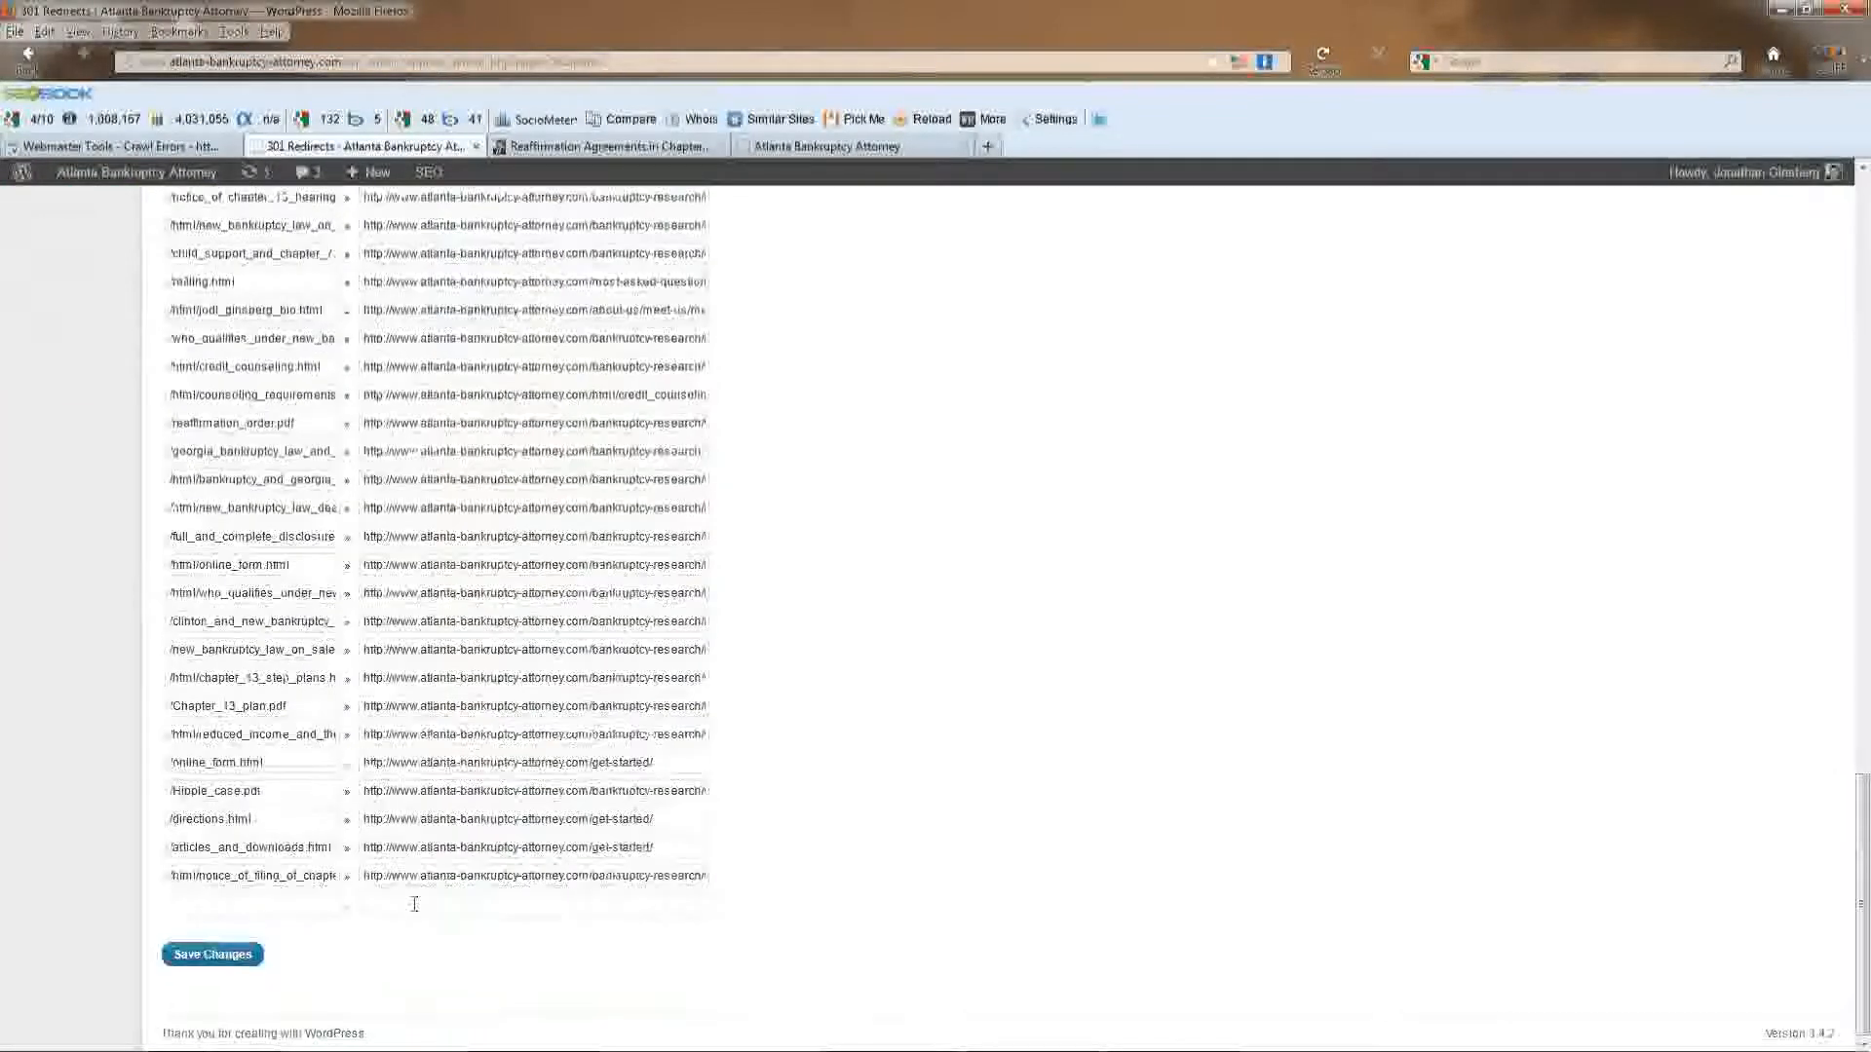
{"action": "type", "text": "search/what-is-a-reaffirmation-agreement-in-my-chapter-7-case/"}
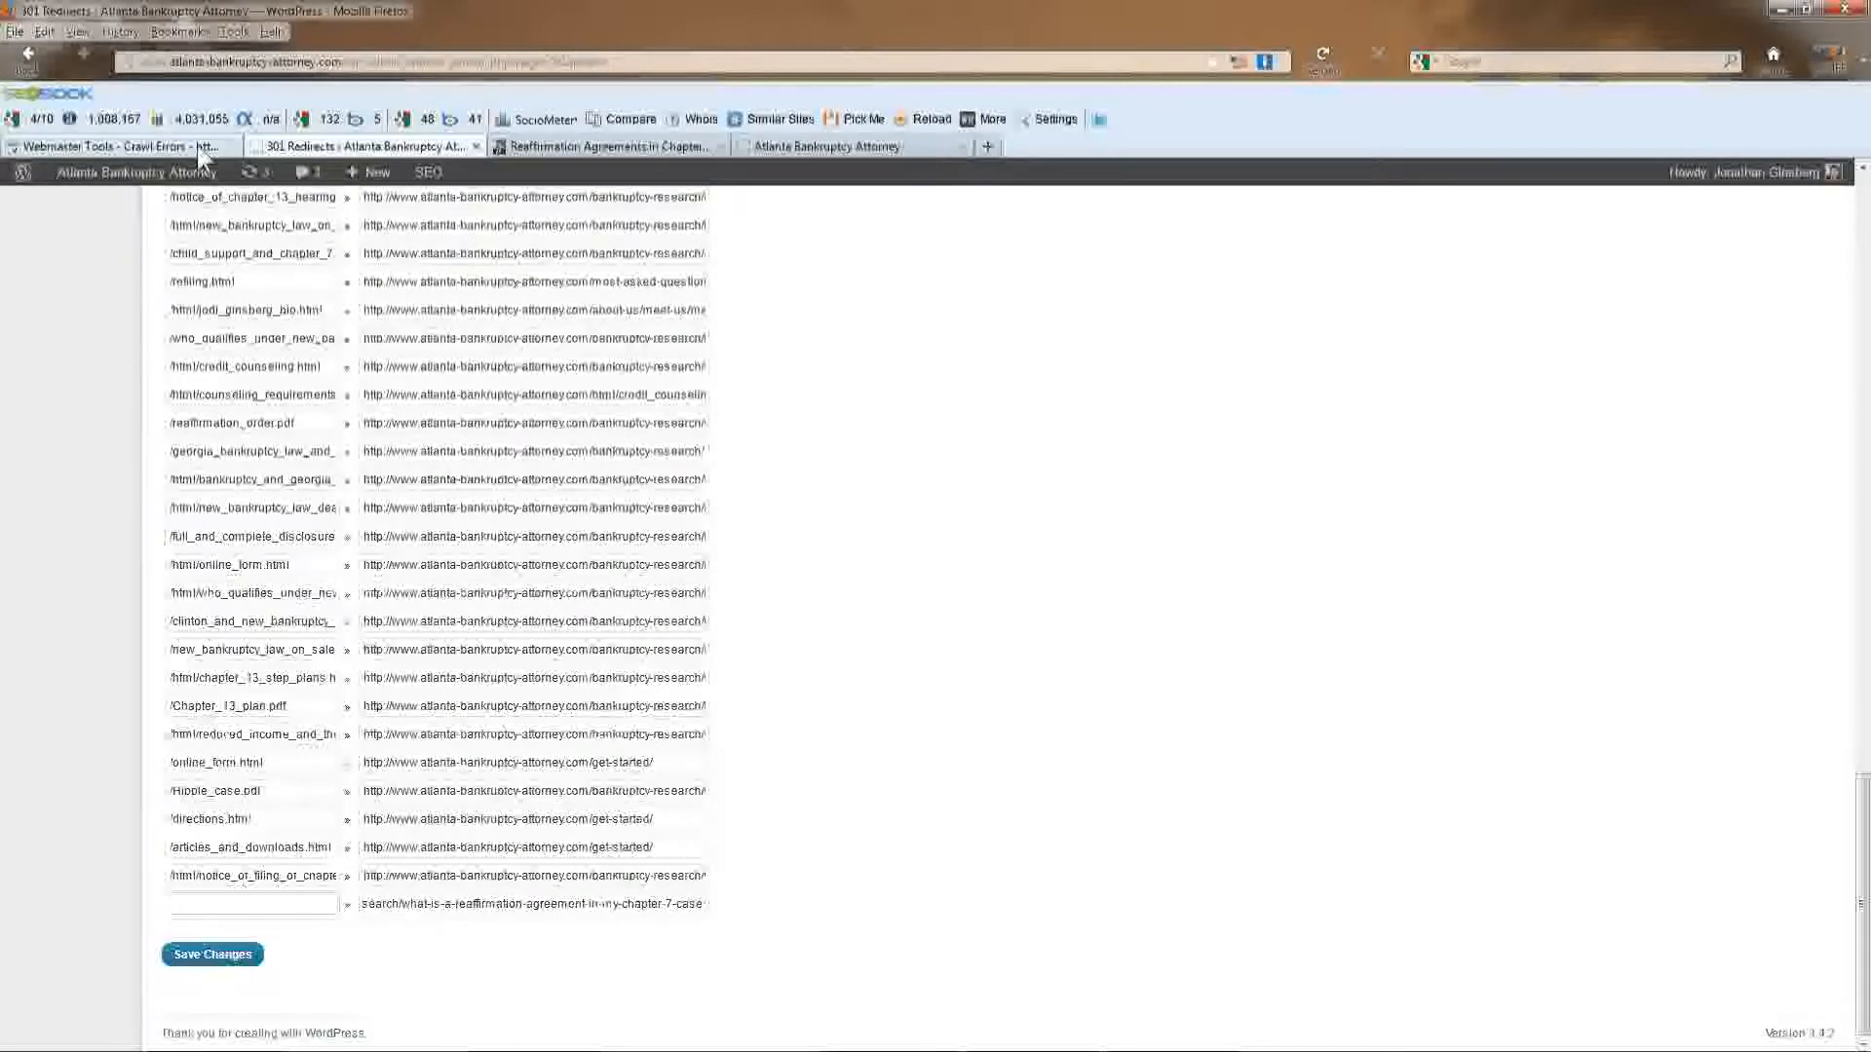
{"action": "right_click", "coordinate": [883, 440]}
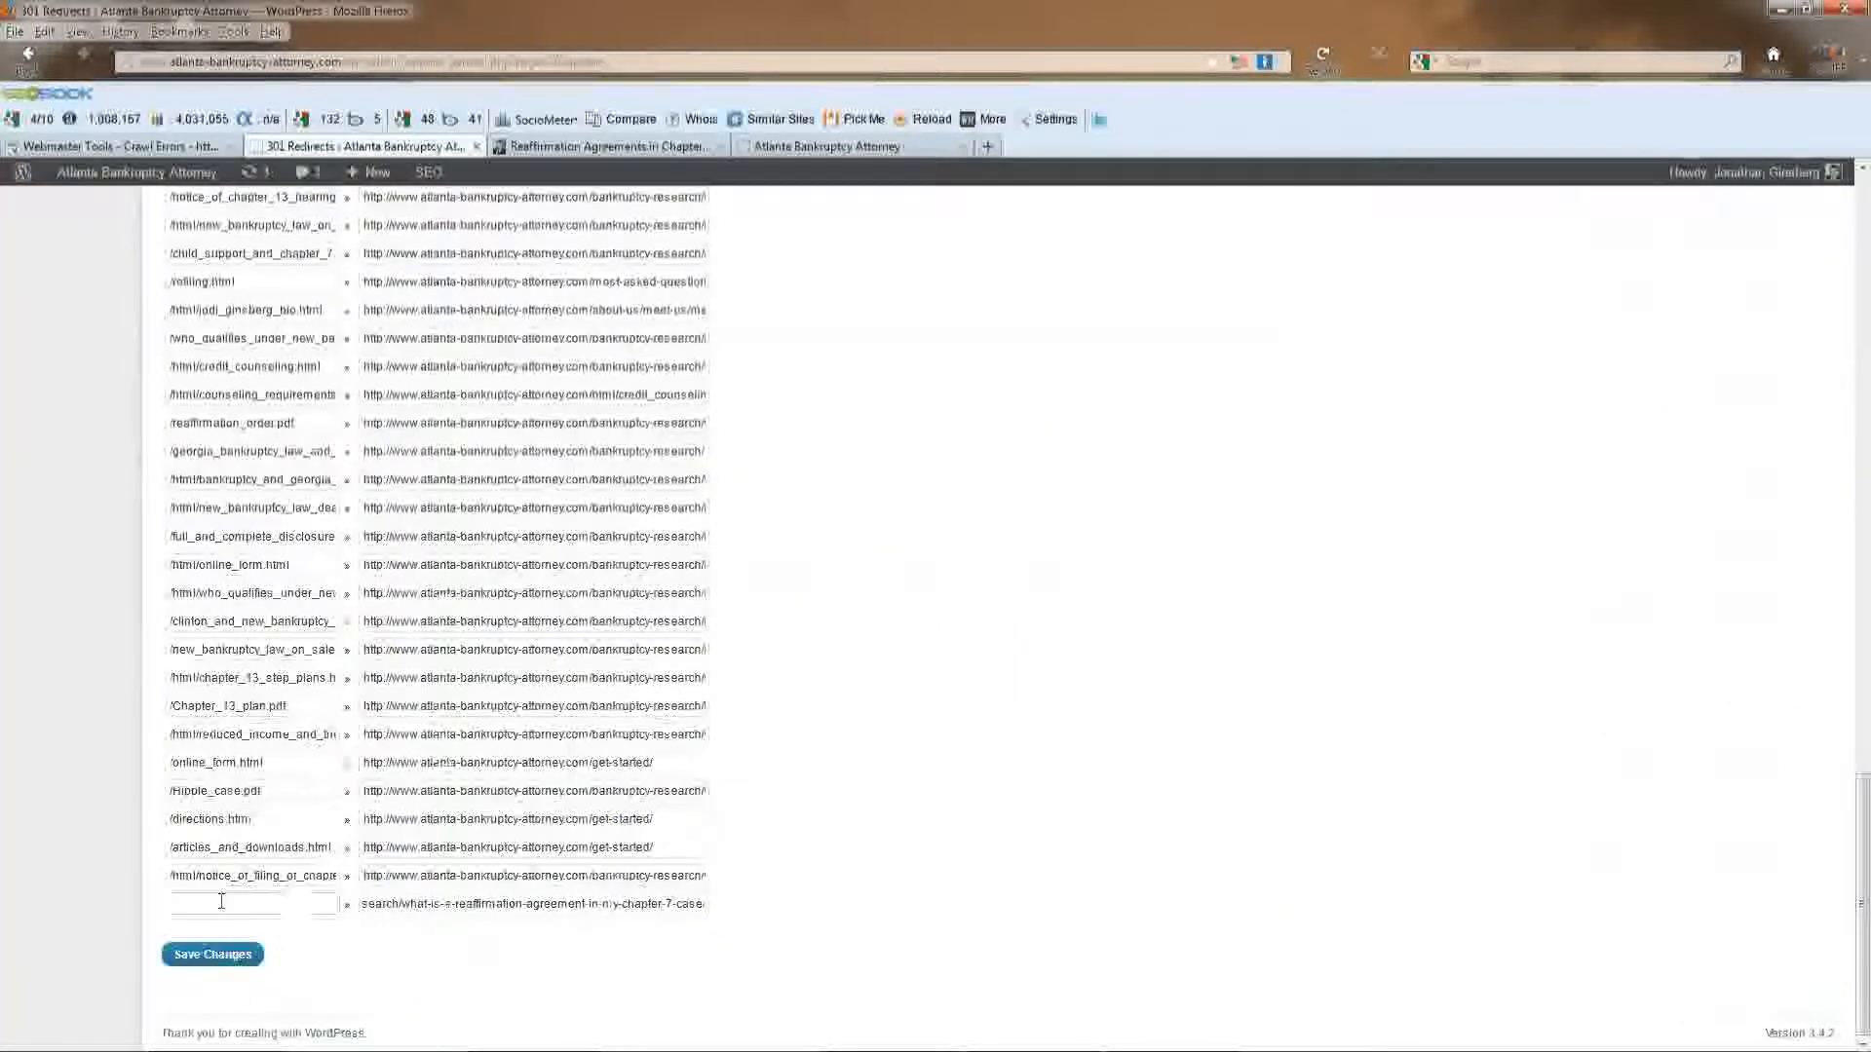
{"action": "type", "text": "rmed_debts_in_chapter_7.html"}
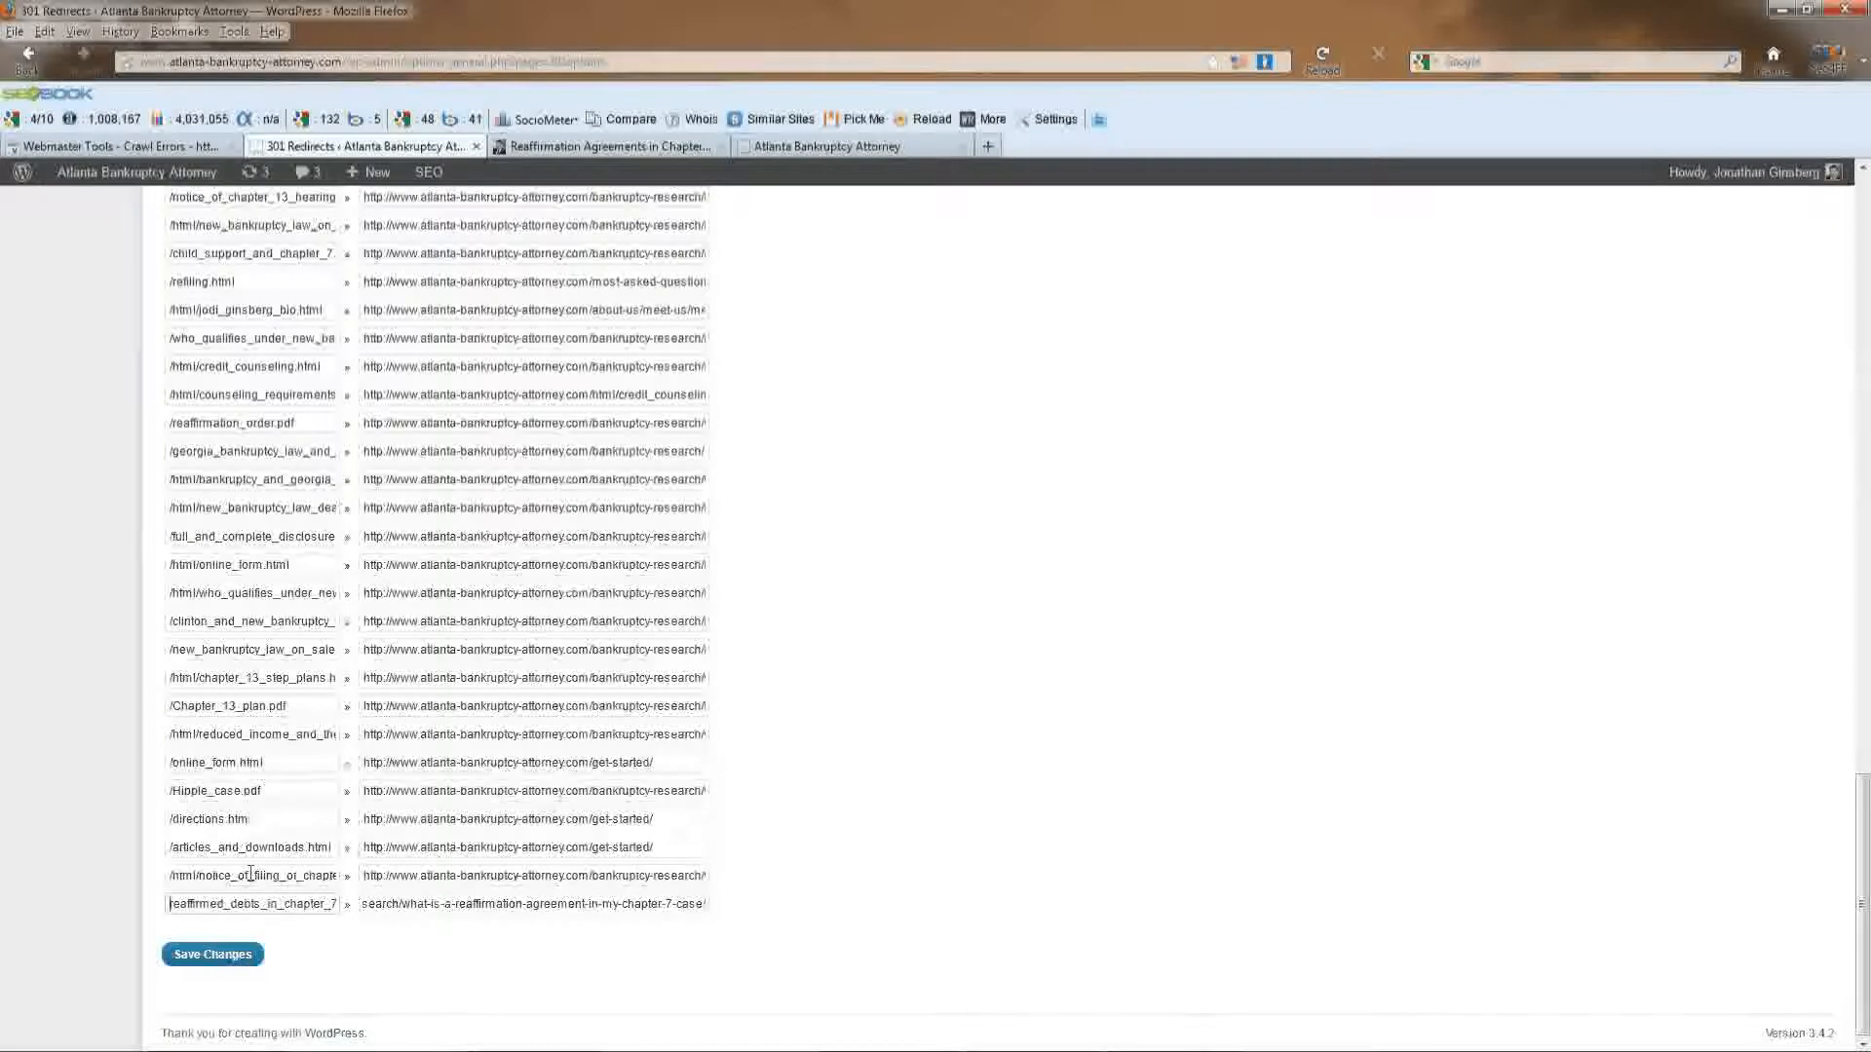
{"action": "left_click", "coordinate": [211, 952]}
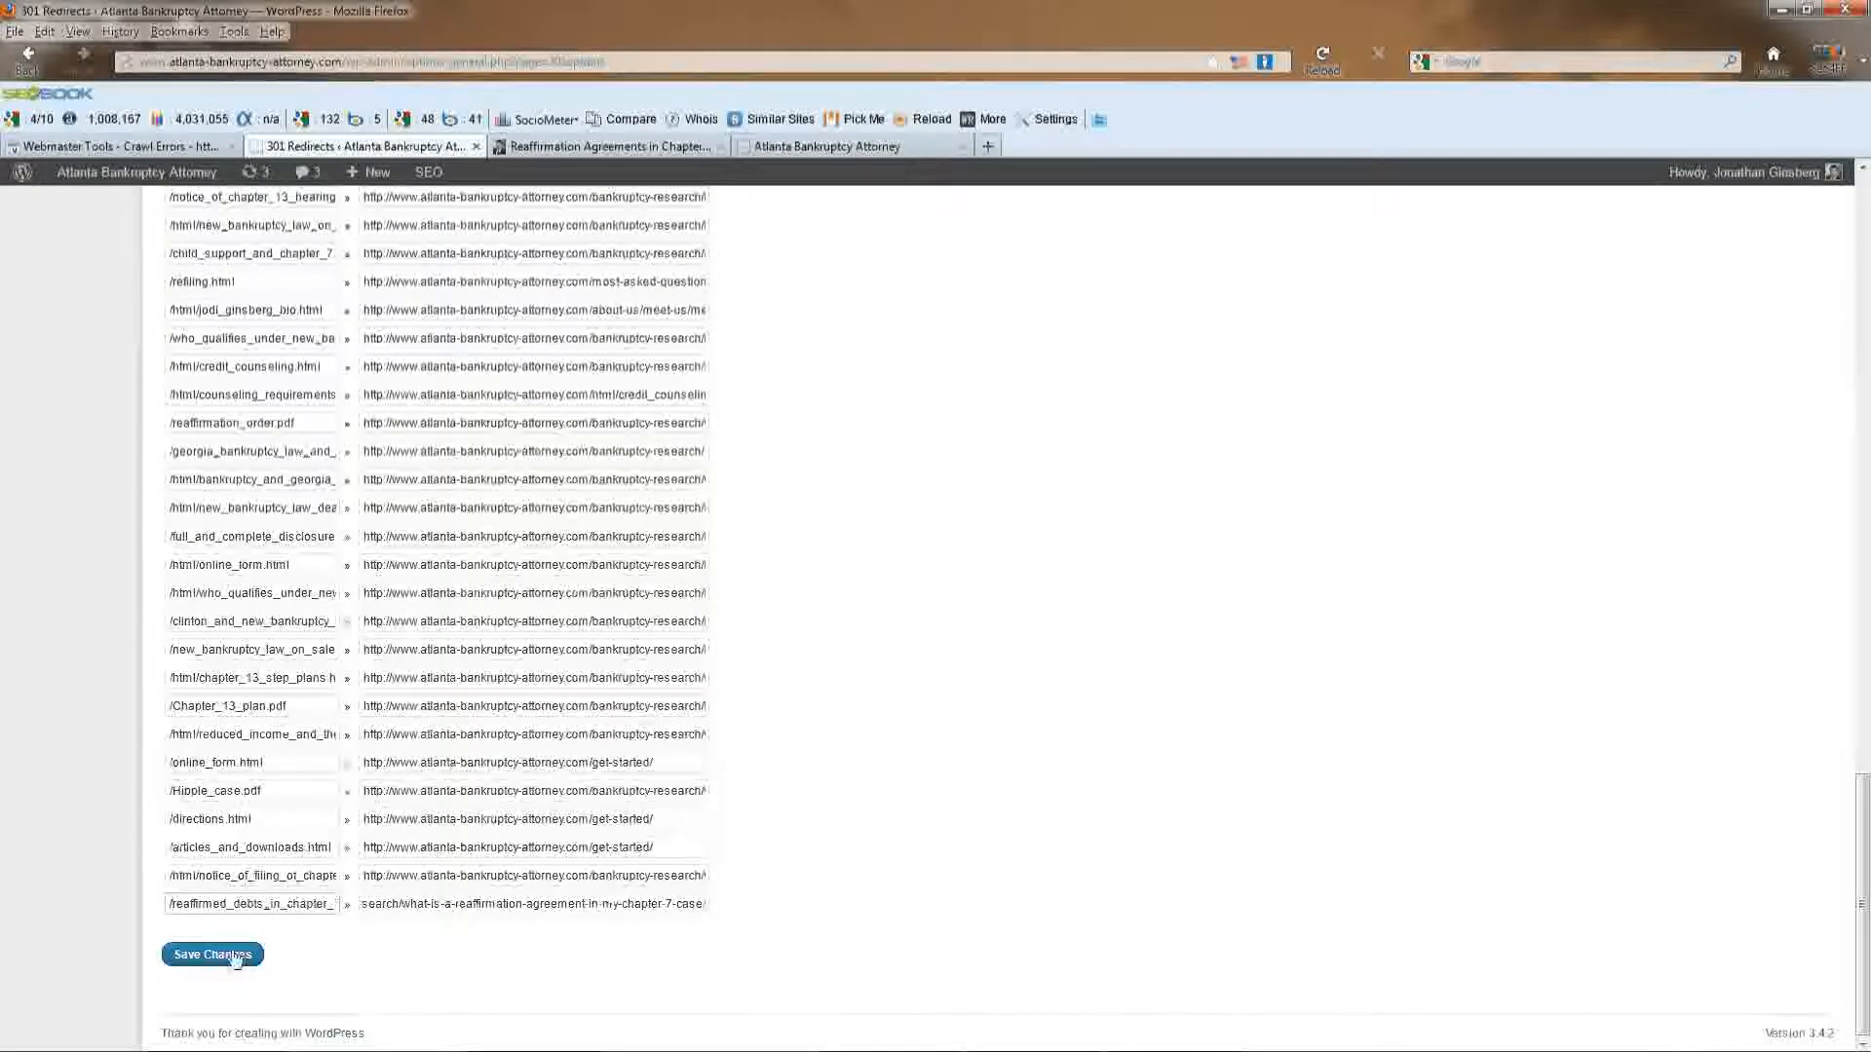
{"action": "left_click", "coordinate": [212, 954]}
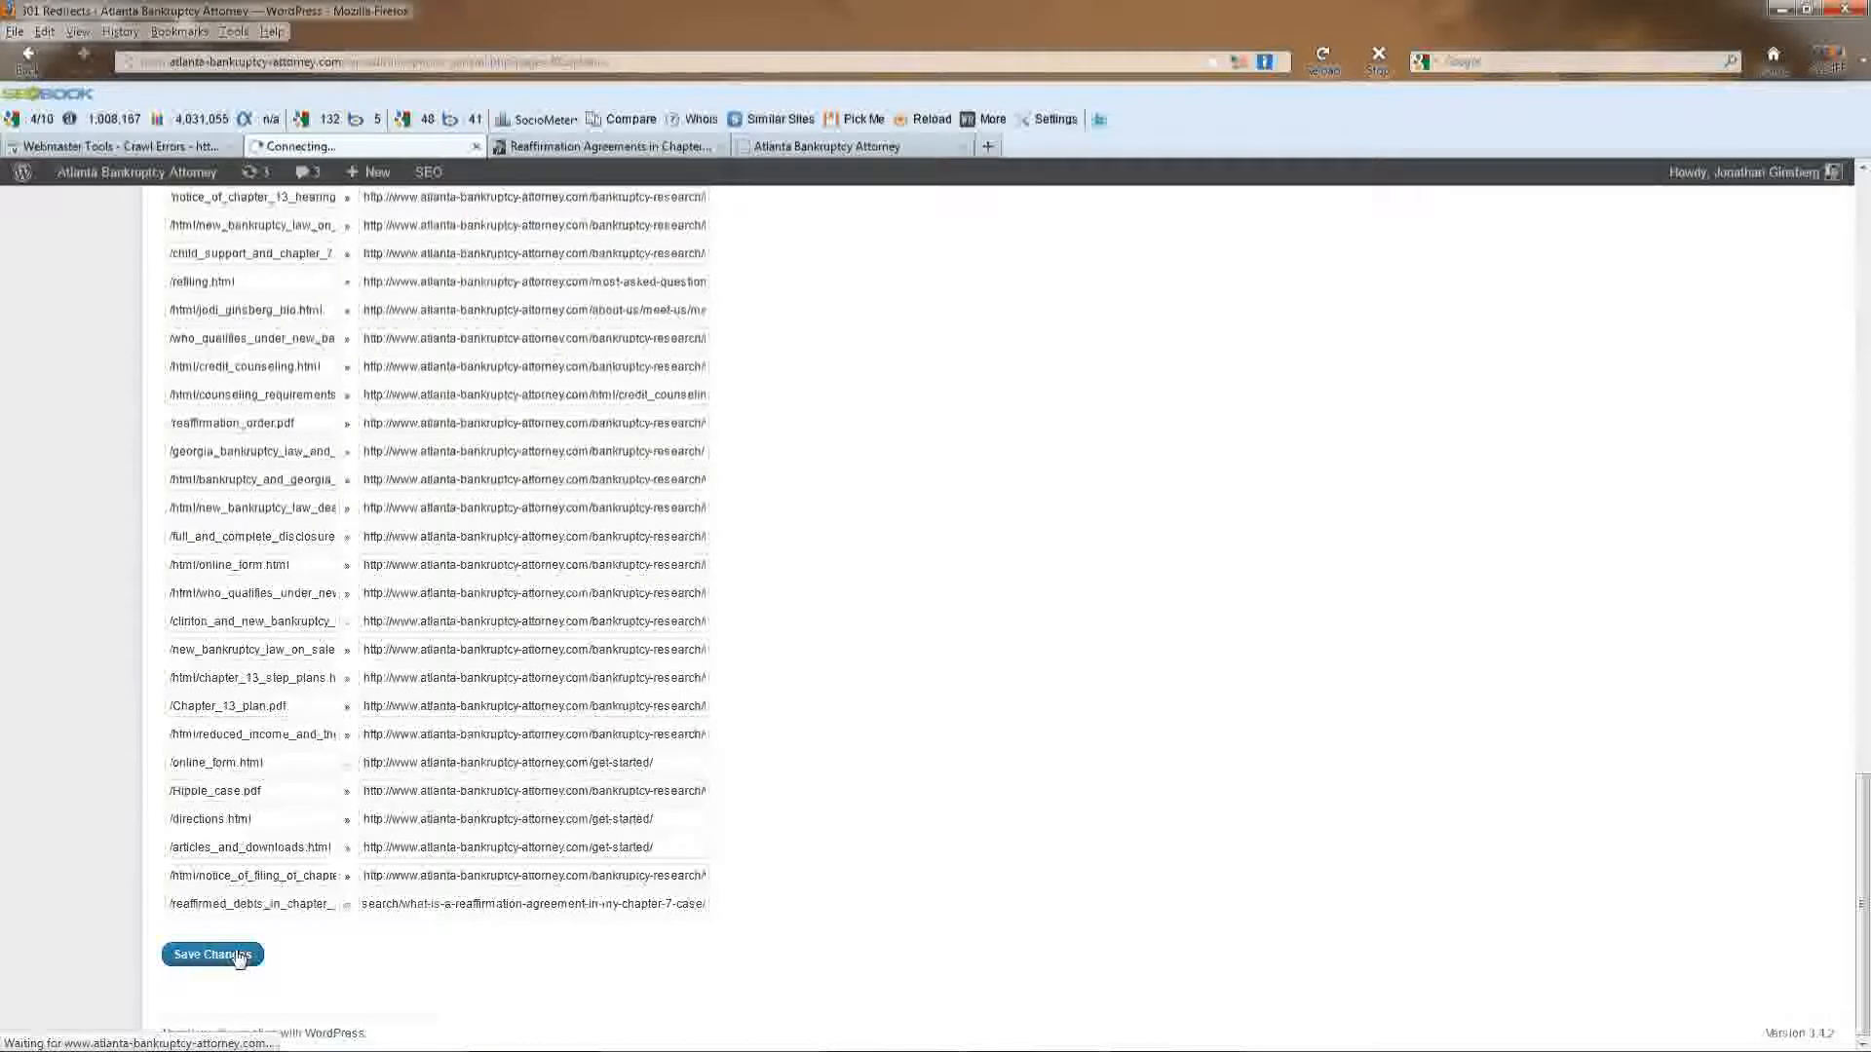
Verify the old .html URL redirects to the reaffirmation agreement article, then return to crawl errors.
{"action": "left_click", "coordinate": [212, 954]}
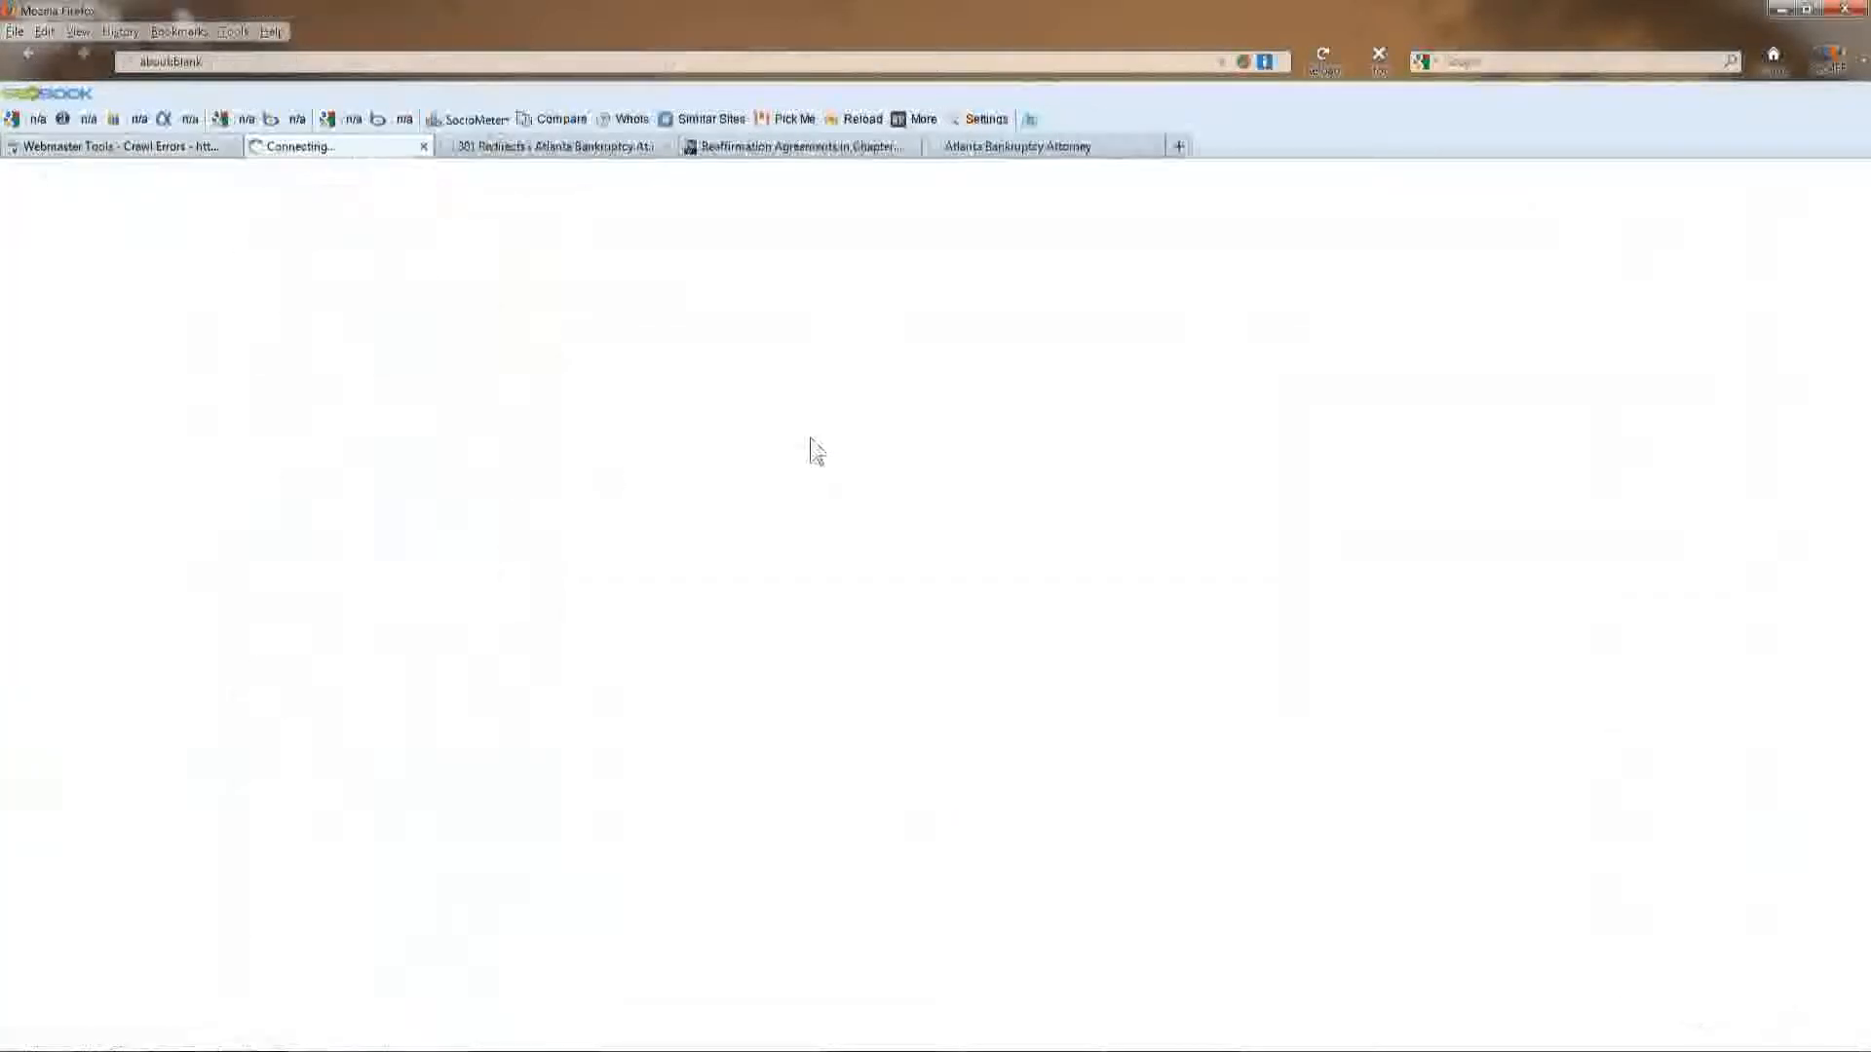
{"action": "left_click", "coordinate": [340, 145]}
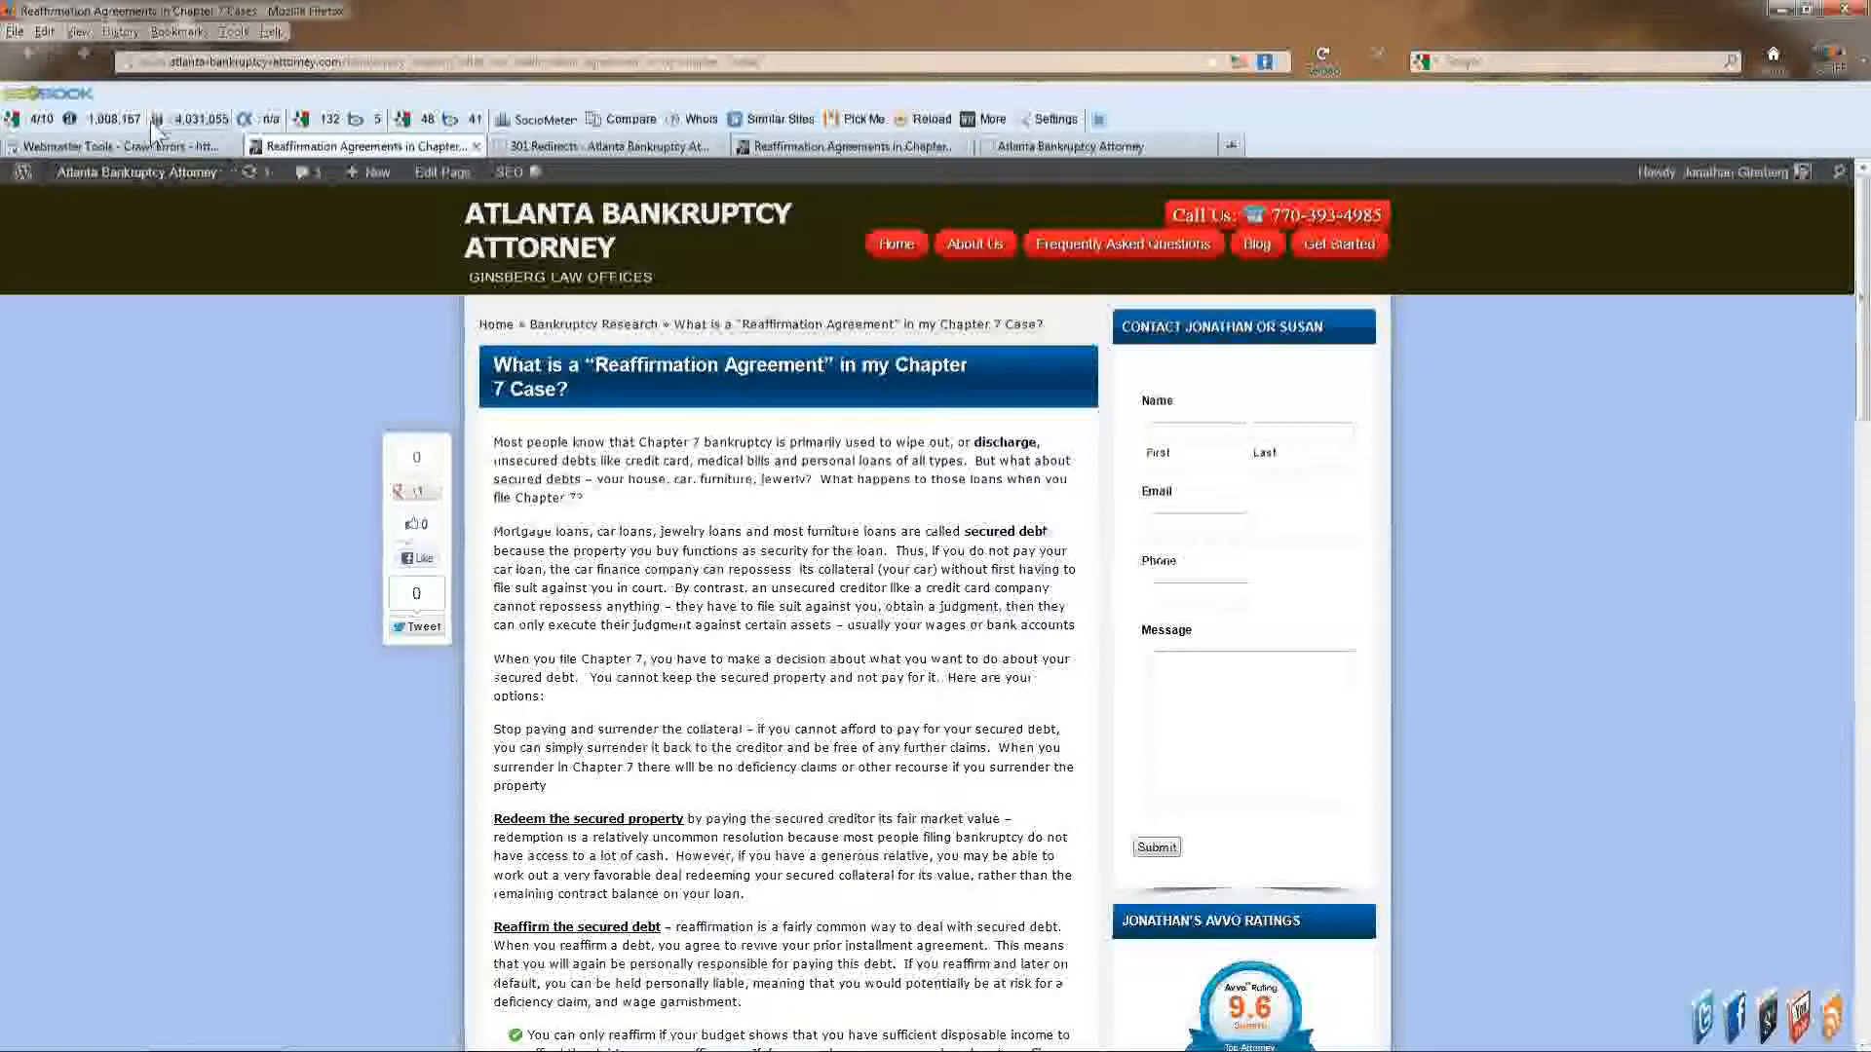
{"action": "left_click", "coordinate": [119, 145]}
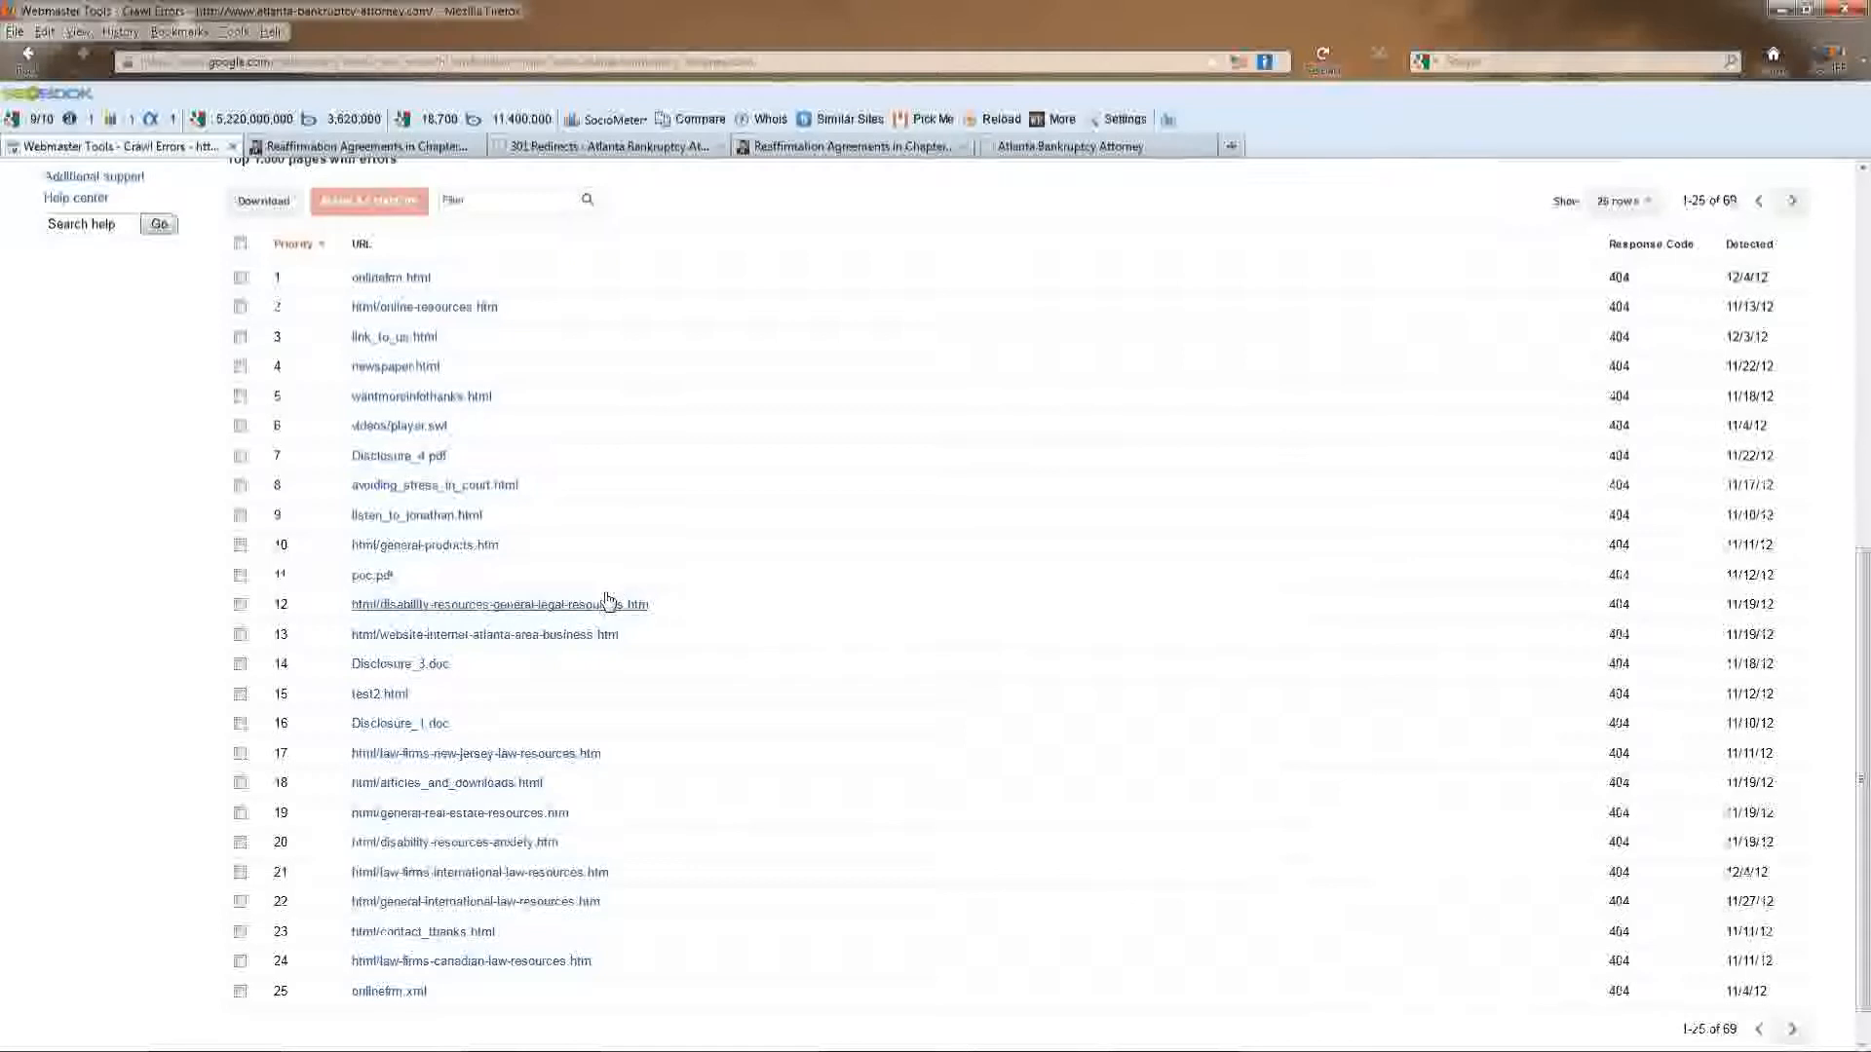
{"action": "scroll", "scroll_direction": "down", "scroll_amount": 3}
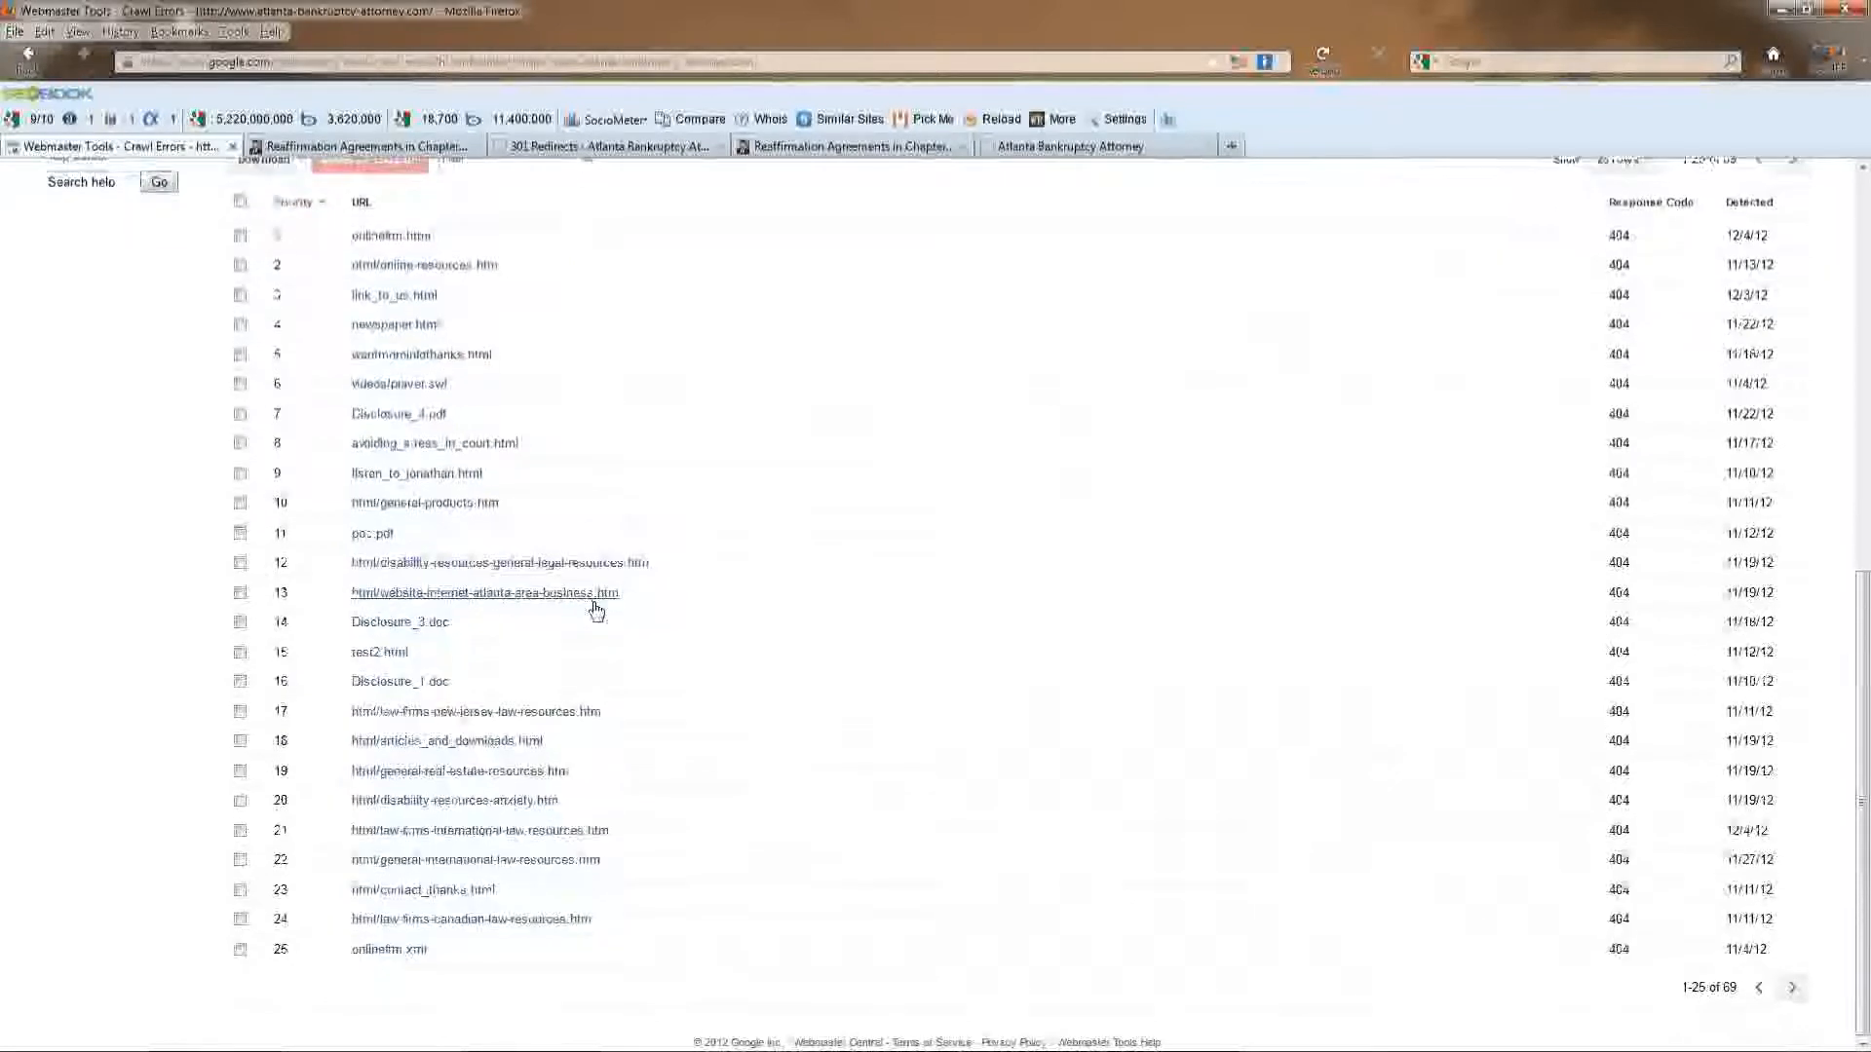
{"action": "scroll", "scroll_direction": "up", "scroll_amount": 3}
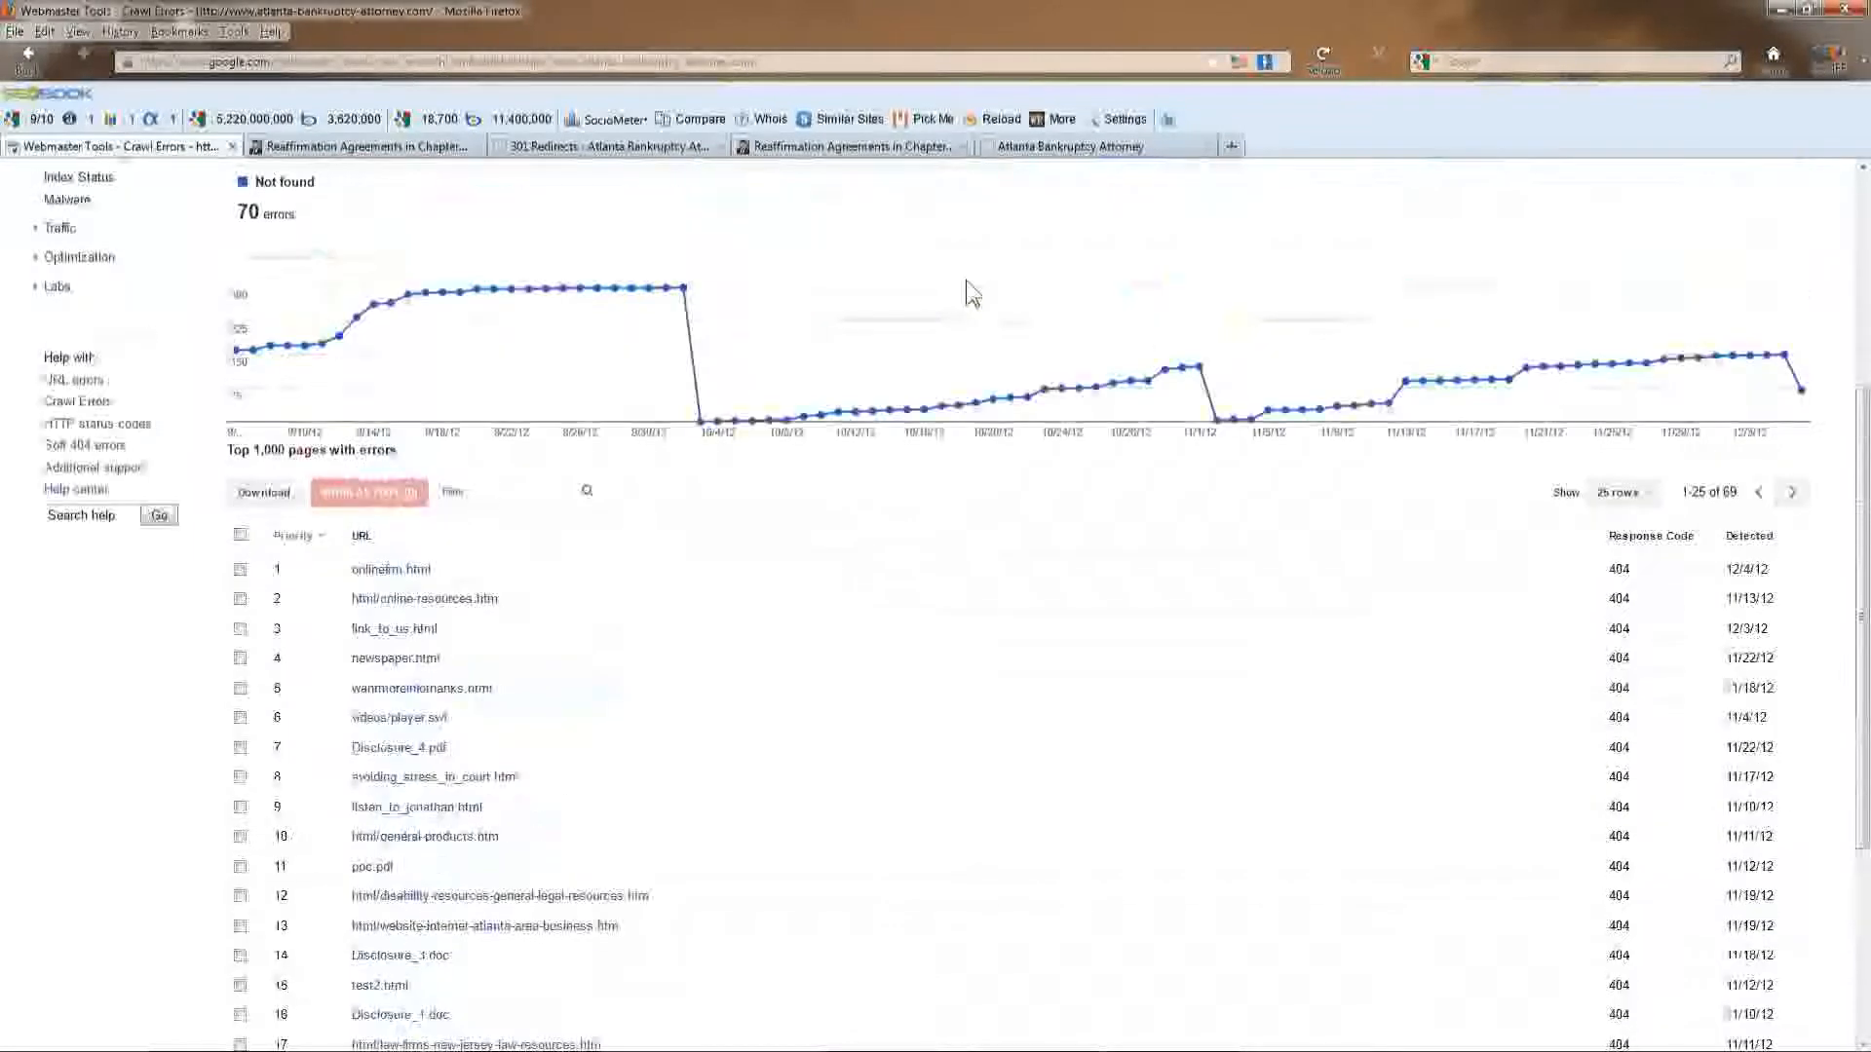
{"action": "mouse_move", "coordinate": [494, 299]}
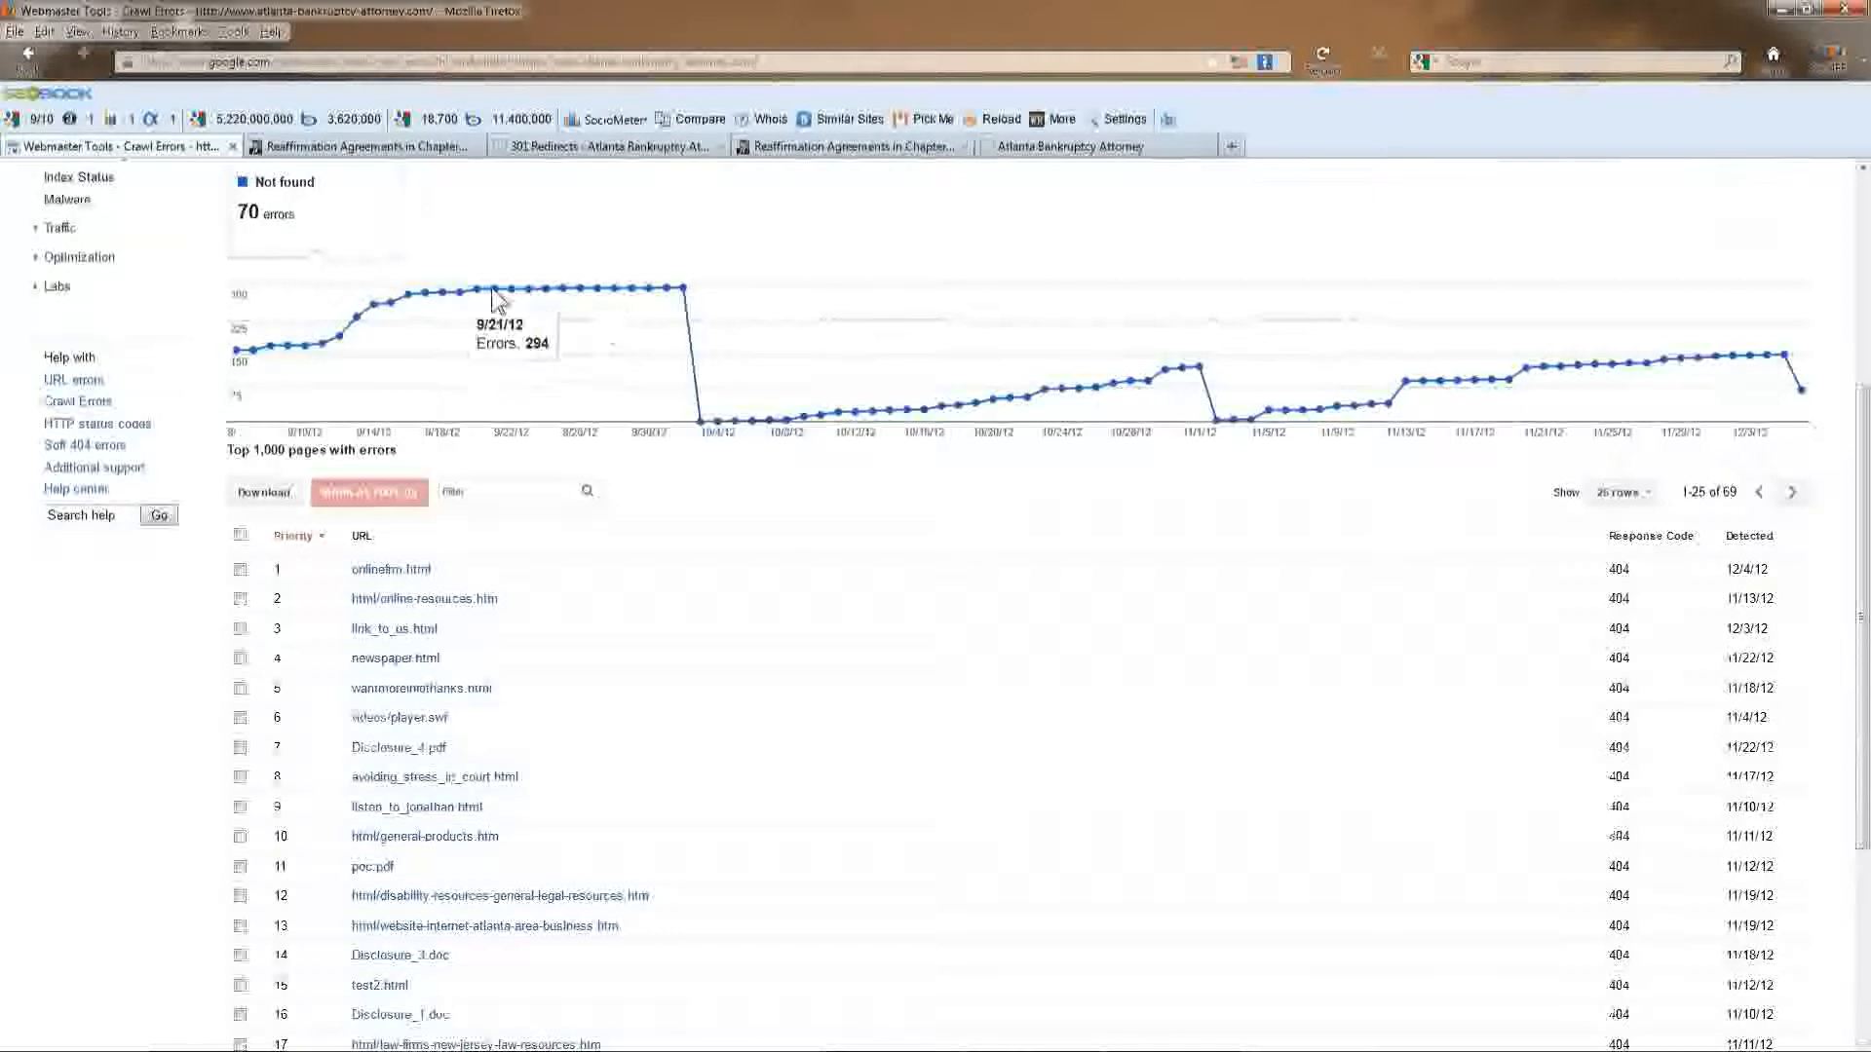
{"action": "mouse_move", "coordinate": [1453, 396]}
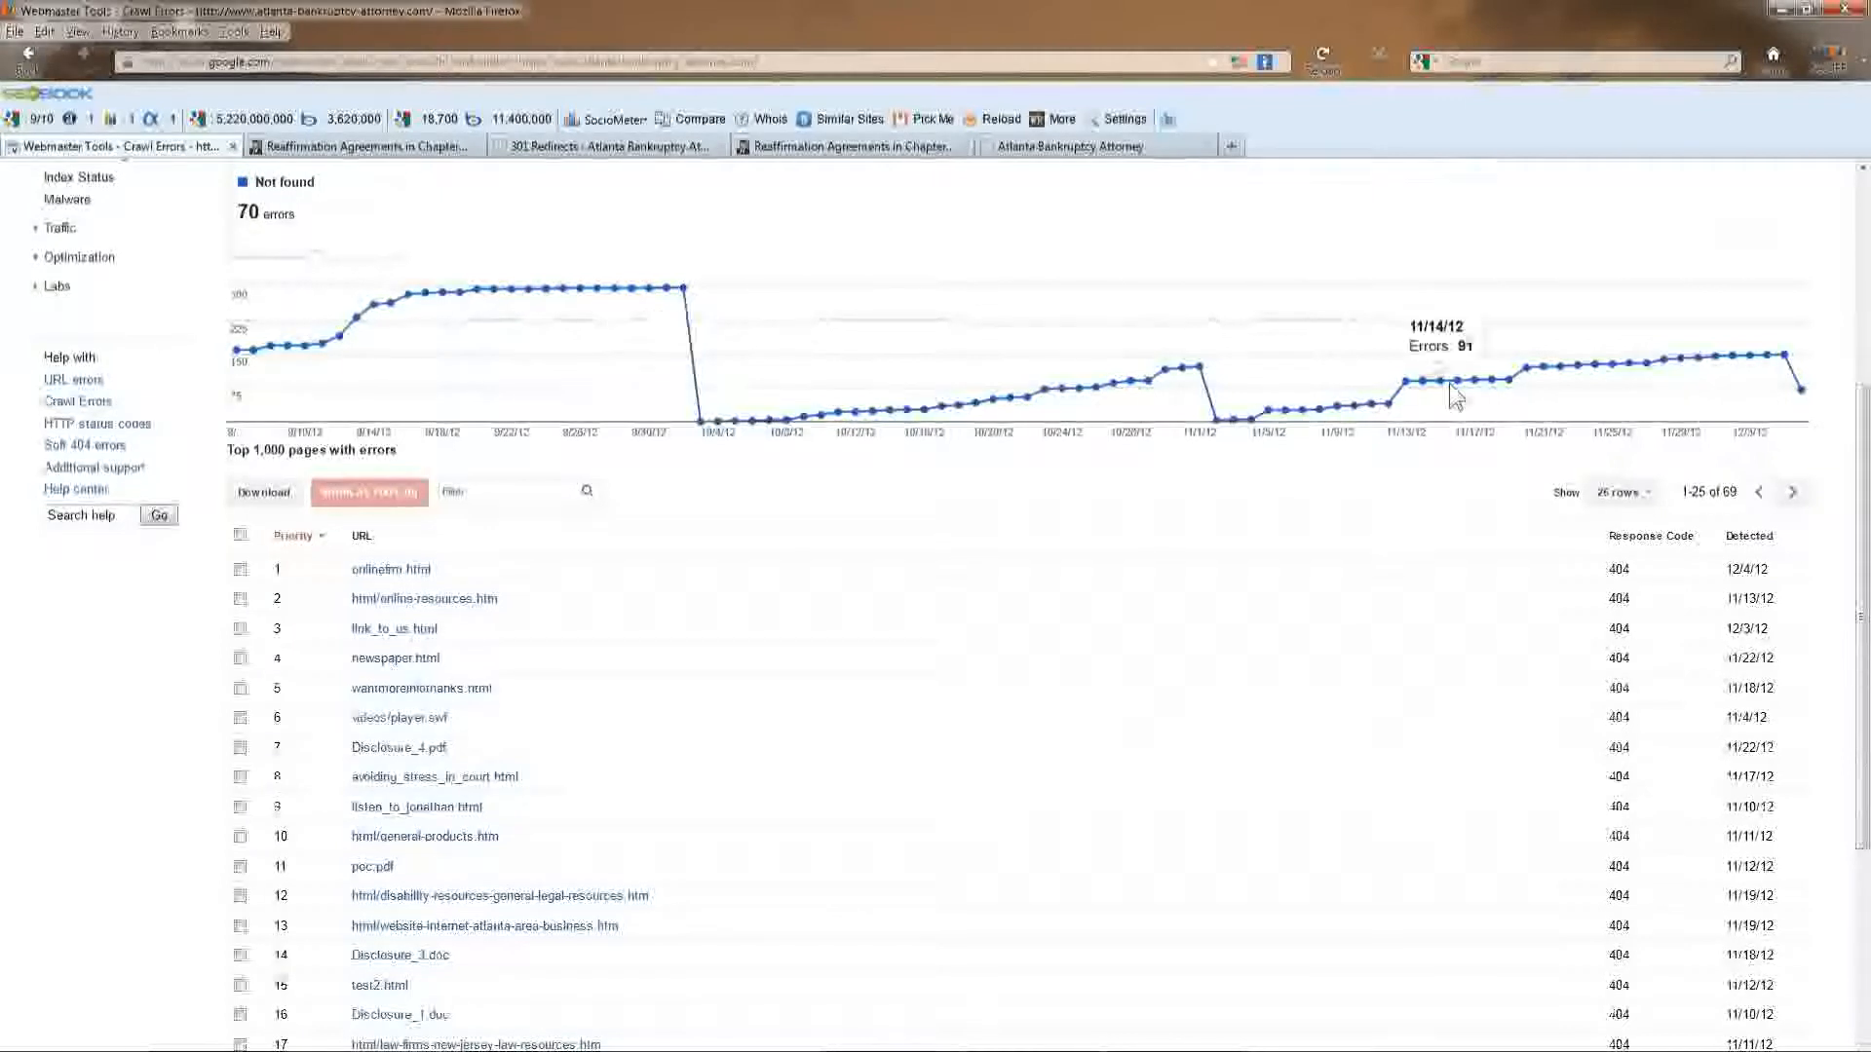
{"action": "mouse_move", "coordinate": [1765, 372]}
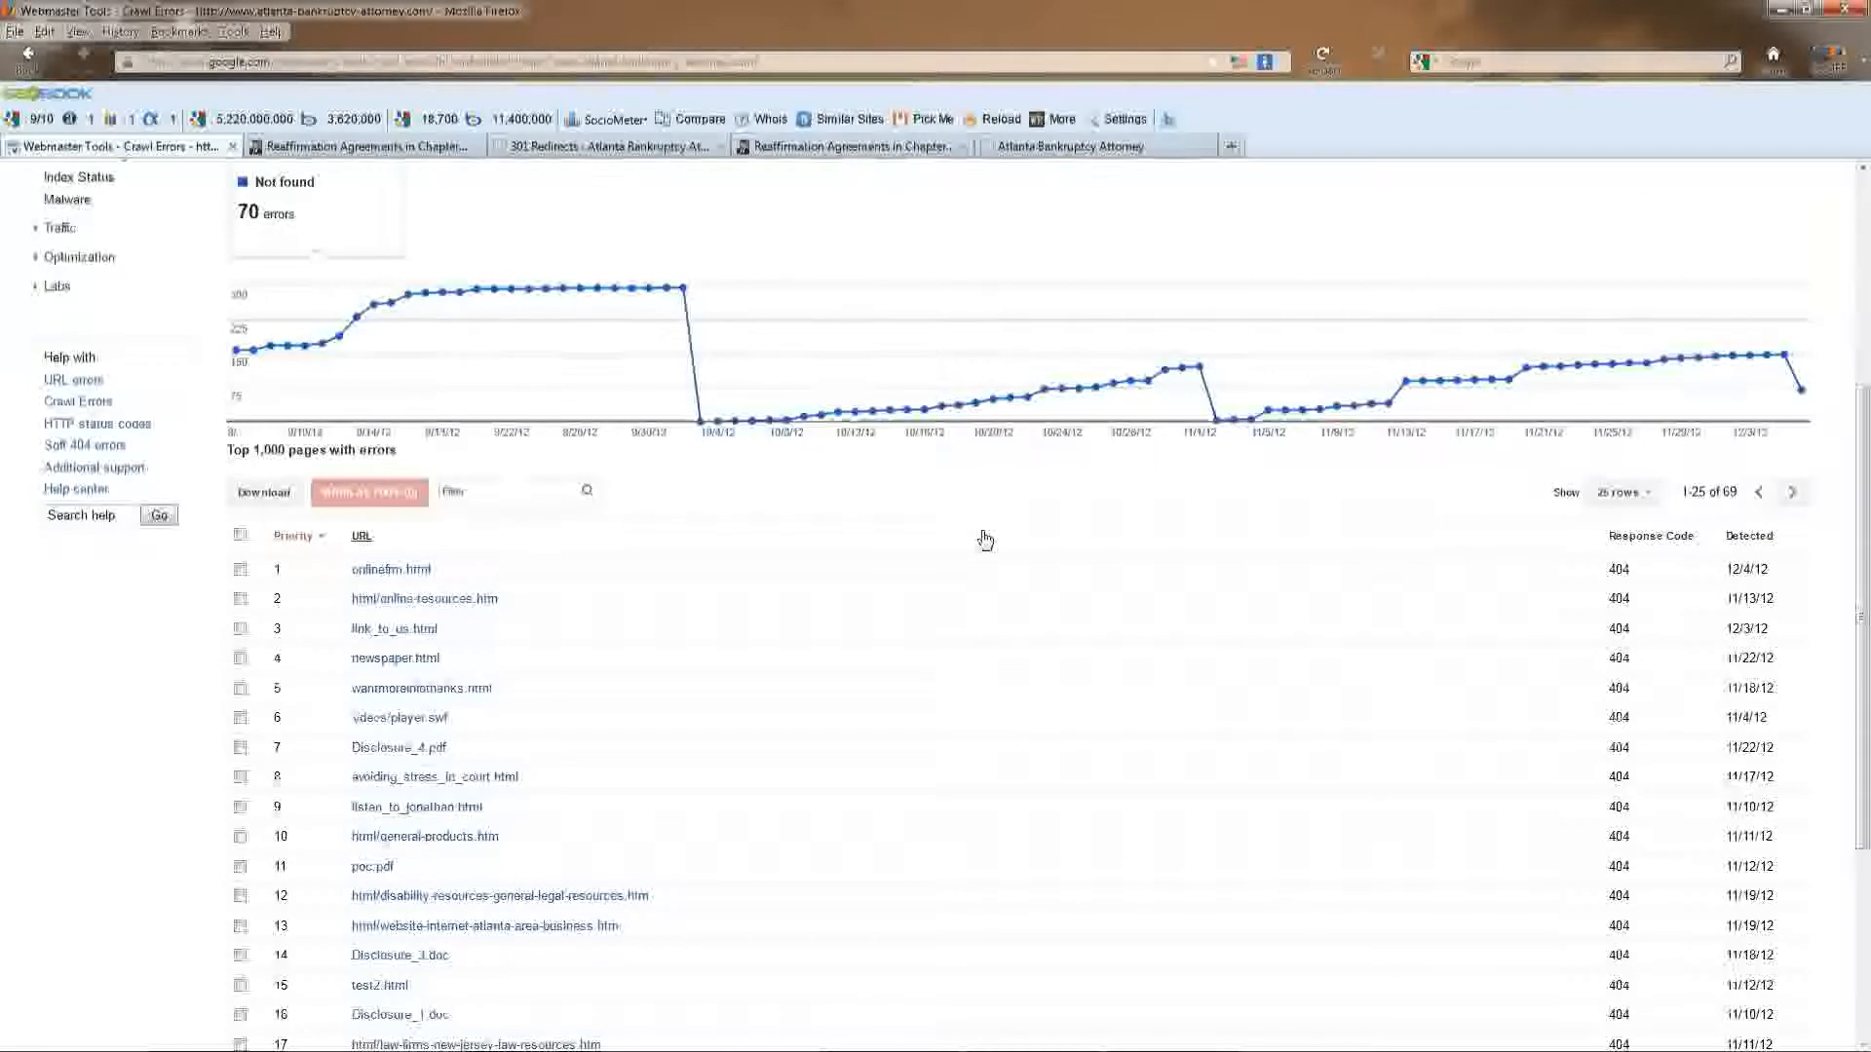
{"action": "mouse_move", "coordinate": [767, 734]}
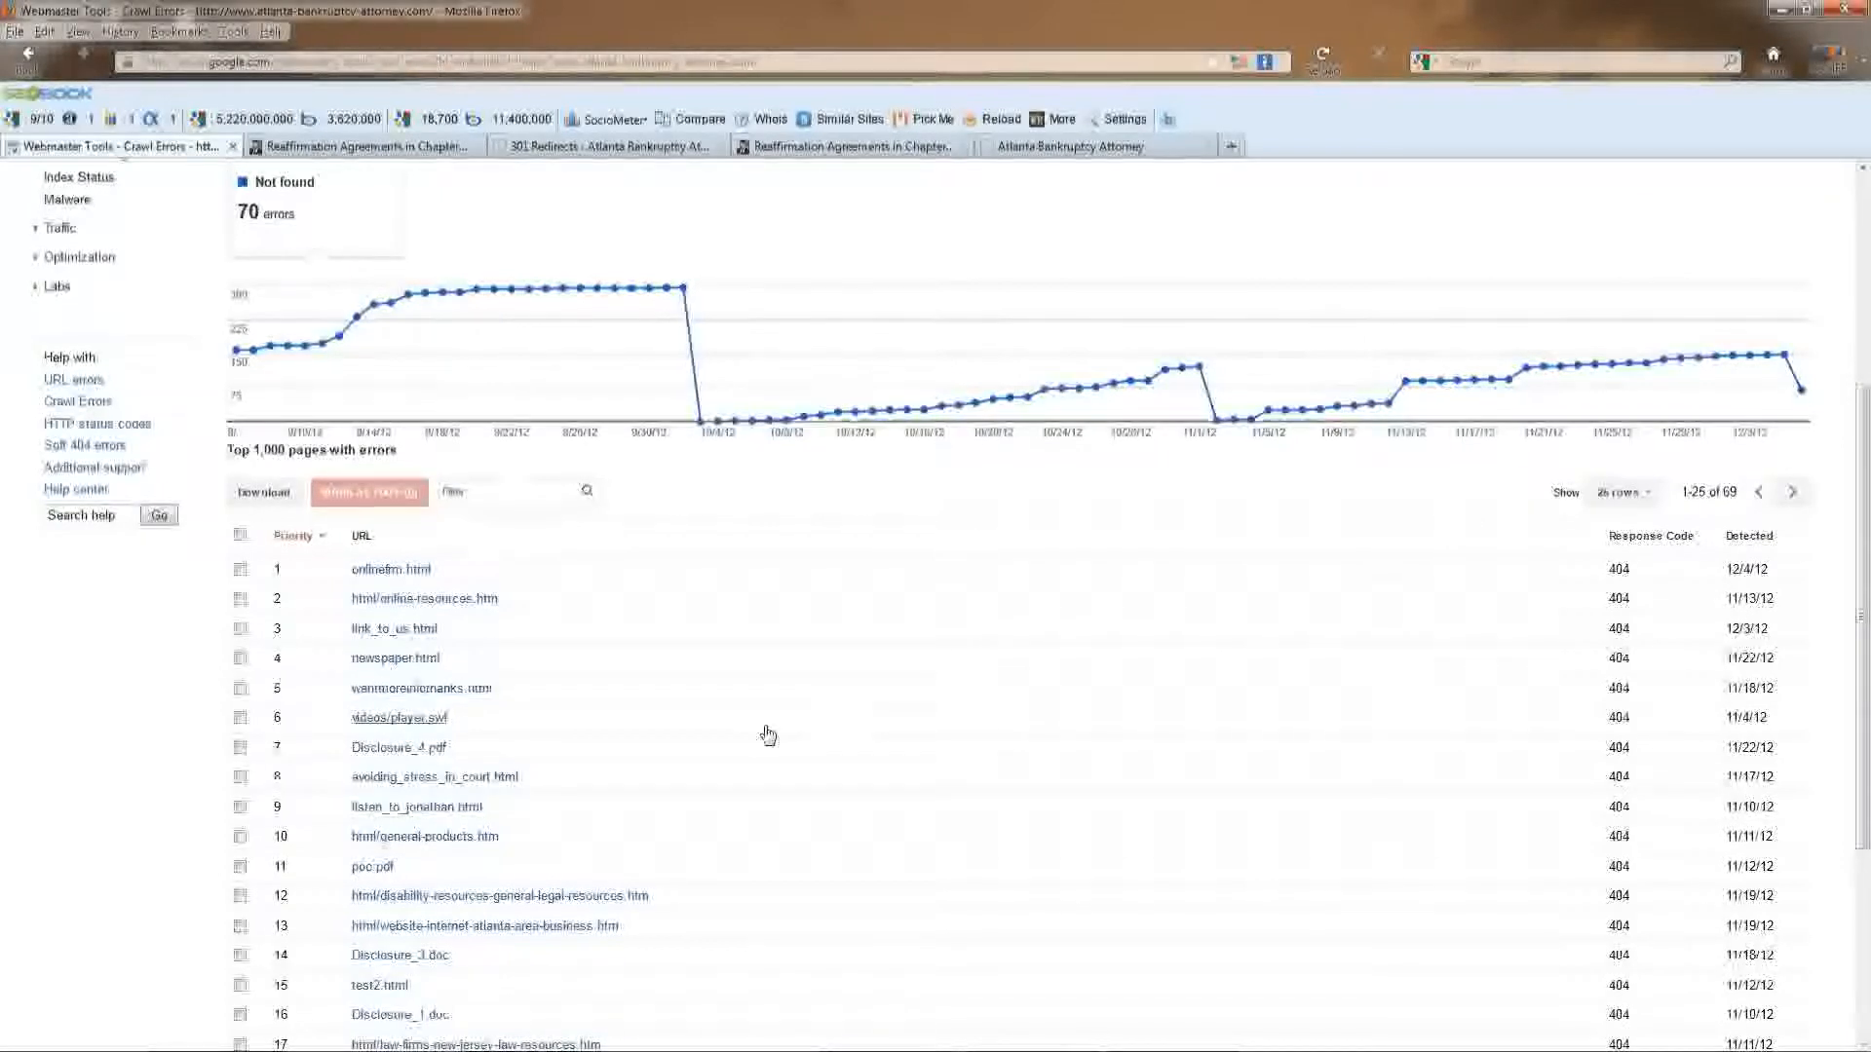
{"action": "mouse_move", "coordinate": [695, 725]}
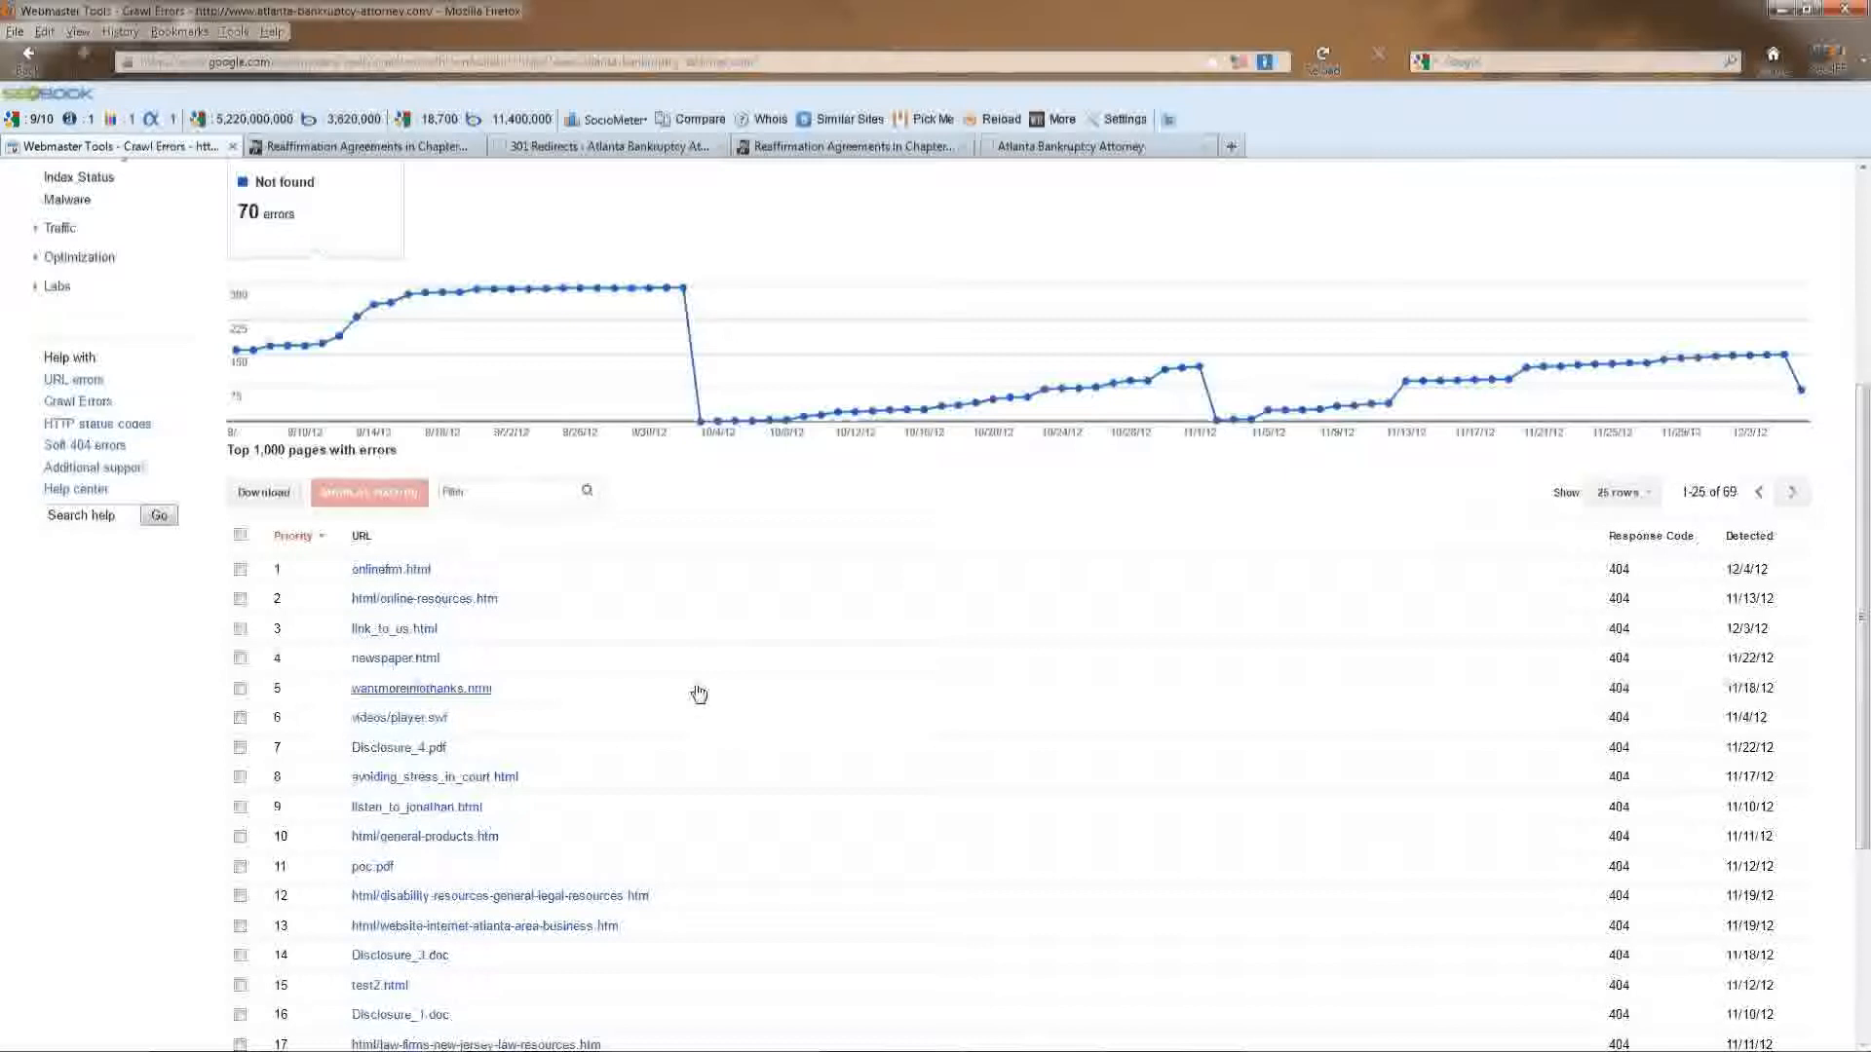
{"action": "mouse_move", "coordinate": [745, 679]}
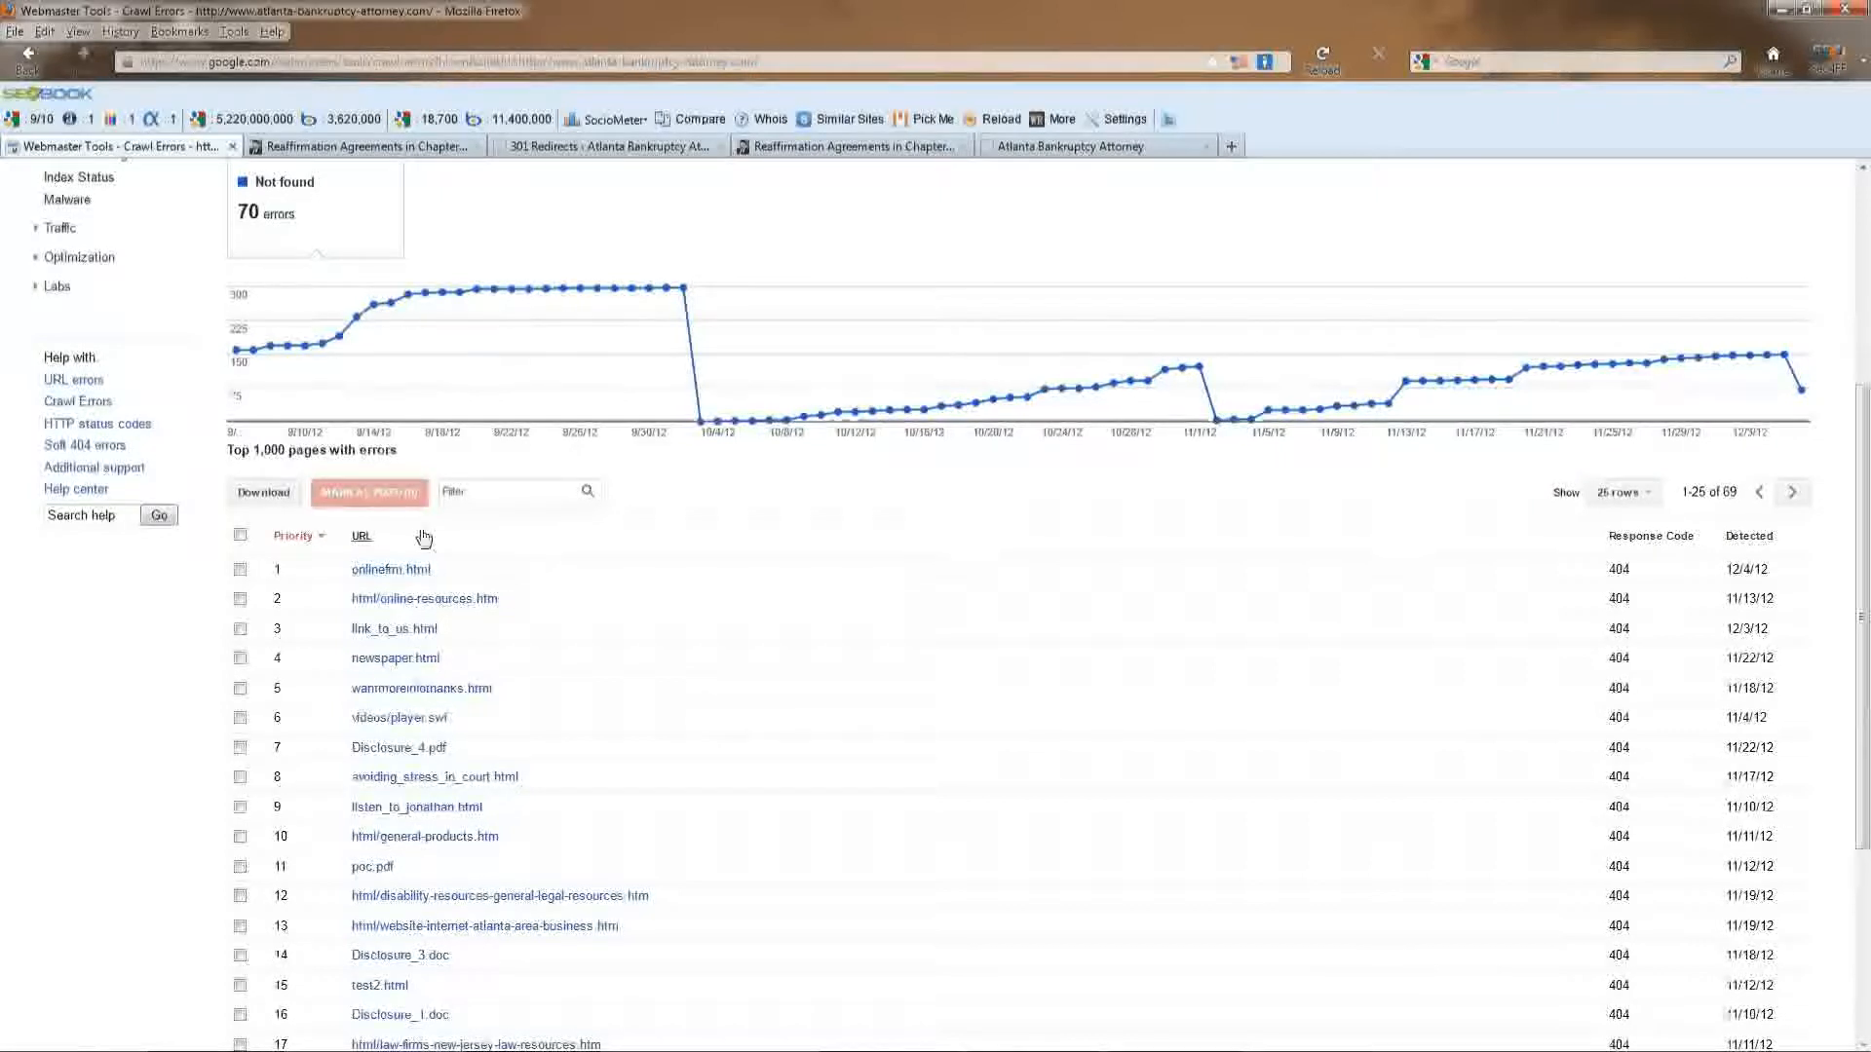
{"action": "scroll", "scroll_direction": "down", "scroll_amount": 3}
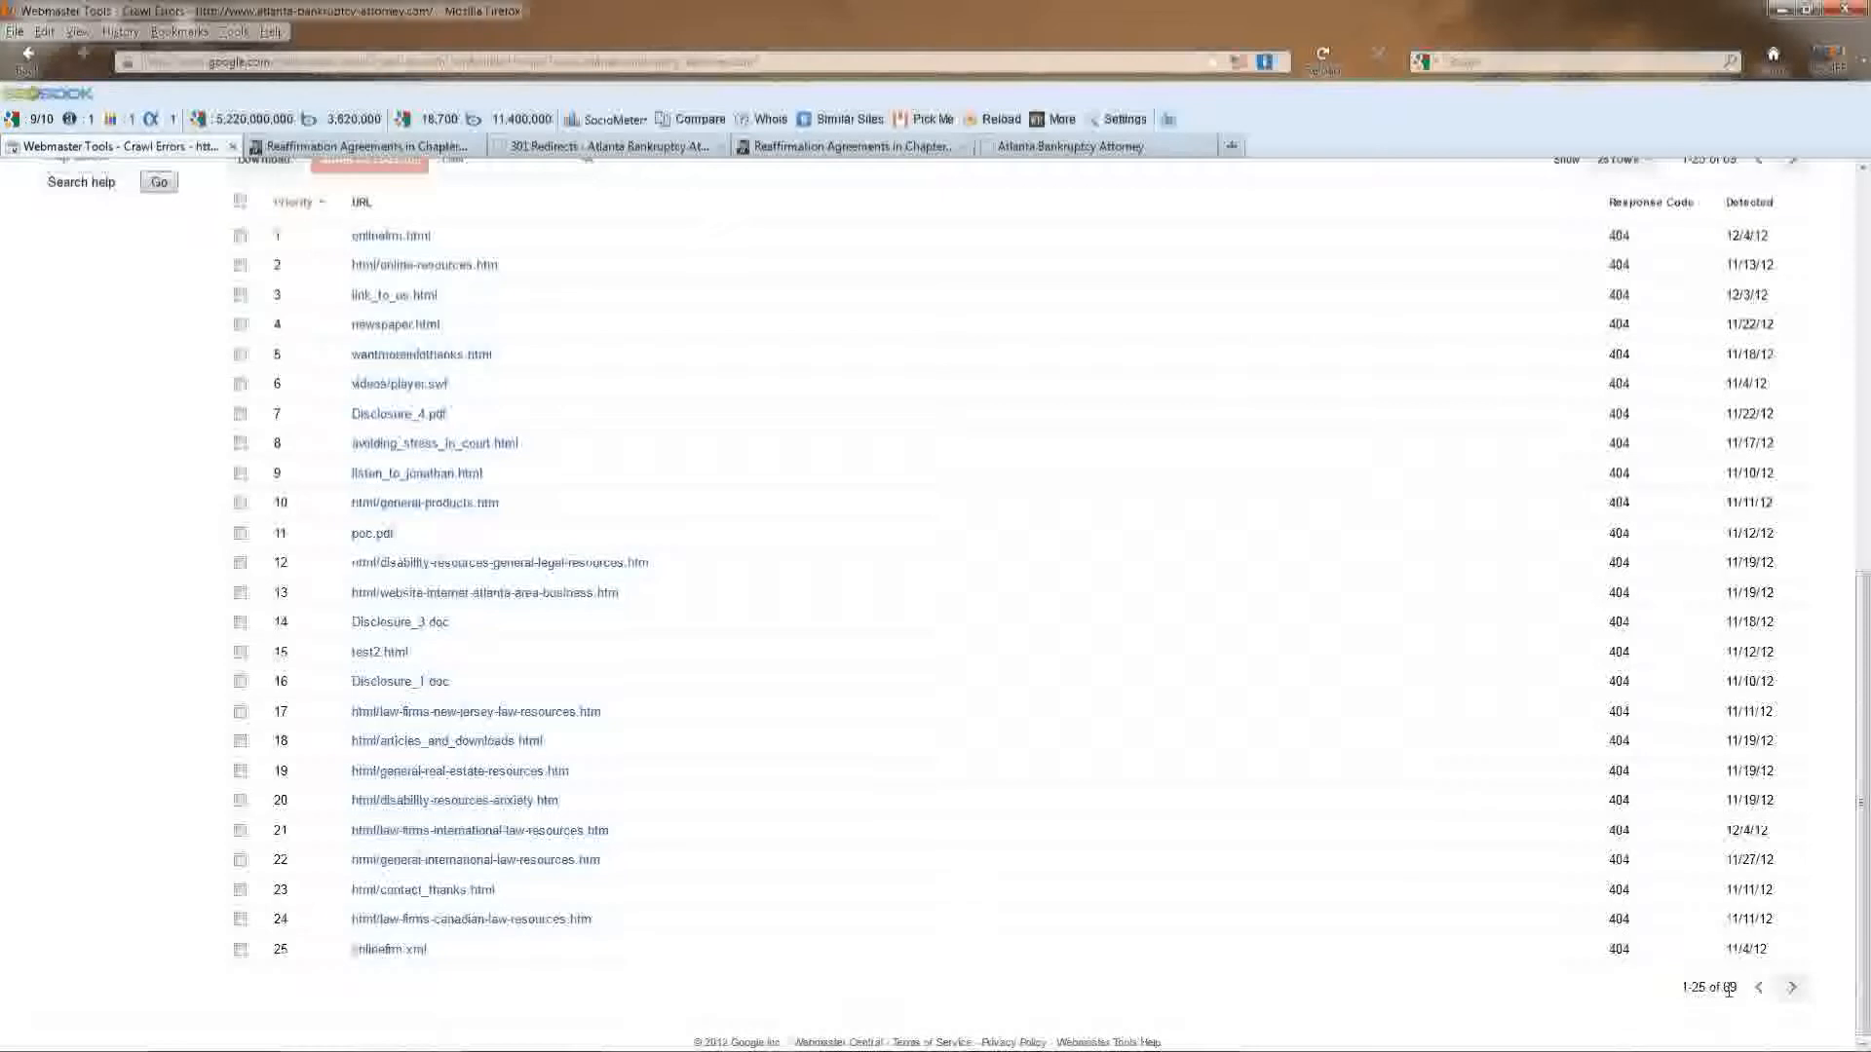
Page forward to not-found URLs 26–50 of 69.
{"action": "left_click", "coordinate": [1791, 988]}
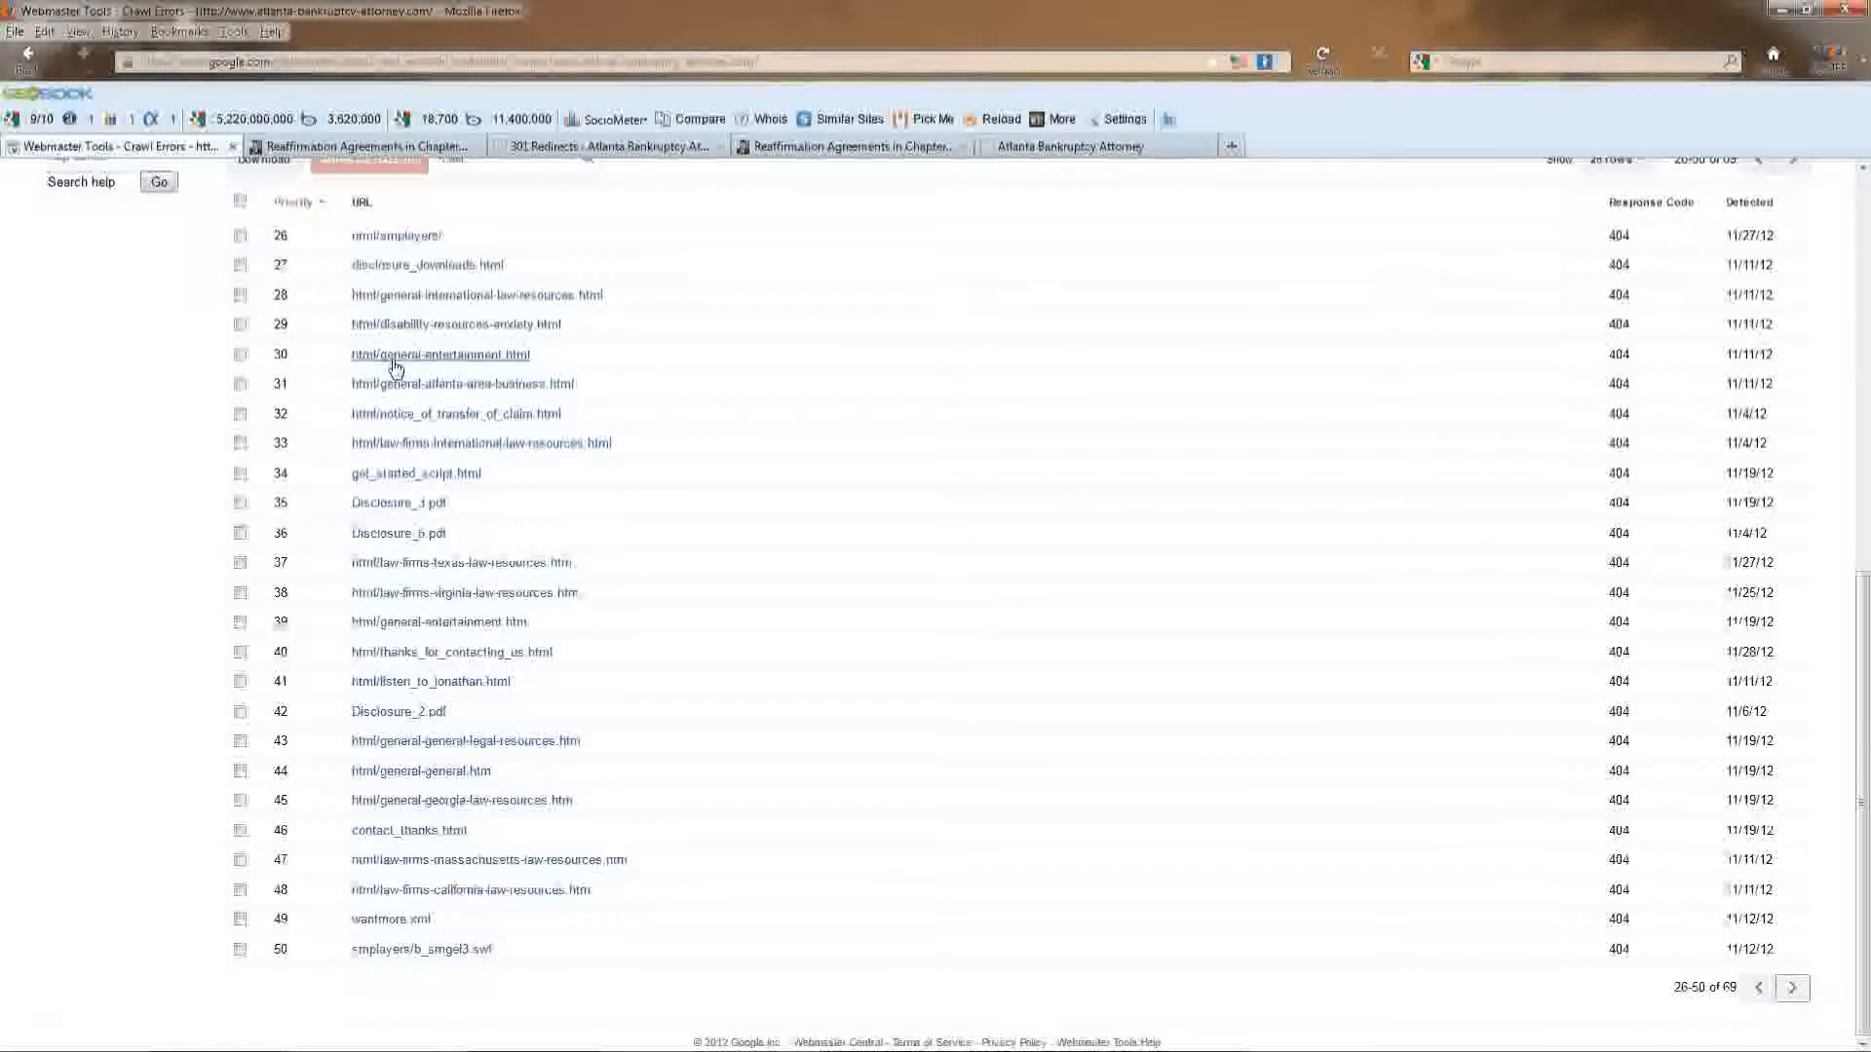
{"action": "mouse_move", "coordinate": [582, 377]}
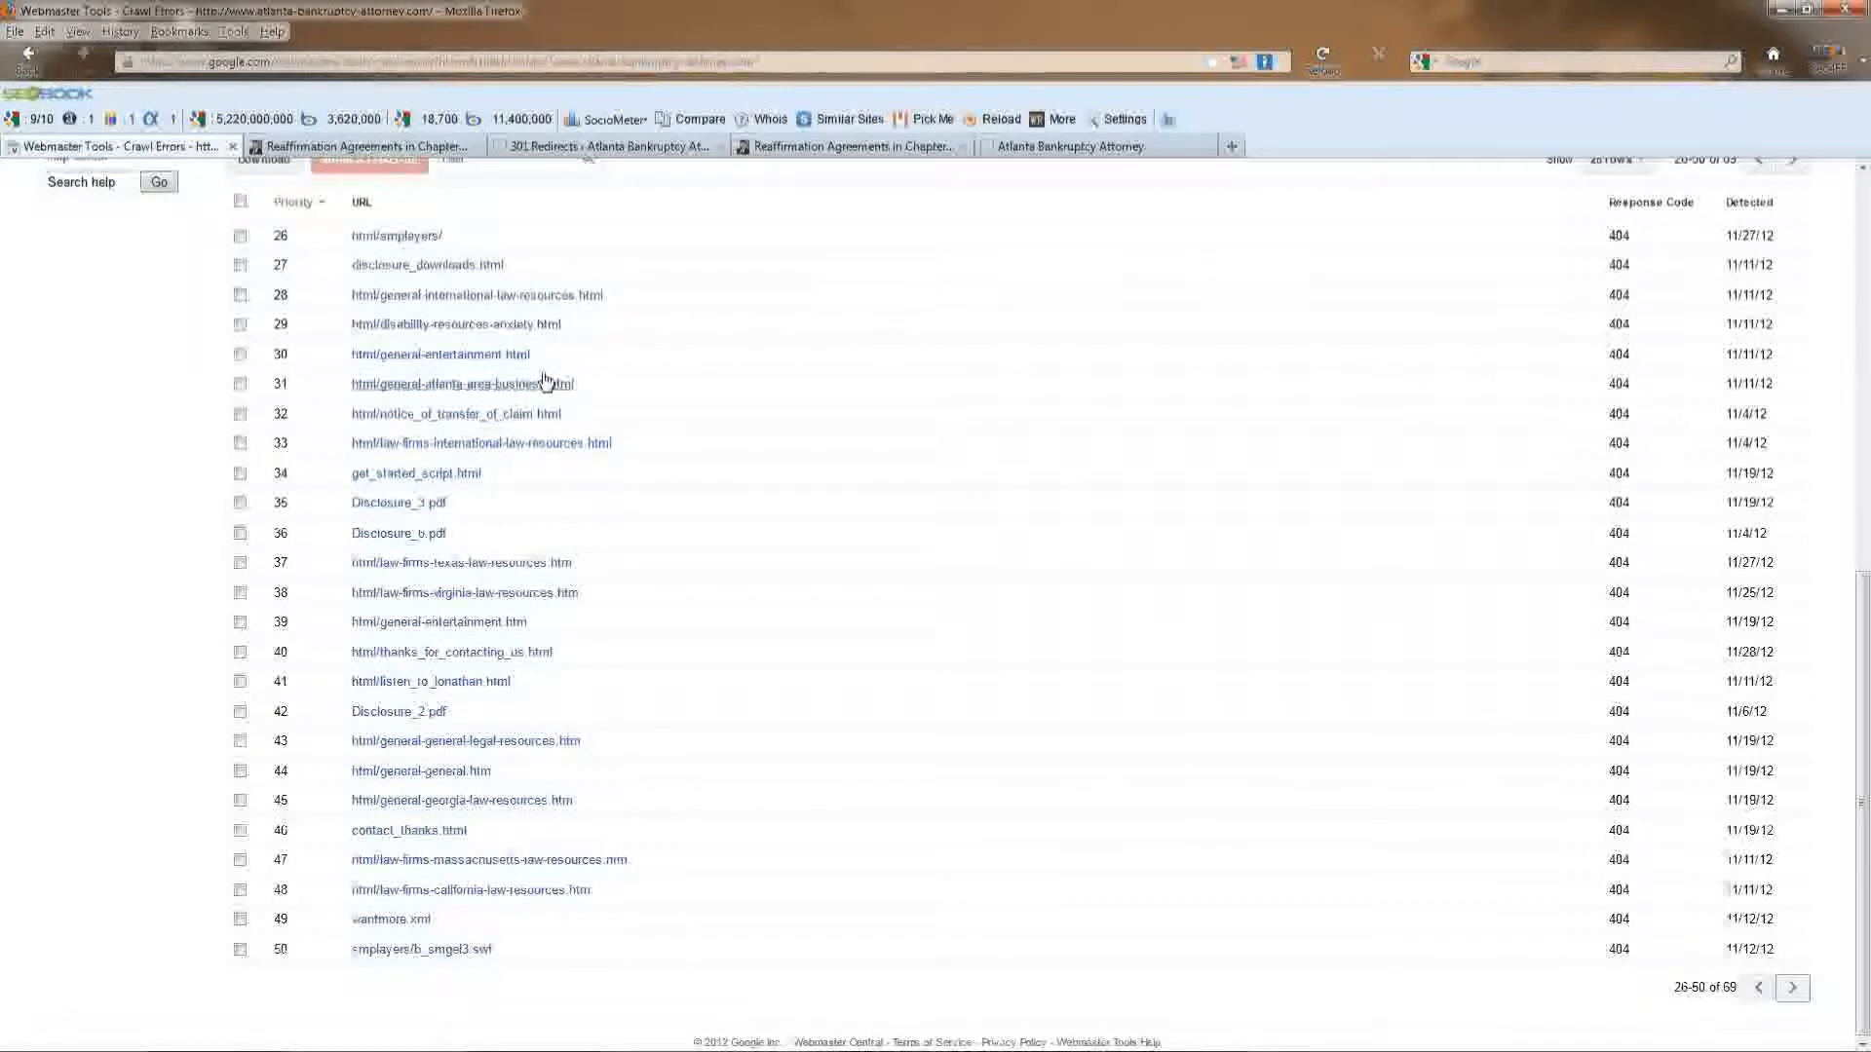
{"action": "mouse_move", "coordinate": [439, 354]}
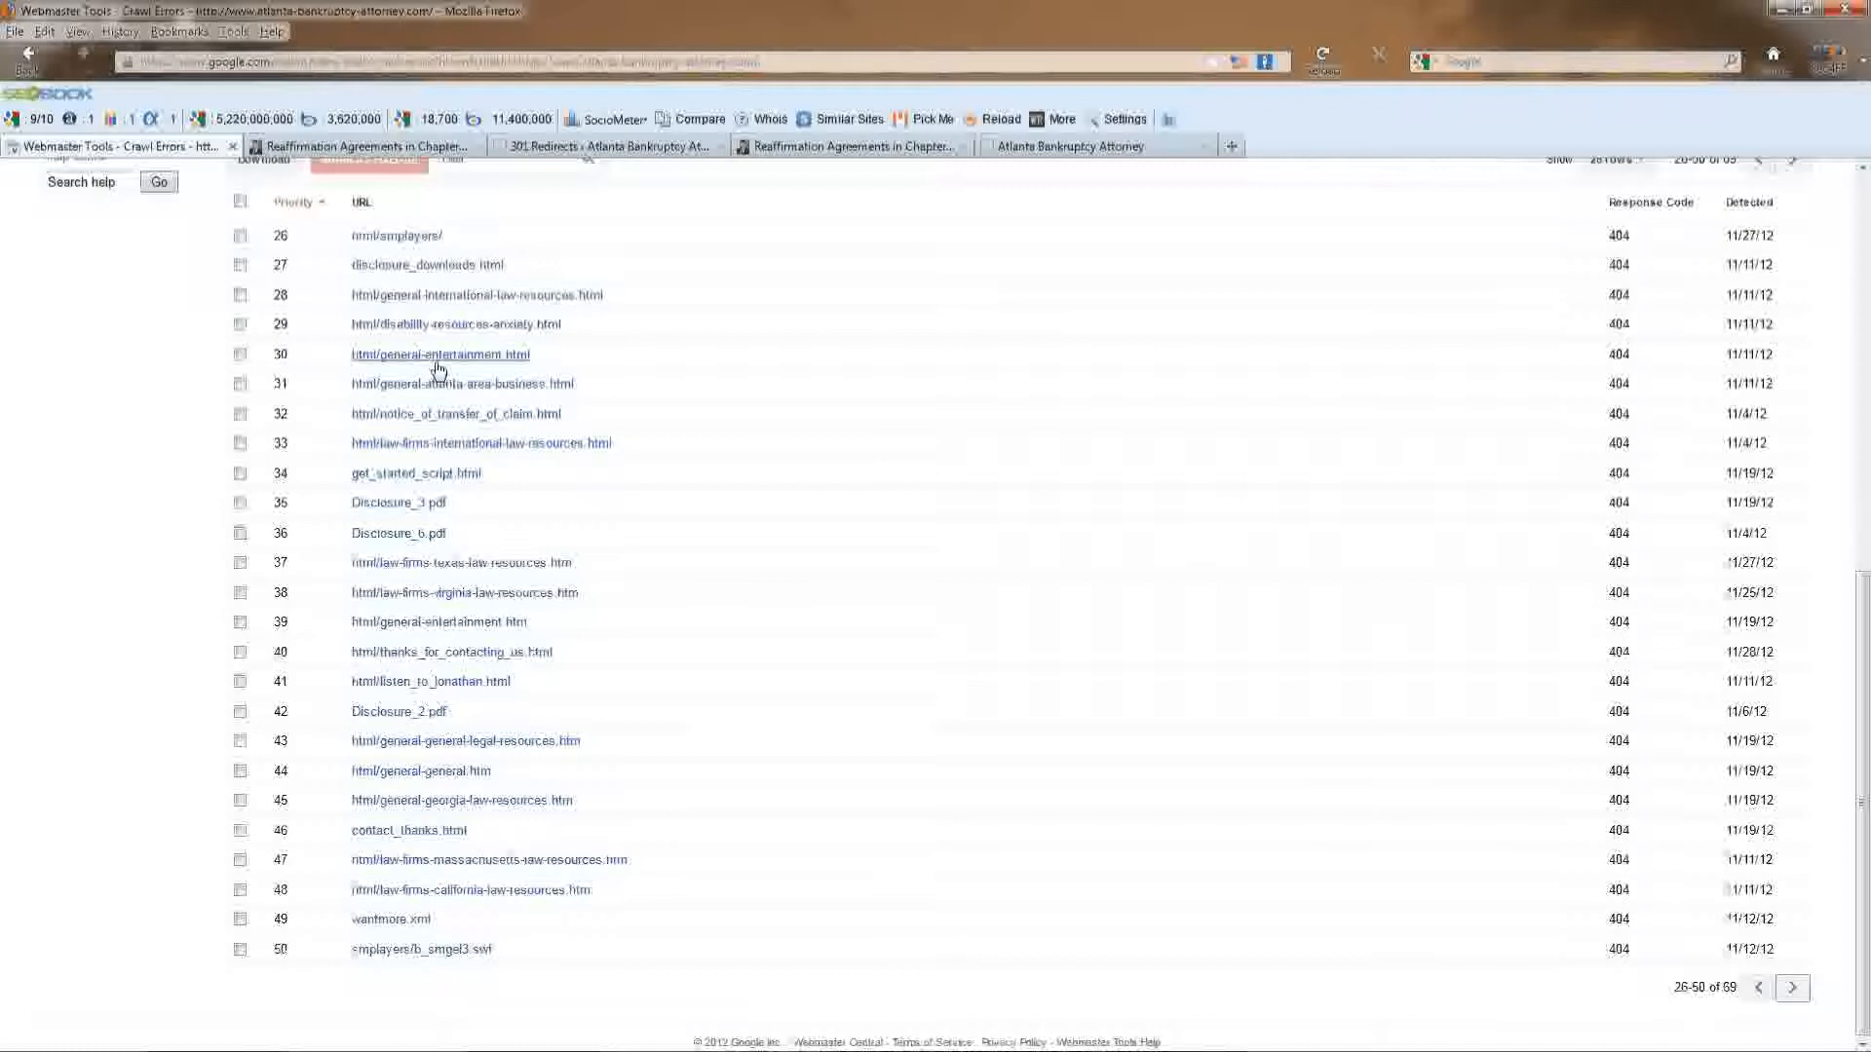
{"action": "mouse_move", "coordinate": [514, 368]}
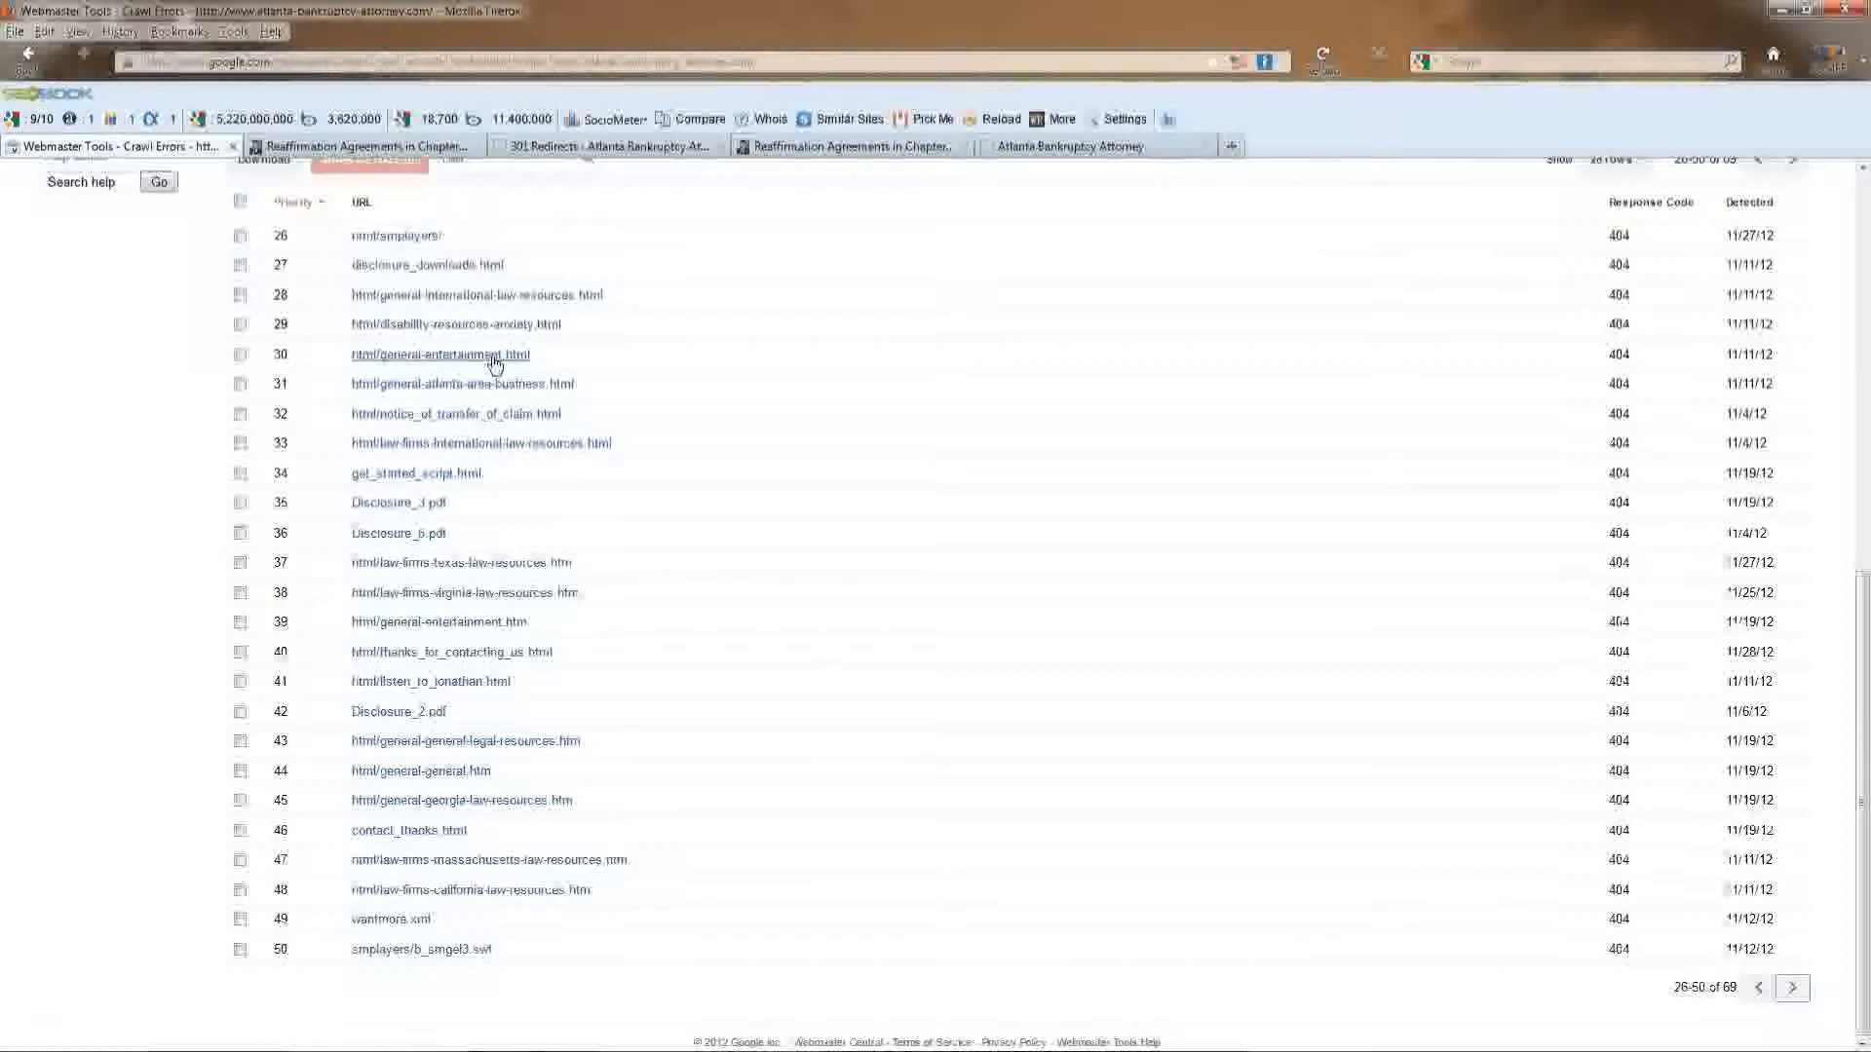
{"action": "mouse_move", "coordinate": [466, 362]}
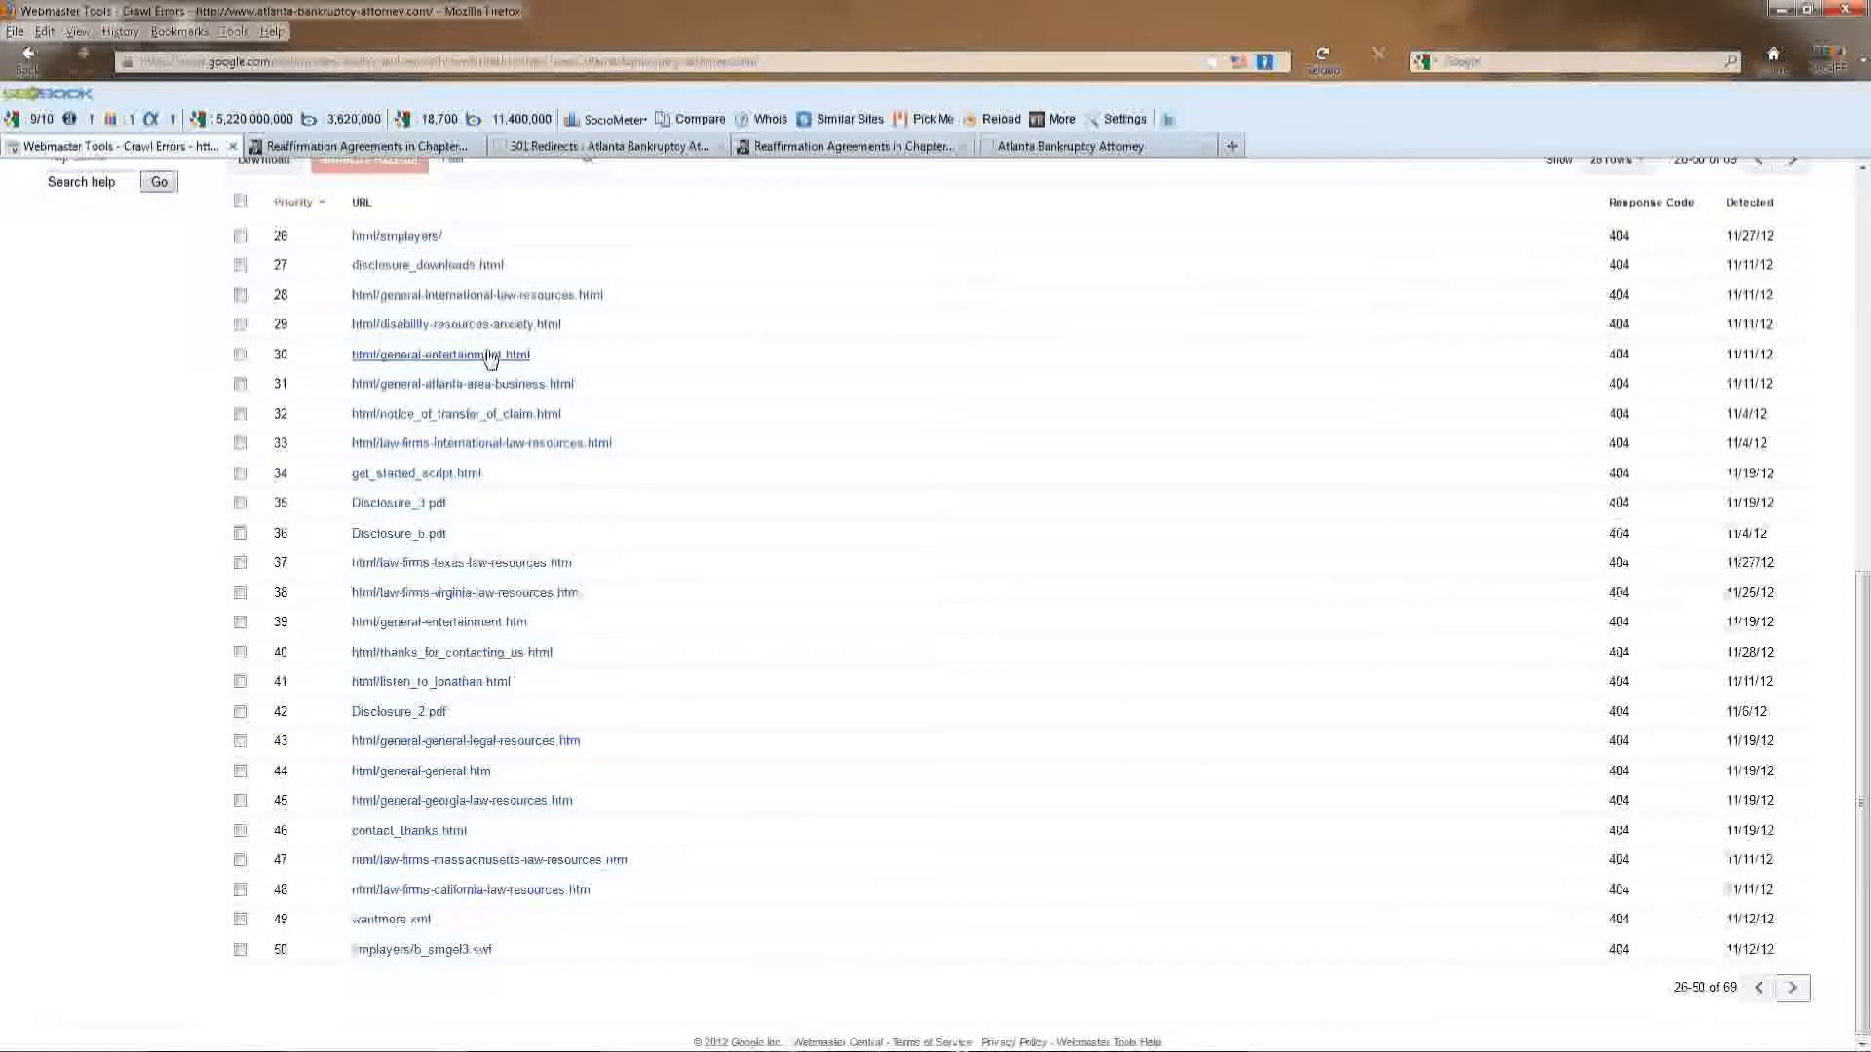
{"action": "mouse_move", "coordinate": [455, 324]}
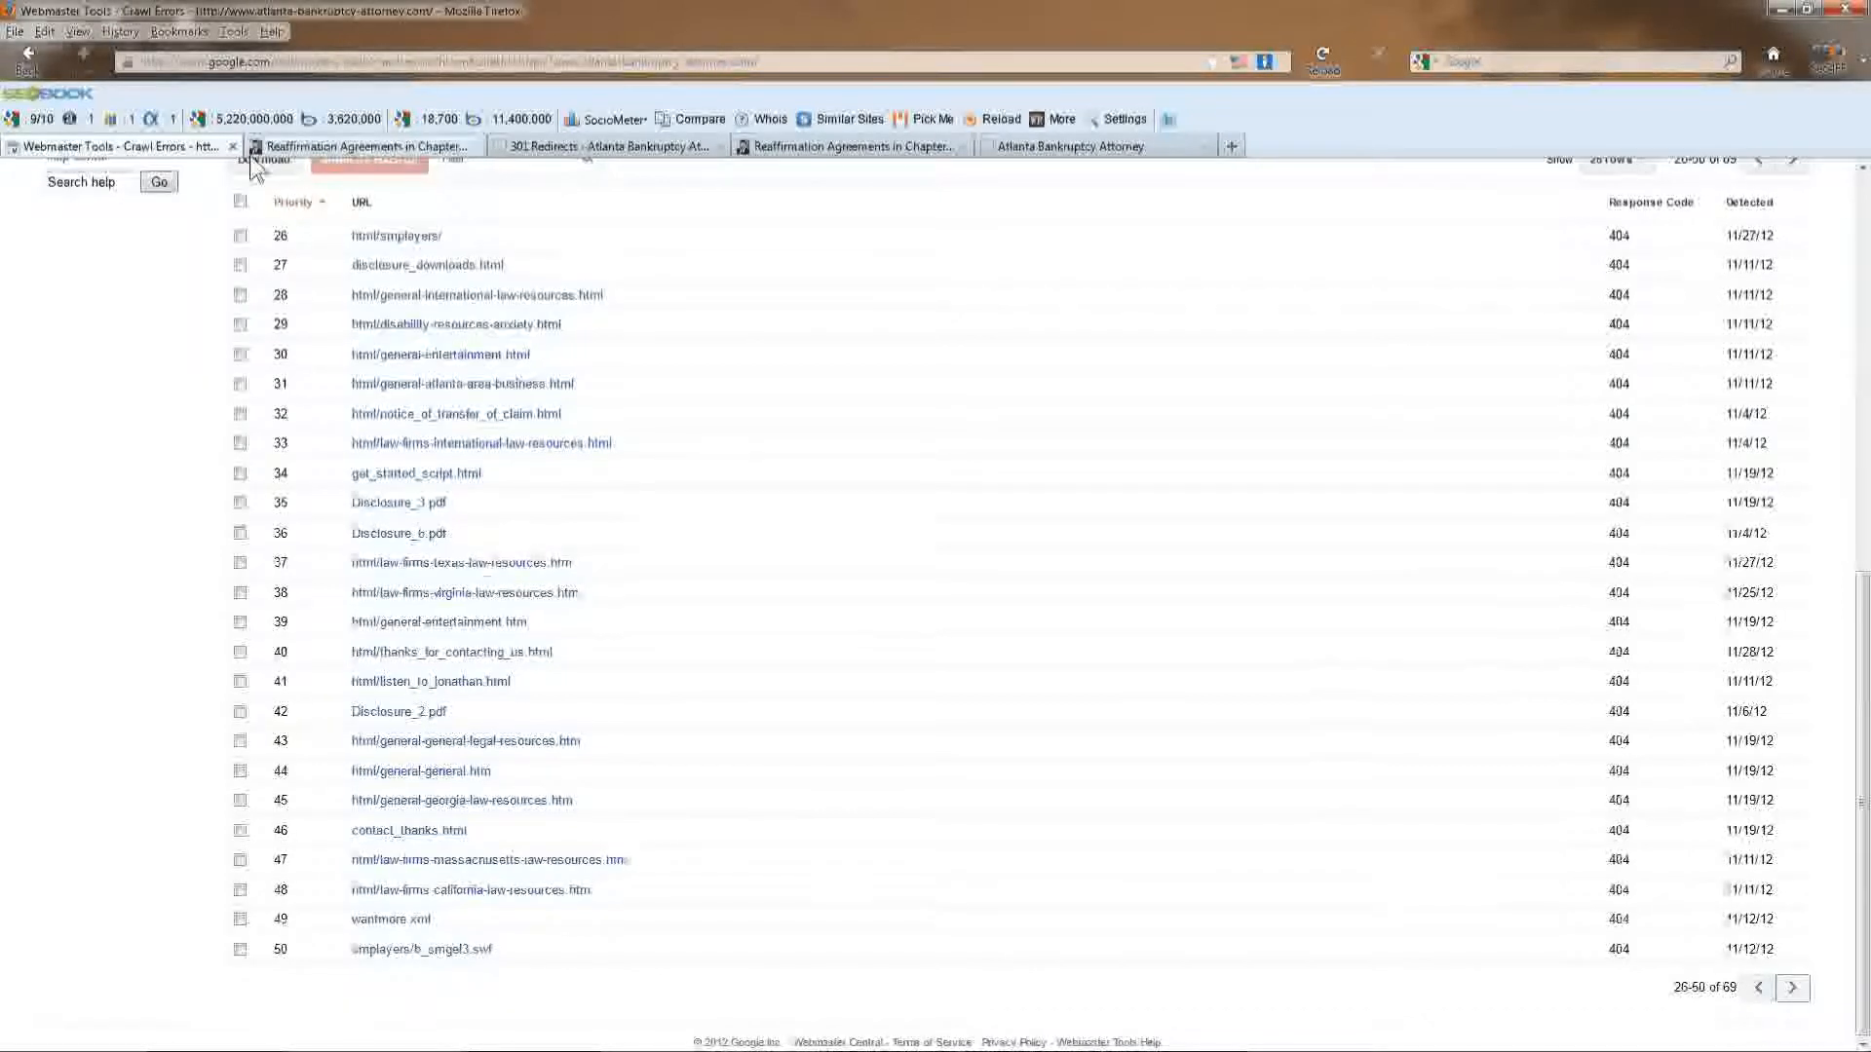
{"action": "mouse_move", "coordinate": [363, 145]}
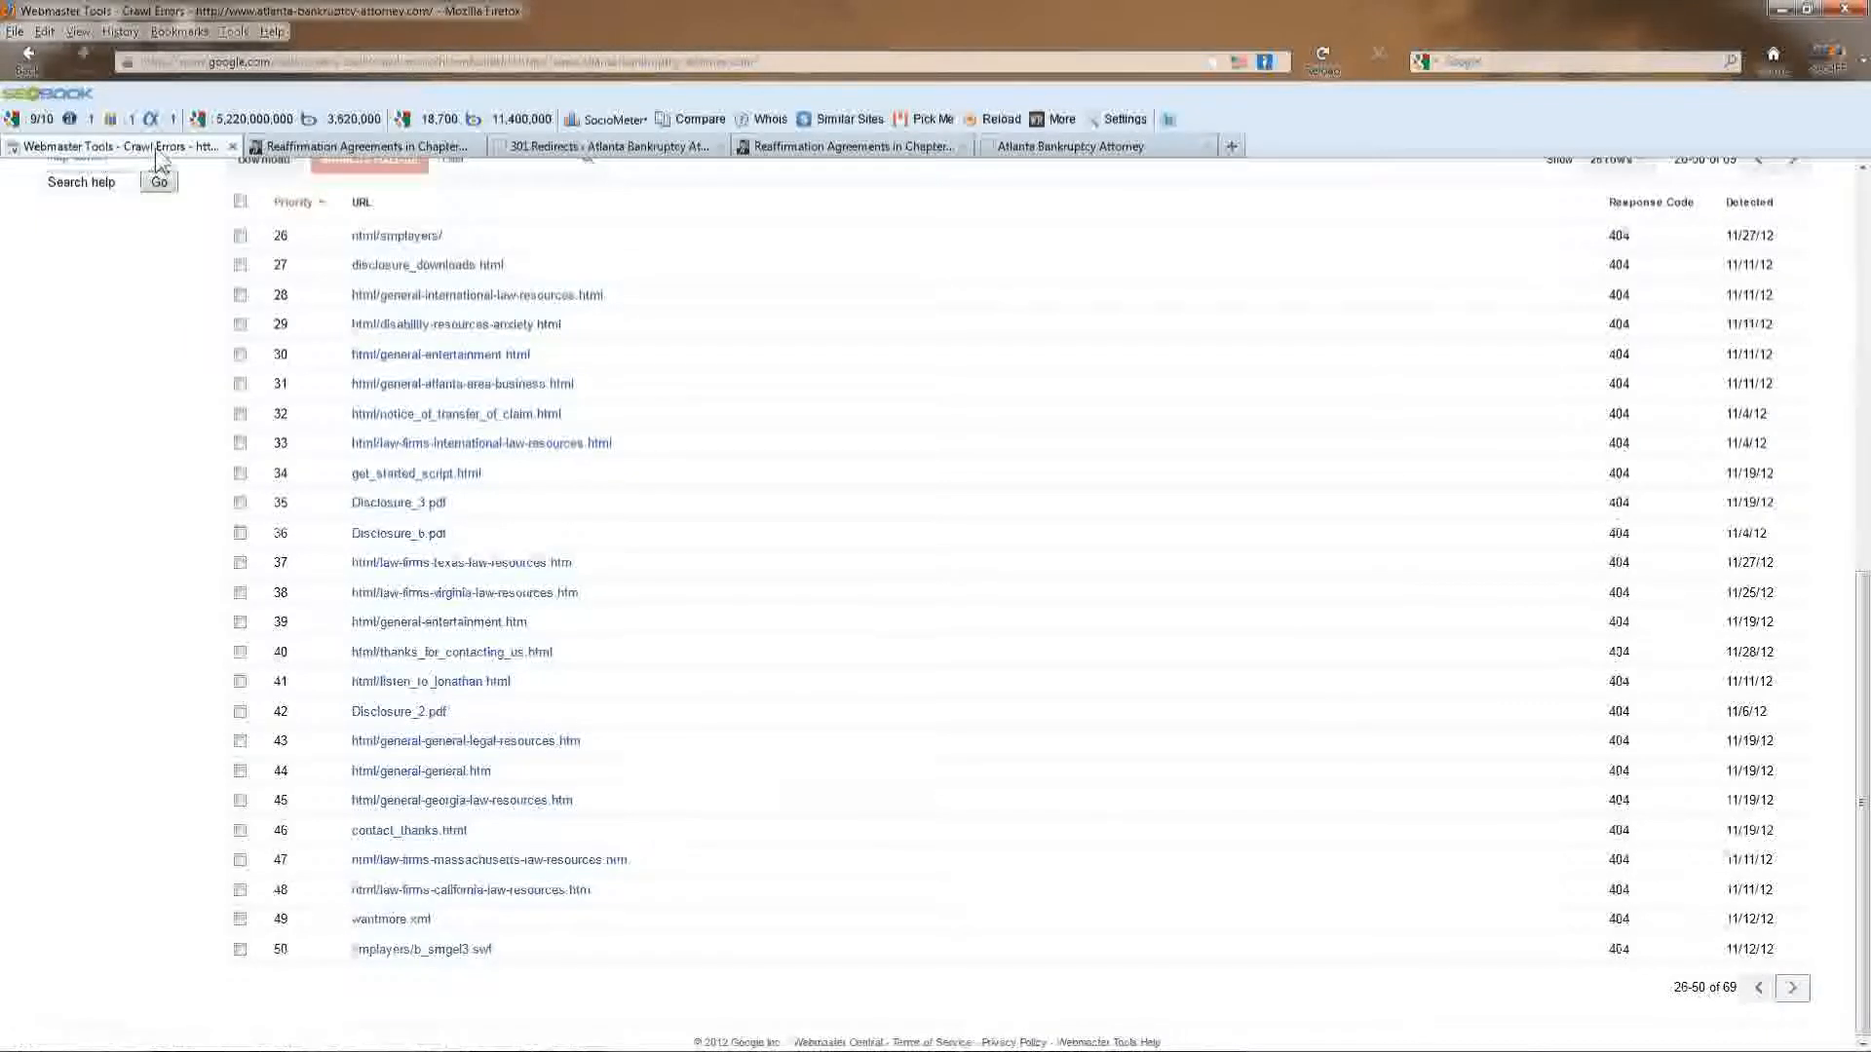
Scroll the Simple 301 Redirects list to its last entry, reaffirmed_debts_in_chapter_7.
{"action": "left_click", "coordinate": [357, 146]}
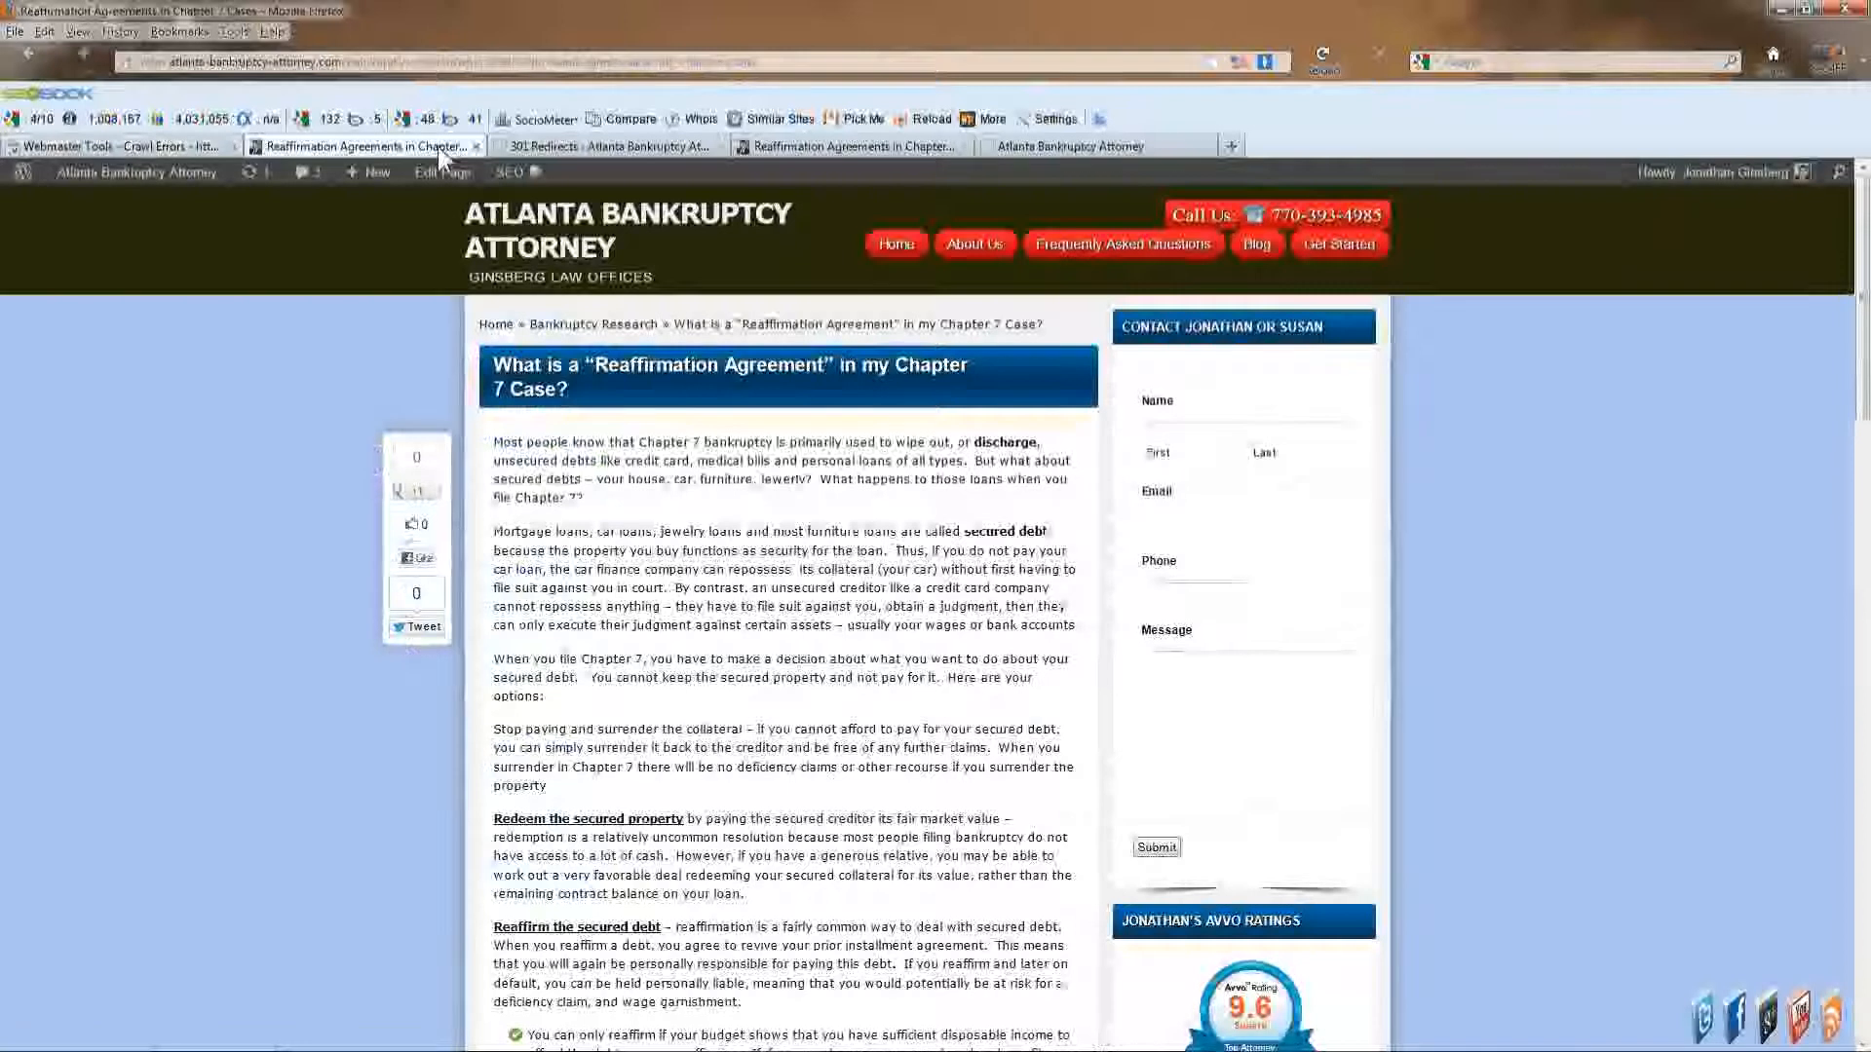
{"action": "left_click", "coordinate": [606, 145]}
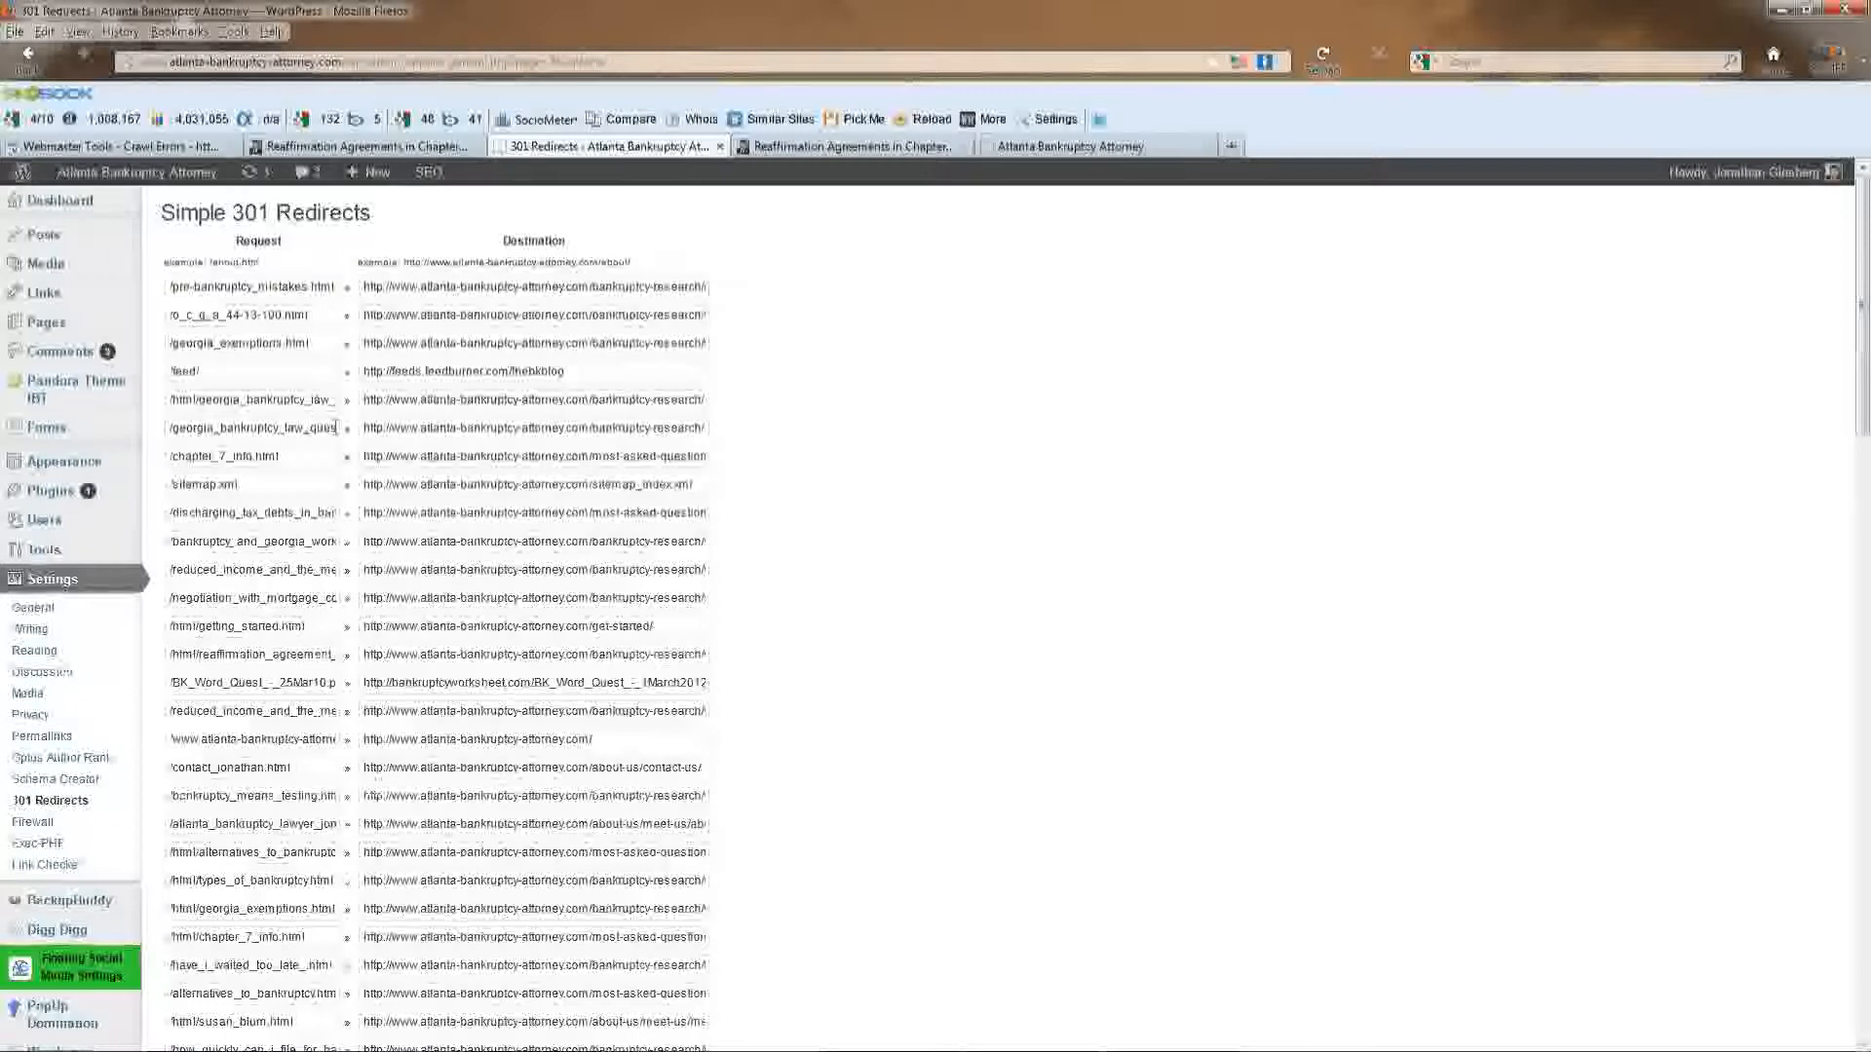
{"action": "scroll", "scroll_direction": "down", "scroll_amount": 3}
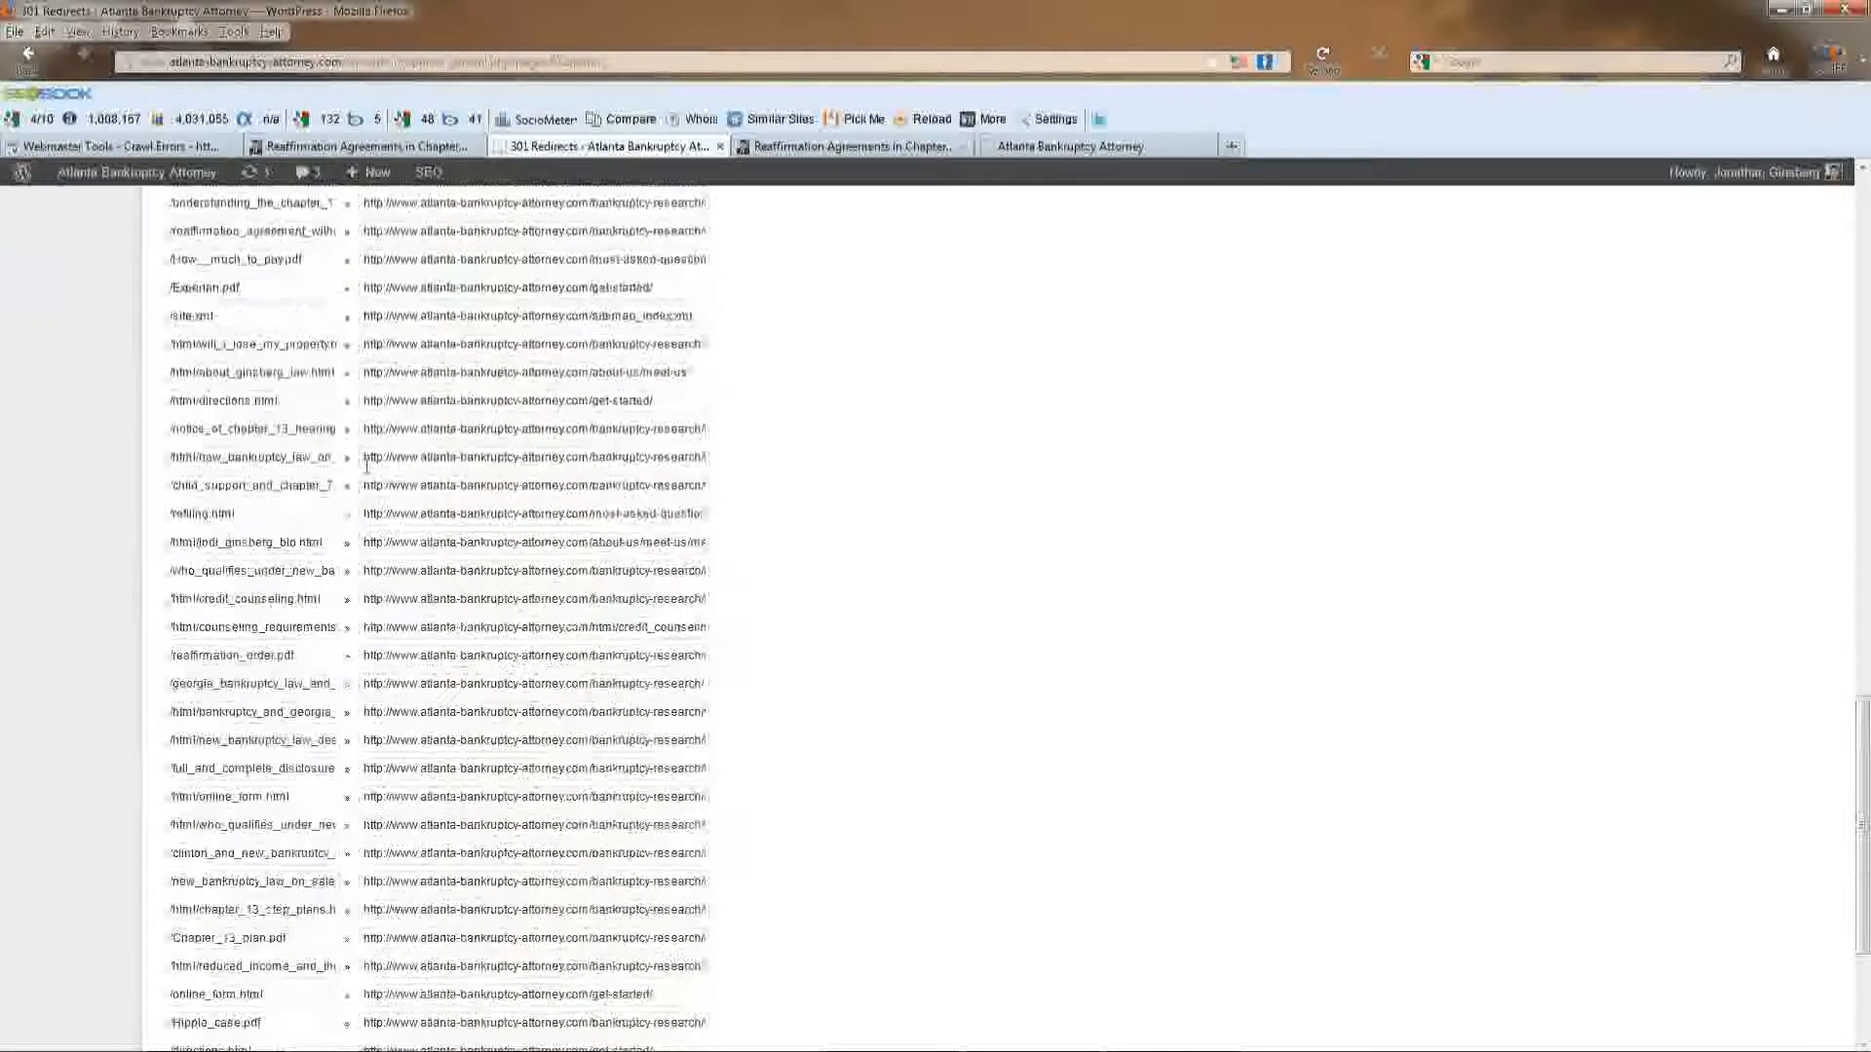
{"action": "scroll", "scroll_direction": "down", "scroll_amount": 3}
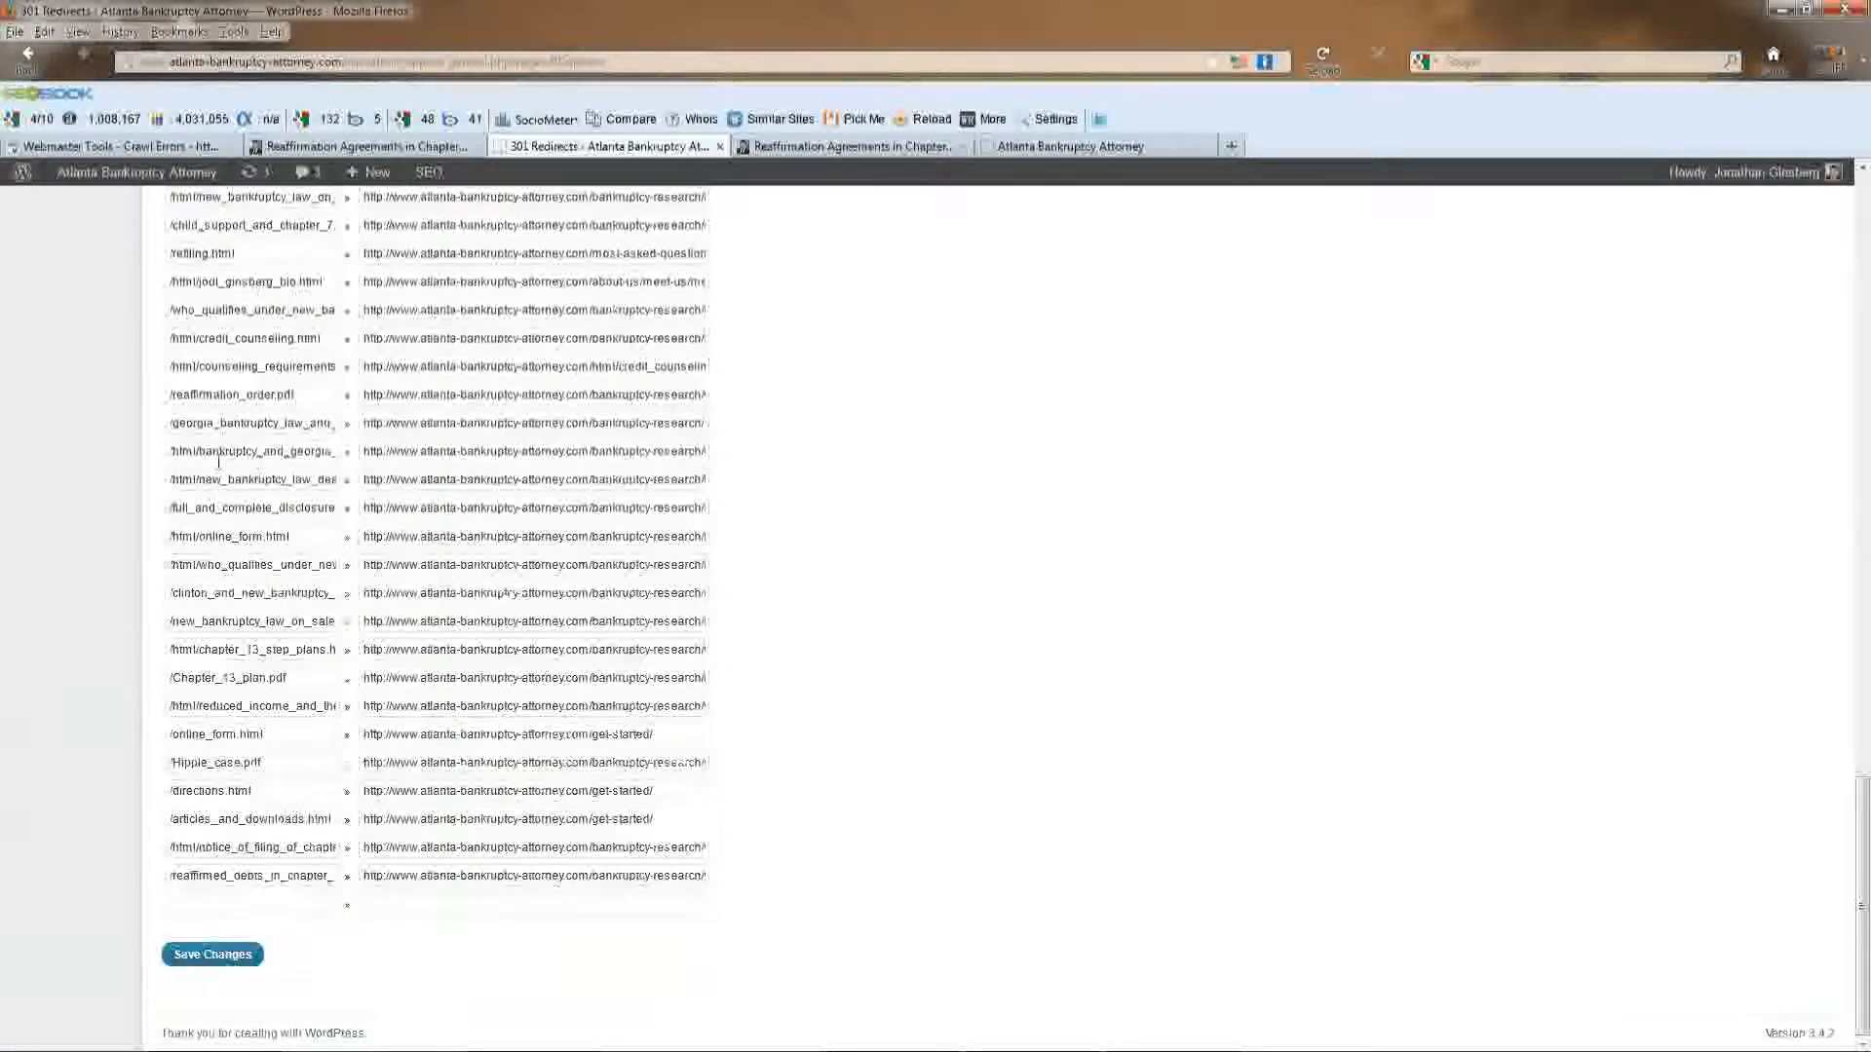